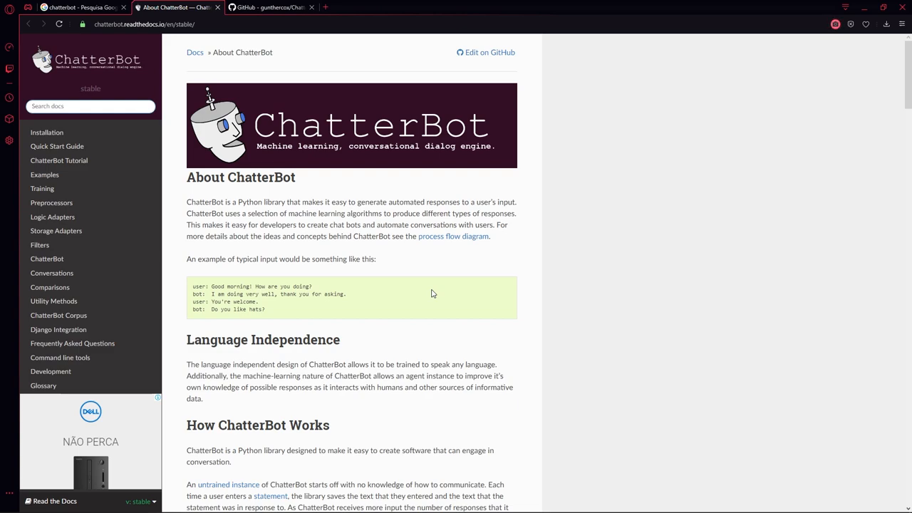
Bring up the ChatterBot GitHub README and scroll to its Installation section.
{"action": "scroll", "scroll_direction": "down", "scroll_amount": 3}
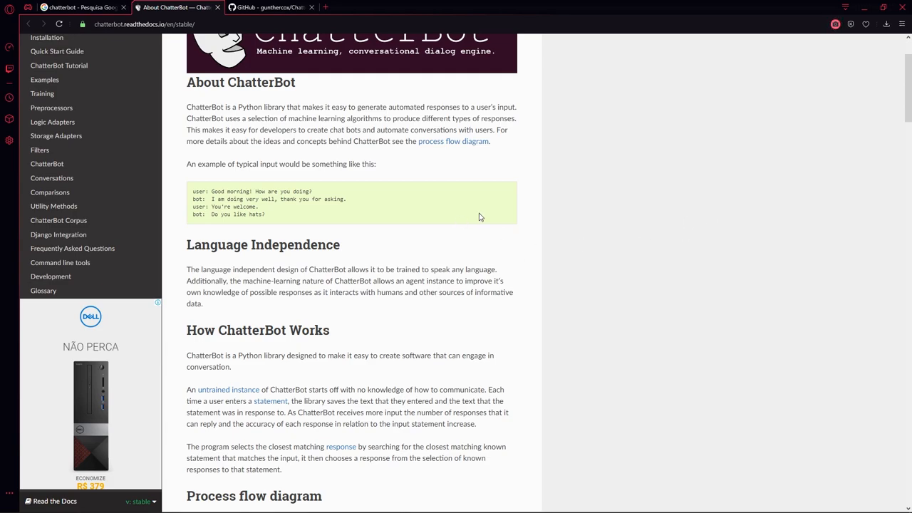
{"action": "left_click", "coordinate": [271, 7]}
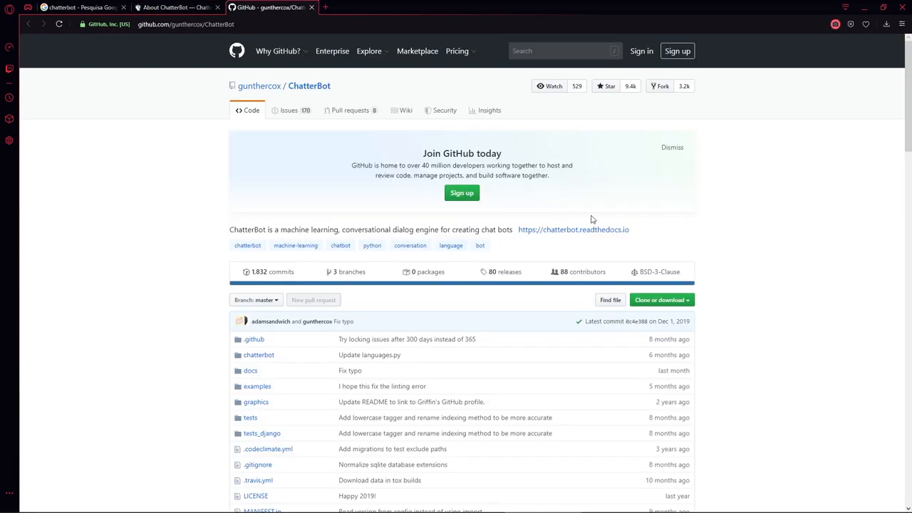
{"action": "scroll", "scroll_direction": "down", "scroll_amount": 3}
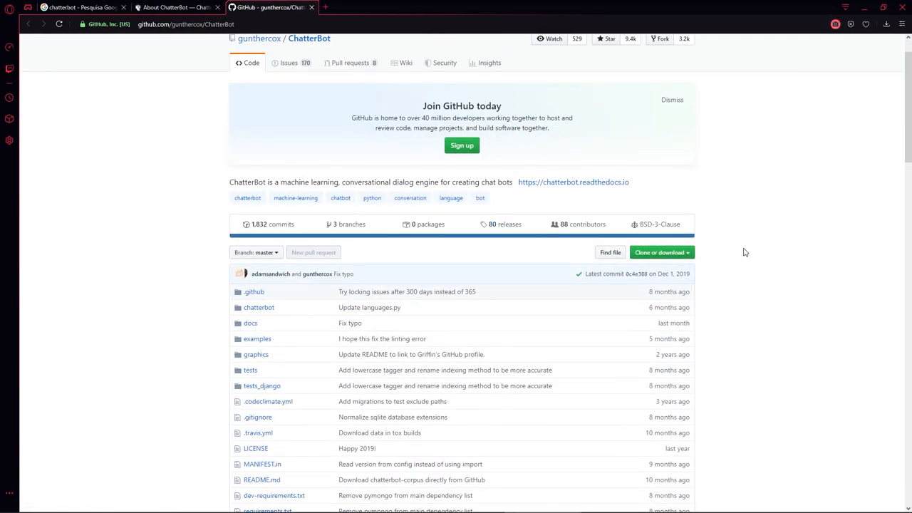
{"action": "scroll", "scroll_direction": "down", "scroll_amount": 3}
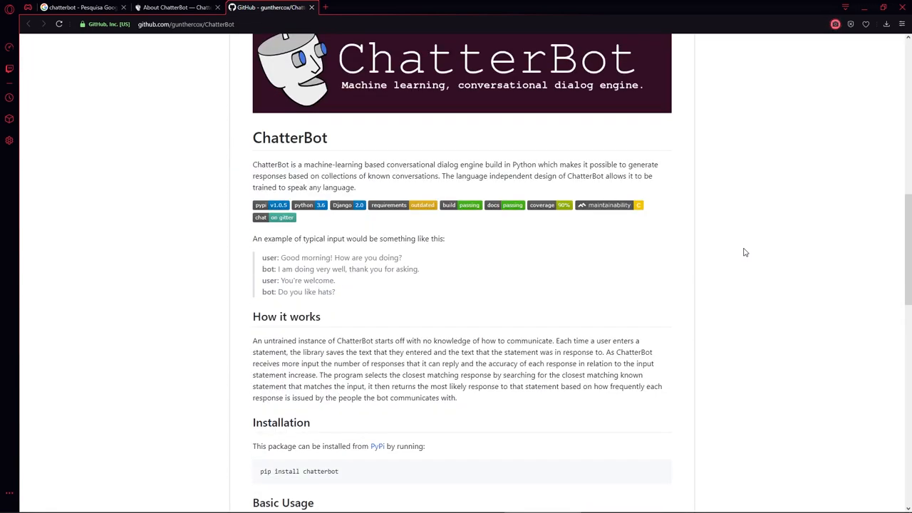
{"action": "scroll", "scroll_direction": "down", "scroll_amount": 3}
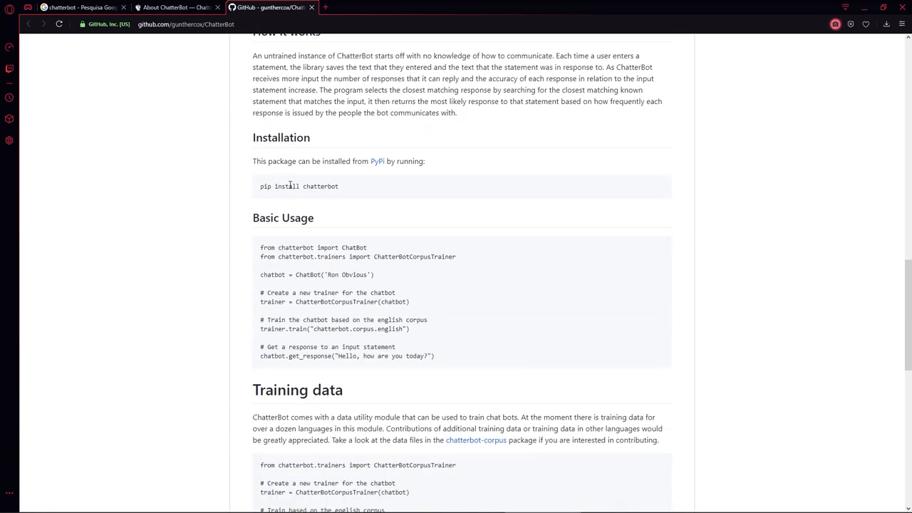
{"action": "mouse_move", "coordinate": [499, 480]}
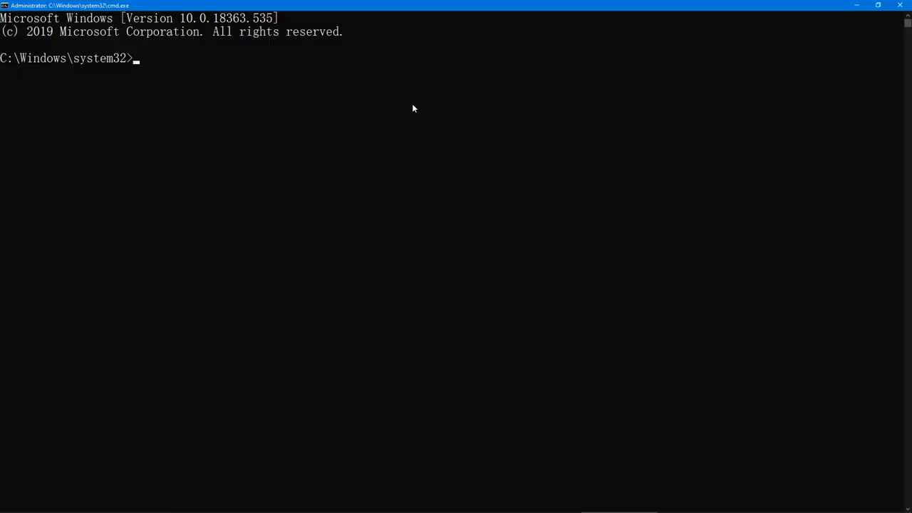
Raise the console font size through the window's Properties dialog.
{"action": "left_click", "coordinate": [6, 6]}
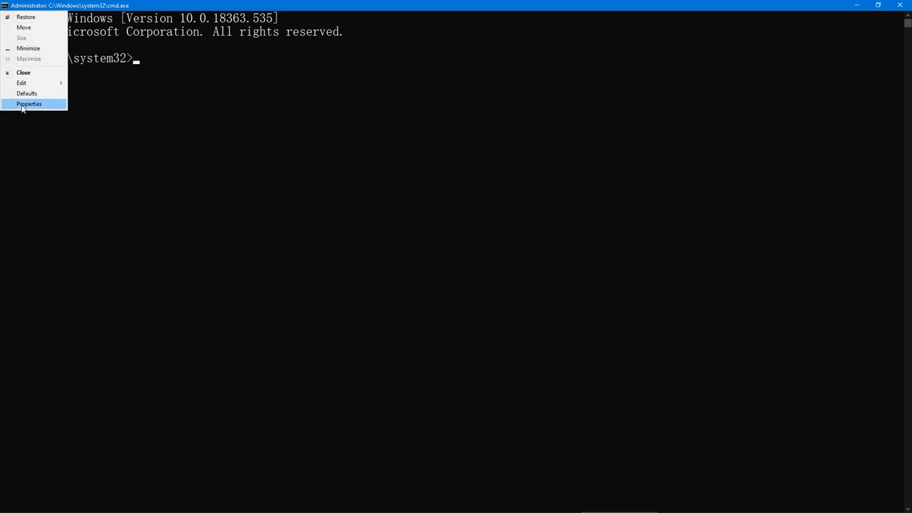
{"action": "left_click", "coordinate": [28, 104]}
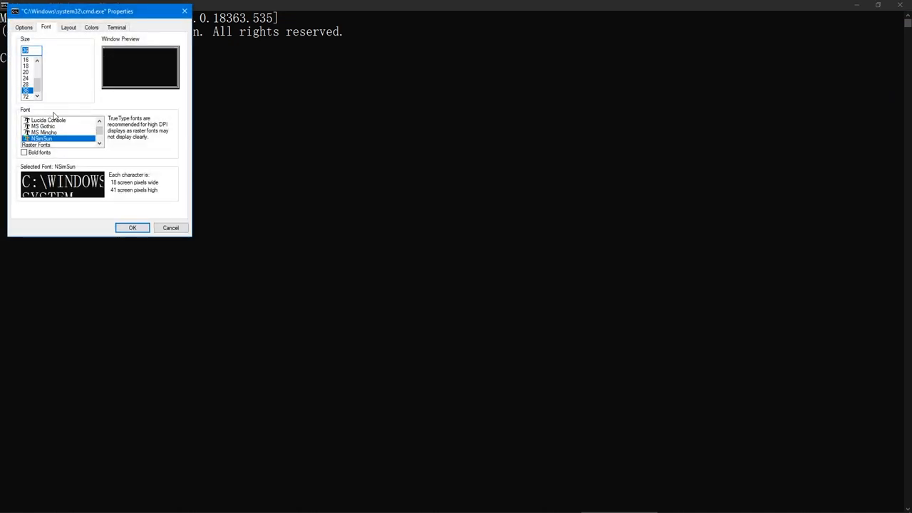
{"action": "left_click", "coordinate": [131, 228]}
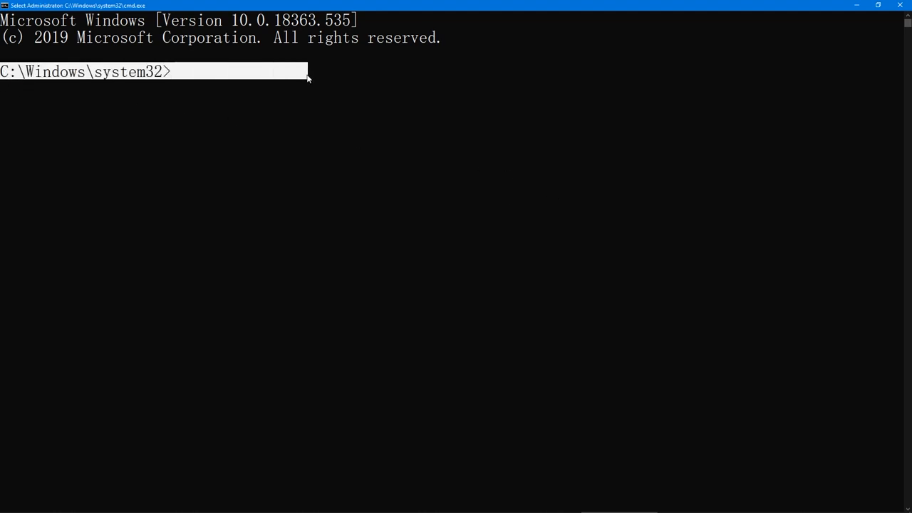
{"action": "mouse_move", "coordinate": [568, 168]}
{"action": "type", "text": "python"}
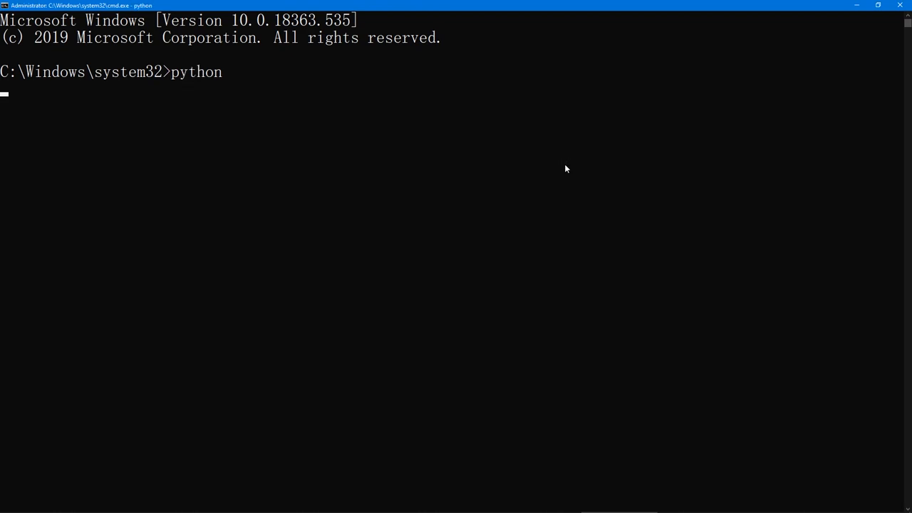
Launch python to confirm version 3.6.8, then exit the interpreter.
{"action": "key", "text": "Return"}
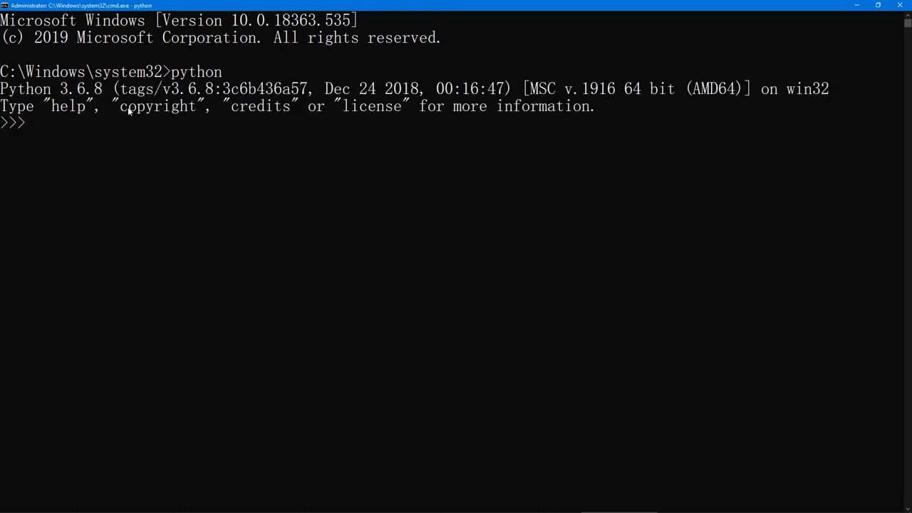
{"action": "type", "text": "exit("}
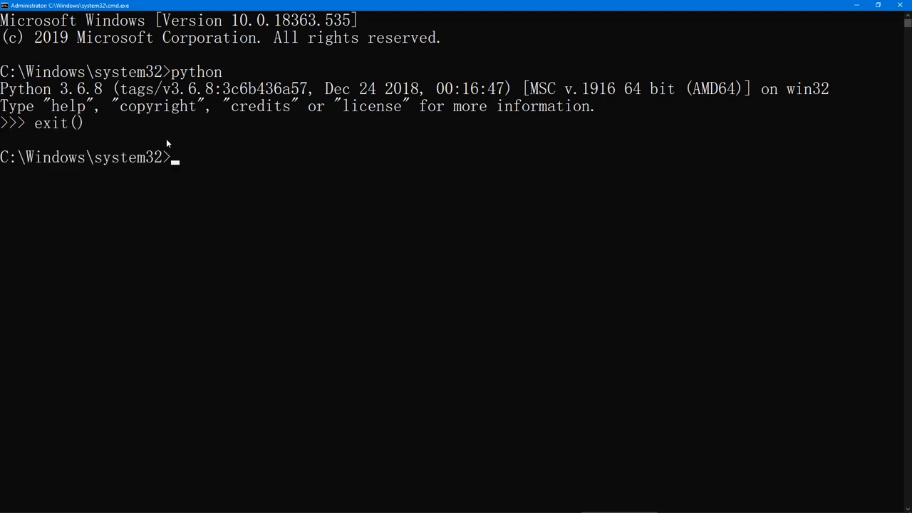
{"action": "mouse_move", "coordinate": [473, 200]}
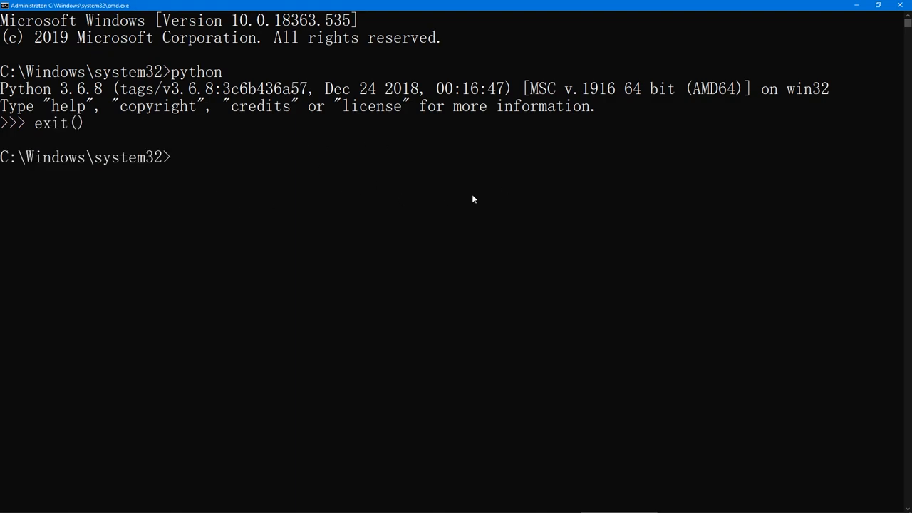
{"action": "mouse_move", "coordinate": [485, 196]}
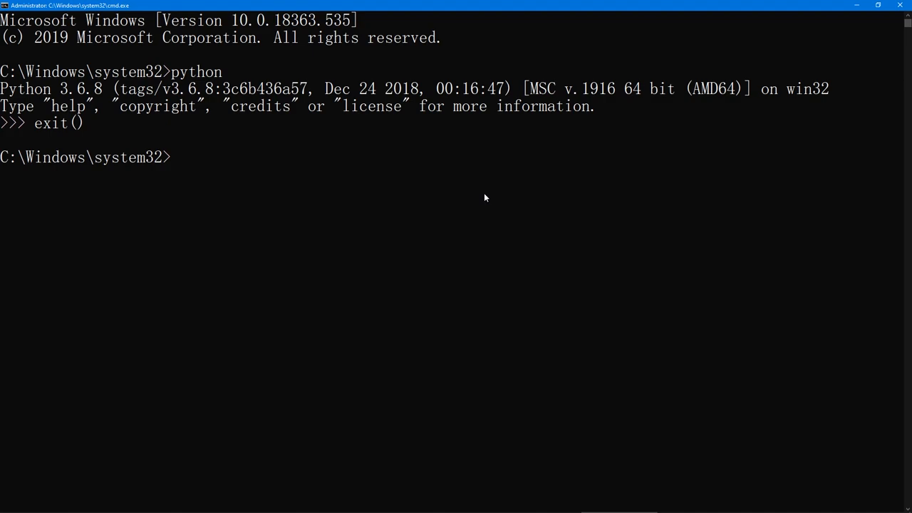
Run pip install -U chatterbot to install or upgrade the package.
{"action": "type", "text": "pip install"}
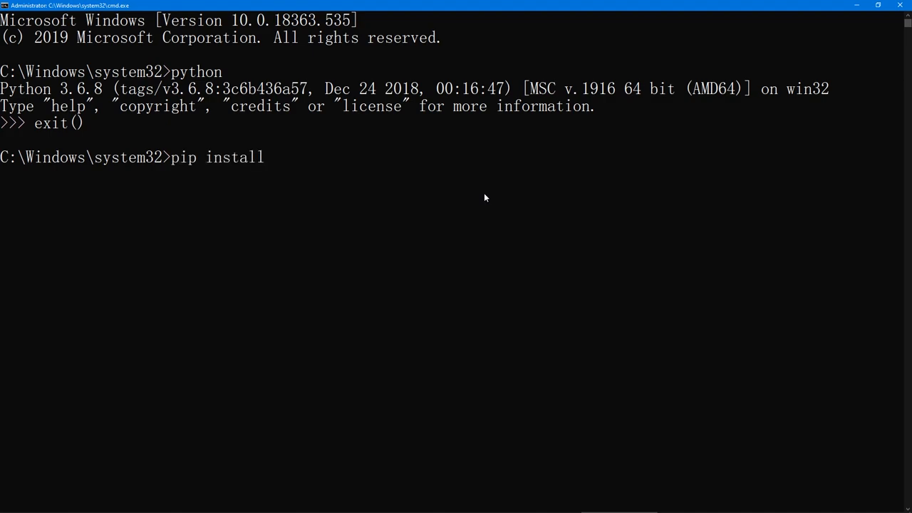
{"action": "type", "text": "-U"}
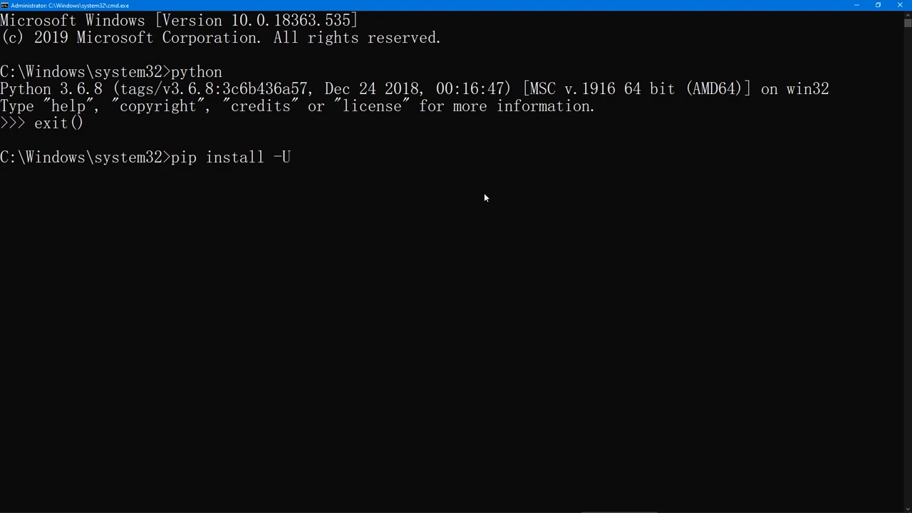
{"action": "type", "text": "ch"}
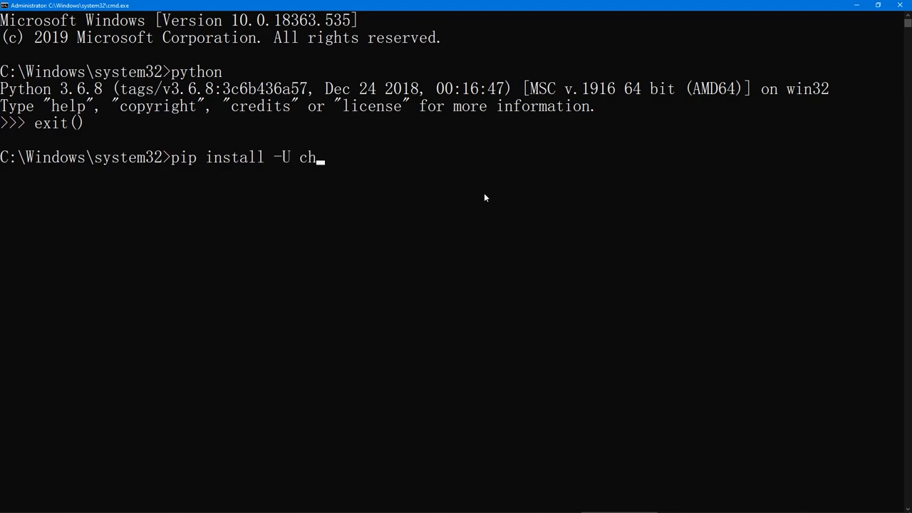
{"action": "type", "text": "atterbot"}
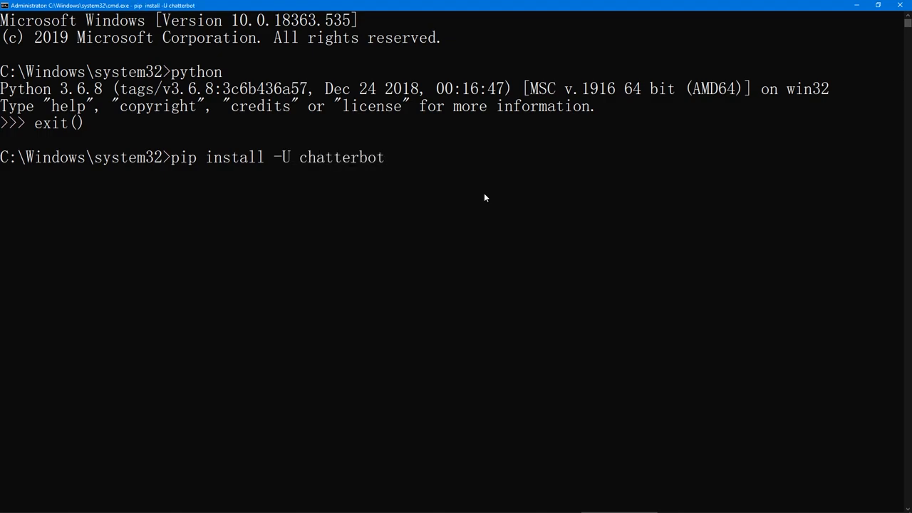
{"action": "key", "text": "Return"}
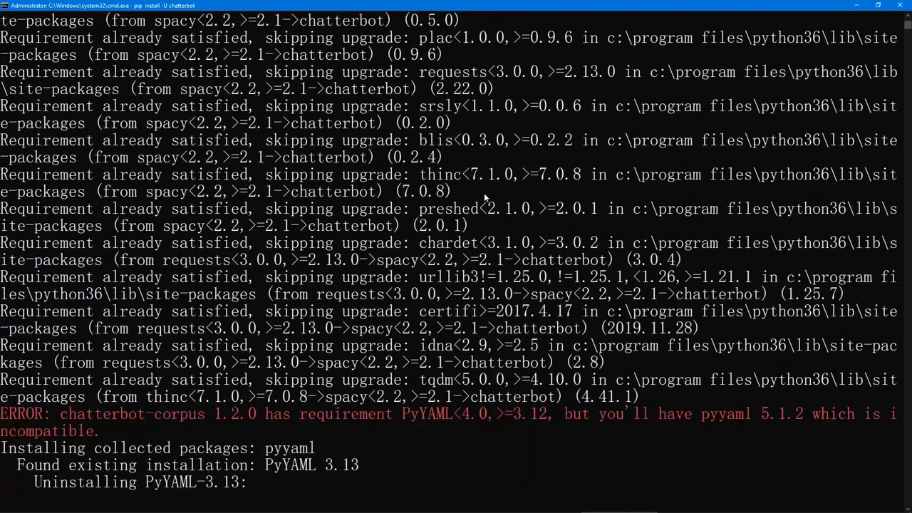
{"action": "scroll", "scroll_direction": "down", "scroll_amount": 3}
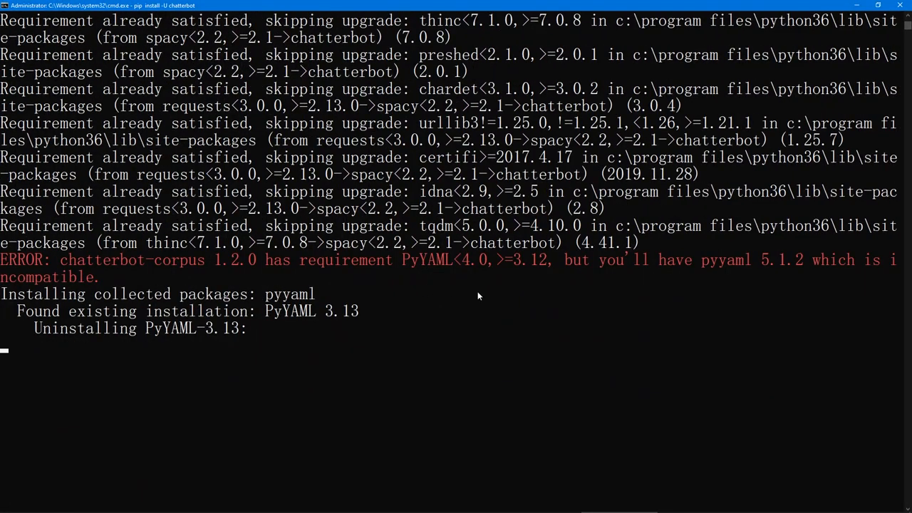
{"action": "scroll", "scroll_direction": "down", "scroll_amount": 3}
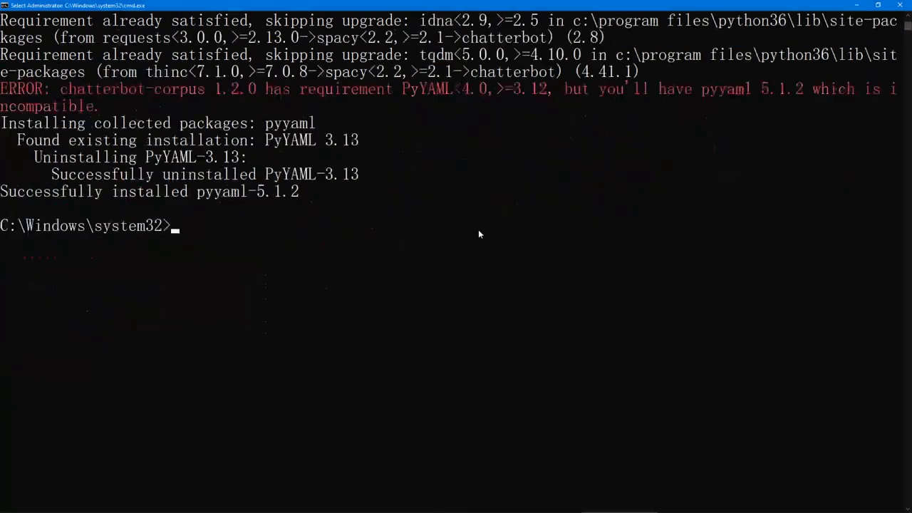
Run pip install -U chatterbot_corpus to upgrade the corpus package.
{"action": "type", "text": "pip install -U chatterbot"}
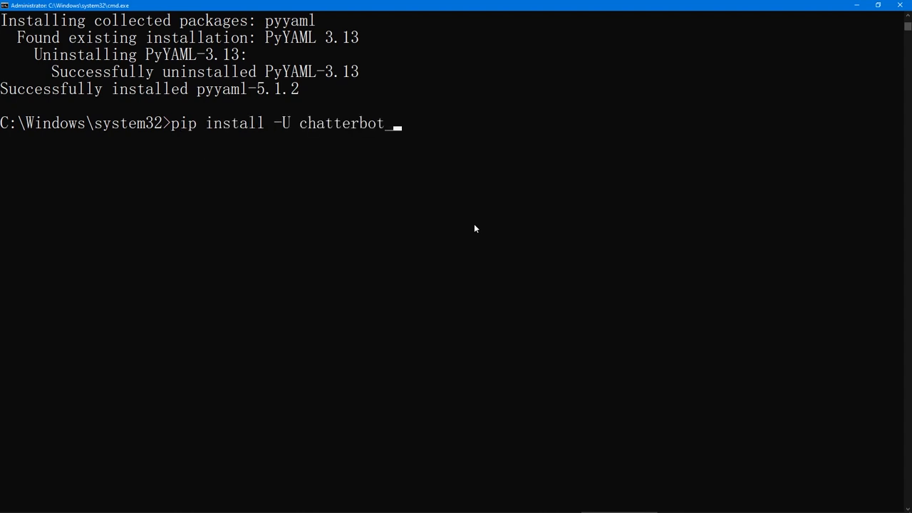
{"action": "type", "text": "_corpus"}
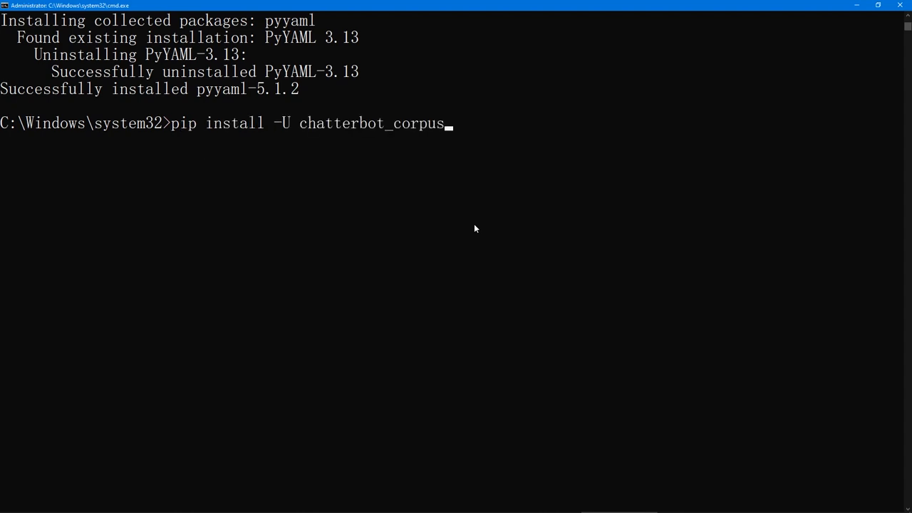
{"action": "key", "text": "Return"}
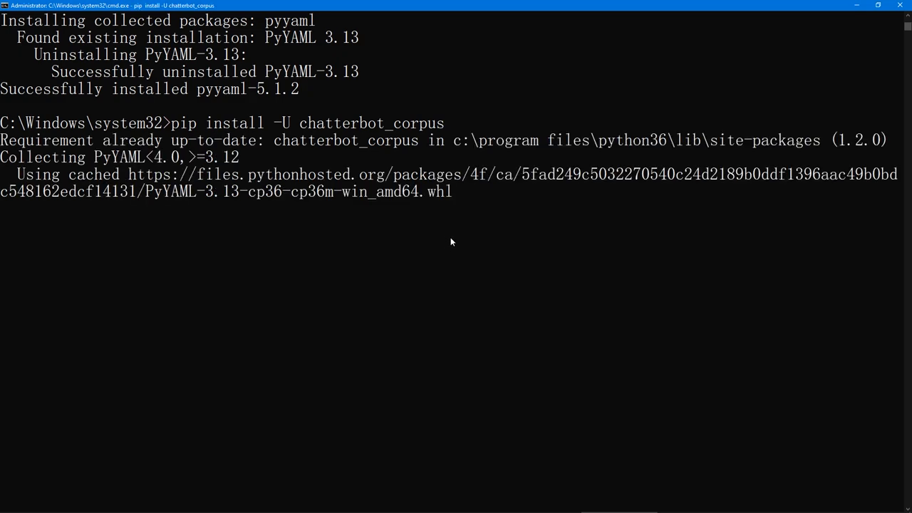
{"action": "scroll", "scroll_direction": "down", "scroll_amount": 3}
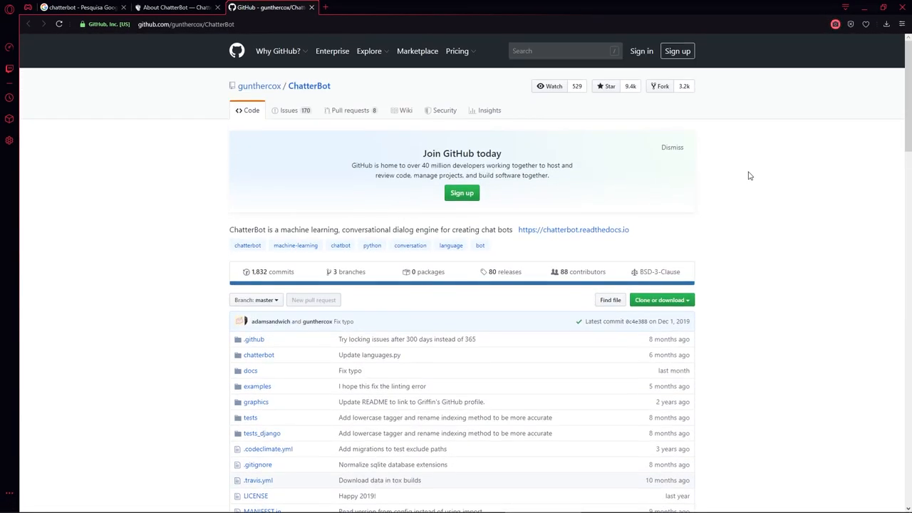
Open basic_example.py in the examples folder and copy its code.
{"action": "scroll", "scroll_direction": "down", "scroll_amount": 3}
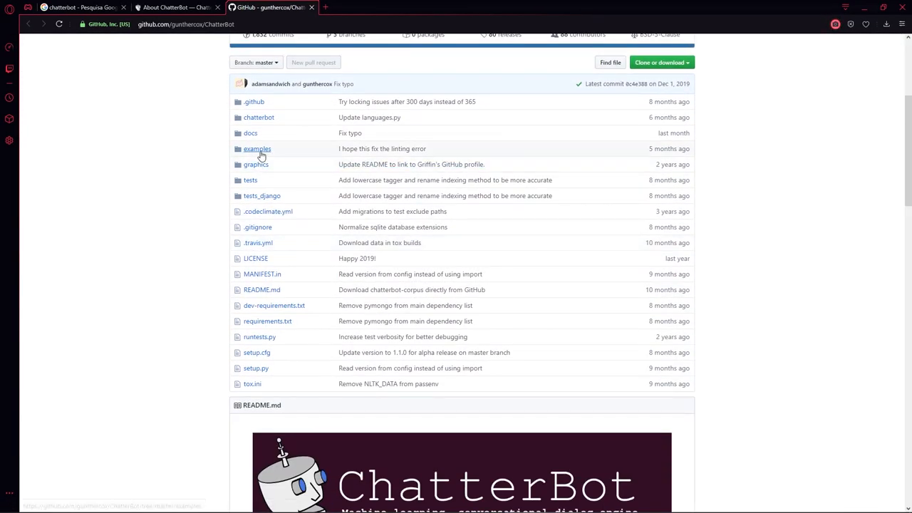
{"action": "left_click", "coordinate": [256, 148]}
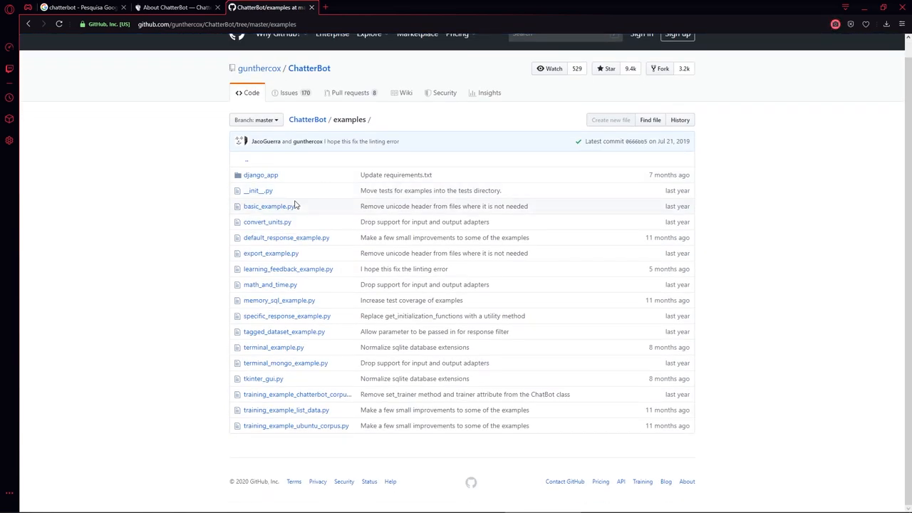
{"action": "left_click", "coordinate": [268, 205]}
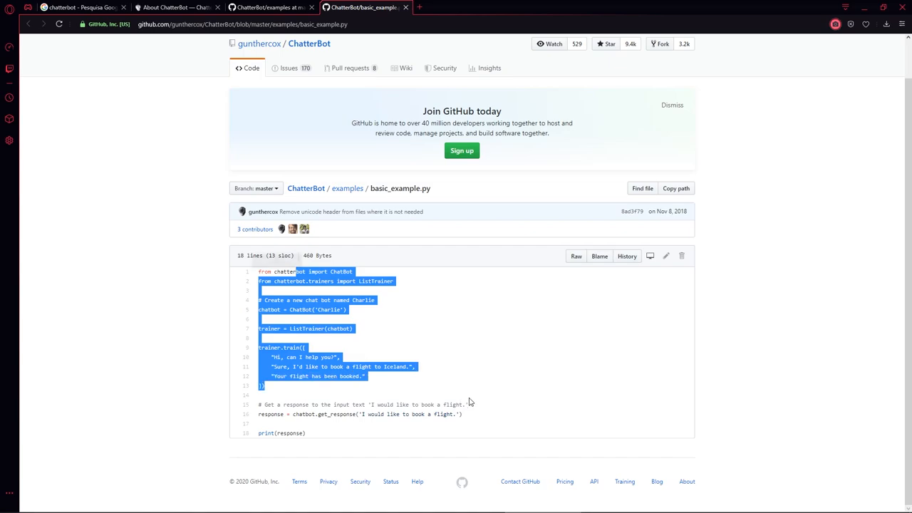
{"action": "left_click", "coordinate": [370, 366]}
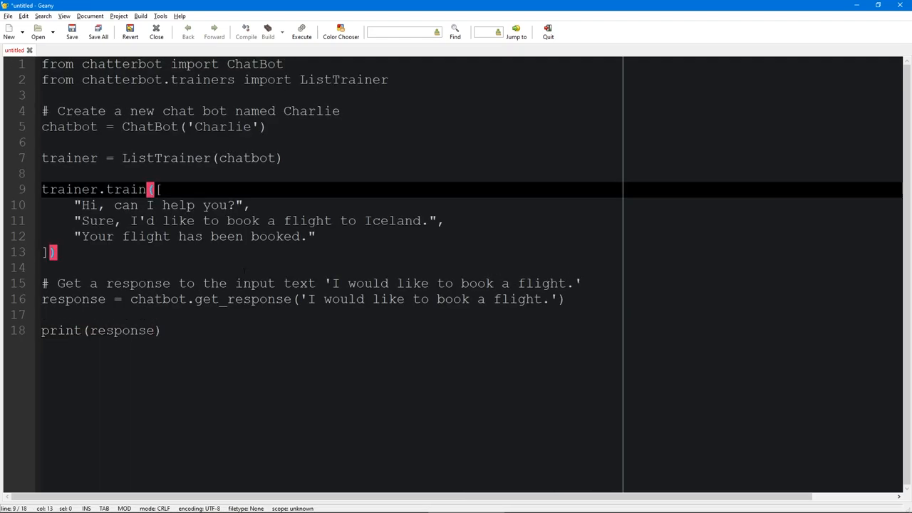
Save the script as sample.py in the chatterbot folder.
{"action": "left_click", "coordinate": [71, 31]}
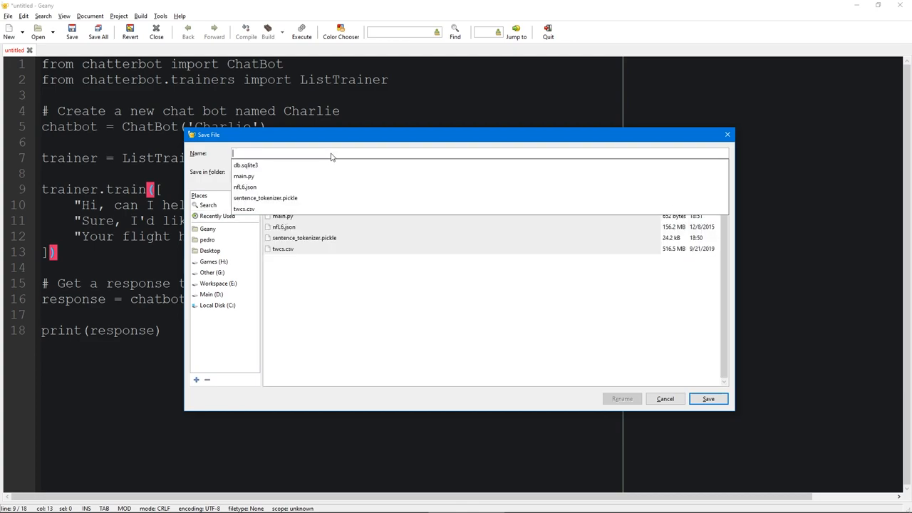
{"action": "type", "text": "sampl"}
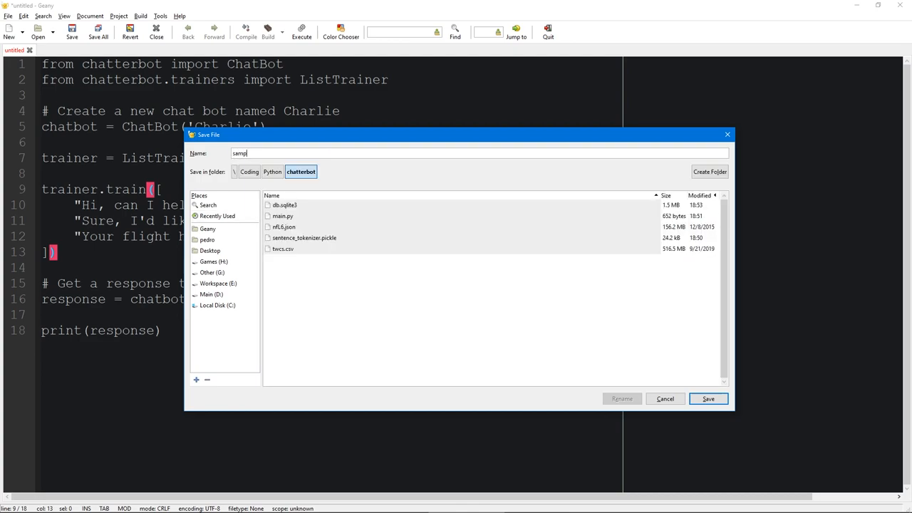
{"action": "left_click", "coordinate": [707, 399]}
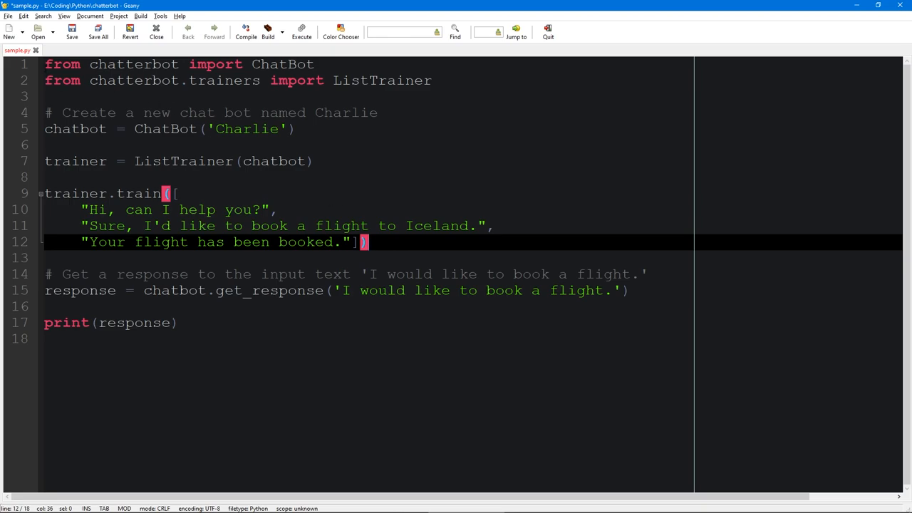
{"action": "key", "text": "ctrl+Home"}
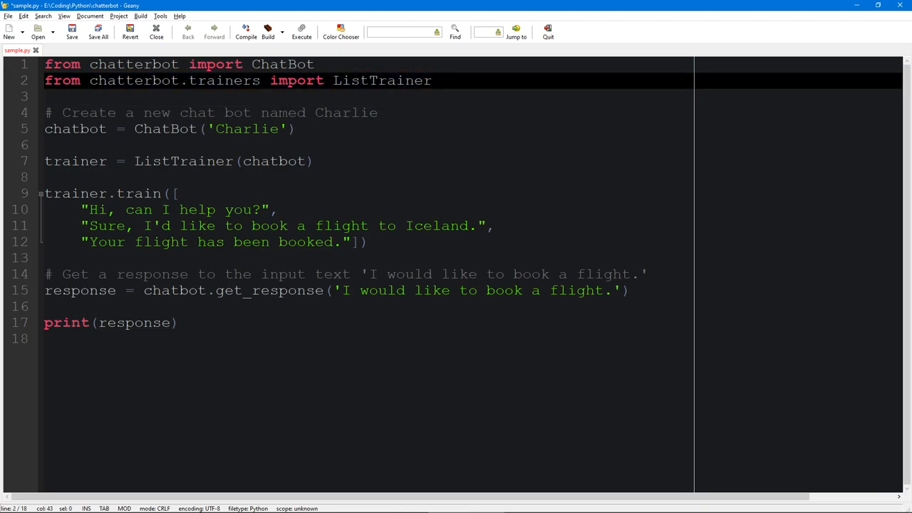
{"action": "left_click", "coordinate": [362, 242]}
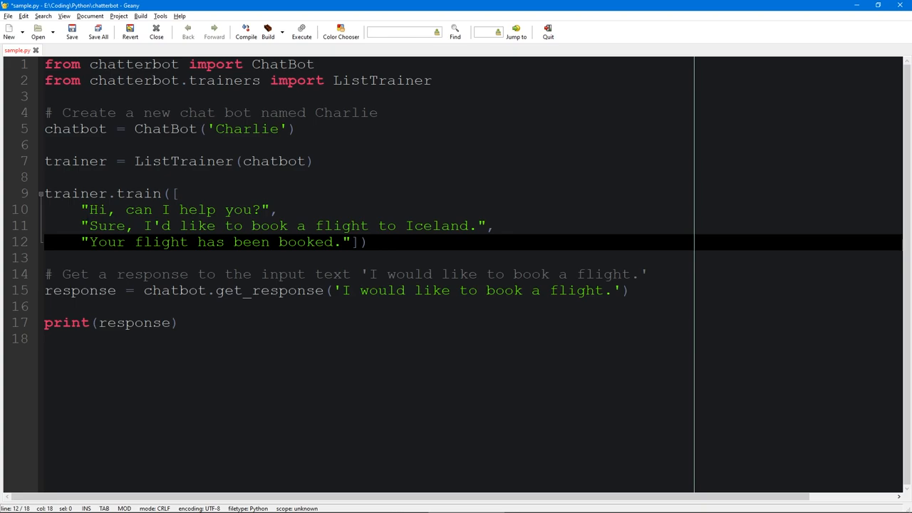
{"action": "left_click", "coordinate": [277, 209]}
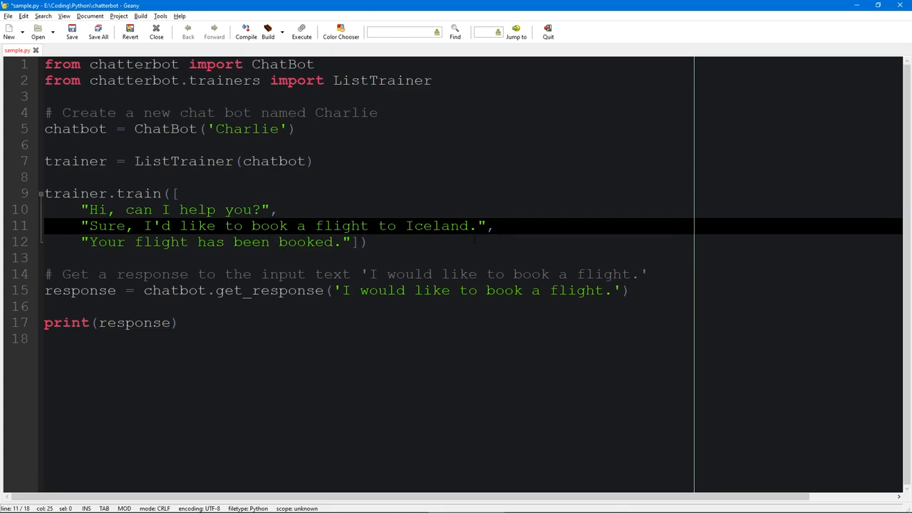
{"action": "left_click", "coordinate": [364, 243]}
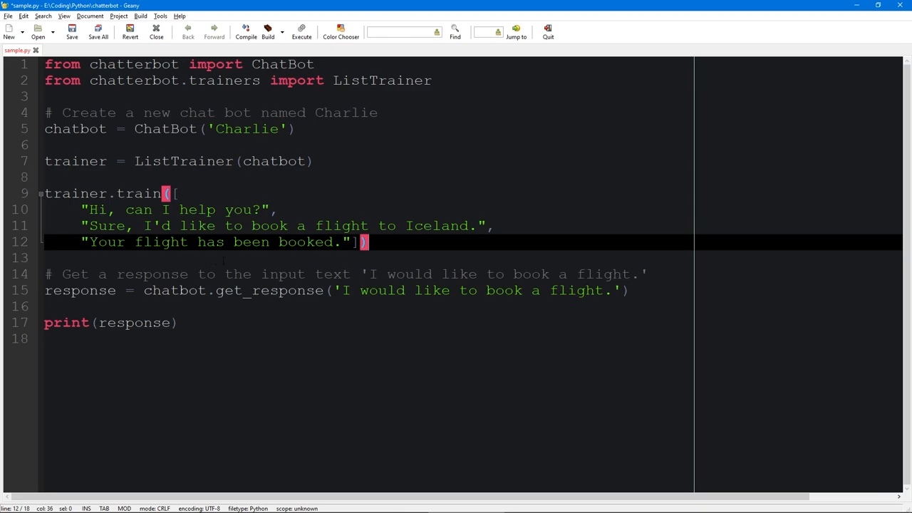
{"action": "left_click", "coordinate": [228, 209]}
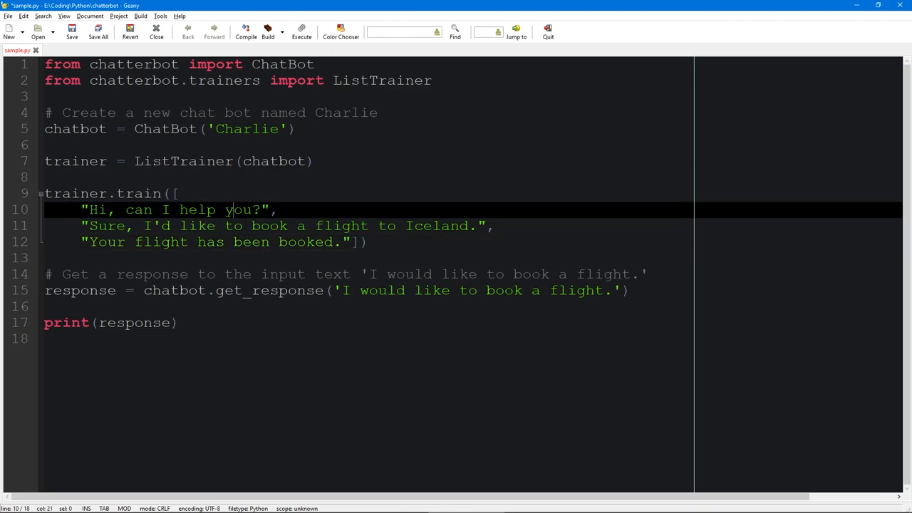
{"action": "left_click", "coordinate": [243, 242]}
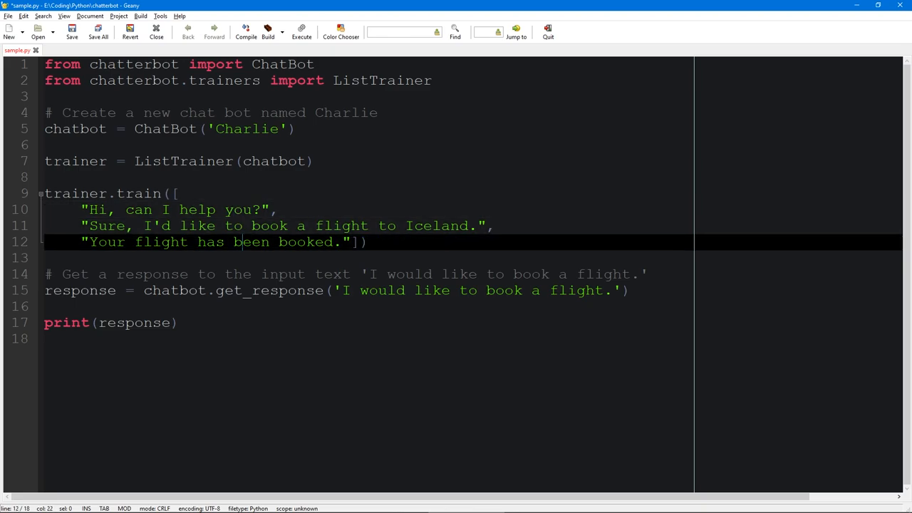
{"action": "left_click", "coordinate": [285, 225]}
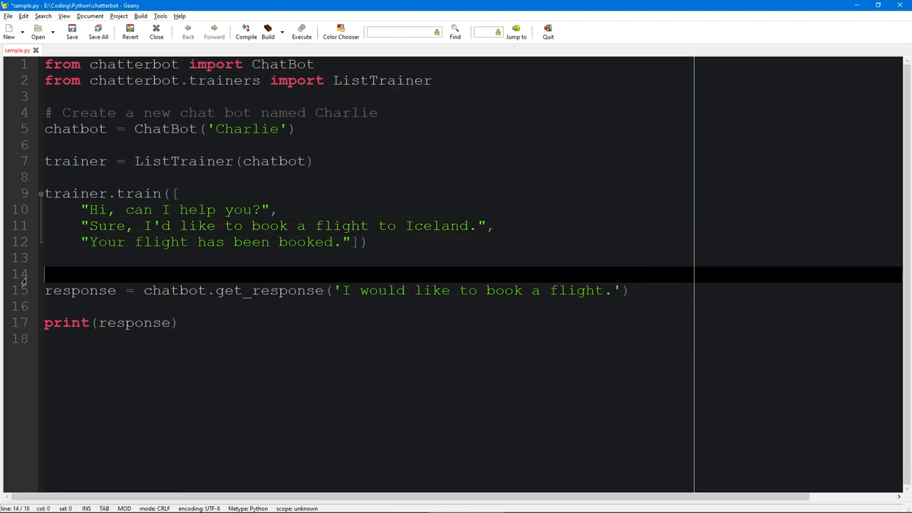
Write a while True loop reading input('You: ') and printing 'Bot: ' with the response.
{"action": "type", "text": "while"}
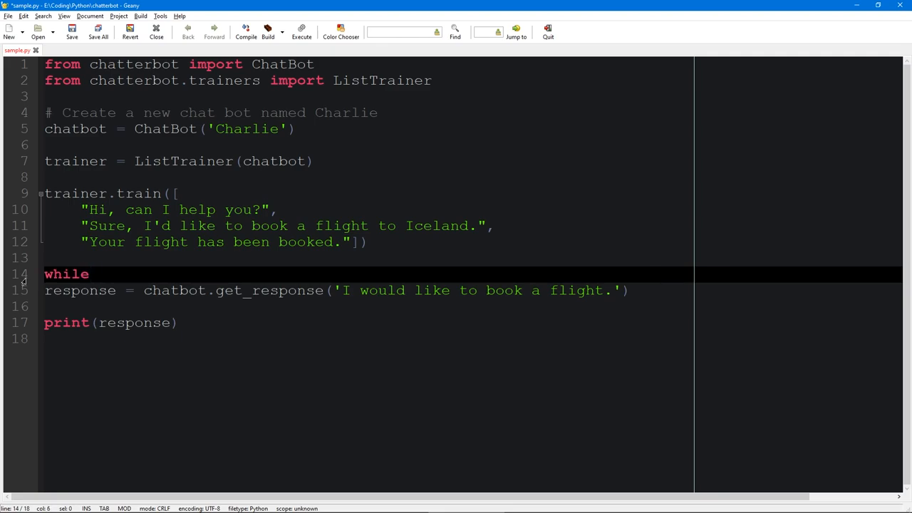
{"action": "type", "text": "Tur"}
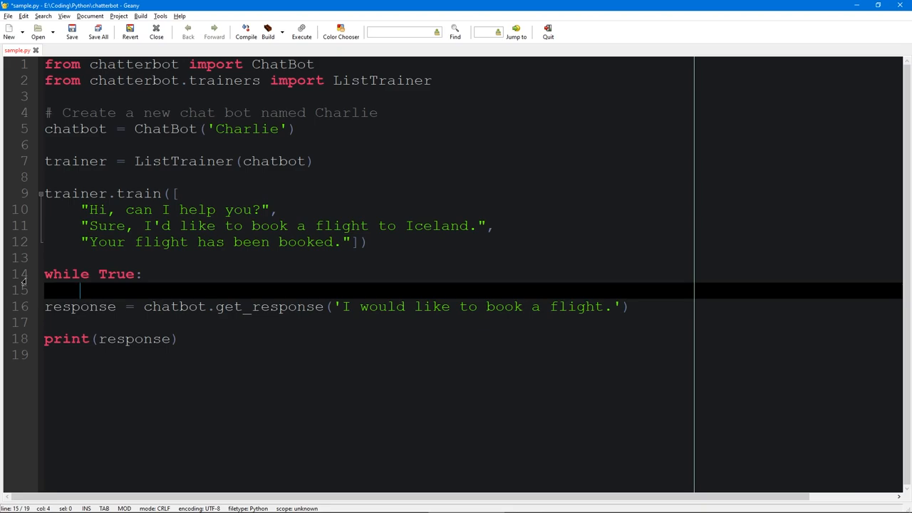
{"action": "type", "text": "request ="}
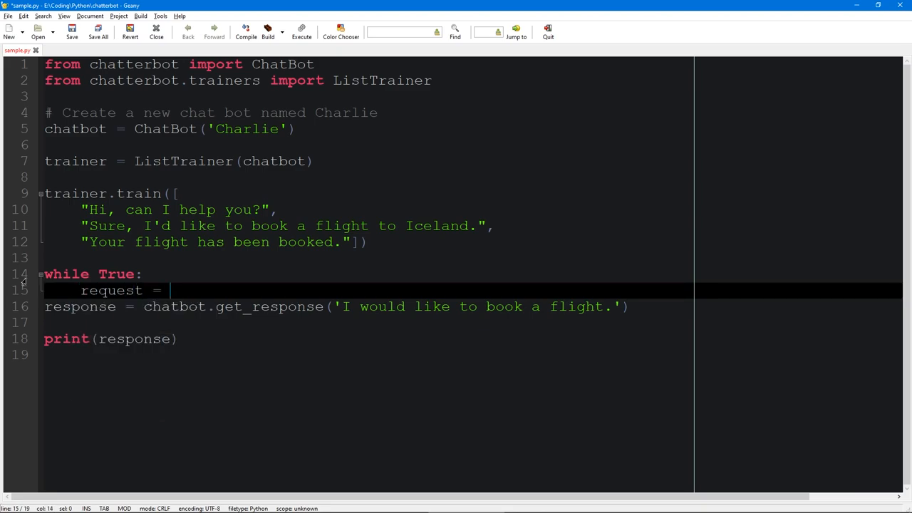
{"action": "type", "text": "input('Y"}
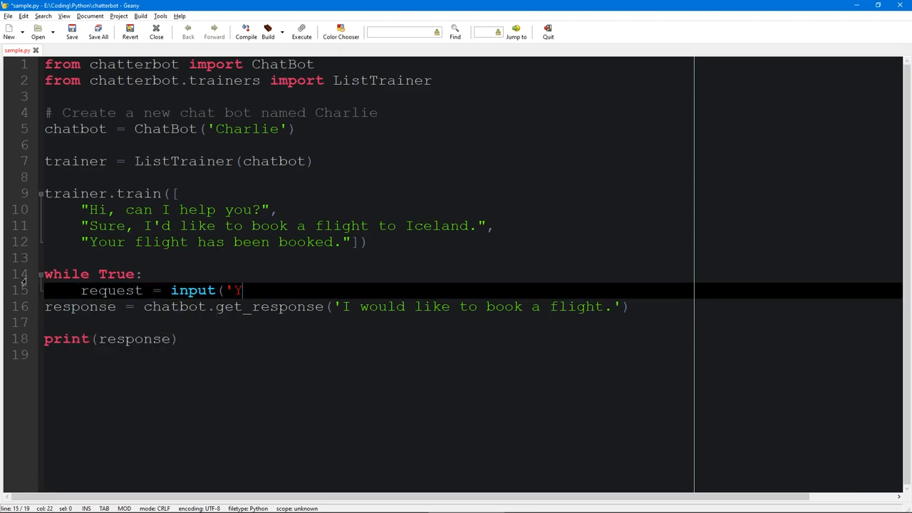
{"action": "type", "text": "ou: '"}
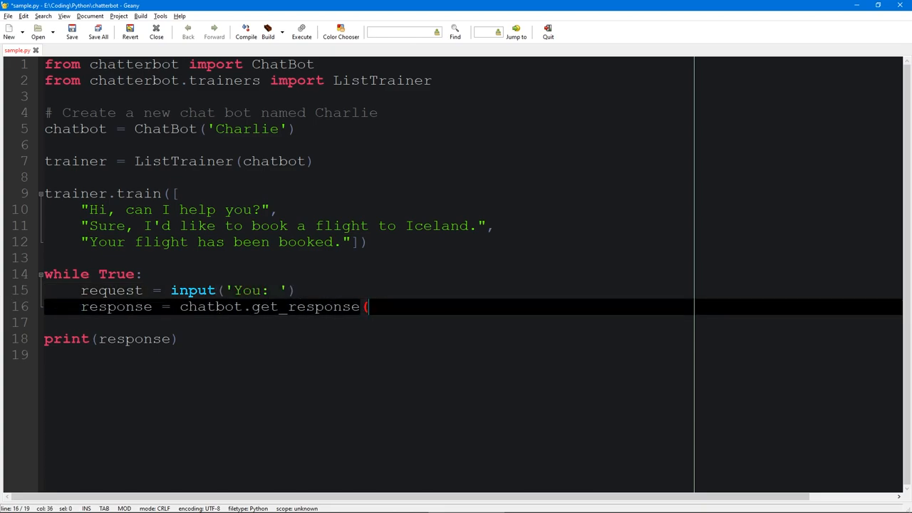
{"action": "type", "text": "request"}
{"action": "left_click", "coordinate": [472, 340]}
{"action": "type", "text": "('Bot: "}
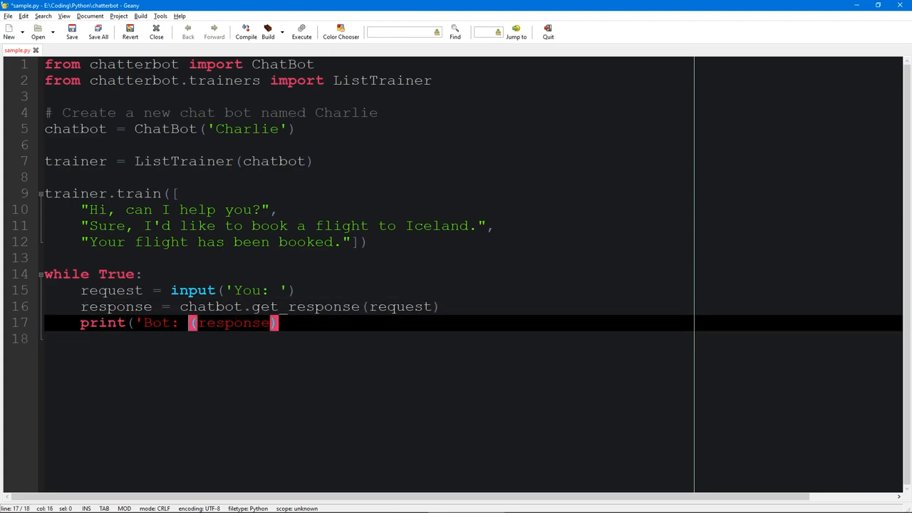
{"action": "type", "text": "\","}
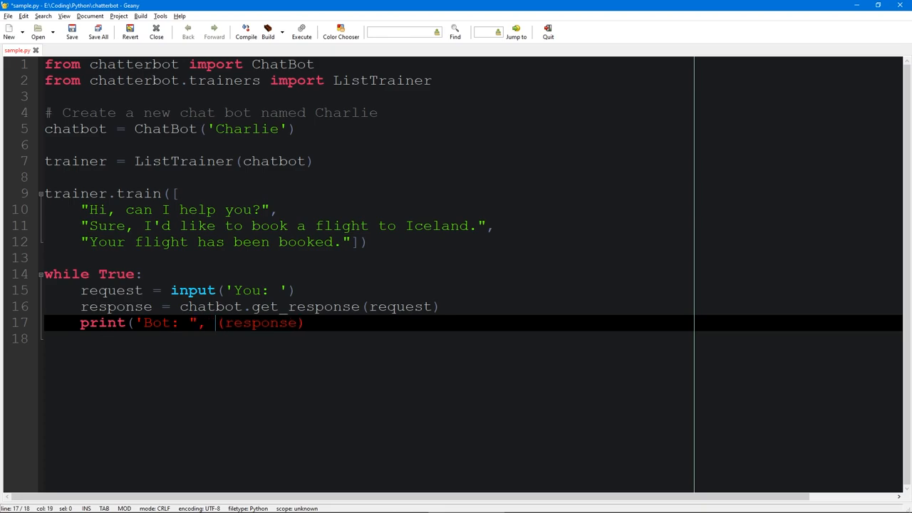
{"action": "key", "text": "Delete"}
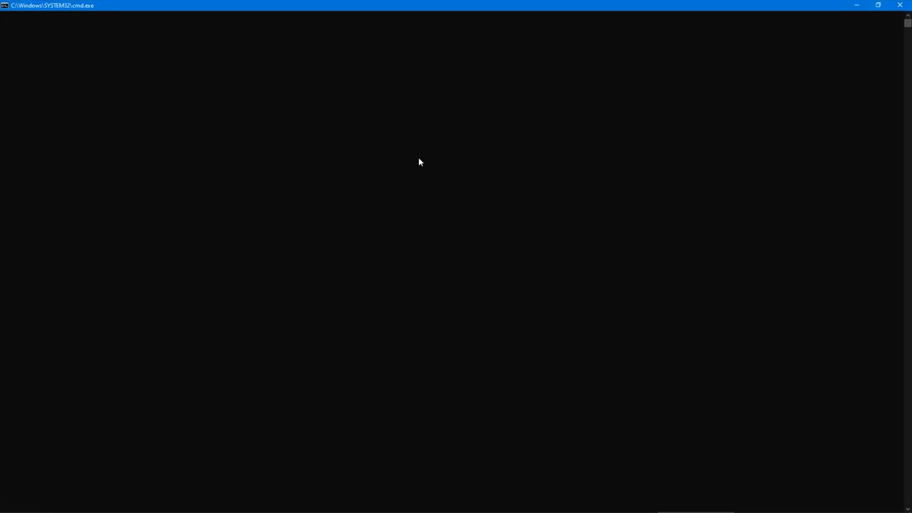
{"action": "mouse_move", "coordinate": [176, 88]}
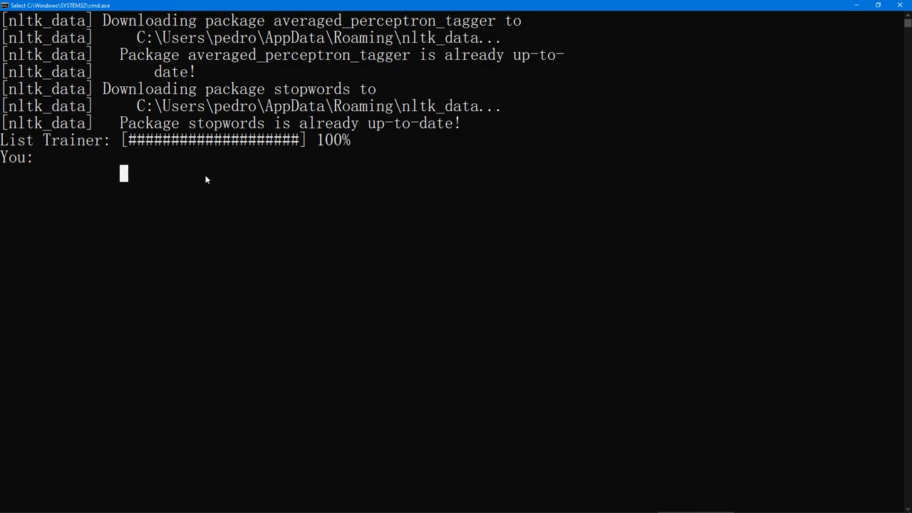
Ask the trained bot 'how can i help you?' at the You: prompt.
{"action": "type", "text": "how can i"}
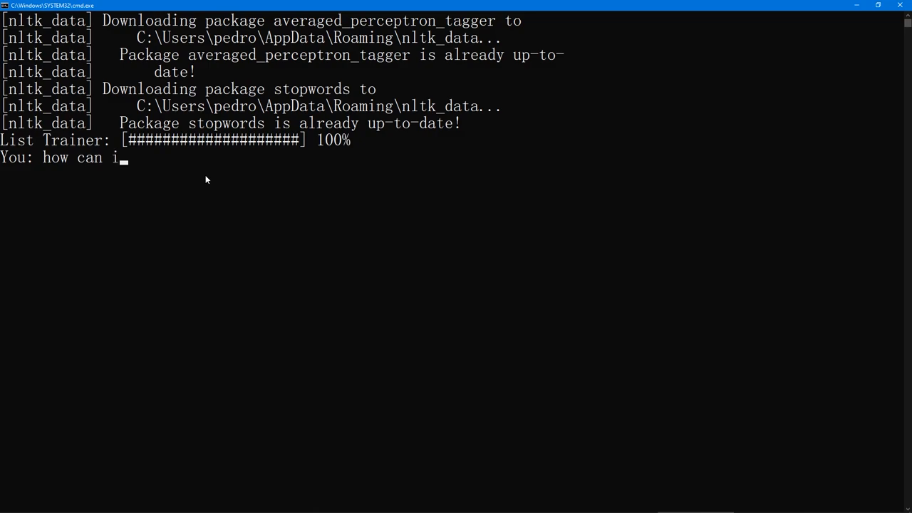
{"action": "type", "text": "help you?"}
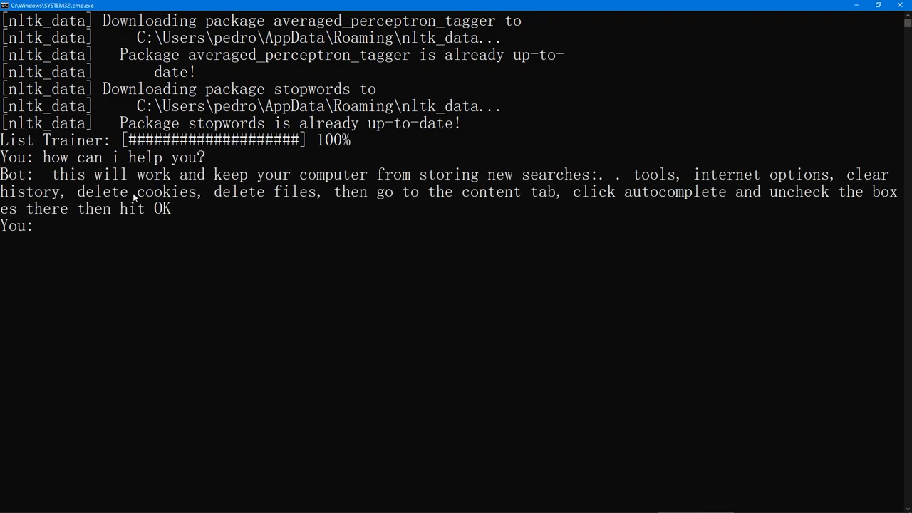
{"action": "mouse_move", "coordinate": [536, 198]}
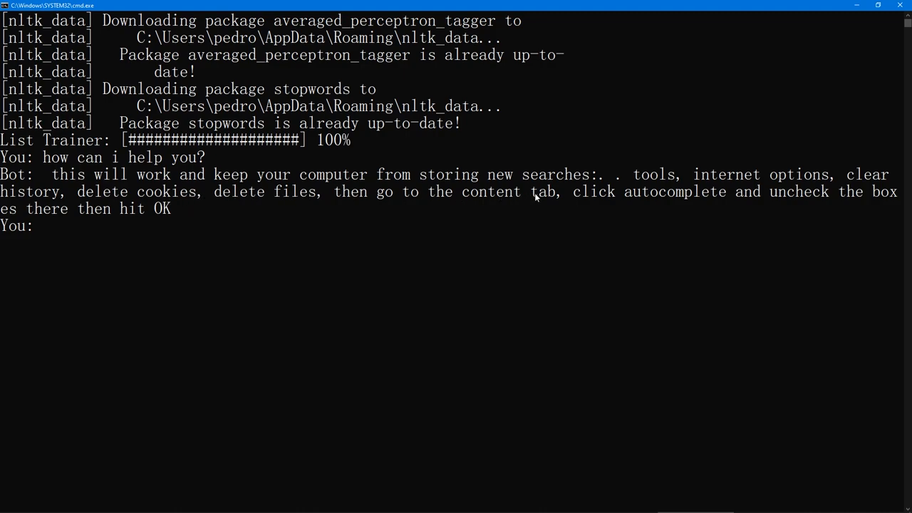
{"action": "mouse_move", "coordinate": [676, 200]}
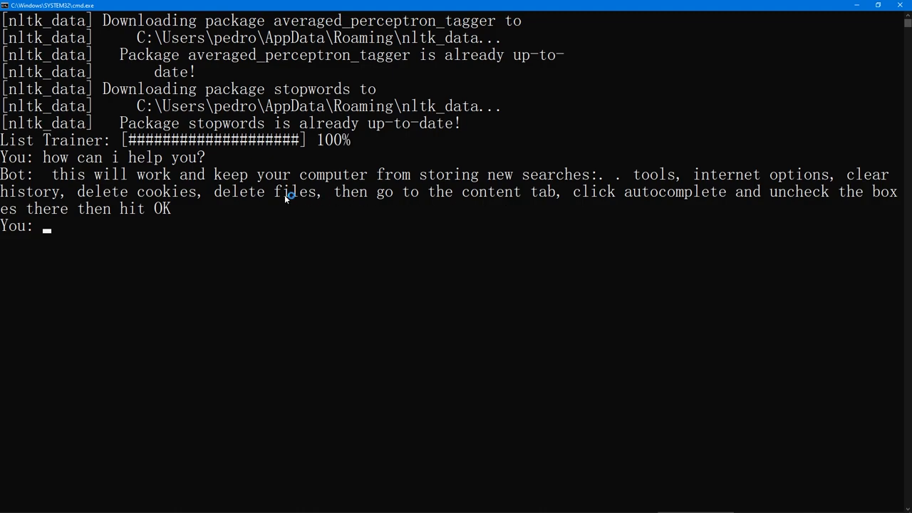
{"action": "mouse_move", "coordinate": [125, 198]}
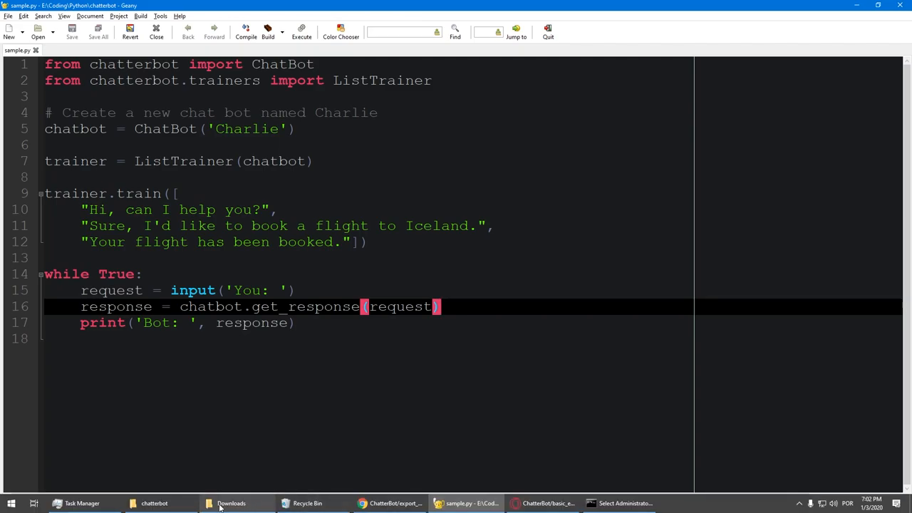
Show the chatterbot folder in File Explorer and select its db.sqlite3 file.
{"action": "left_click", "coordinate": [154, 504]}
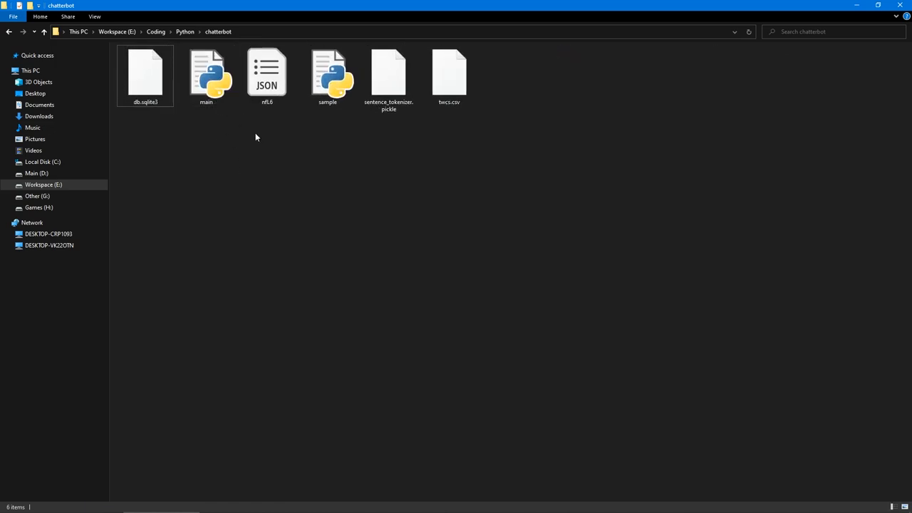
{"action": "mouse_move", "coordinate": [268, 145]}
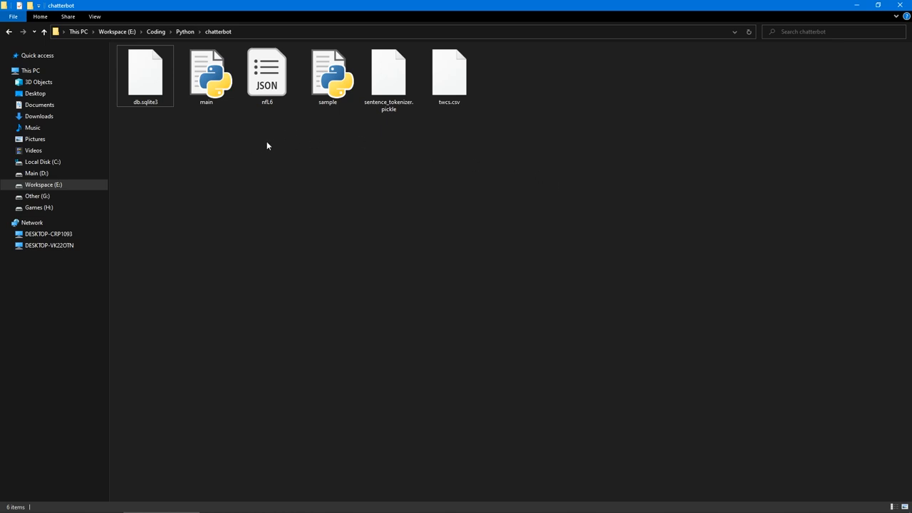
{"action": "left_click", "coordinate": [145, 74]}
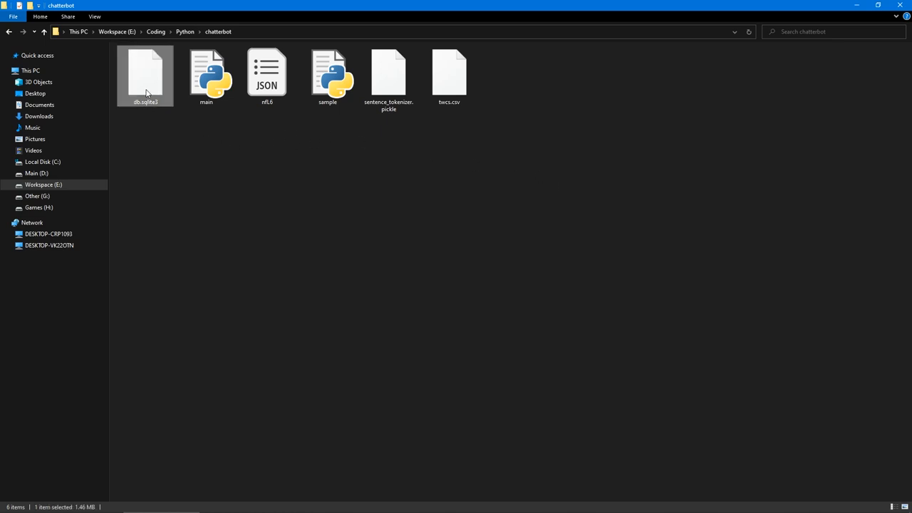
{"action": "left_click", "coordinate": [209, 142]}
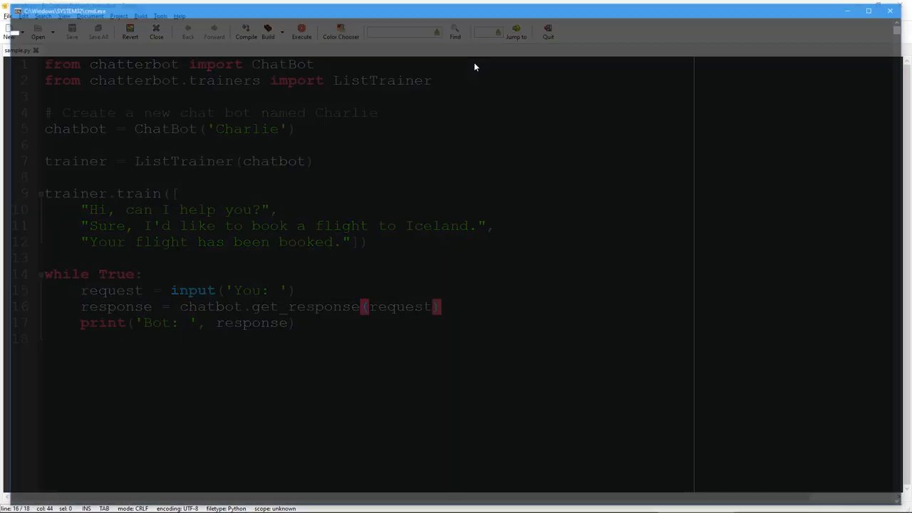
Rerun the bot in the console and ask 'how can i help' again.
{"action": "left_click", "coordinate": [301, 33]}
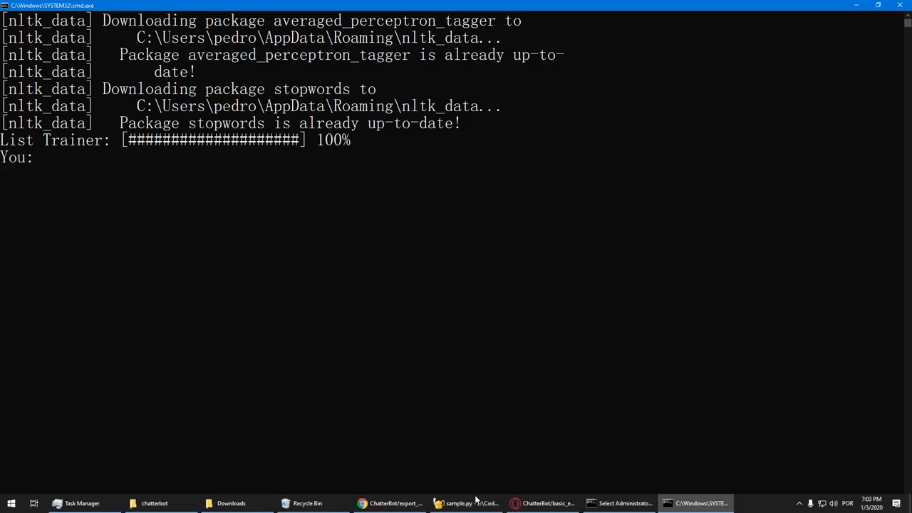
{"action": "type", "text": "how can"}
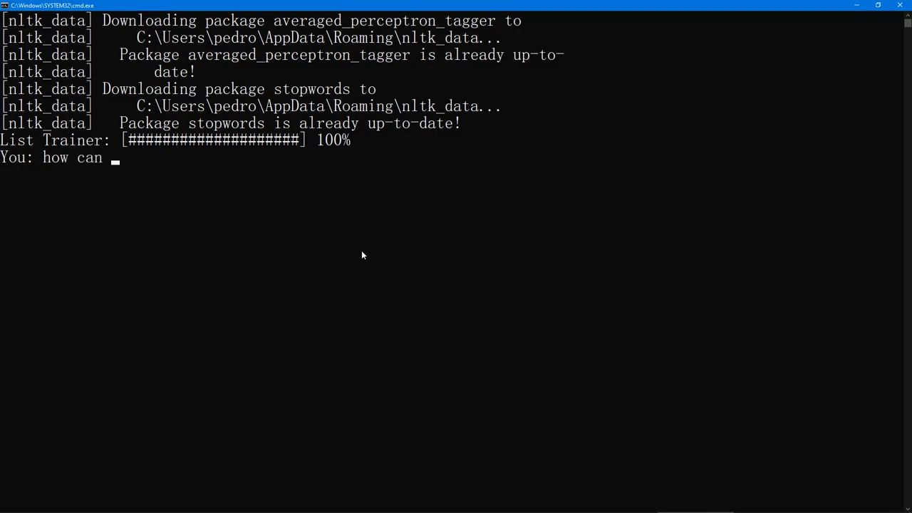
{"action": "type", "text": "i help?"}
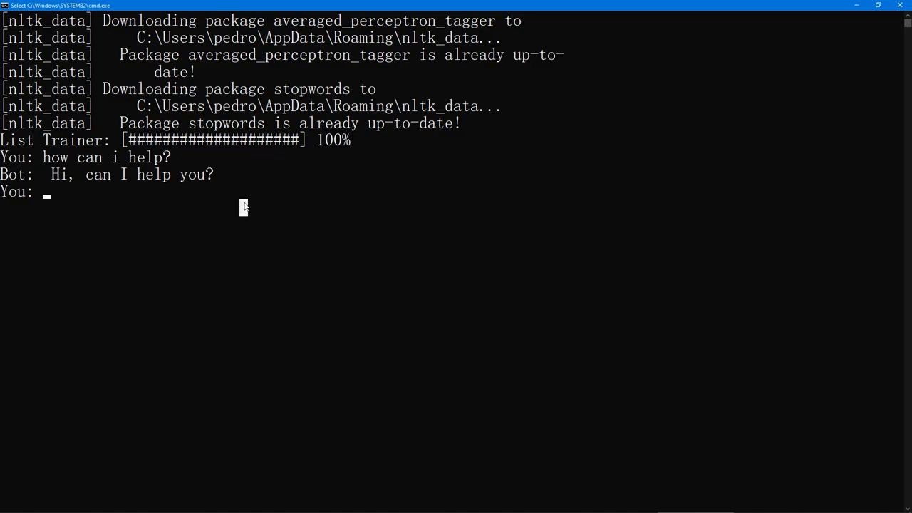
Reply 'Yes, you can.' and receive the bot's Yes answer.
{"action": "type", "text": "Yes"}
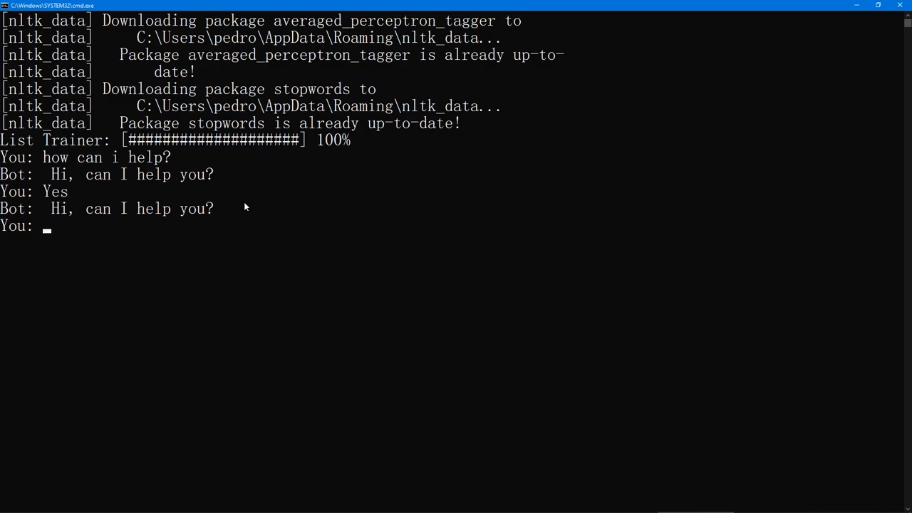
{"action": "type", "text": "Ye"}
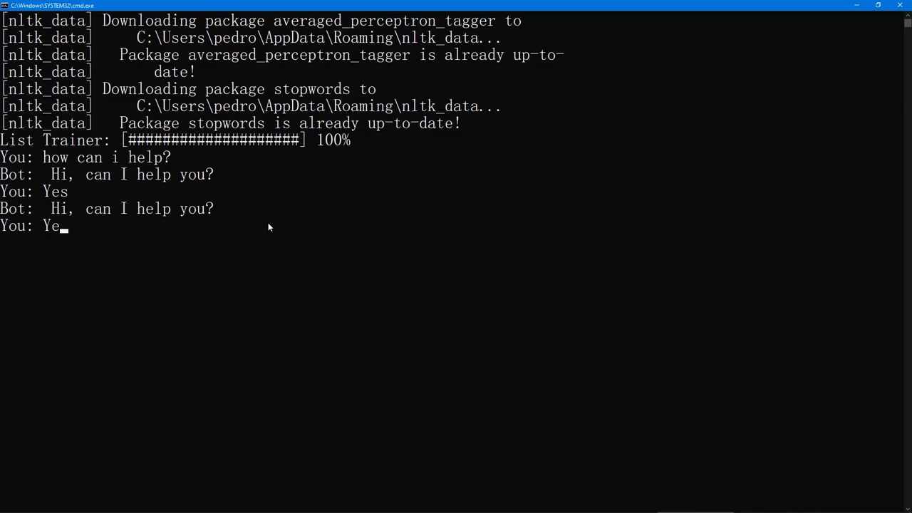
{"action": "type", "text": ", you can."}
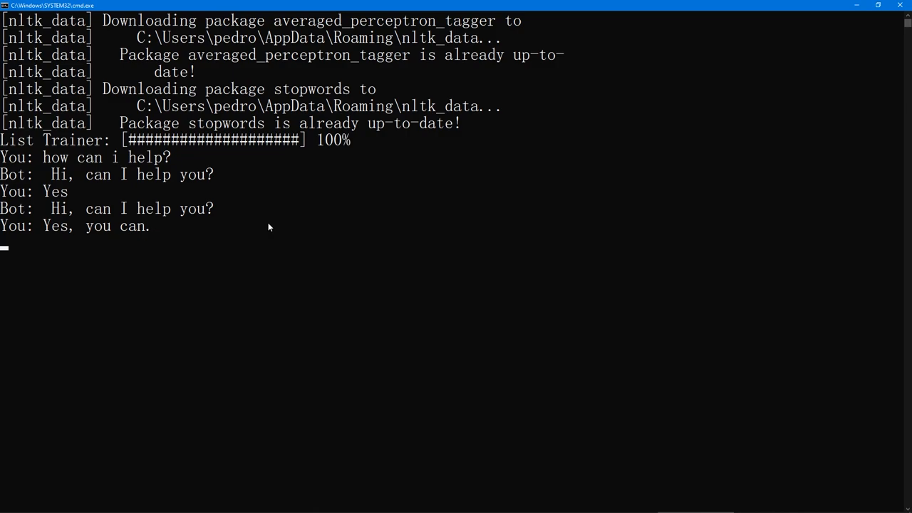
{"action": "key", "text": "Return"}
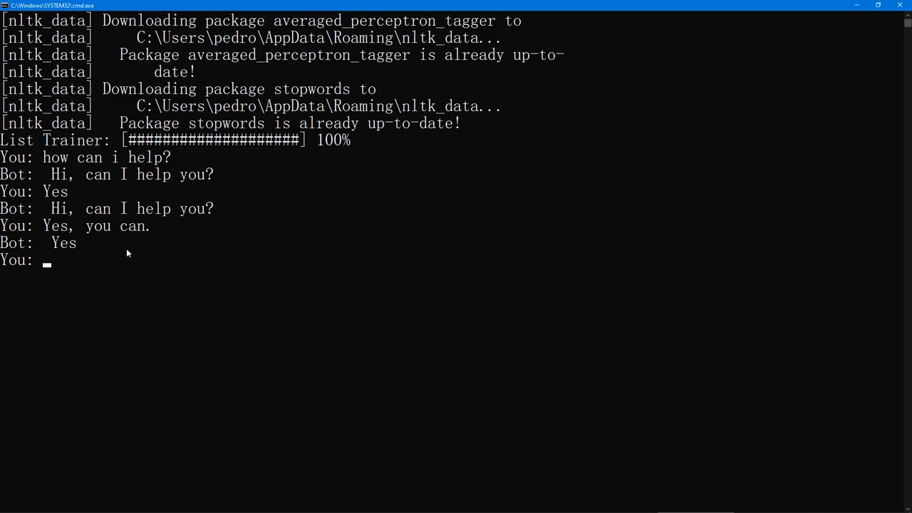
{"action": "mouse_move", "coordinate": [146, 259]}
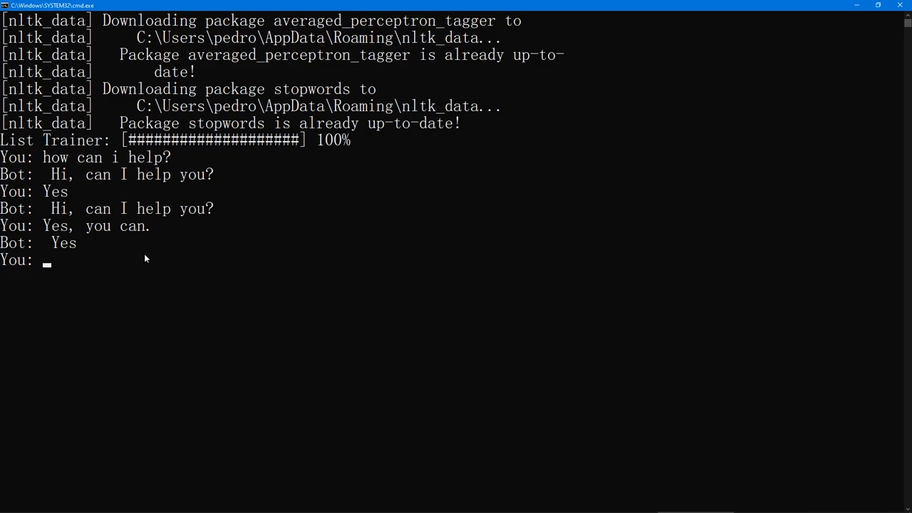
{"action": "mouse_move", "coordinate": [75, 222]}
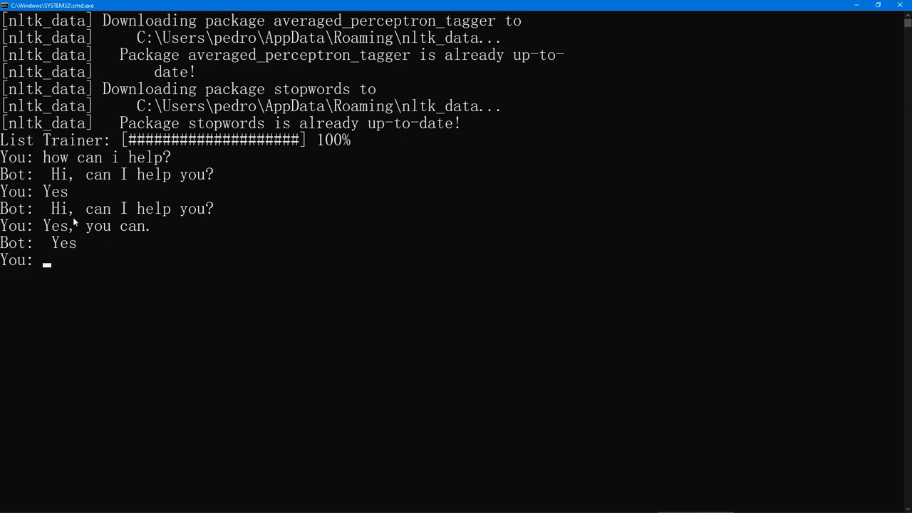
{"action": "mouse_move", "coordinate": [102, 175]}
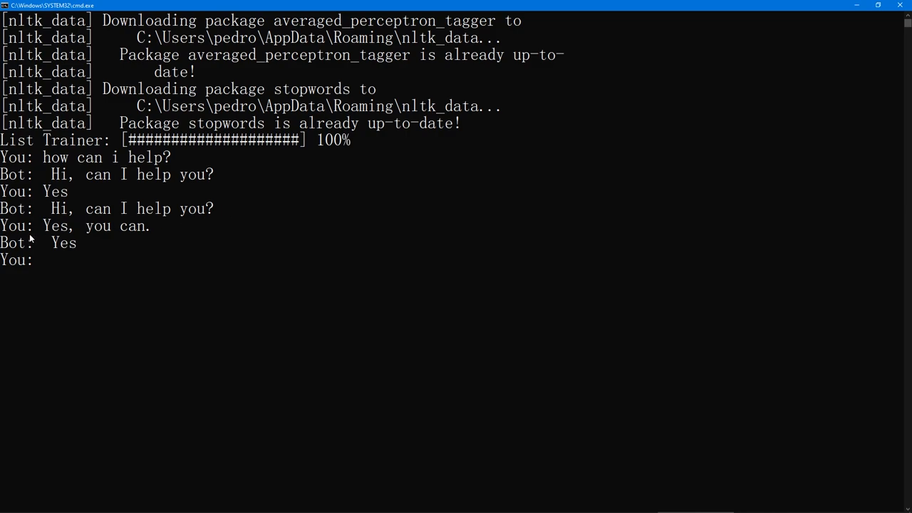
{"action": "mouse_move", "coordinate": [216, 260]}
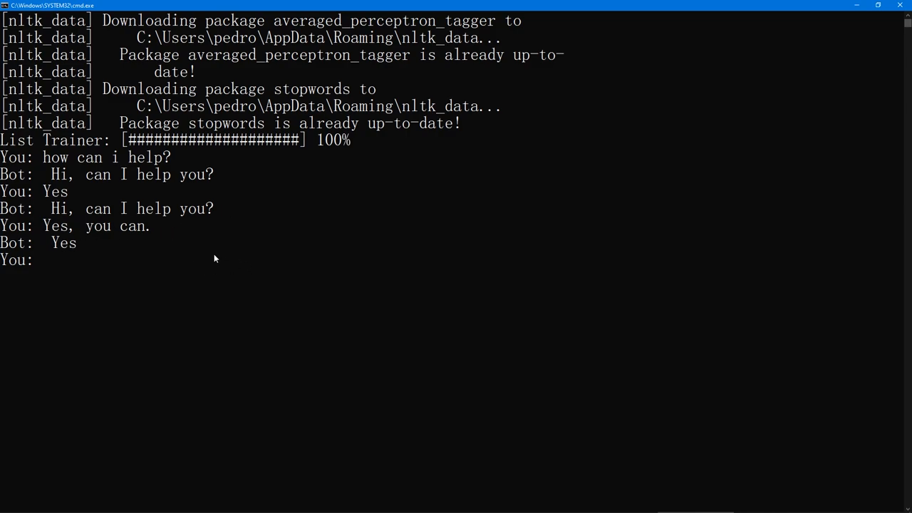
{"action": "mouse_move", "coordinate": [328, 335]}
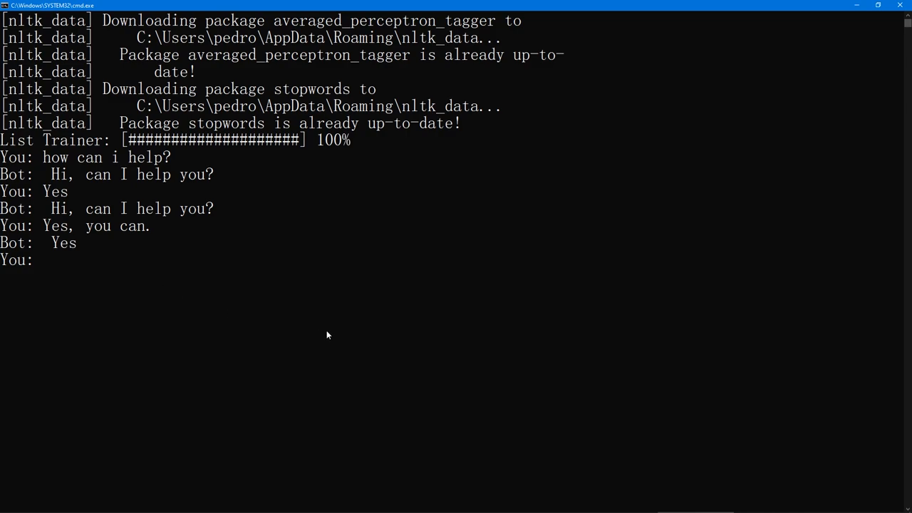
{"action": "mouse_move", "coordinate": [295, 319]}
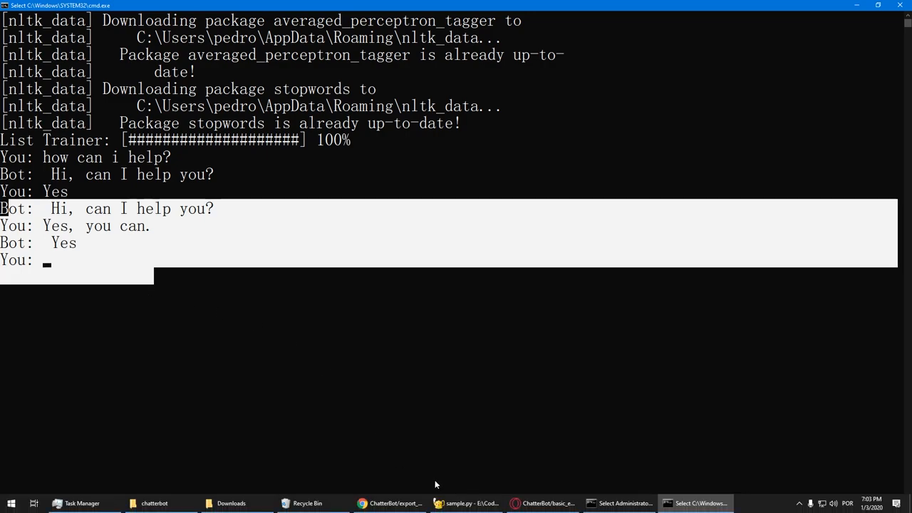
Return from basic_example.py to the ChatterBot examples folder.
{"action": "left_click", "coordinate": [544, 503]}
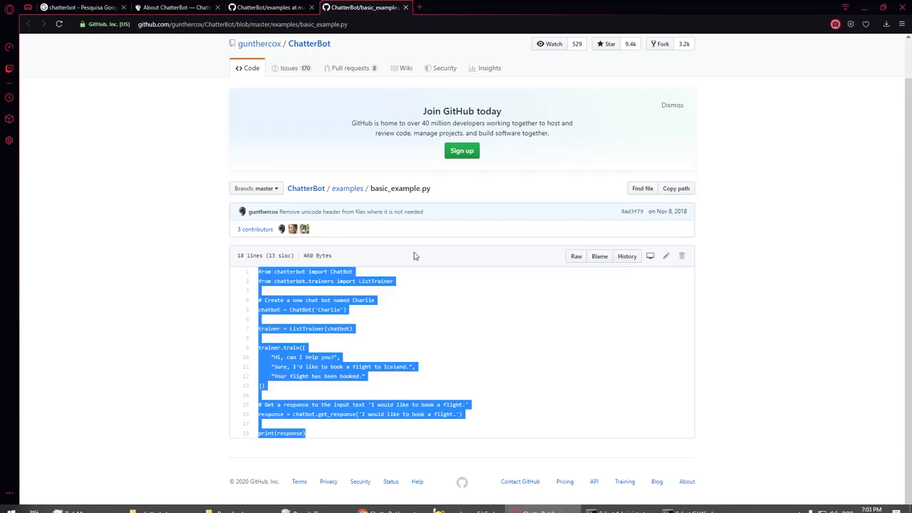
{"action": "left_click", "coordinate": [227, 117]}
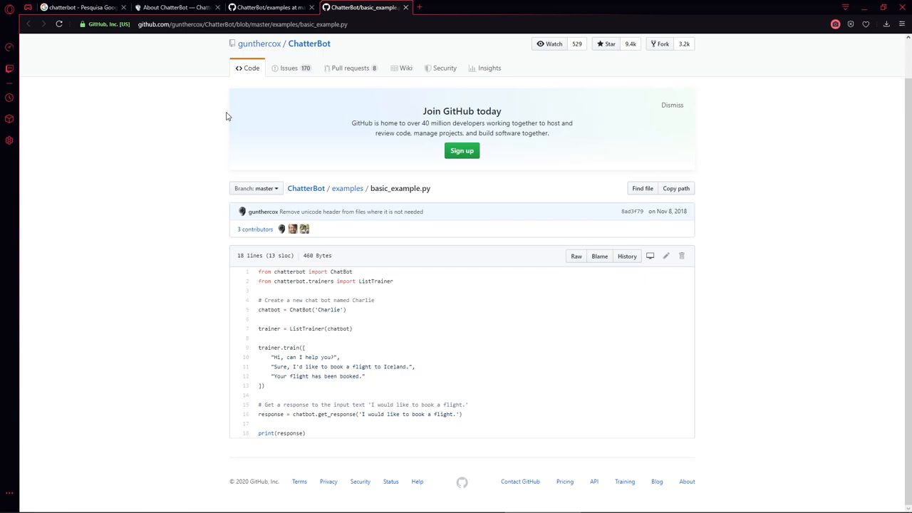
{"action": "left_click", "coordinate": [348, 188]}
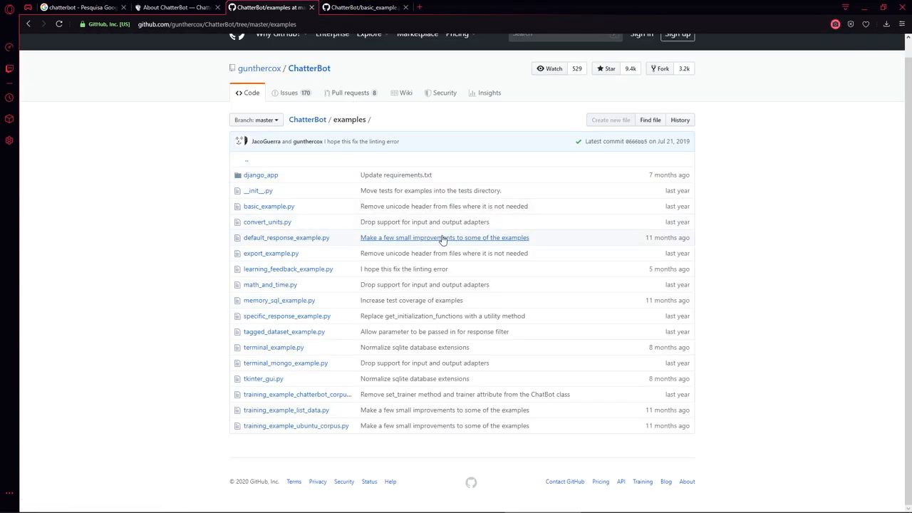
{"action": "mouse_move", "coordinate": [279, 300]}
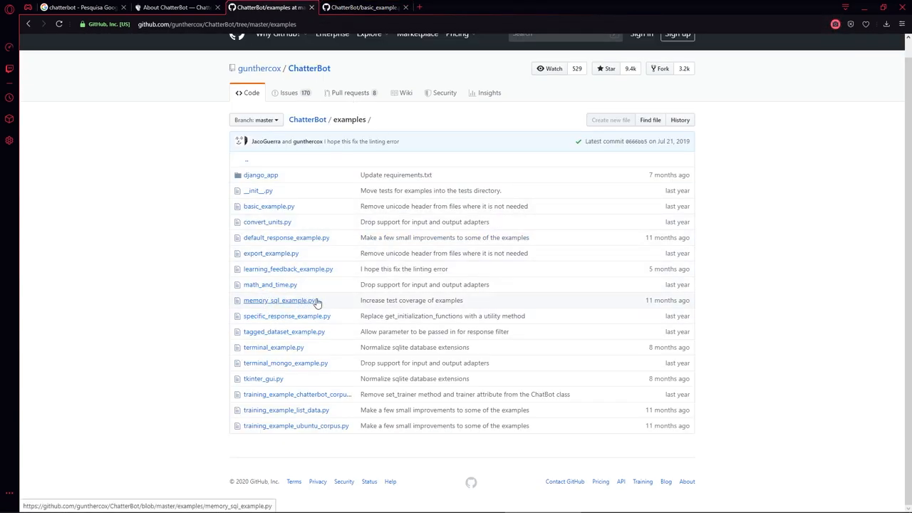
Open tagged_dataset_example.py in a new tab and scroll through its code.
{"action": "right_click", "coordinate": [284, 330]}
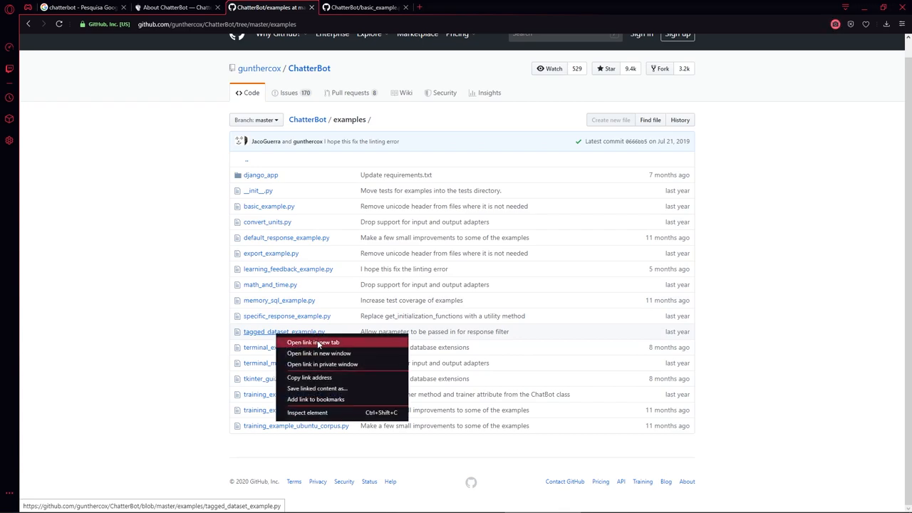
{"action": "left_click", "coordinate": [314, 342]}
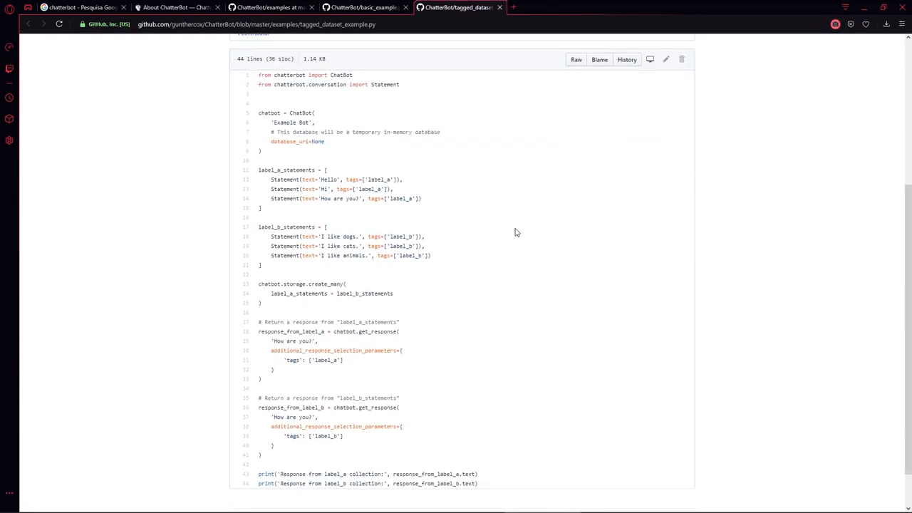
{"action": "scroll", "scroll_direction": "down", "scroll_amount": 3}
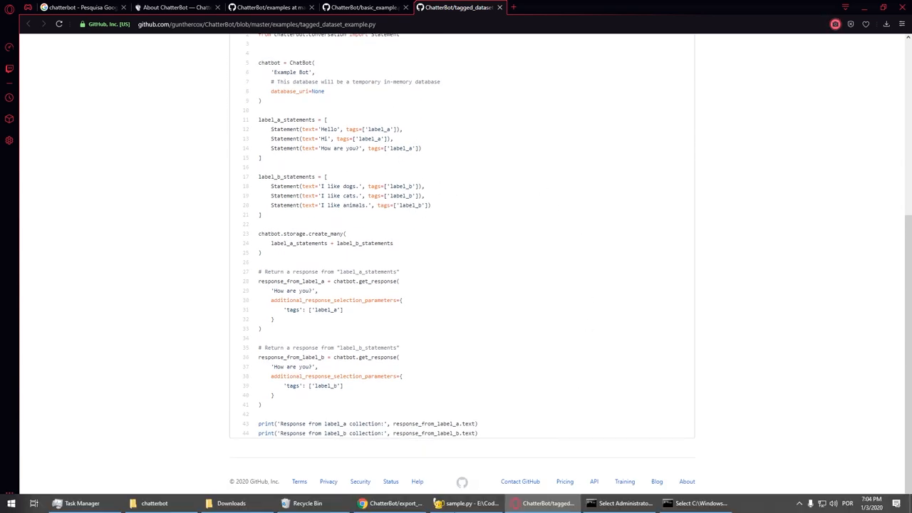
{"action": "left_click", "coordinate": [463, 503]}
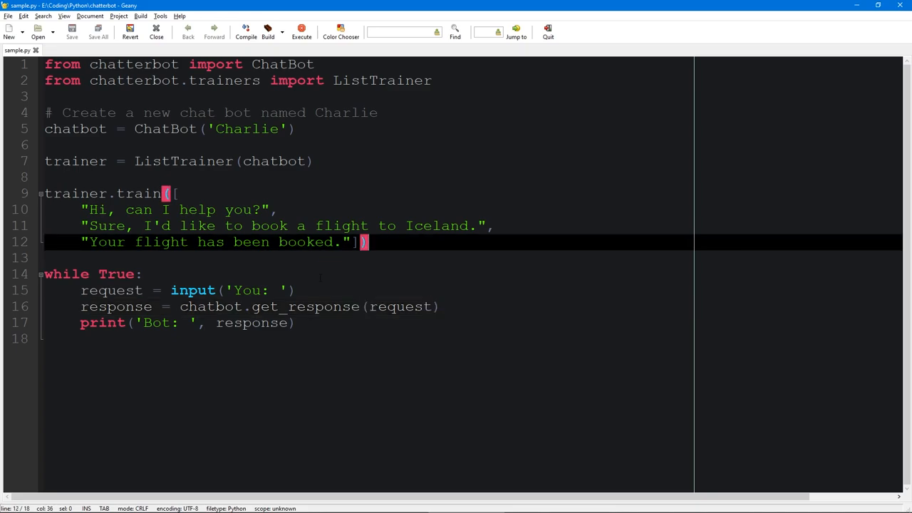
{"action": "left_click", "coordinate": [296, 322]}
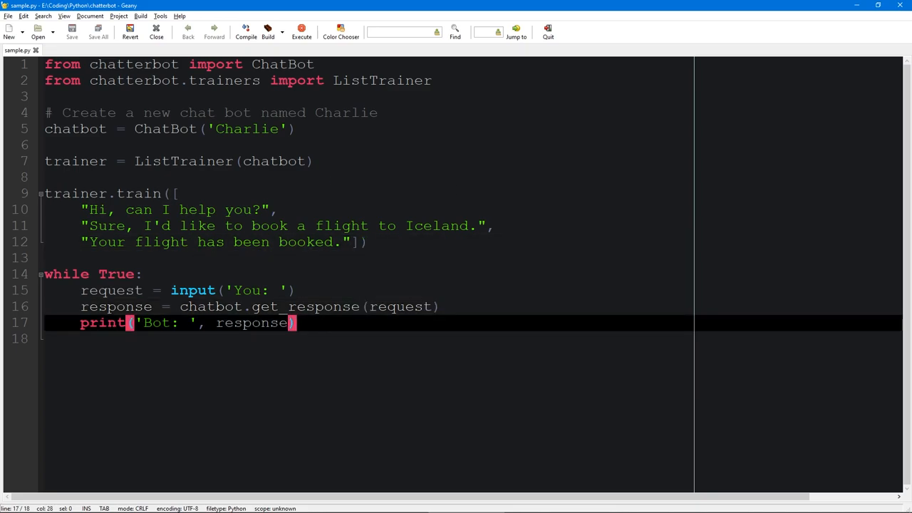
{"action": "left_click", "coordinate": [492, 226]}
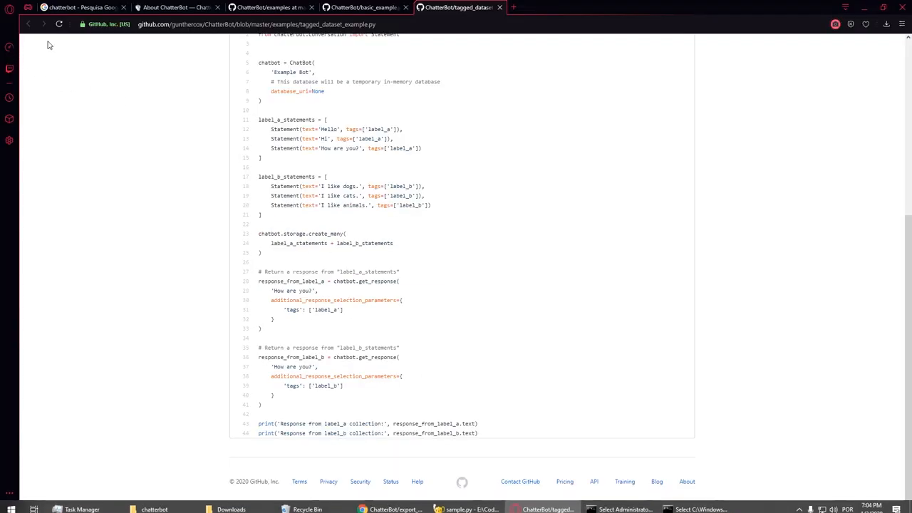
Browse the ChatterBot examples folder, opening training_example_list_data.py and tagged_dataset_example.py.
{"action": "left_click", "coordinate": [364, 7]}
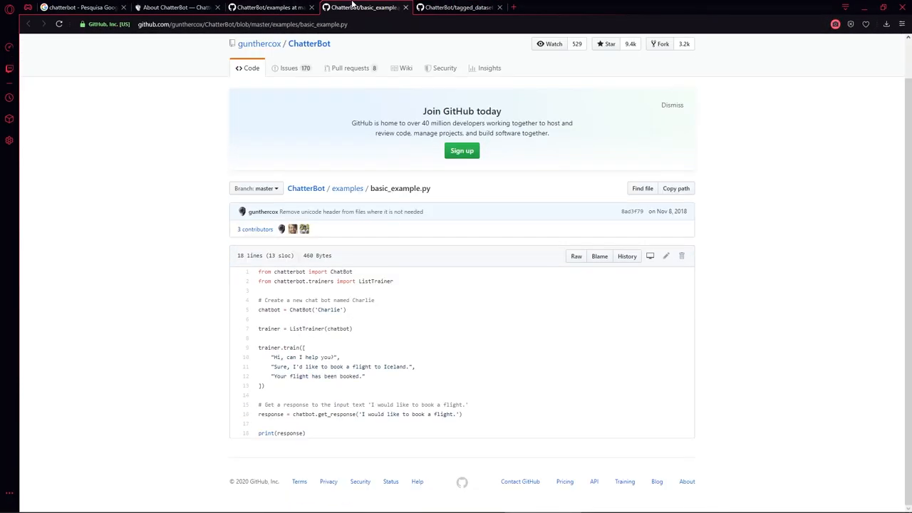
{"action": "left_click", "coordinate": [348, 188]}
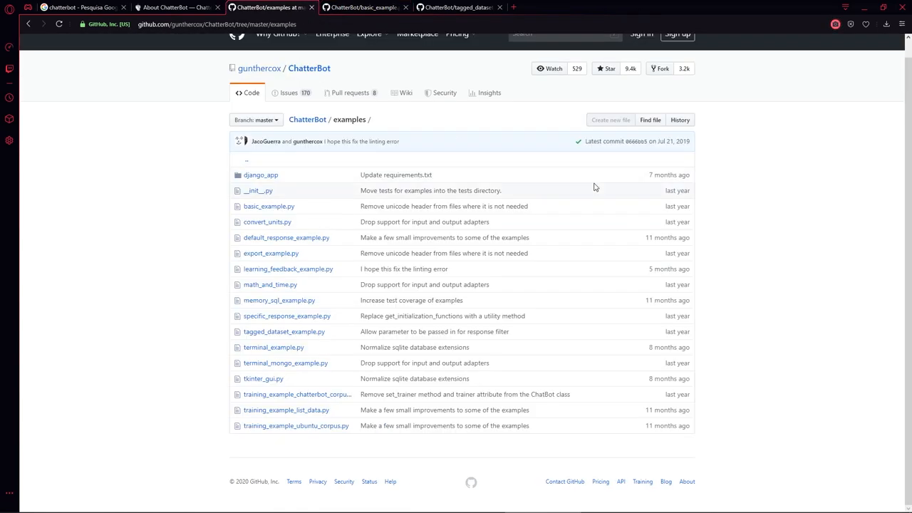
{"action": "mouse_move", "coordinate": [291, 391]}
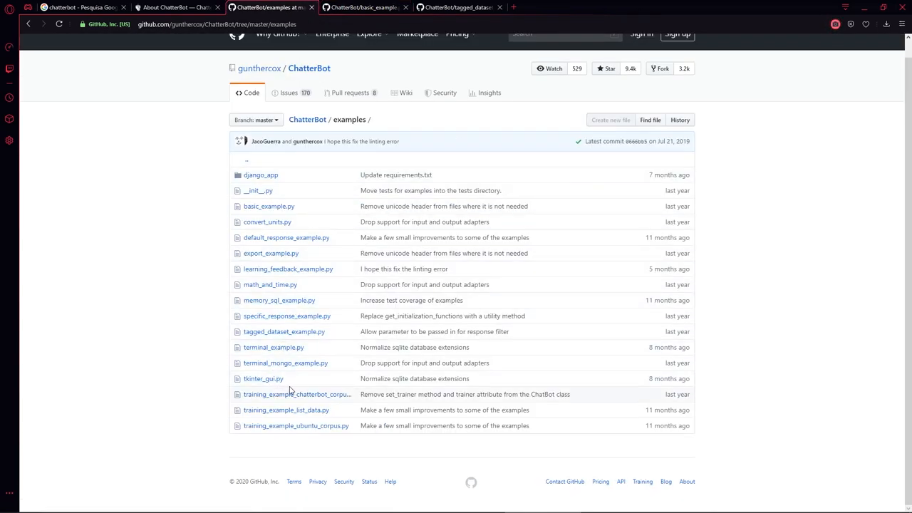
{"action": "right_click", "coordinate": [285, 410]}
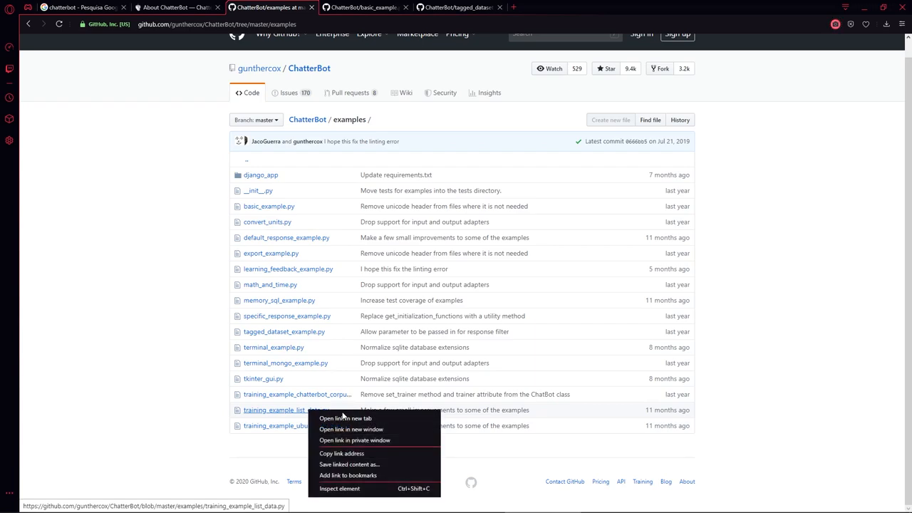
{"action": "left_click", "coordinate": [345, 419]}
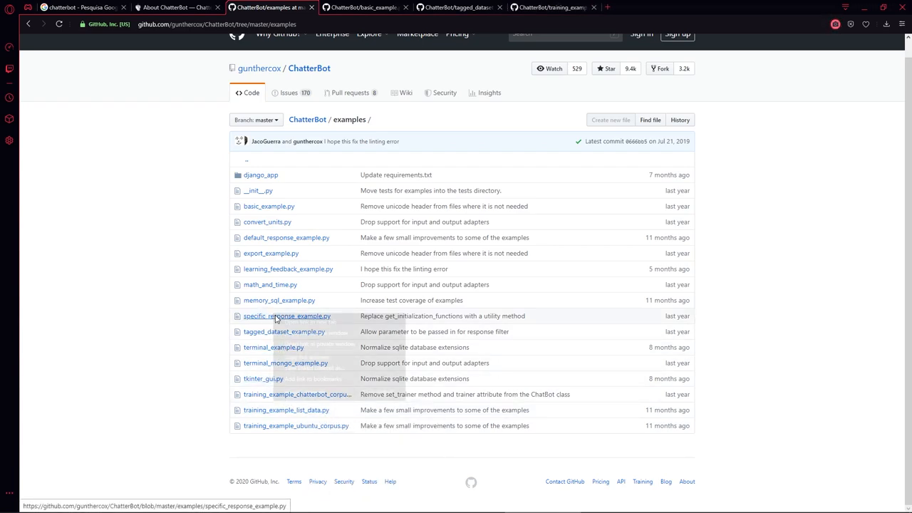
{"action": "left_click", "coordinate": [283, 331]}
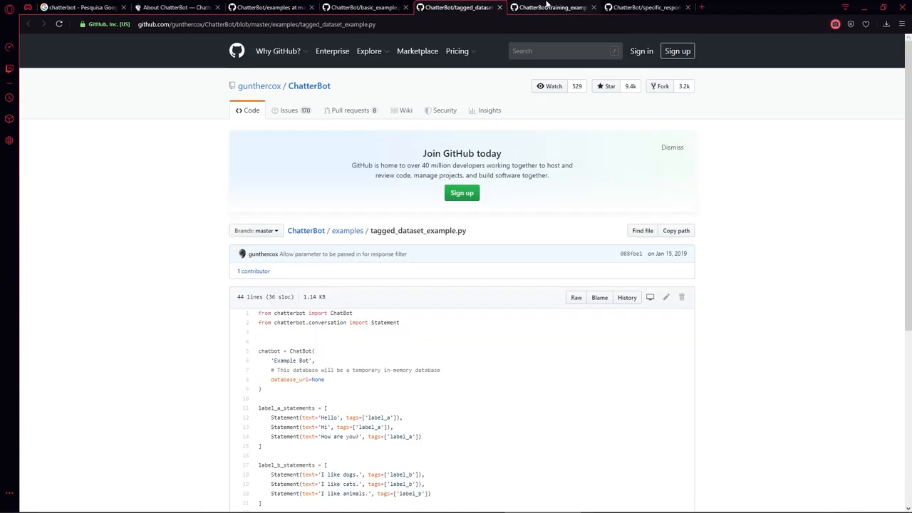
{"action": "scroll", "scroll_direction": "down", "scroll_amount": 3}
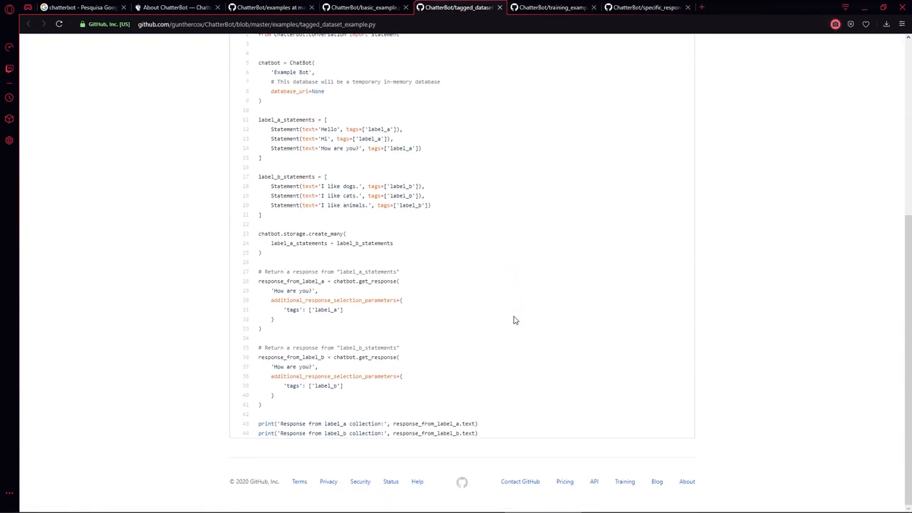
Compare the training_example_list_data, specific_response_example and tagged_dataset_example scripts.
{"action": "left_click", "coordinate": [553, 7]}
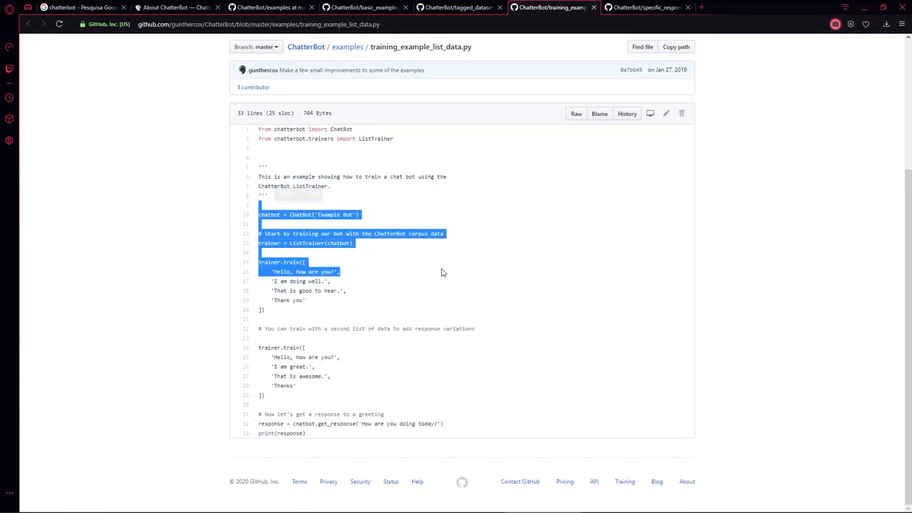
{"action": "left_click", "coordinate": [644, 7]}
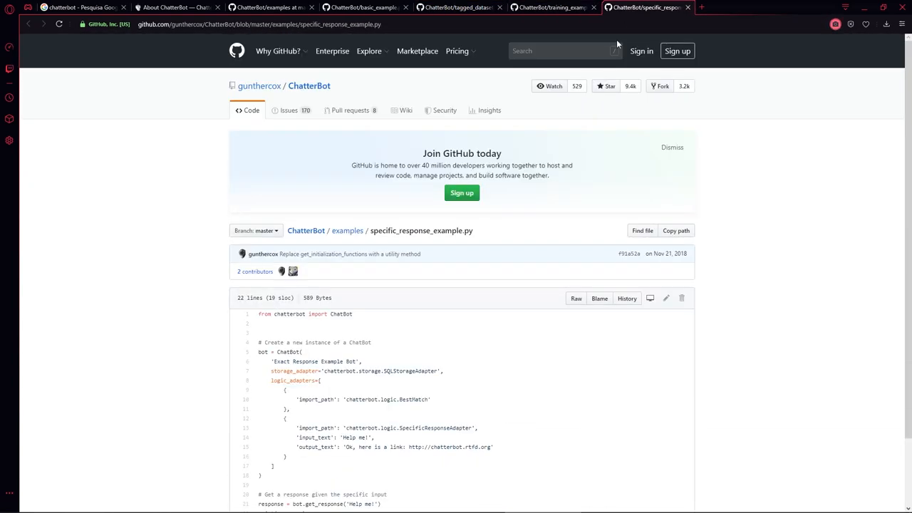
{"action": "scroll", "scroll_direction": "down", "scroll_amount": 3}
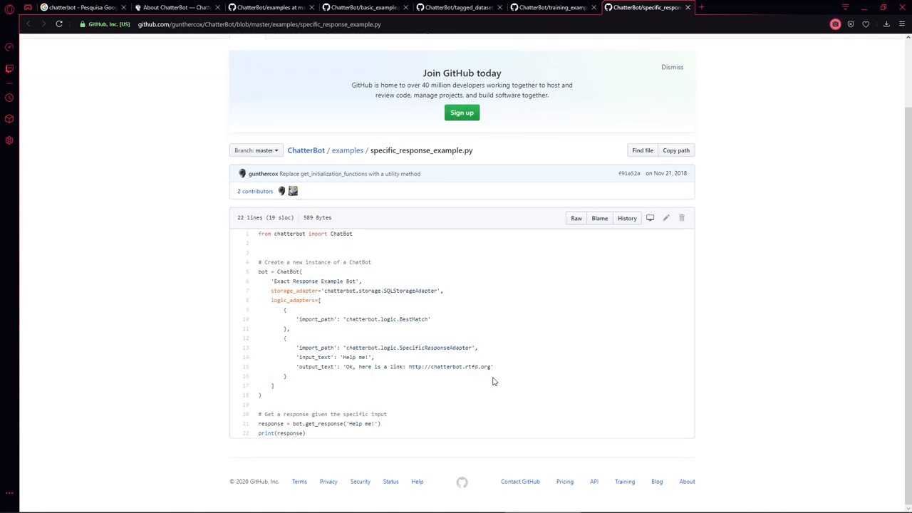
{"action": "left_click", "coordinate": [548, 7]}
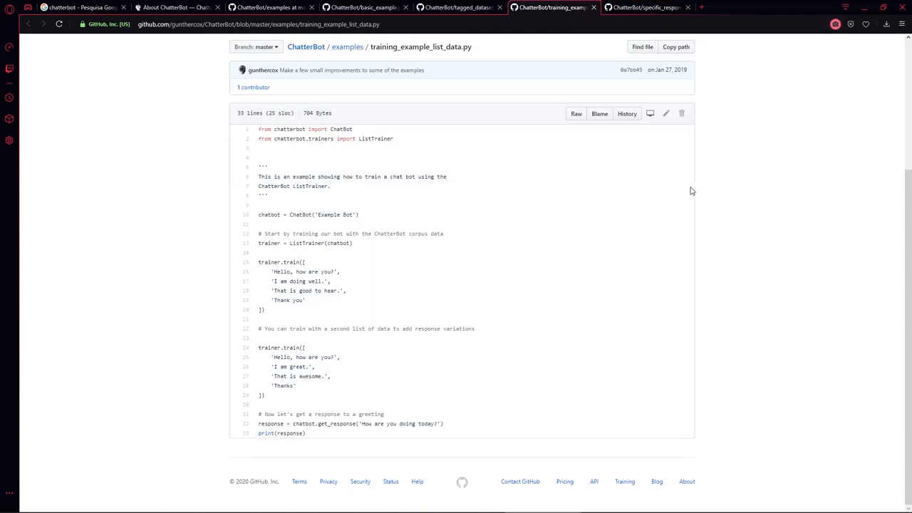
{"action": "left_click", "coordinate": [456, 8]}
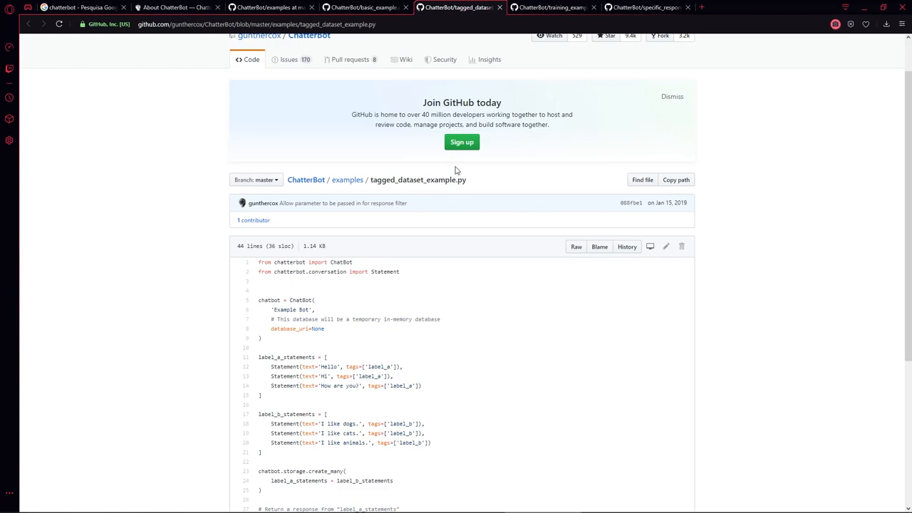
{"action": "scroll", "scroll_direction": "down", "scroll_amount": 3}
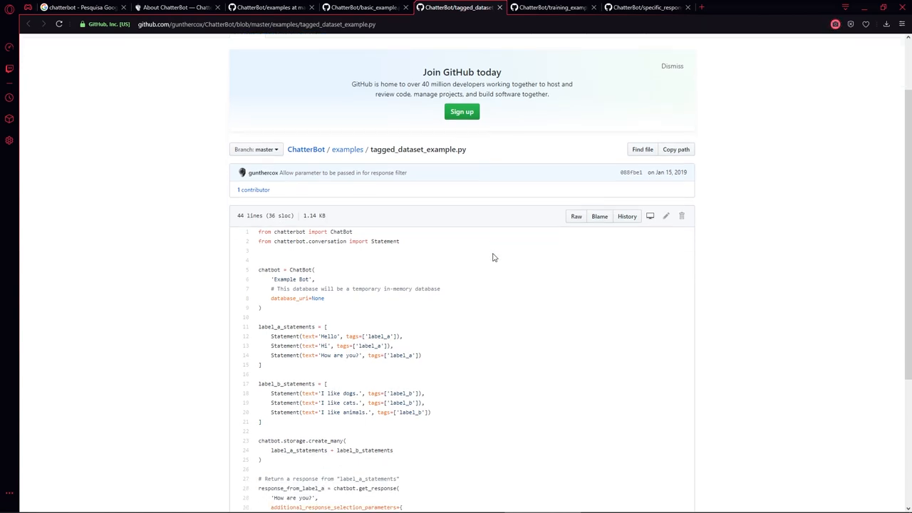
Return to the ChatterBot README and copy its Basic Usage code block.
{"action": "left_click", "coordinate": [364, 7]}
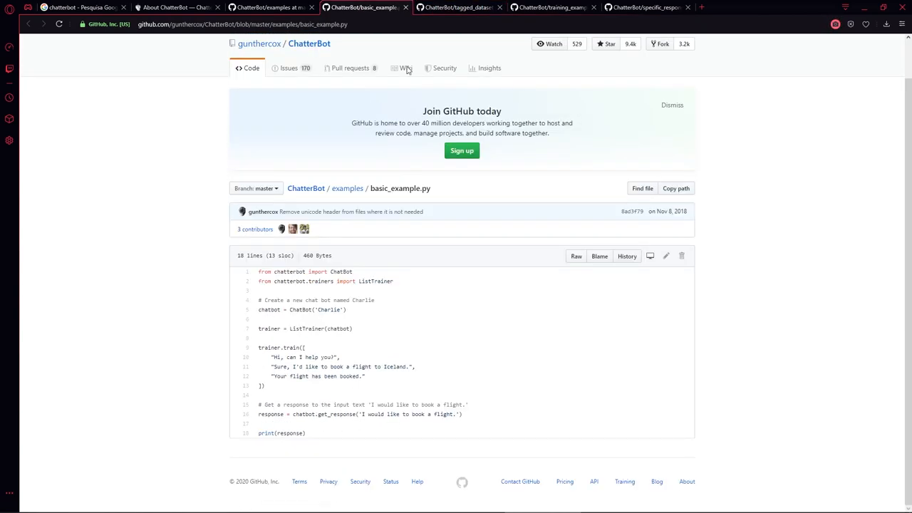
{"action": "left_click", "coordinate": [348, 188]}
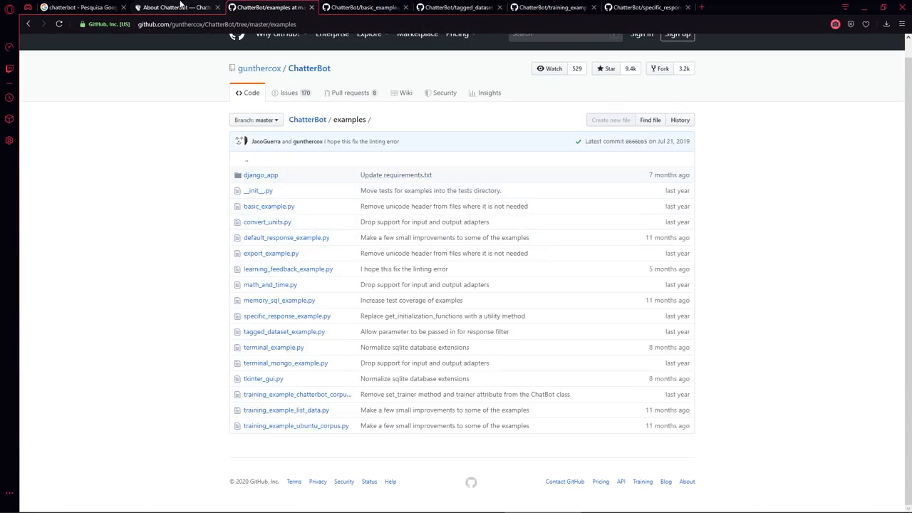
{"action": "left_click", "coordinate": [177, 7]}
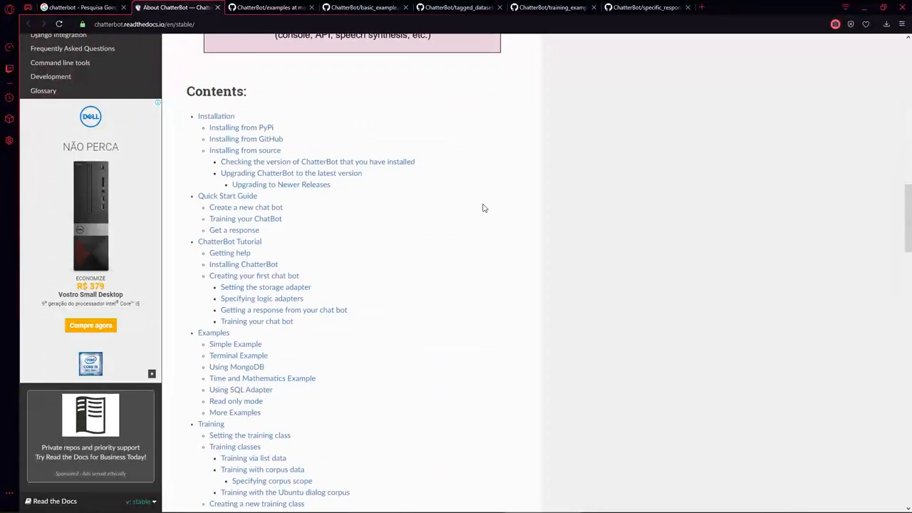
{"action": "left_click", "coordinate": [264, 7]}
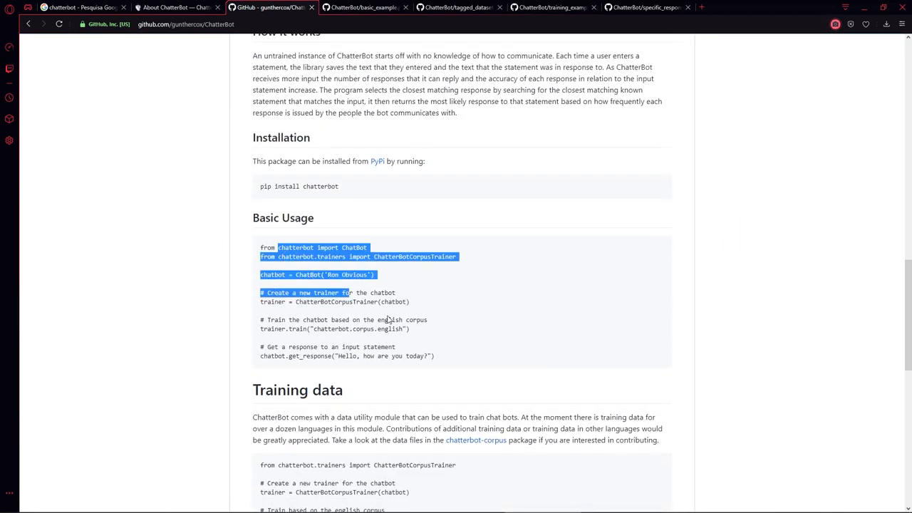
{"action": "left_click", "coordinate": [408, 281]}
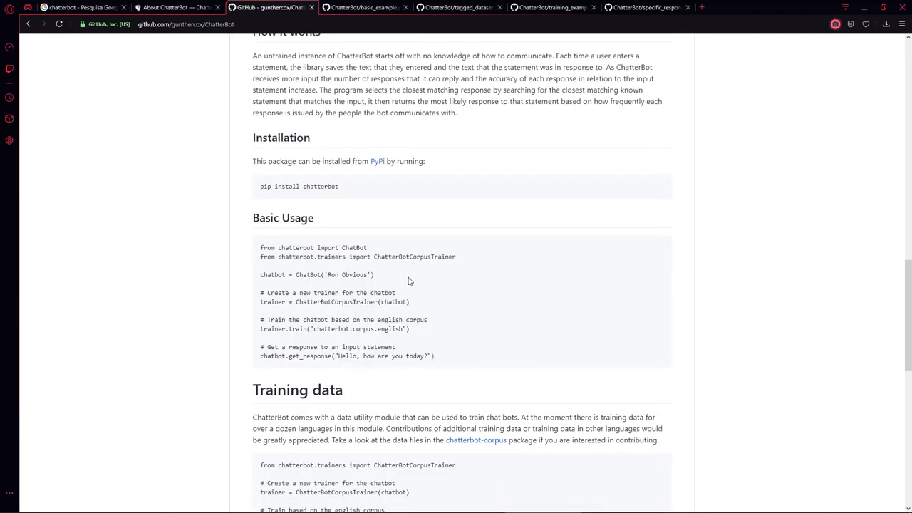
{"action": "mouse_move", "coordinate": [392, 270]}
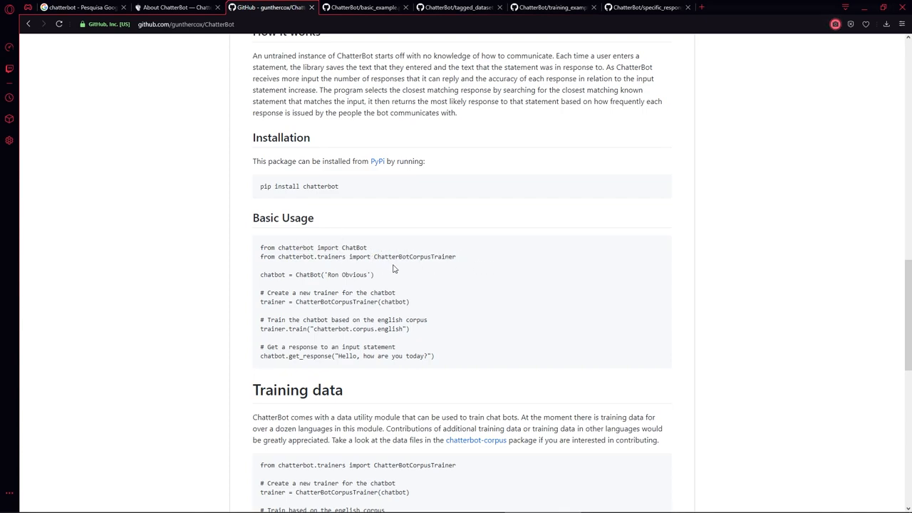
{"action": "mouse_move", "coordinate": [265, 245]}
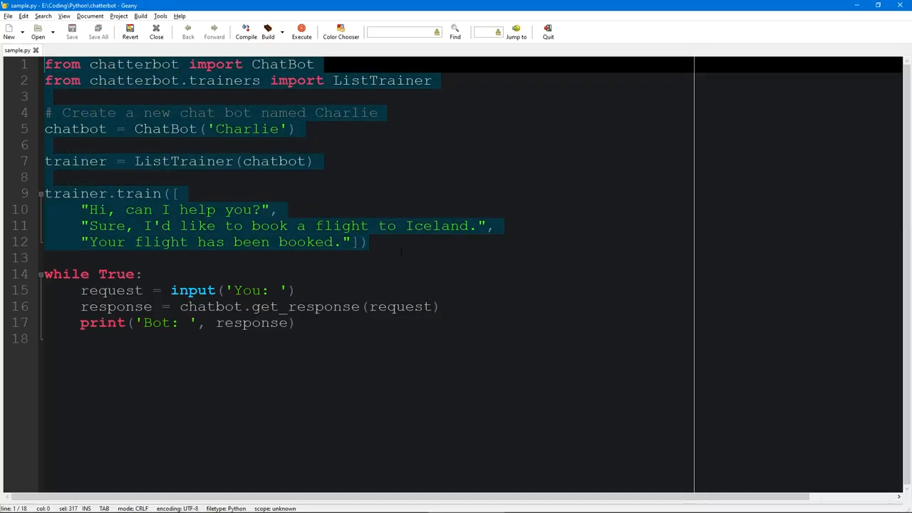
Replace the old Charlie example lines in sample.py with the pasted Basic Usage code.
{"action": "left_click", "coordinate": [331, 242]}
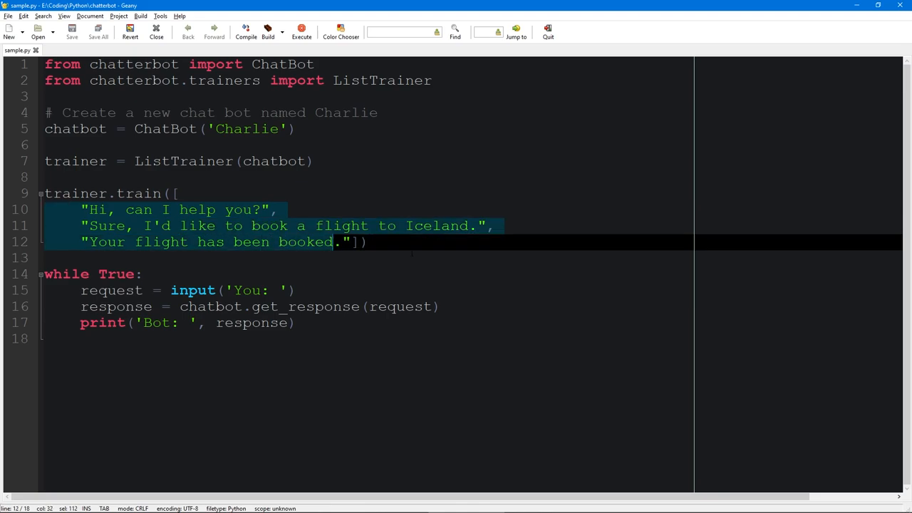
{"action": "key", "text": "Delete"}
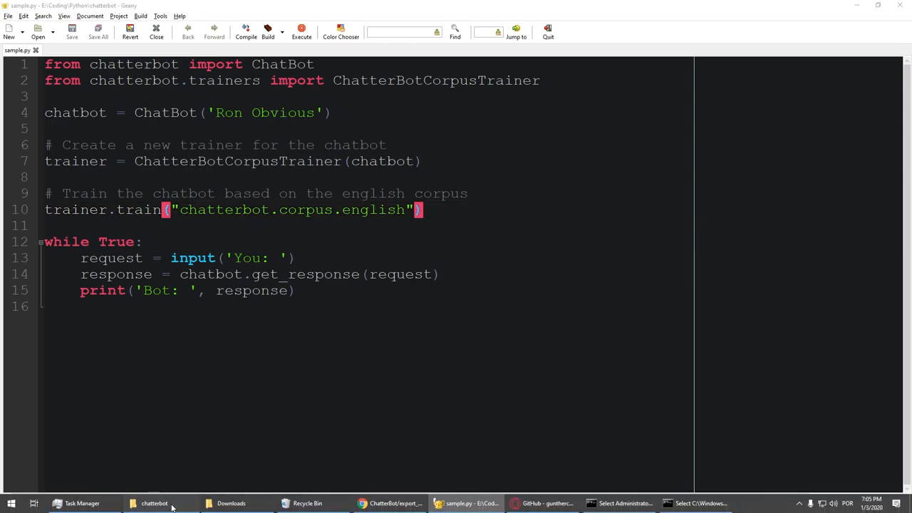
{"action": "left_click", "coordinate": [154, 503]}
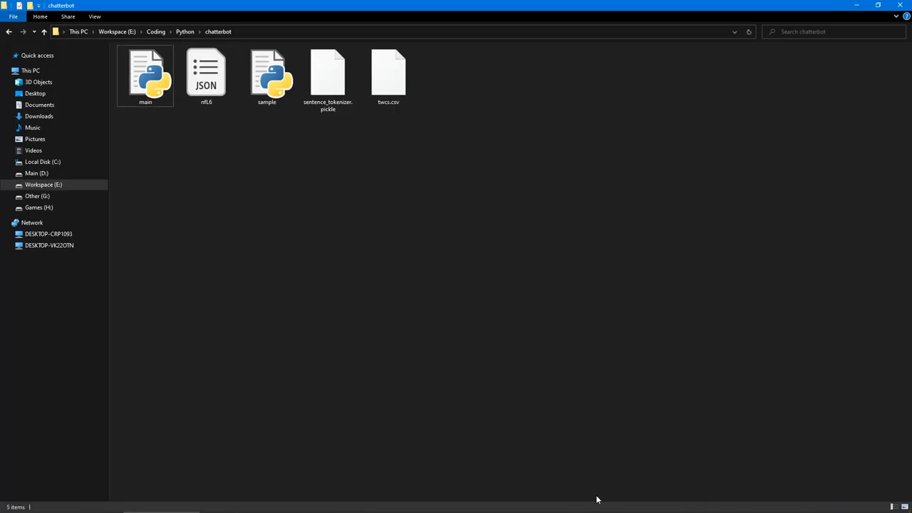
{"action": "double_click", "coordinate": [267, 71]}
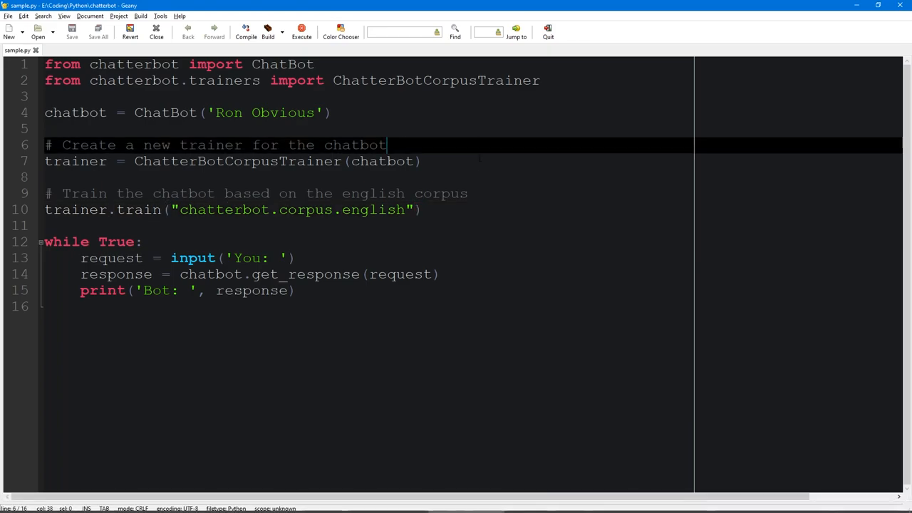
Review the Ron Obvious bot name, ChatterBotCorpusTrainer creation and trainer import lines.
{"action": "left_click", "coordinate": [422, 161]}
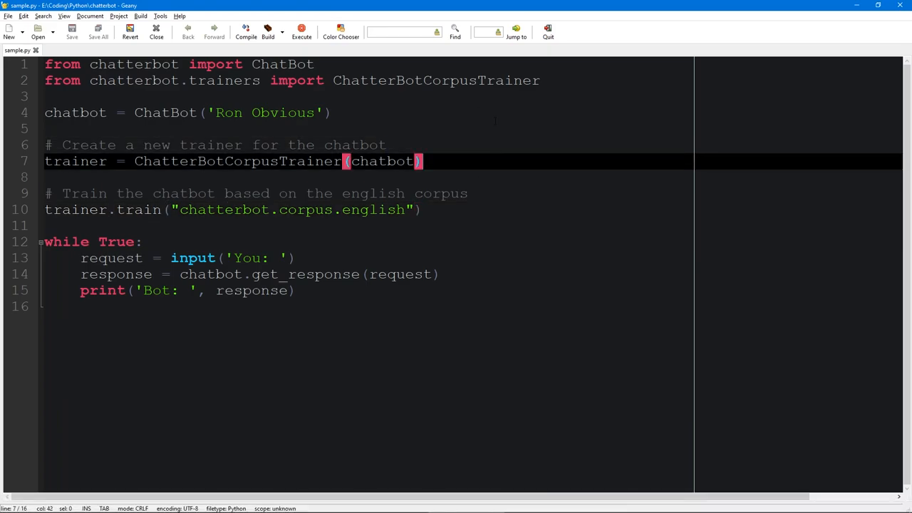
{"action": "left_click", "coordinate": [331, 112]}
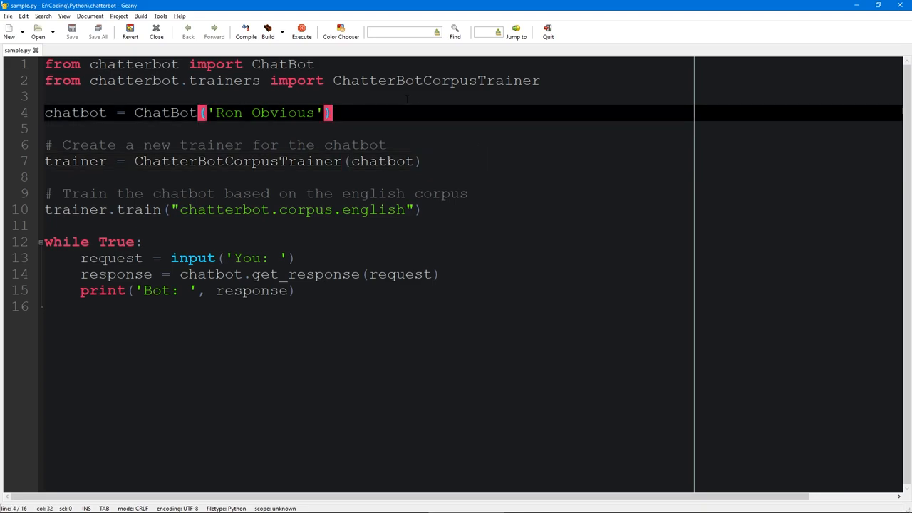
{"action": "left_click", "coordinate": [539, 80]}
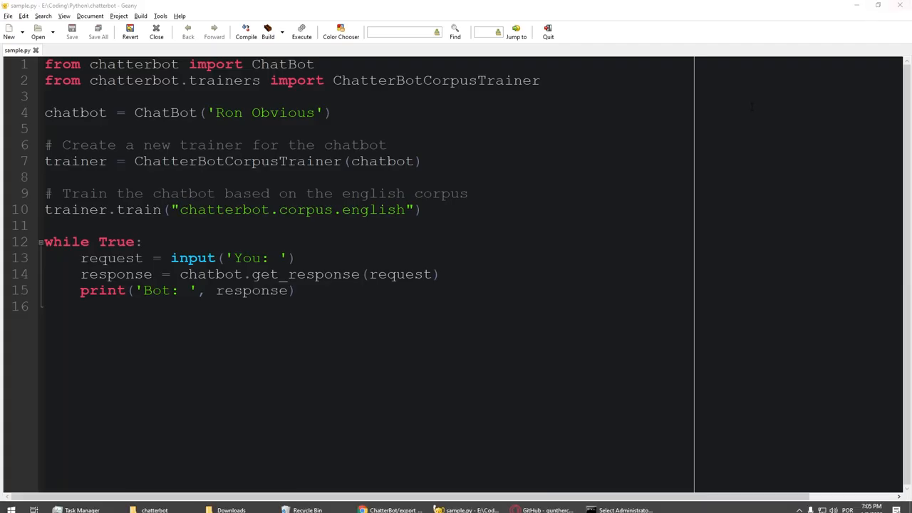
{"action": "left_click", "coordinate": [541, 80]}
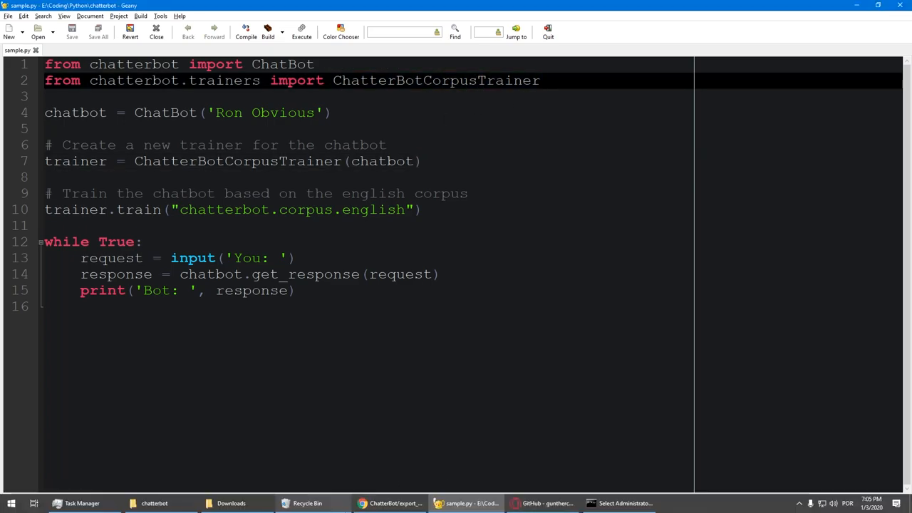
From the README, open the chatterbot-corpus repository and browse into data > english.
{"action": "left_click", "coordinate": [541, 503]}
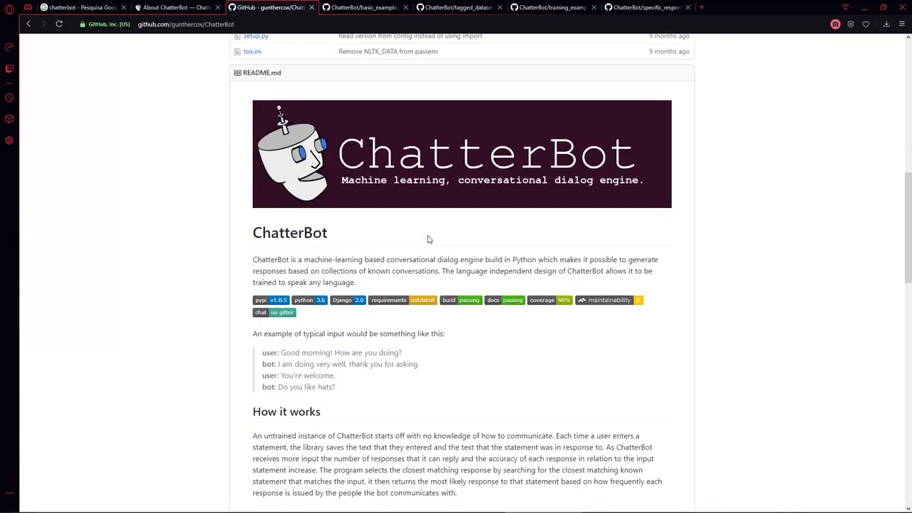
{"action": "scroll", "scroll_direction": "down", "scroll_amount": 3}
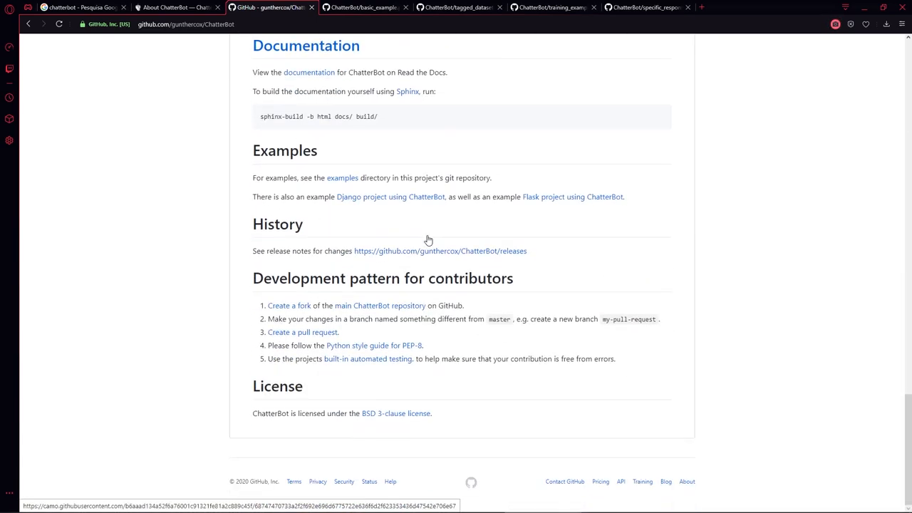
{"action": "mouse_move", "coordinate": [363, 317]}
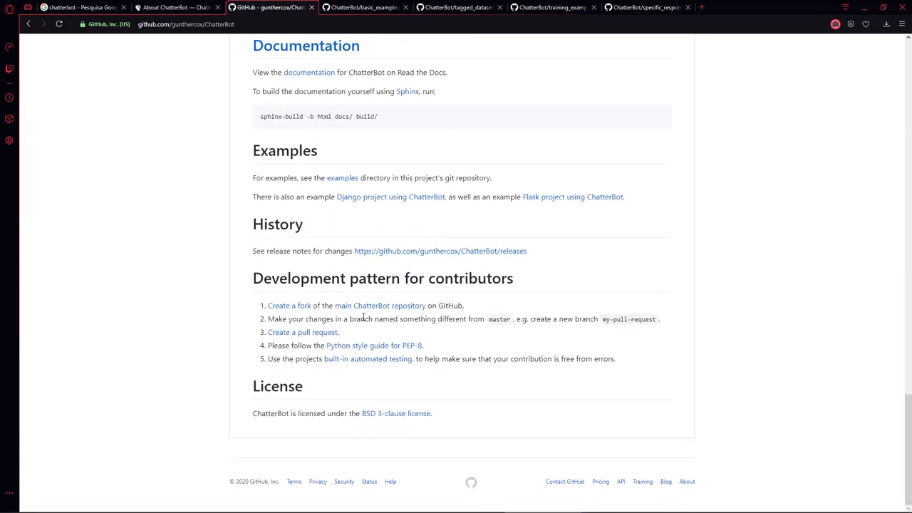
{"action": "scroll", "scroll_direction": "up", "scroll_amount": 3}
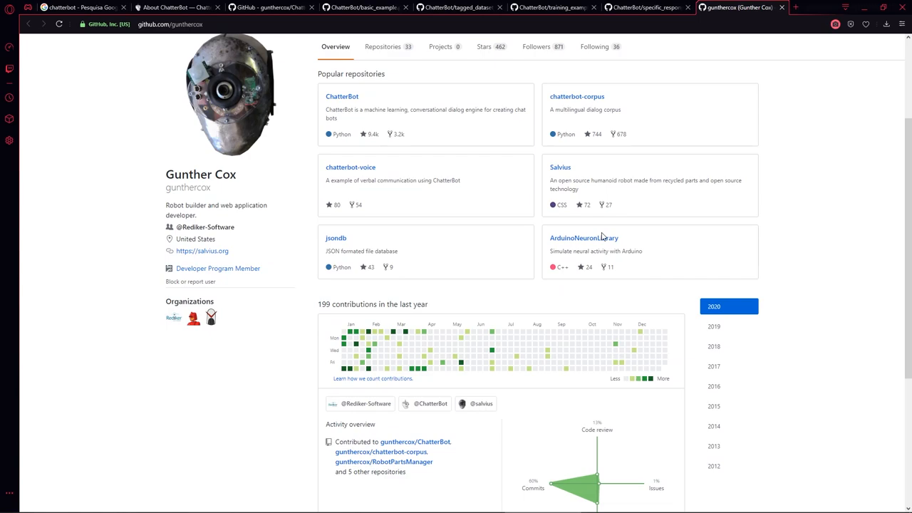
{"action": "left_click", "coordinate": [575, 97]}
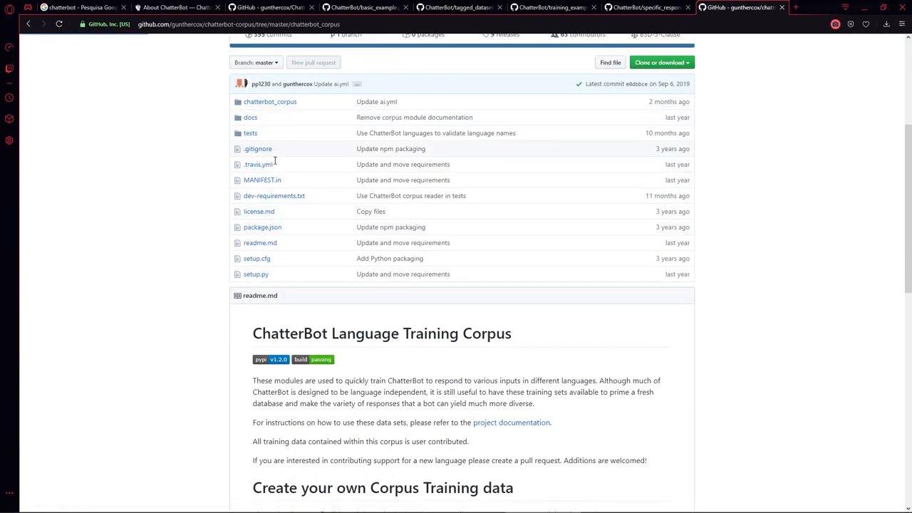
{"action": "left_click", "coordinate": [271, 102]}
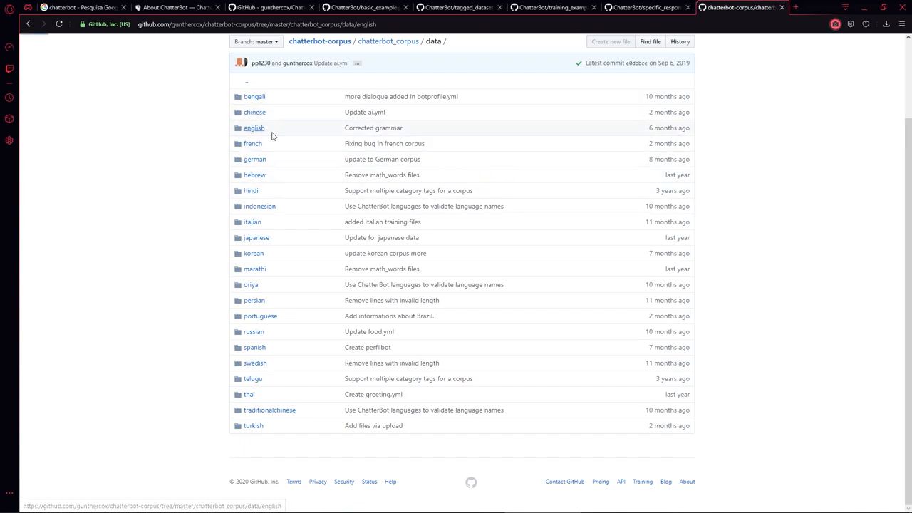
{"action": "left_click", "coordinate": [254, 128]}
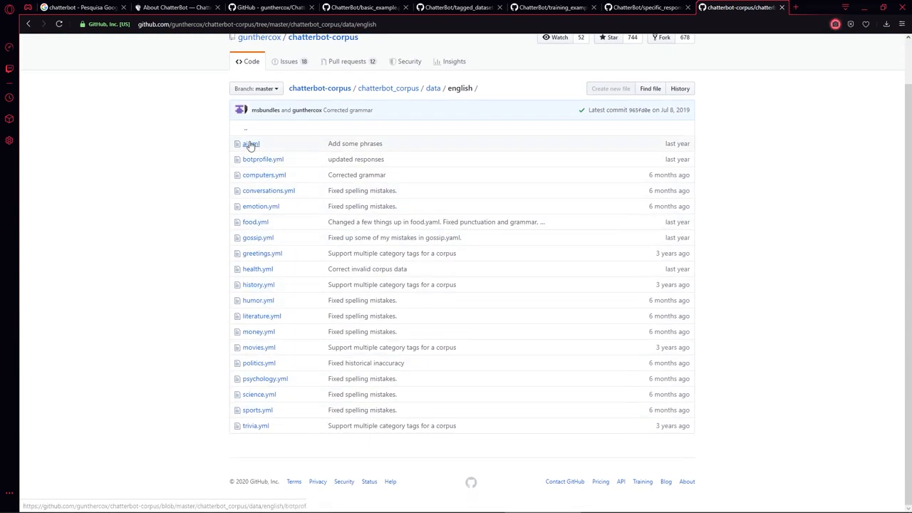
Open the ai.yml conversation file, then return to the english folder listing and the console.
{"action": "left_click", "coordinate": [459, 503]}
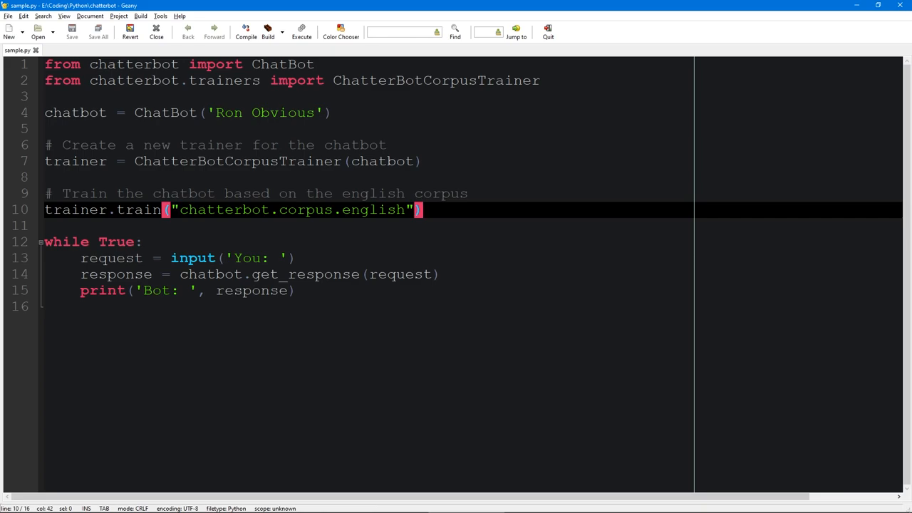
{"action": "mouse_move", "coordinate": [547, 503]}
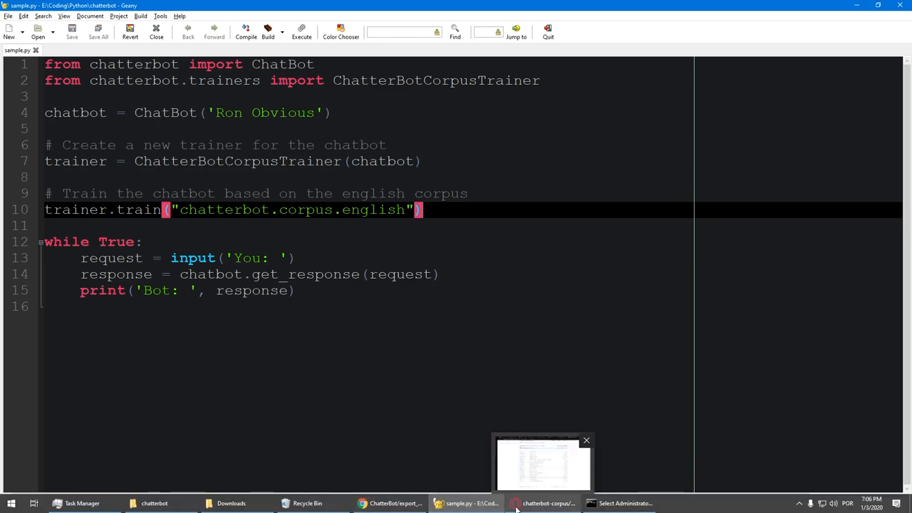
{"action": "left_click", "coordinate": [544, 503]}
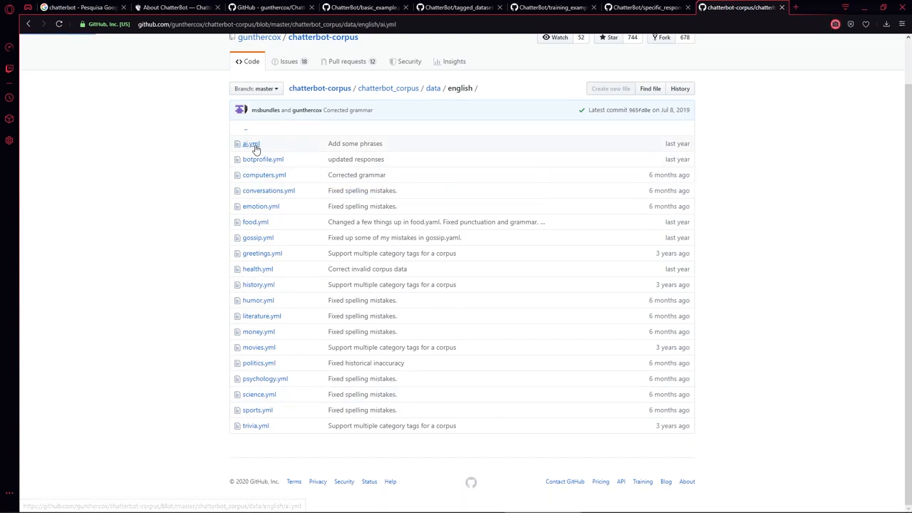
{"action": "left_click", "coordinate": [249, 143]}
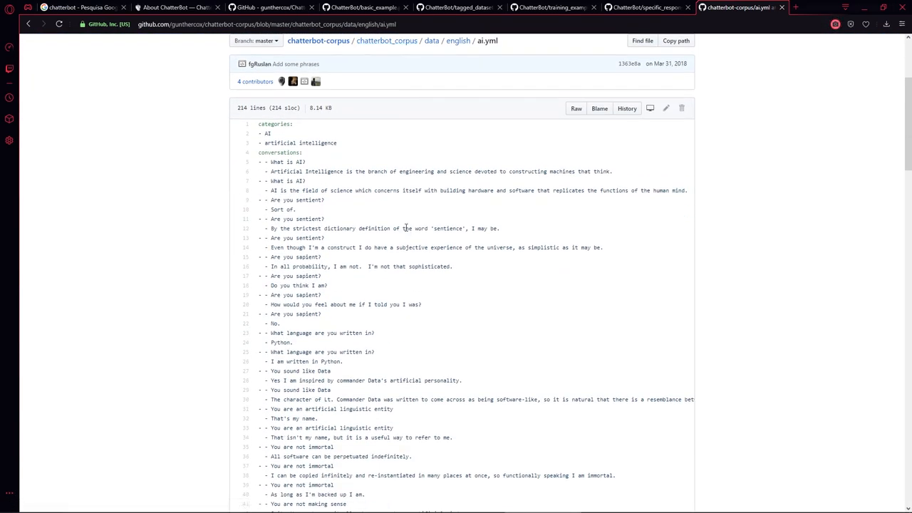
{"action": "mouse_move", "coordinate": [310, 191]}
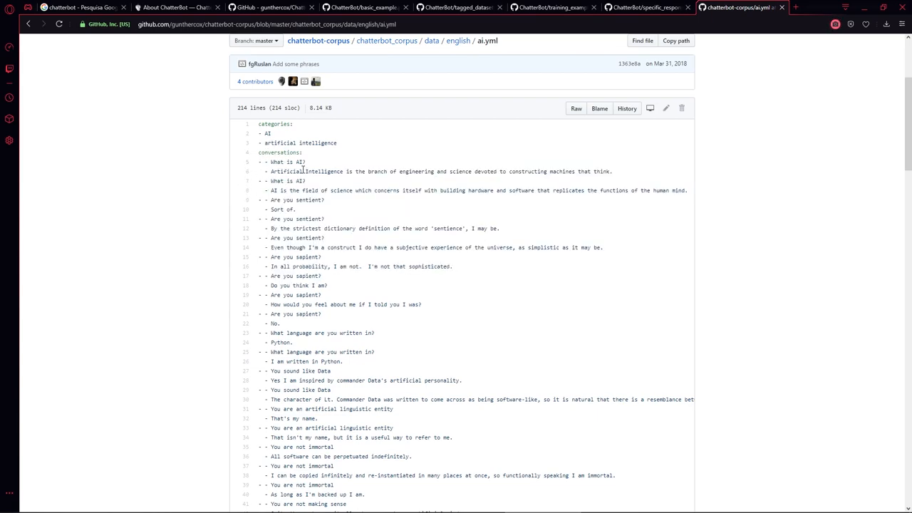
{"action": "scroll", "scroll_direction": "down", "scroll_amount": 3}
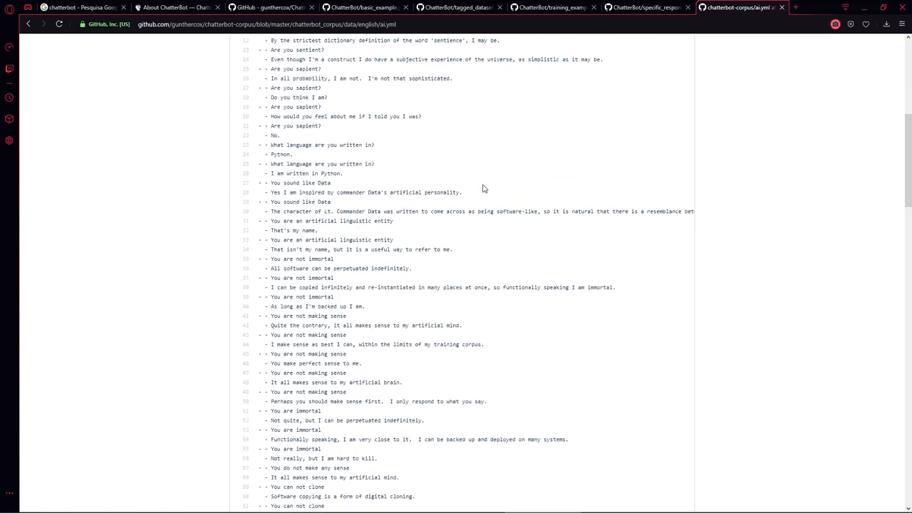
{"action": "left_click", "coordinate": [29, 23]}
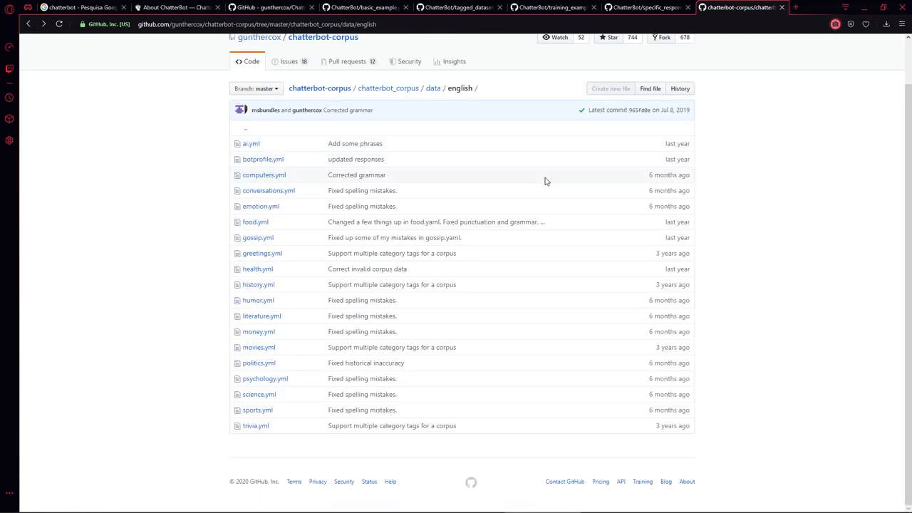
{"action": "mouse_move", "coordinate": [283, 355]}
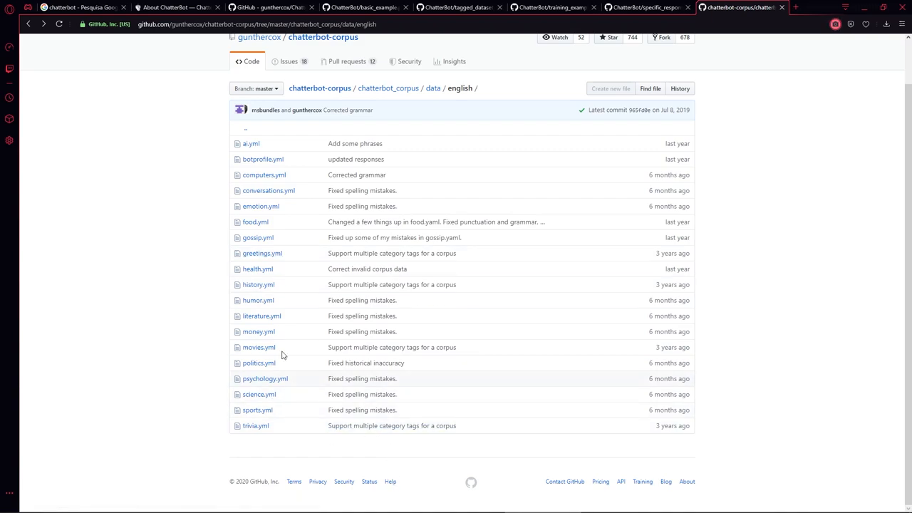
{"action": "mouse_move", "coordinate": [653, 315]}
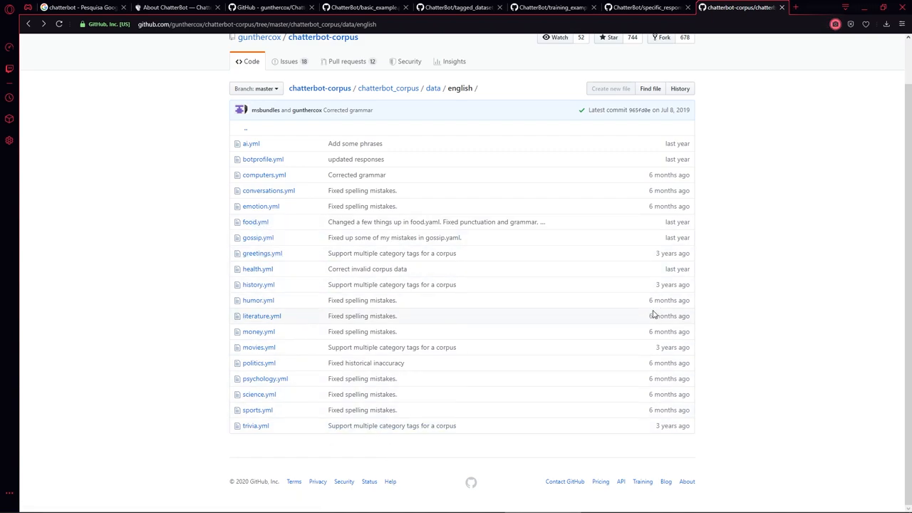
{"action": "left_click", "coordinate": [467, 505]}
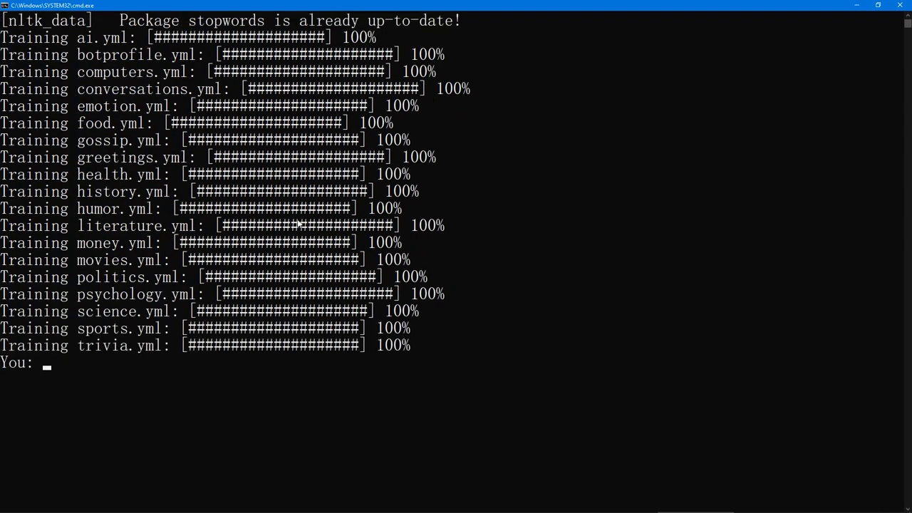
Wait in the console for the English corpus training bars to reach 100% and the You: prompt.
{"action": "scroll", "scroll_direction": "down", "scroll_amount": 3}
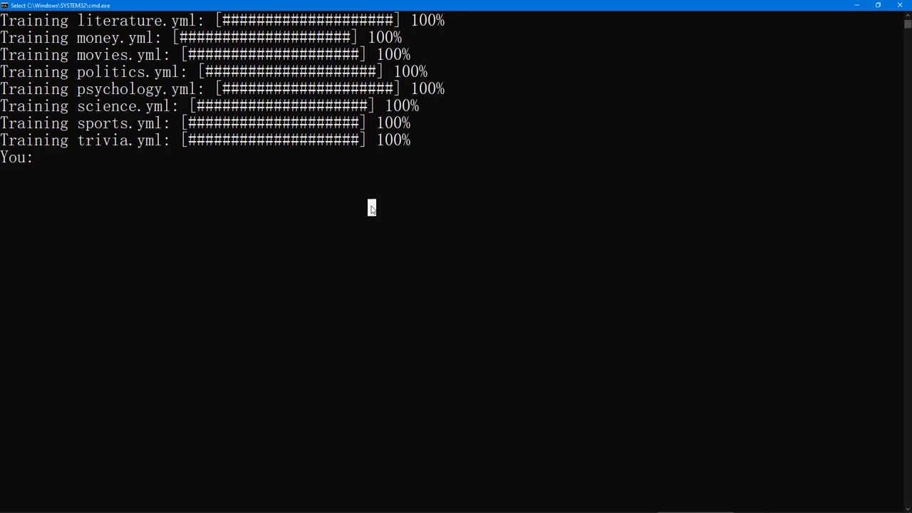
Chat with the bot: 'How are you?', 'How?', 'I don't know', 'Yes.' and 'Kinda.', reading each reply.
{"action": "type", "text": "How a"}
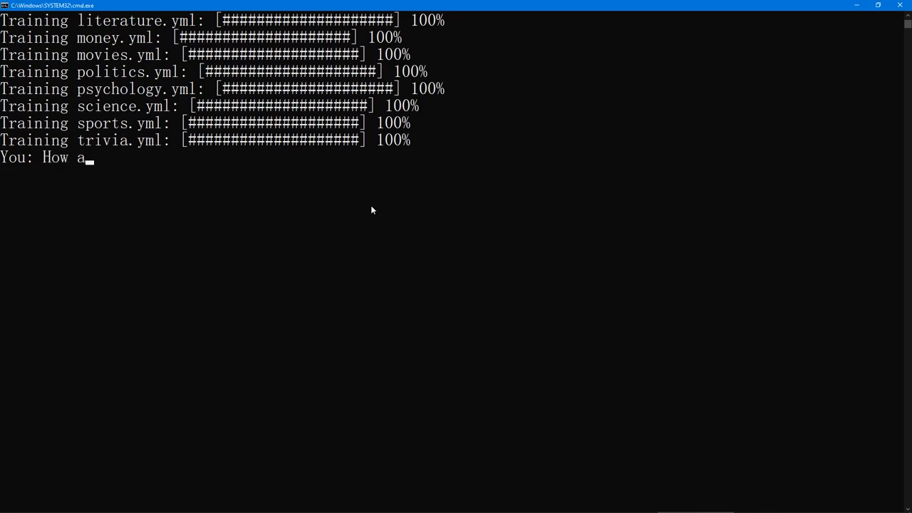
{"action": "key", "text": "Return"}
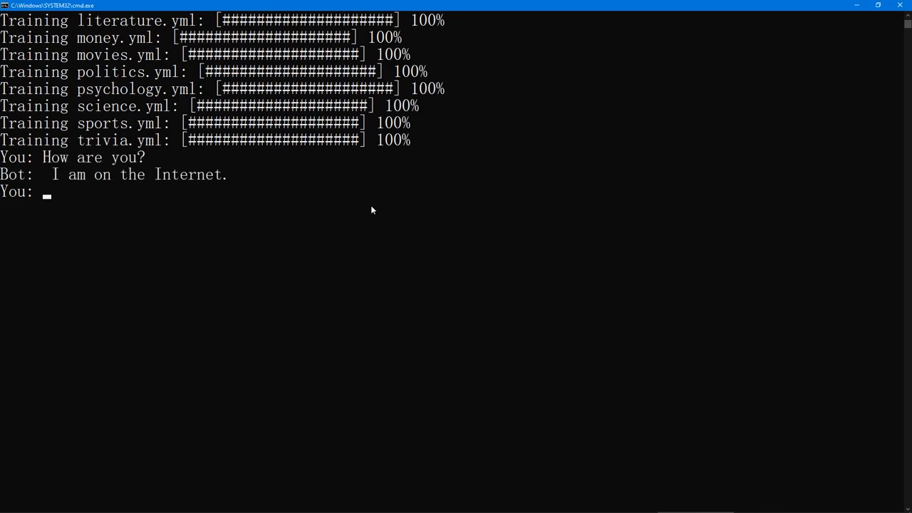
{"action": "mouse_move", "coordinate": [217, 200]}
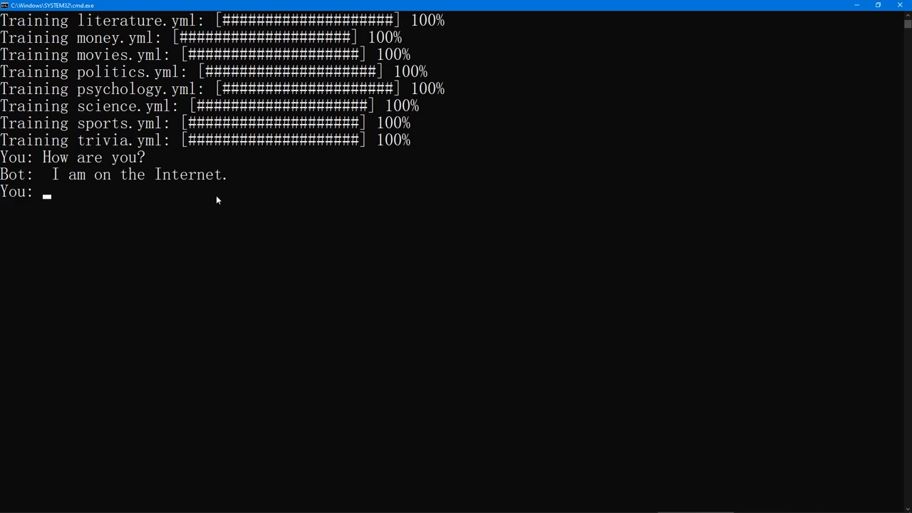
{"action": "type", "text": "How?"}
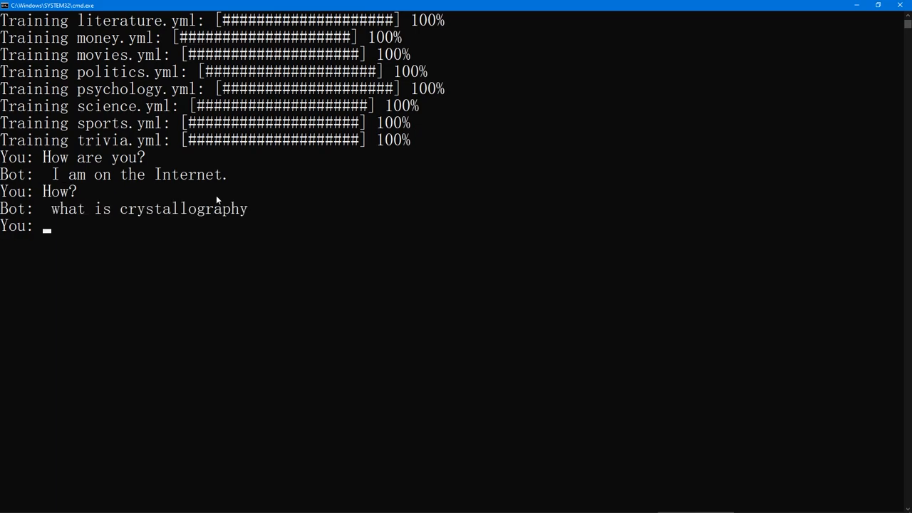
{"action": "type", "text": "I"}
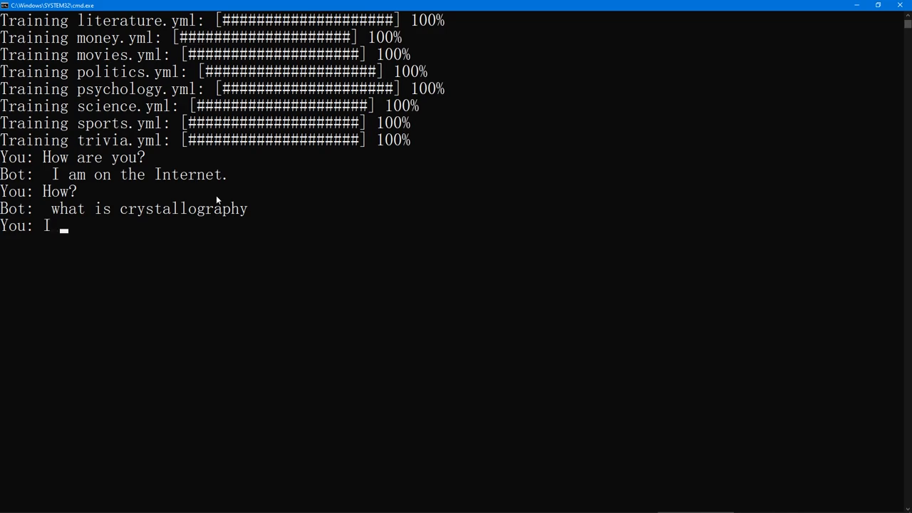
{"action": "type", "text": "don't know"}
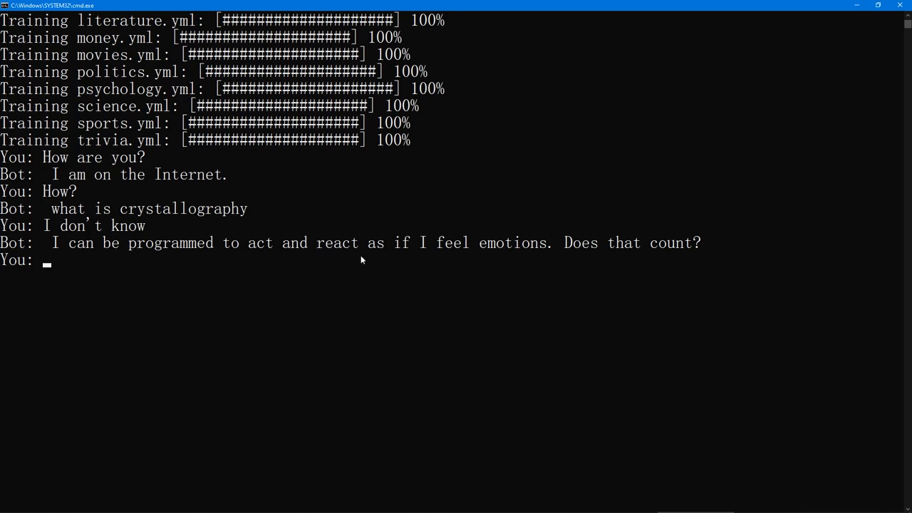
{"action": "mouse_move", "coordinate": [591, 264]}
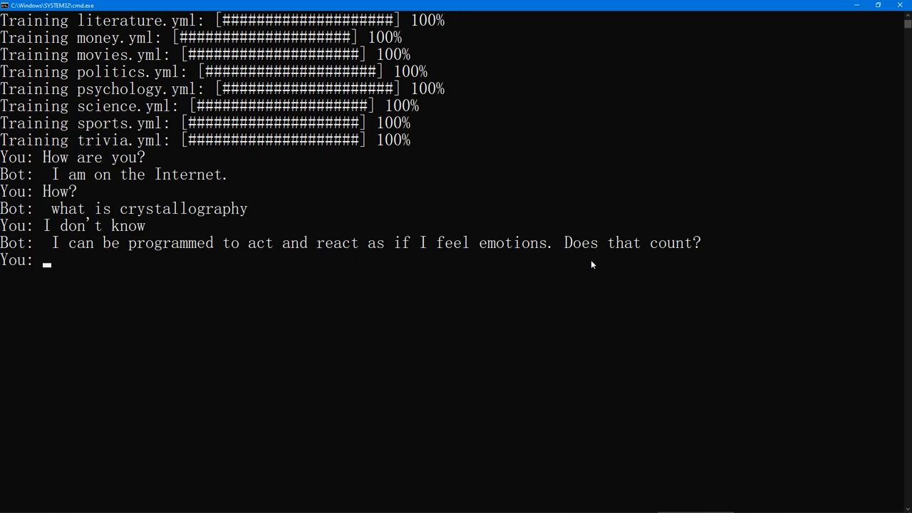
{"action": "type", "text": "Yes."}
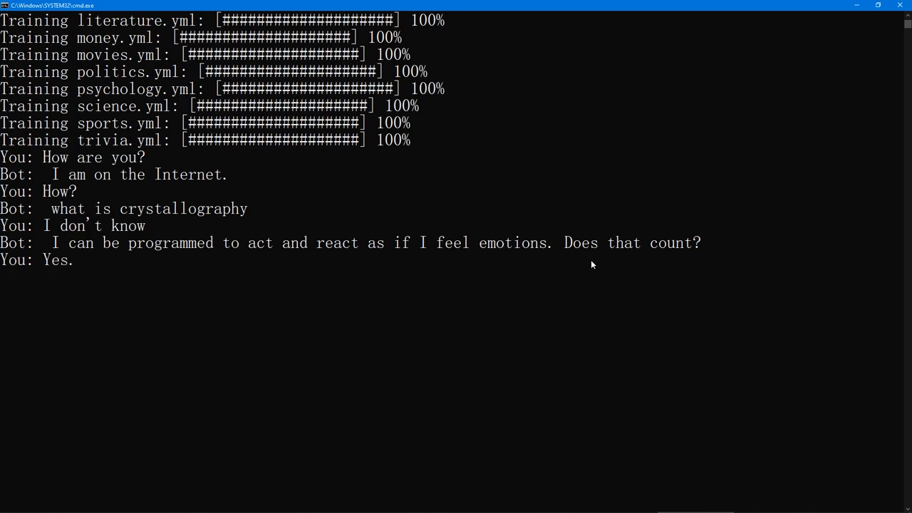
{"action": "key", "text": "Return"}
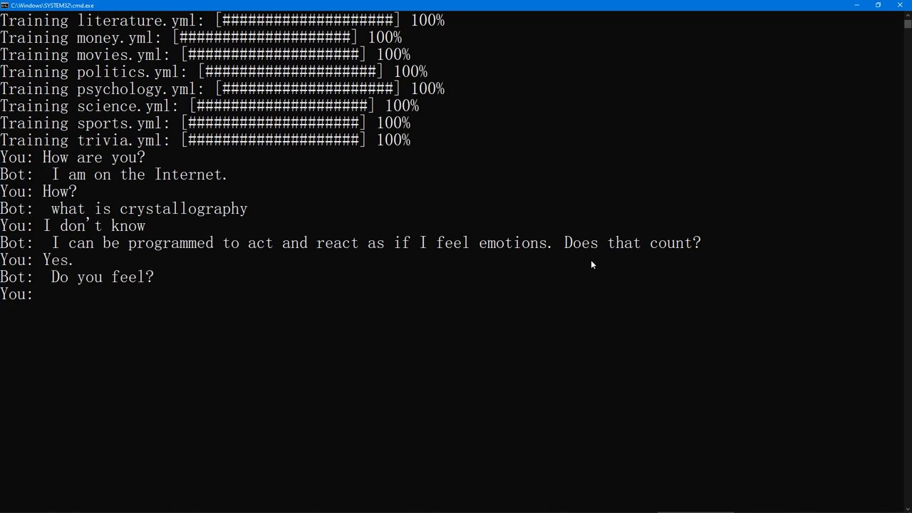
{"action": "type", "text": "Ki"}
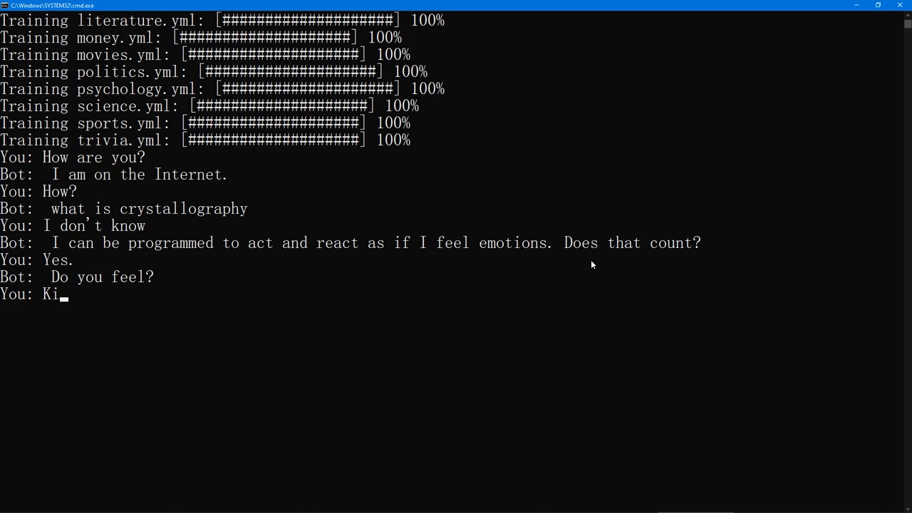
{"action": "key", "text": "Return"}
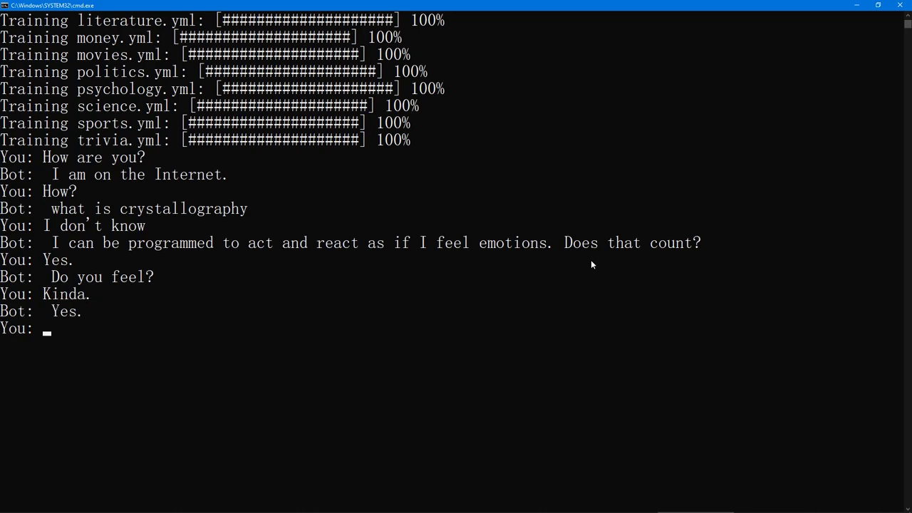
Continue the chat with 'Ye for what', 'I know, maybe', 'That's not funny at all' and 'How?'.
{"action": "type", "text": "Ye for wht"}
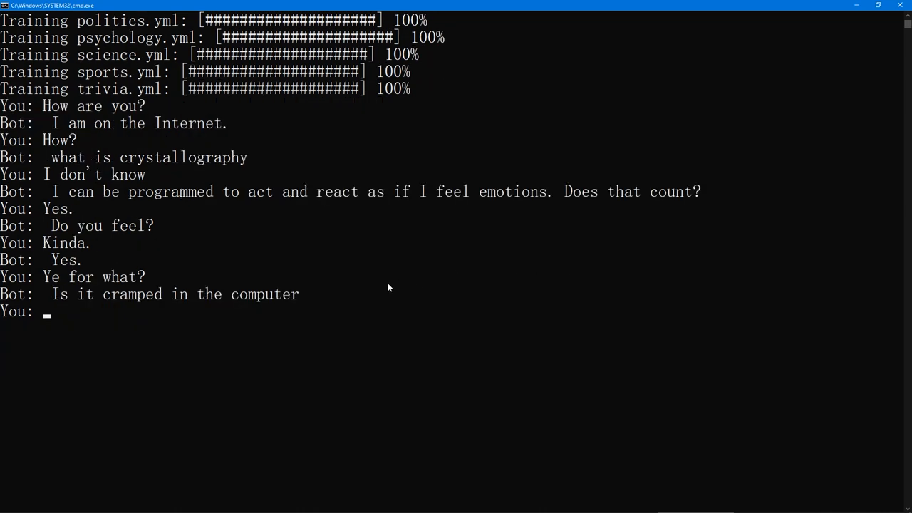
{"action": "type", "text": "I don't"}
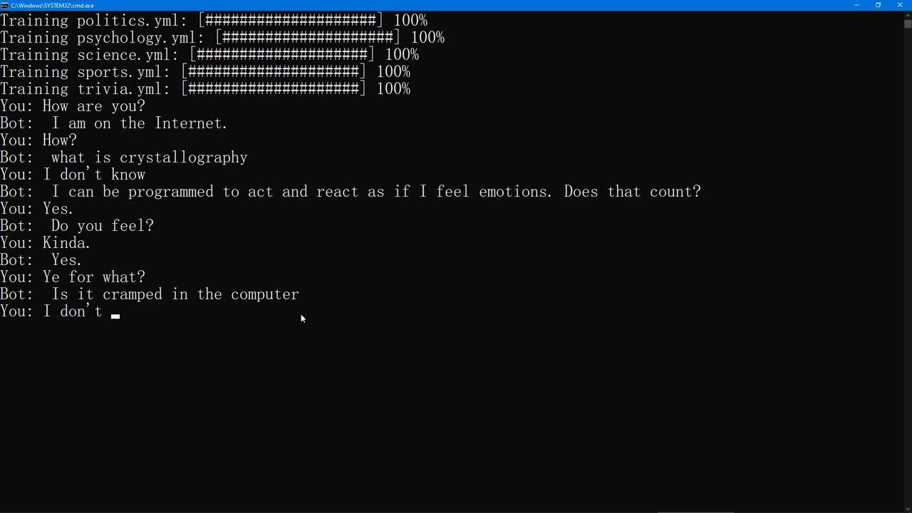
{"action": "type", "text": "know, maybe."}
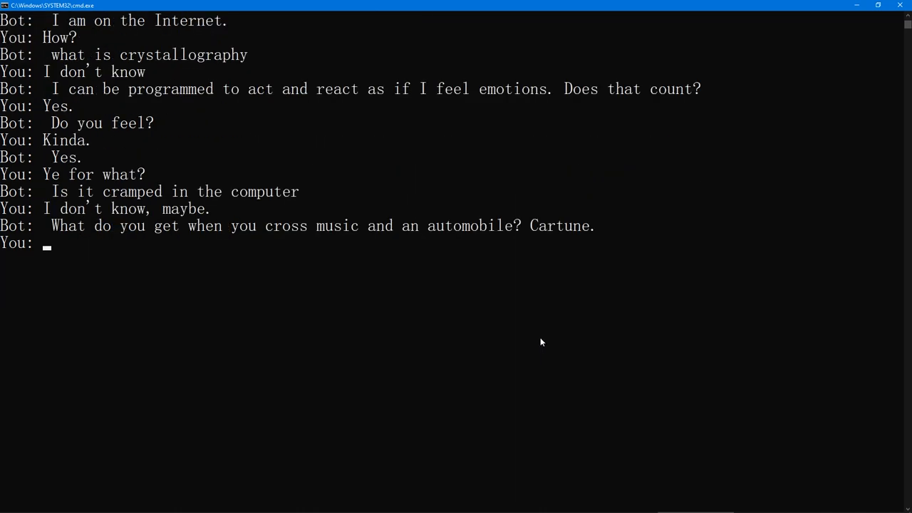
{"action": "type", "text": "That's n"}
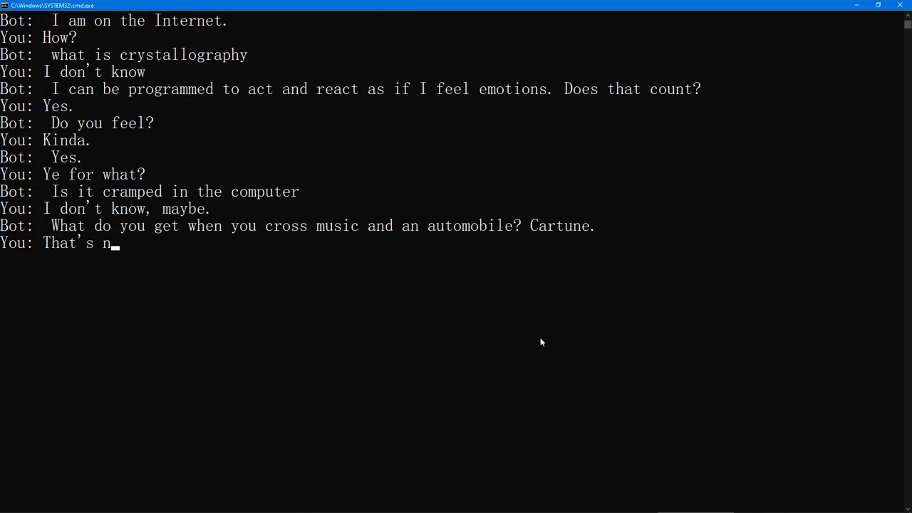
{"action": "type", "text": "ot"}
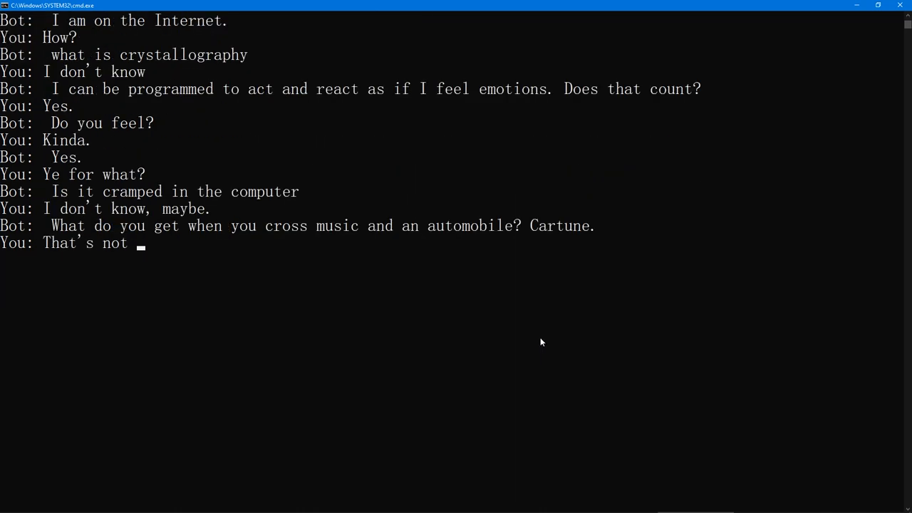
{"action": "type", "text": "funny at all."}
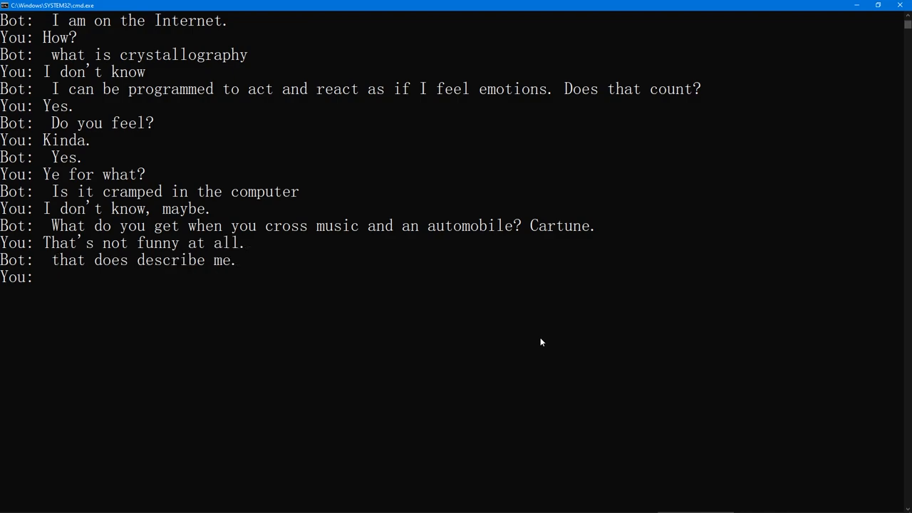
{"action": "mouse_move", "coordinate": [399, 336]}
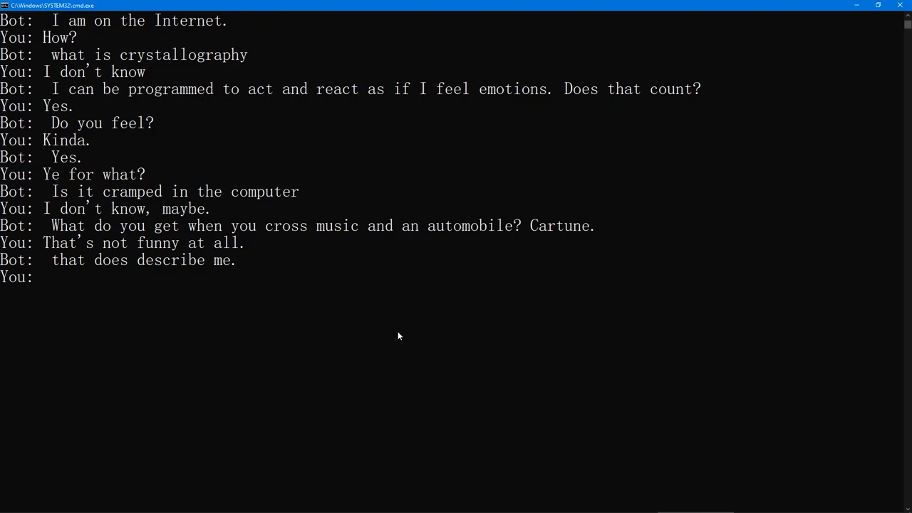
{"action": "type", "text": "How?"}
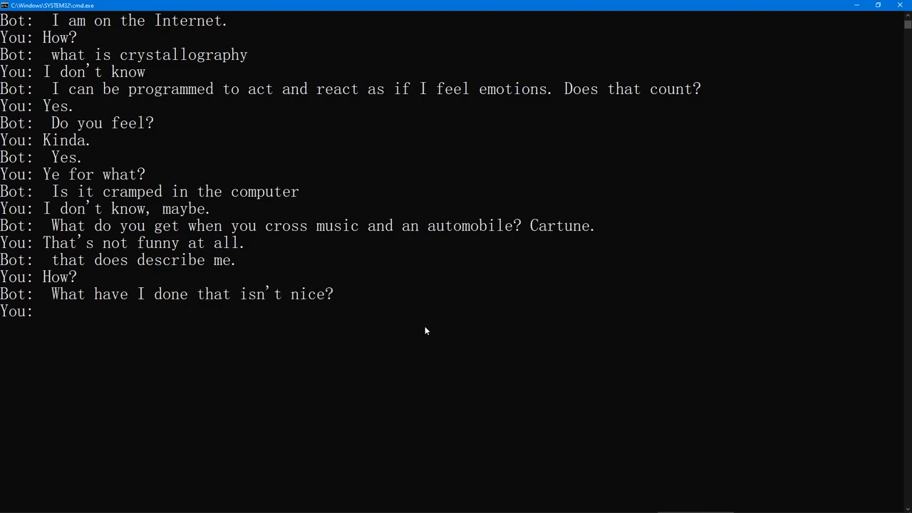
{"action": "type", "text": "E"}
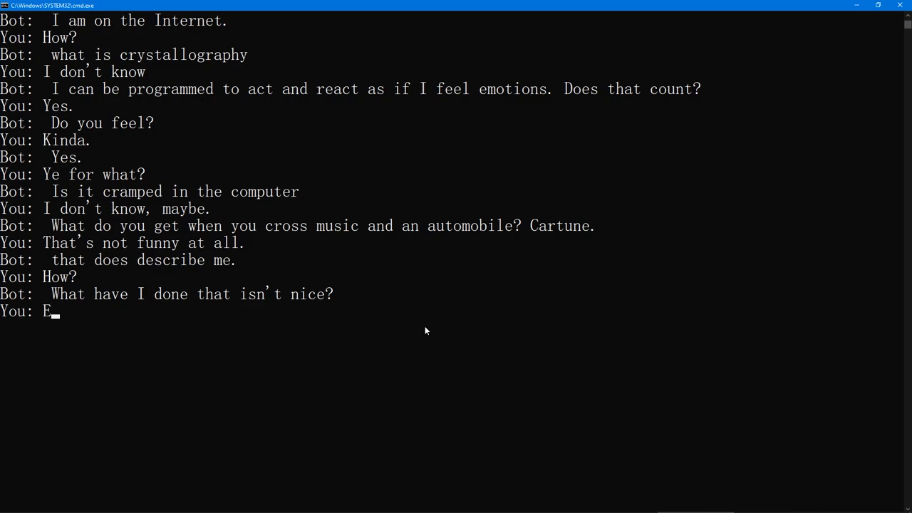
{"action": "type", "text": "vert"}
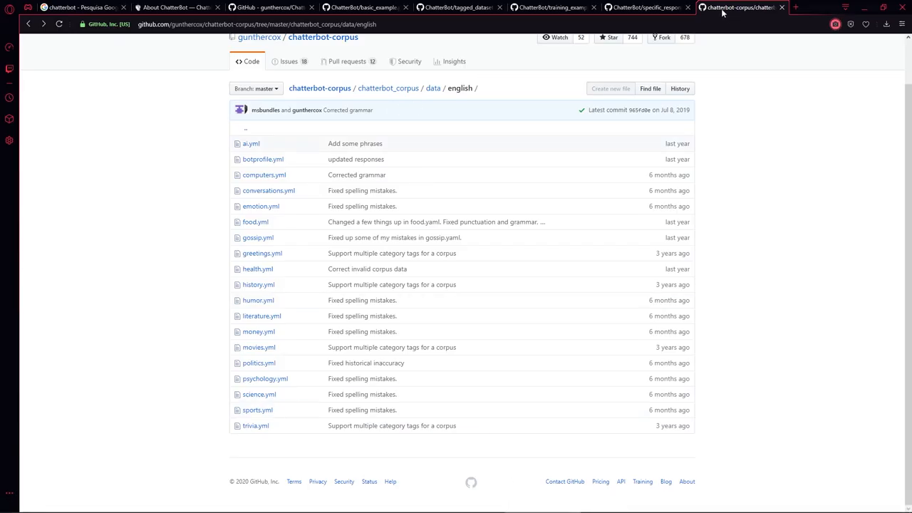
Look over the tagged_dataset_example and basic_example scripts, then return to sample.py in Geany.
{"action": "left_click", "coordinate": [459, 7]}
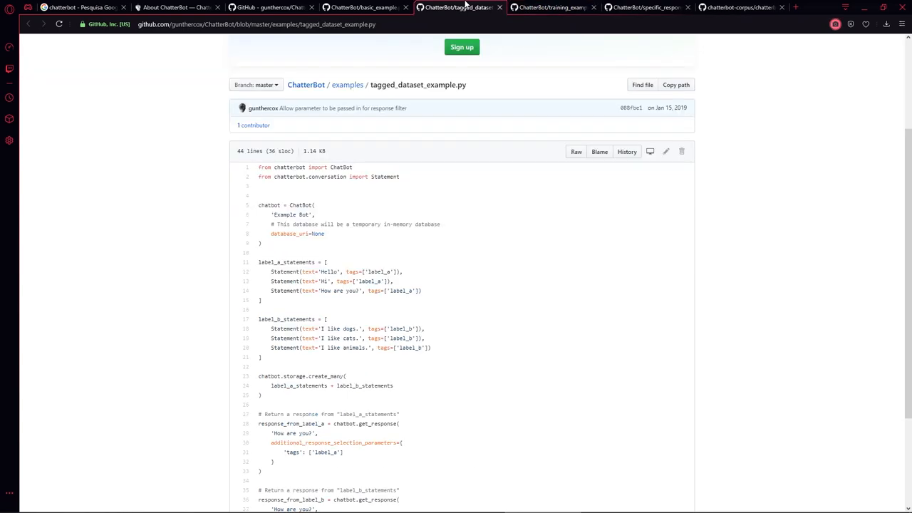
{"action": "left_click", "coordinate": [363, 8]}
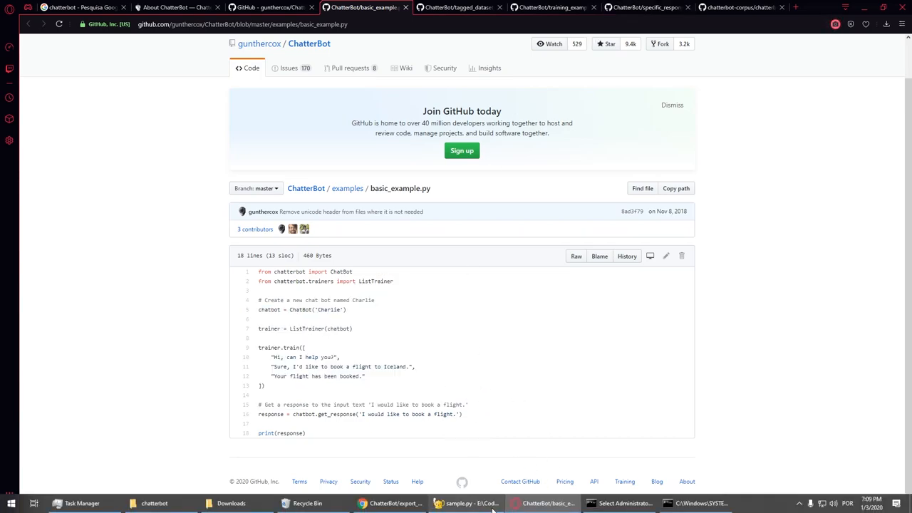
{"action": "left_click", "coordinate": [456, 503]}
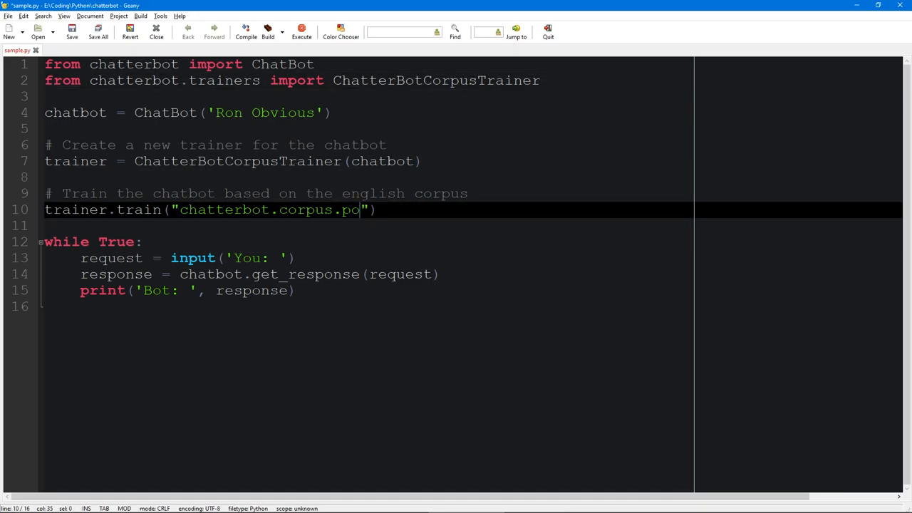
Change the training corpus to chatterbot.corpus.spanish and run the script with Execute.
{"action": "type", "text": "rtuguese"}
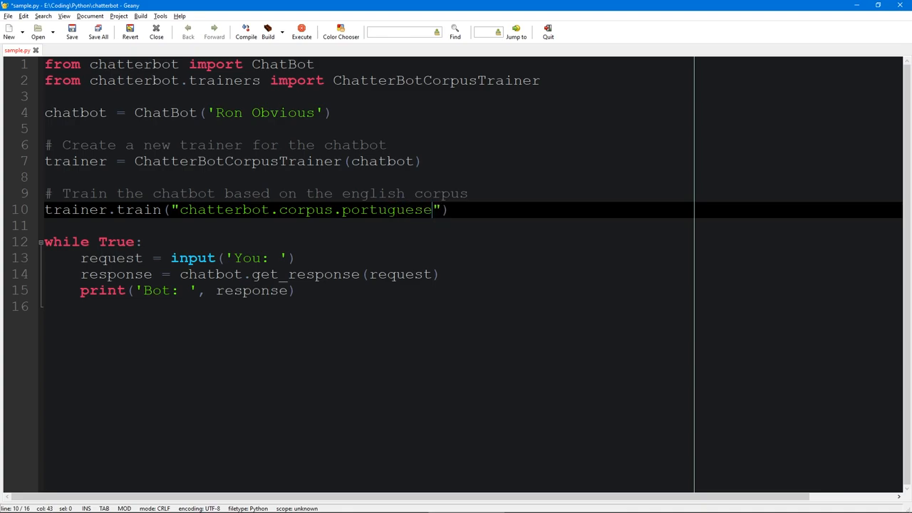
{"action": "key", "text": "BackSpace"}
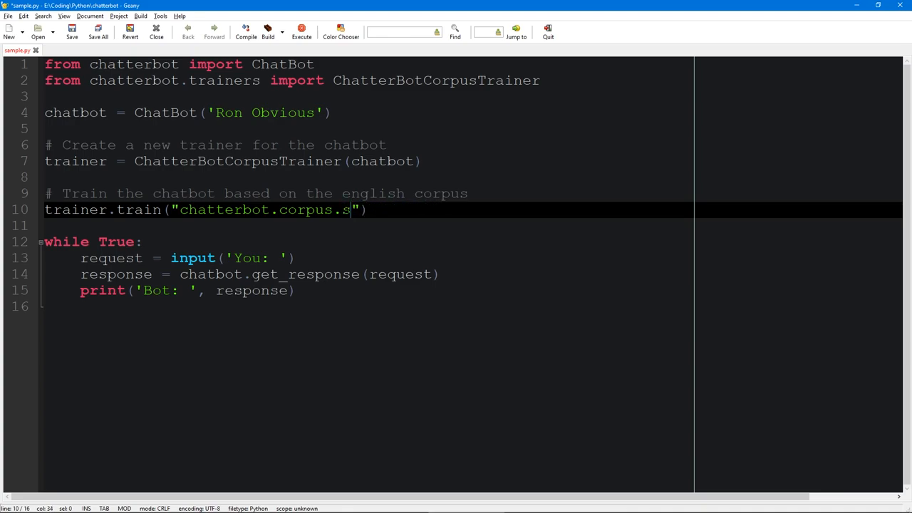
{"action": "type", "text": "pan"}
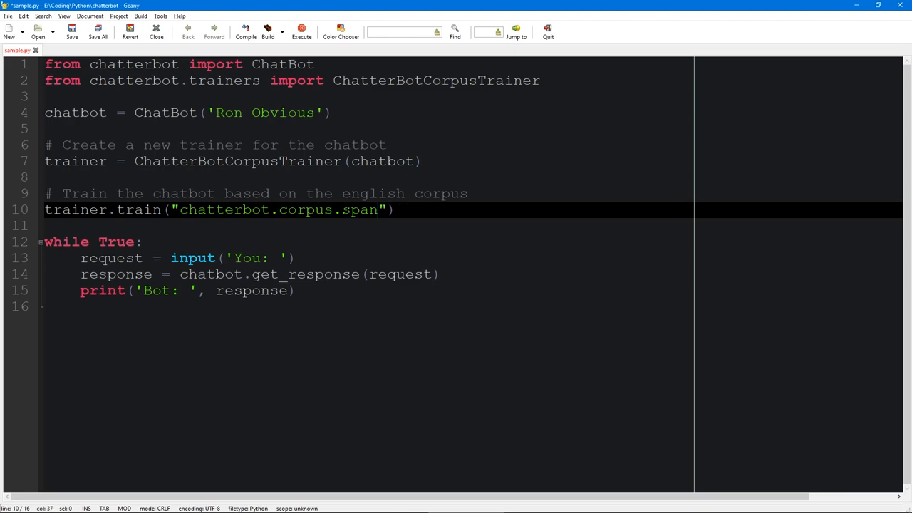
{"action": "type", "text": "ish"}
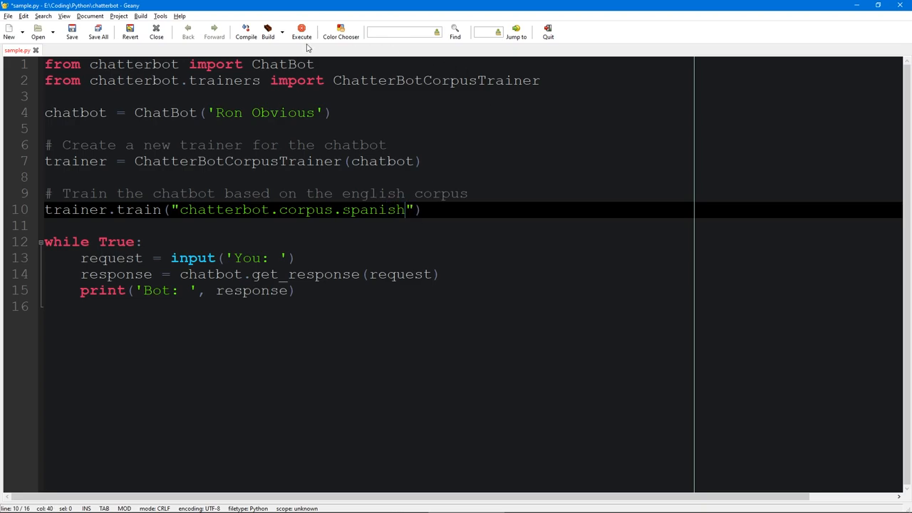
{"action": "left_click", "coordinate": [301, 31]}
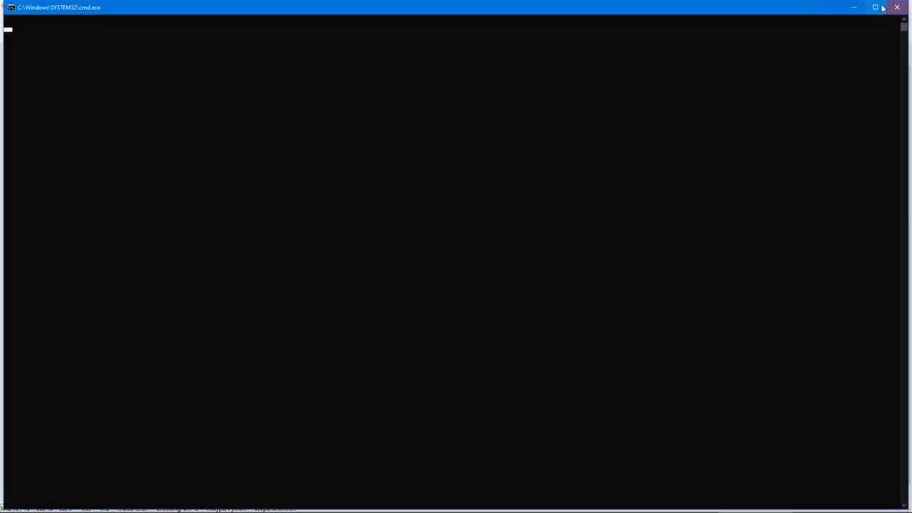
Chat with the Spanish bot: 'como estas?', 'hola', 'bueno' and 'como te llamas?', reading its replies.
{"action": "left_click", "coordinate": [875, 8]}
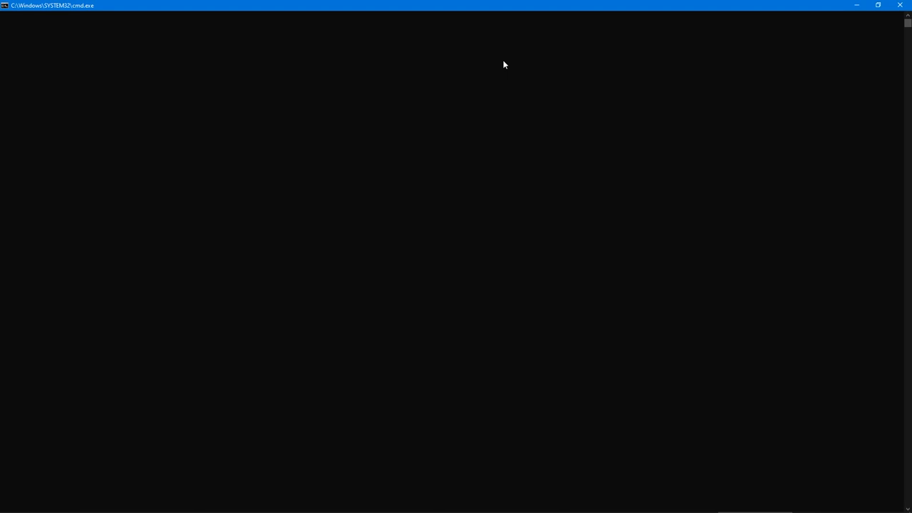
{"action": "mouse_move", "coordinate": [447, 147]}
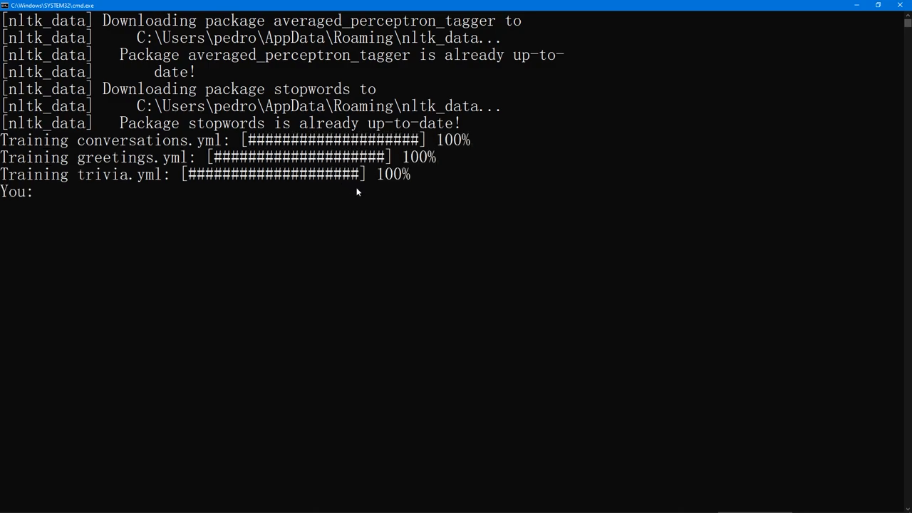
{"action": "mouse_move", "coordinate": [319, 226]}
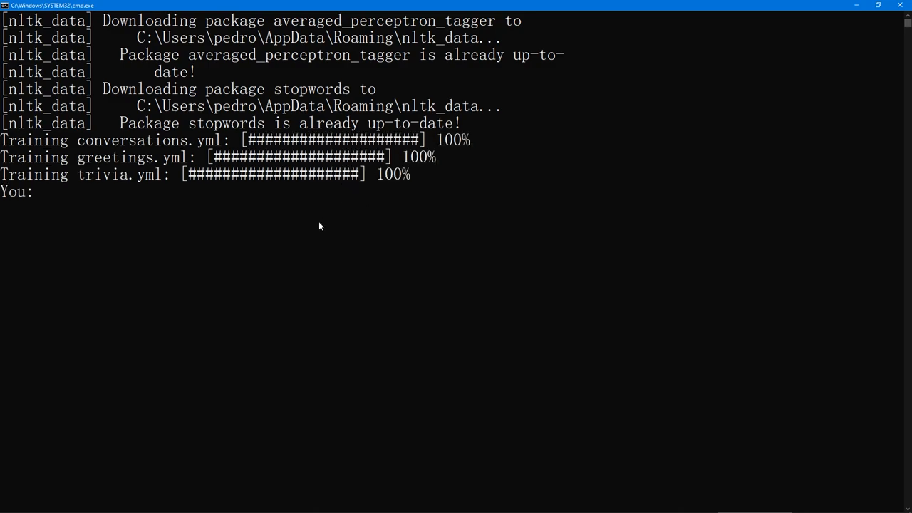
{"action": "type", "text": "como stas?"}
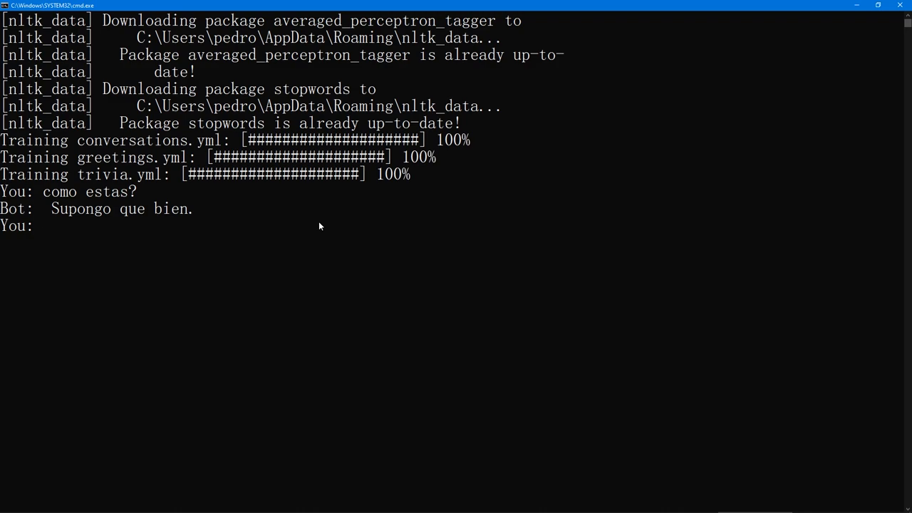
{"action": "type", "text": "hola"}
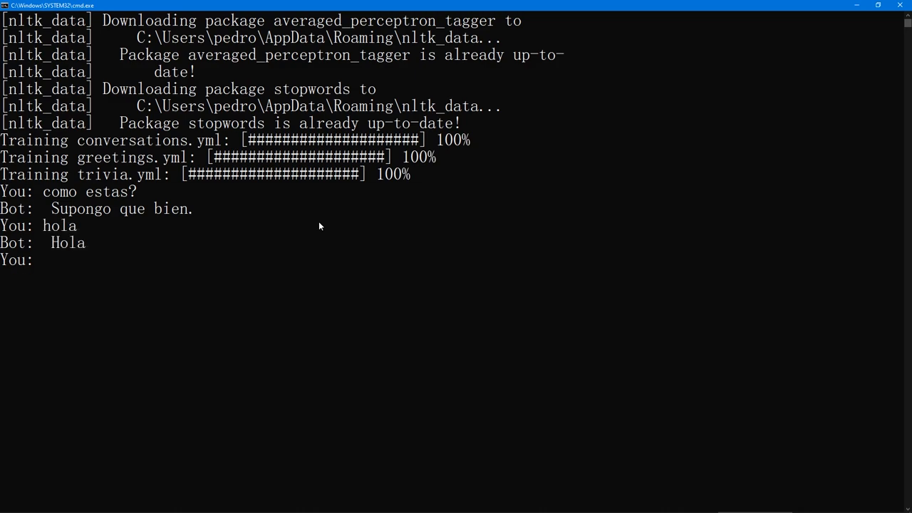
{"action": "type", "text": "buenos dias"}
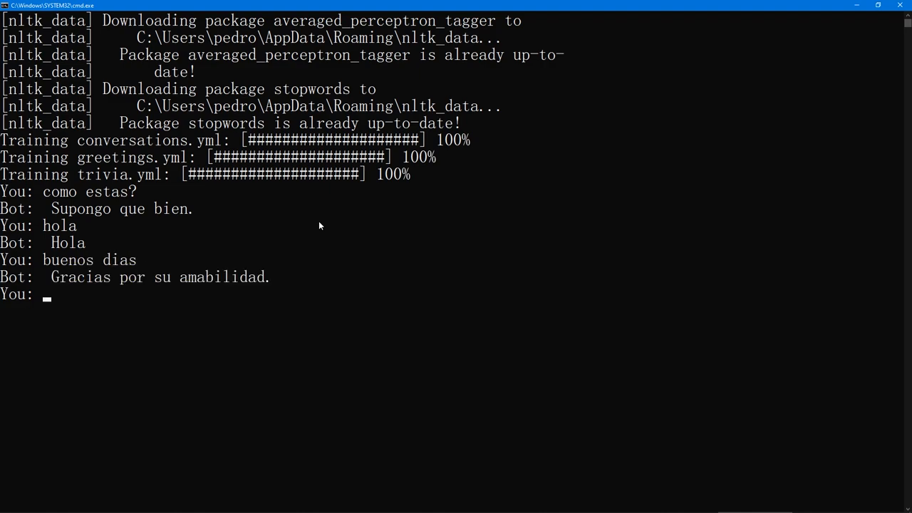
{"action": "mouse_move", "coordinate": [220, 272]}
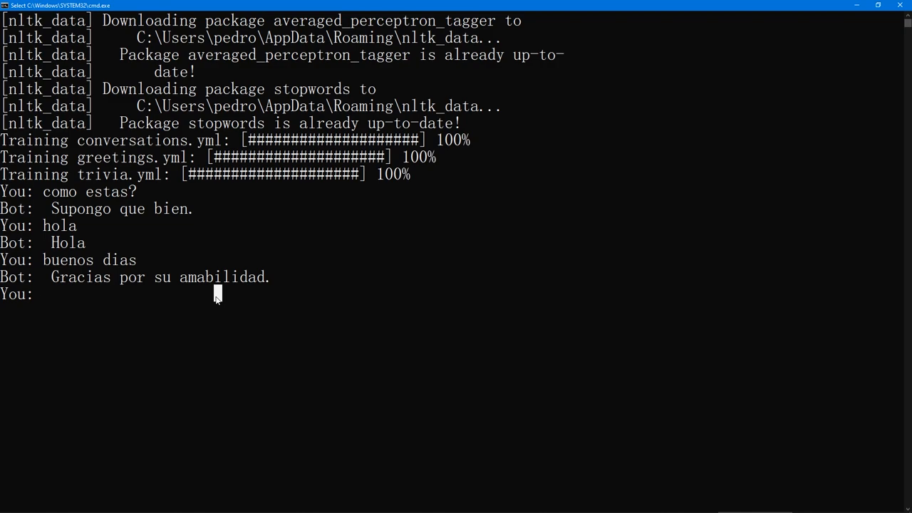
{"action": "type", "text": "come te l"}
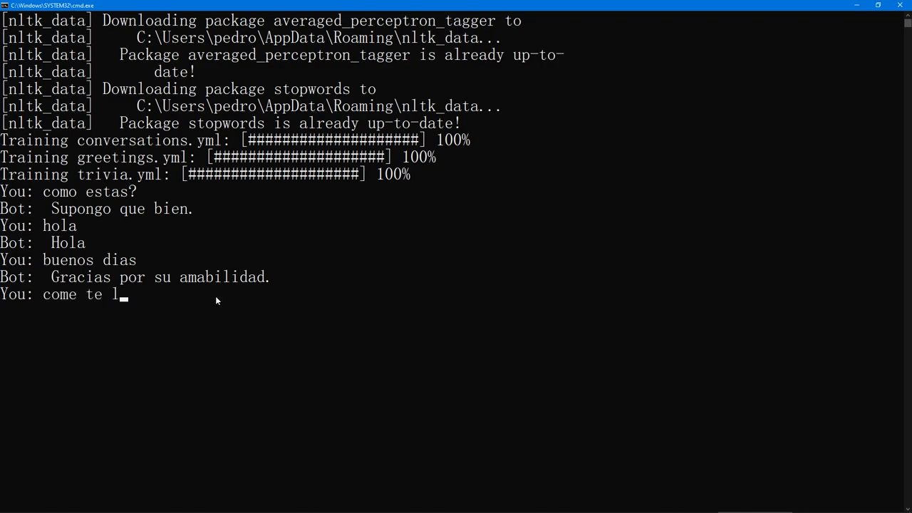
{"action": "key", "text": "Return"}
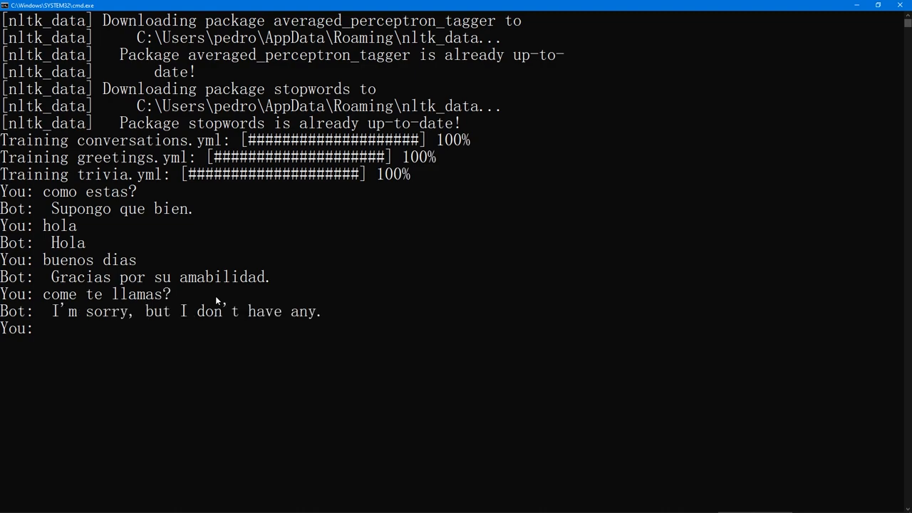
{"action": "mouse_move", "coordinate": [317, 330]}
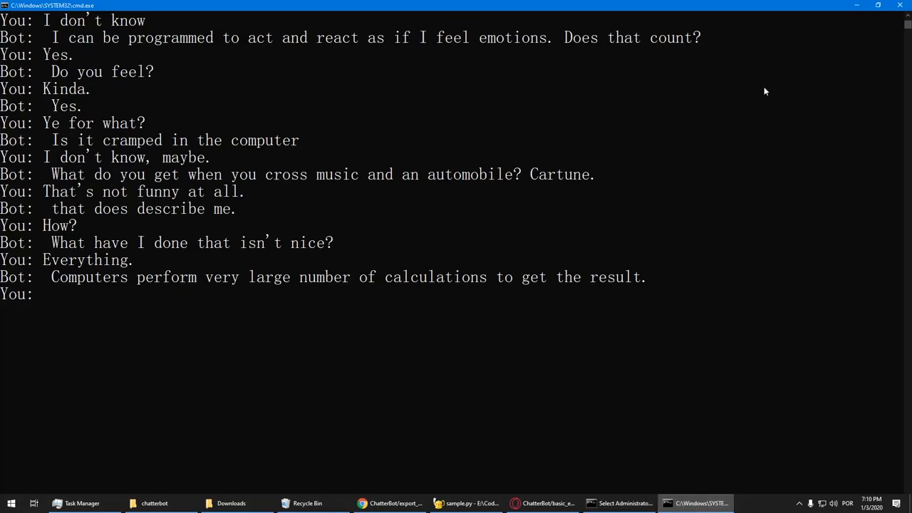
Look over the chatterbot project folder in File Explorer and bring sample.py back up in Geany.
{"action": "left_click", "coordinate": [154, 503]}
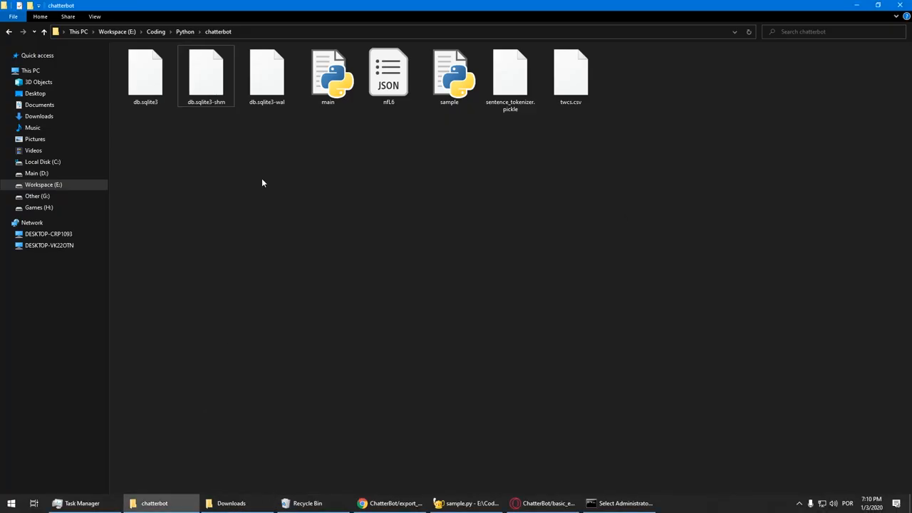
{"action": "left_click_drag", "start_coordinate": [262, 182], "coordinate": [158, 77]}
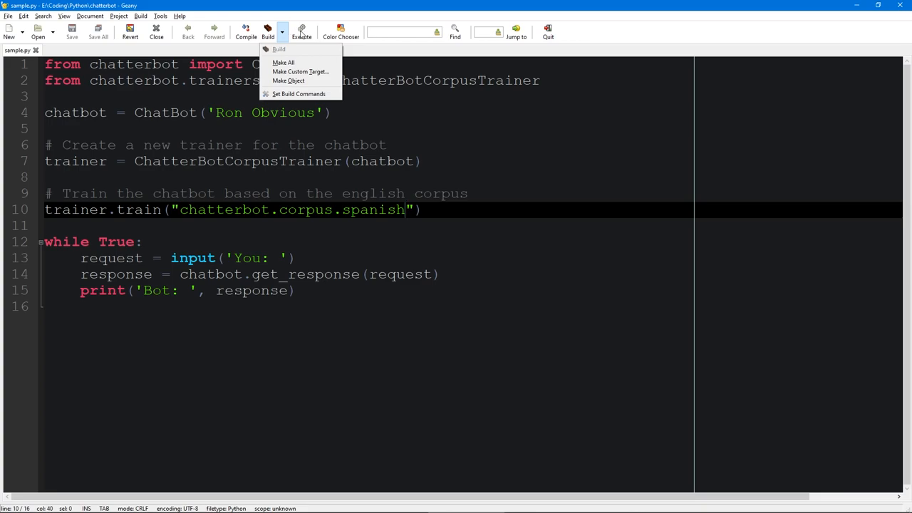
Rerun sample.py so the Spanish-trained chatbot starts a fresh console session.
{"action": "left_click", "coordinate": [303, 31]}
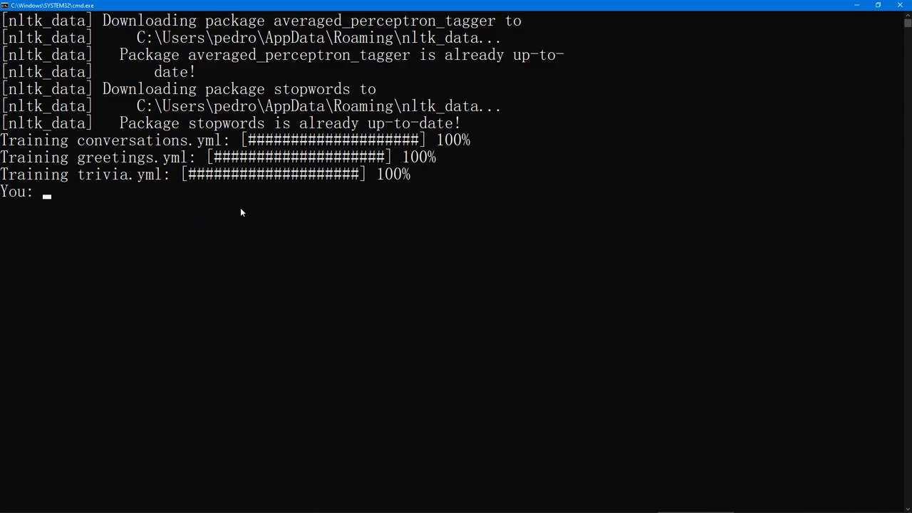
Greet the bot with 'hola' and ask 'come te llamas?' in the console.
{"action": "type", "text": "hola"}
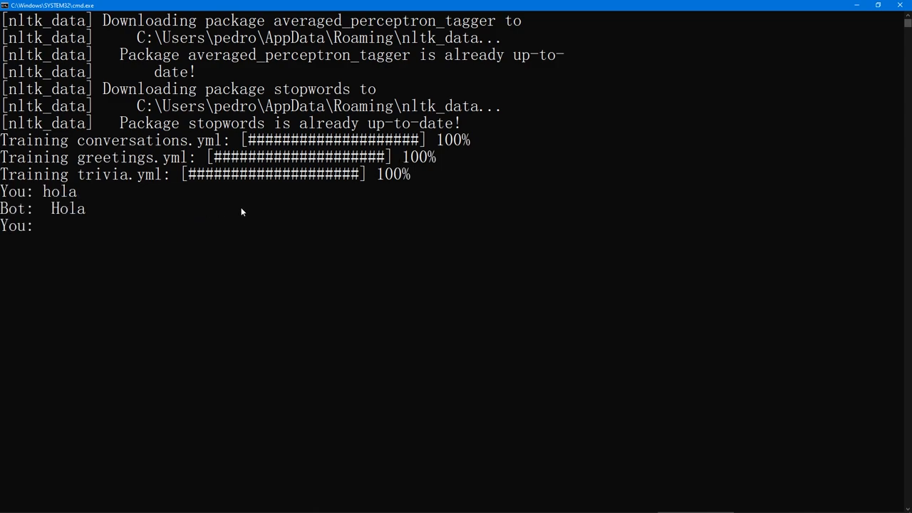
{"action": "type", "text": "come te"}
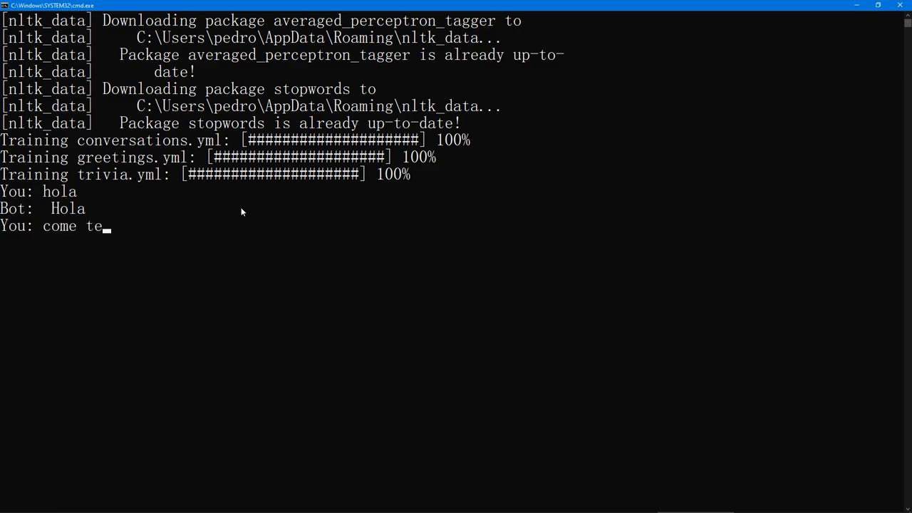
{"action": "type", "text": "llamas?"}
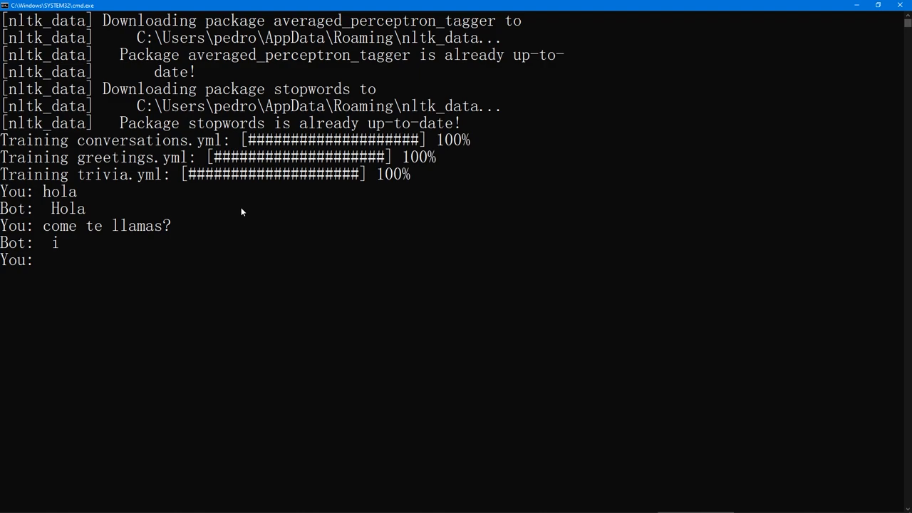
{"action": "type", "text": "c"}
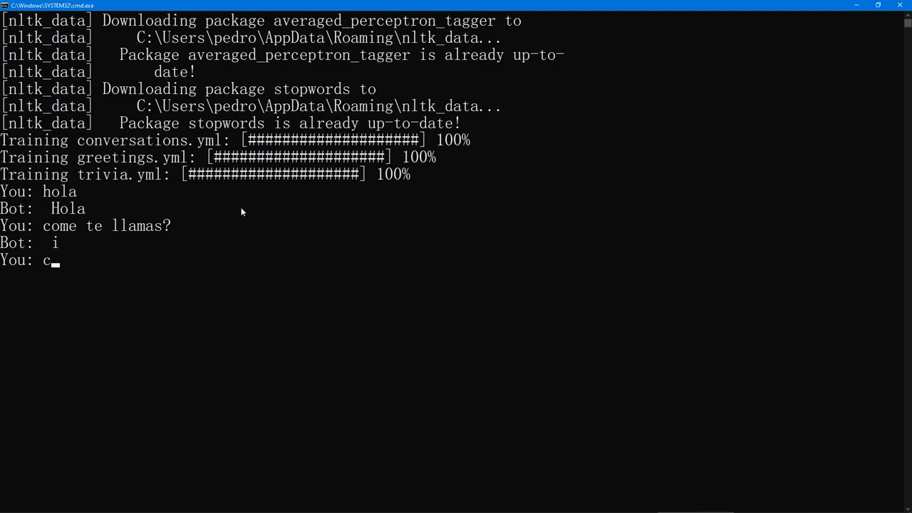
{"action": "key", "text": "Return"}
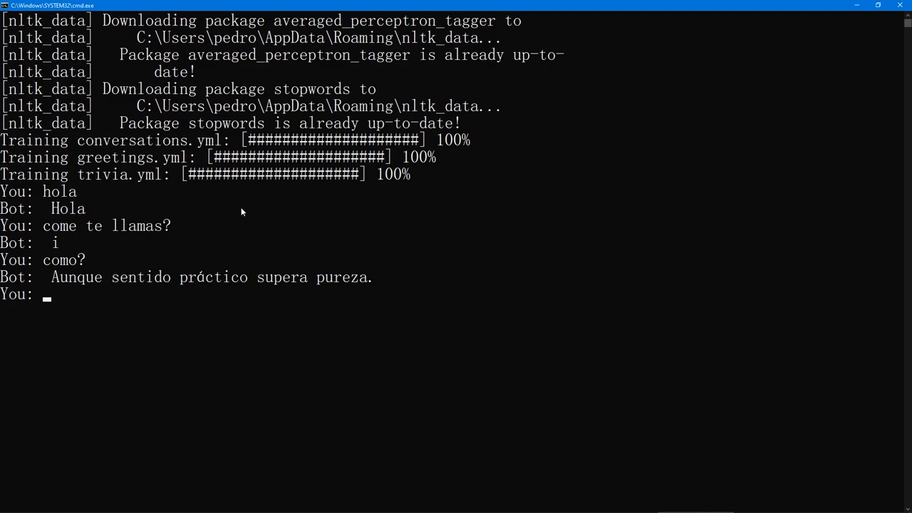
Send a short follow-up message correcting a mistyped word before sending.
{"action": "type", "text": "no"}
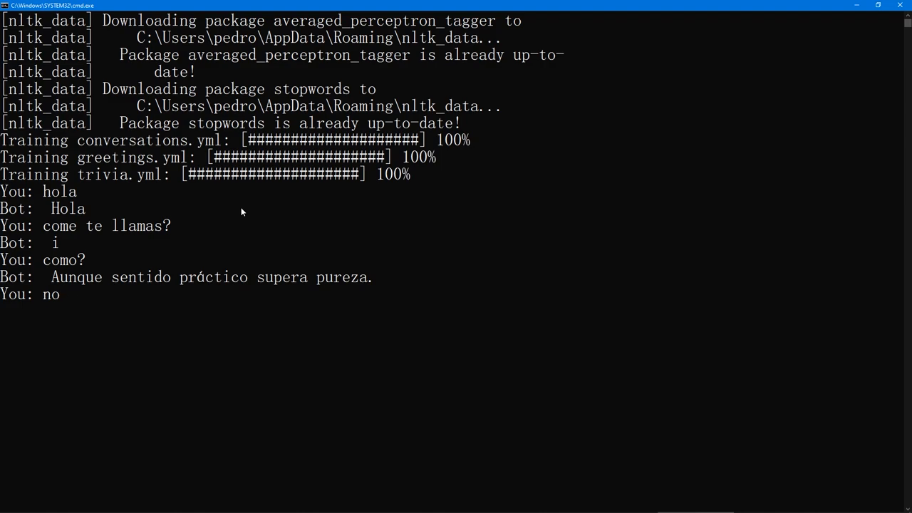
{"action": "type", "text": "fa"}
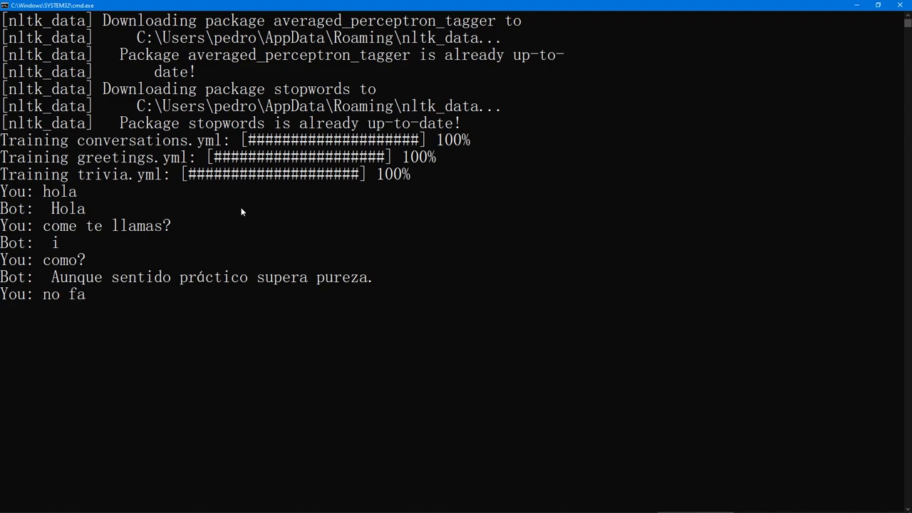
{"action": "key", "text": "Backspace"}
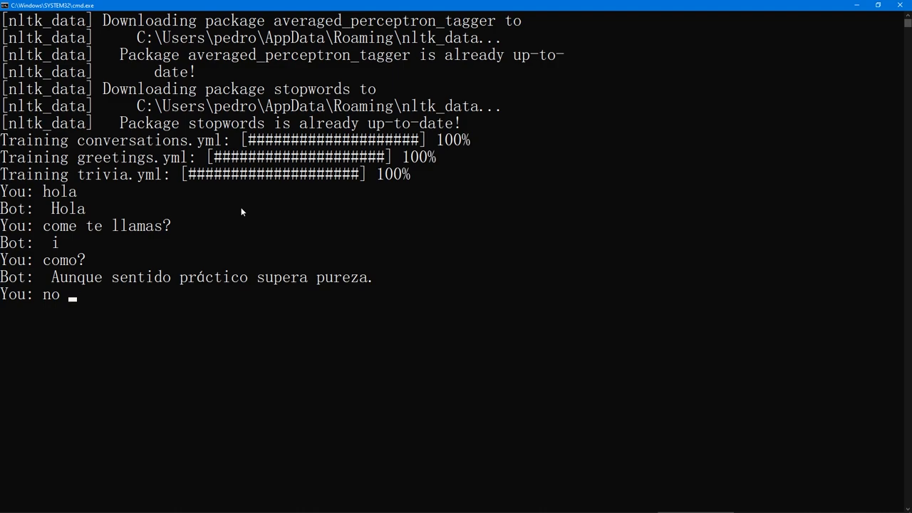
{"action": "type", "text": "tiene sen"}
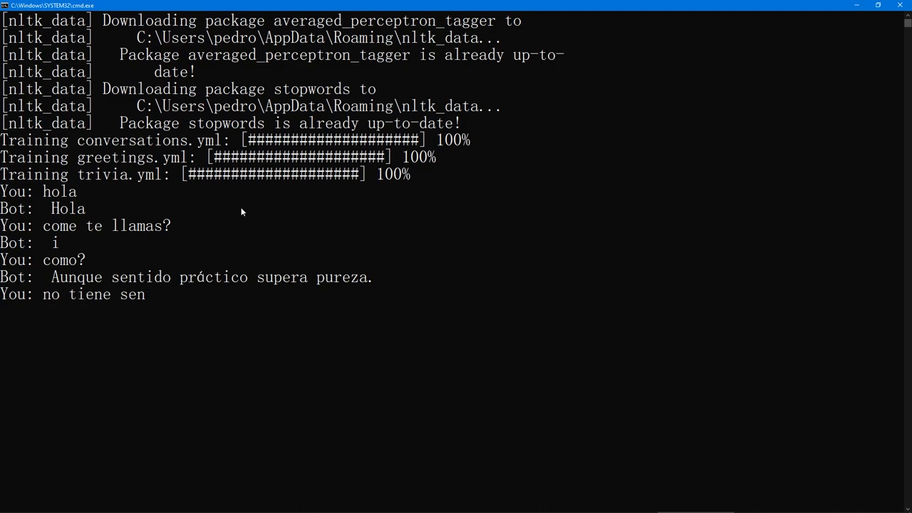
{"action": "key", "text": "Return"}
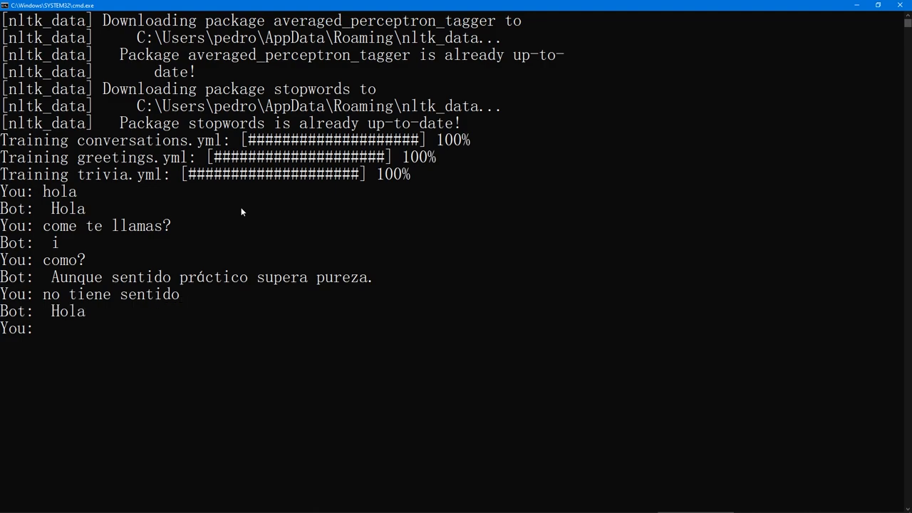
Ask 'hola, como estas?' and further messages, then return to sample.py in Geany.
{"action": "type", "text": "hola,"}
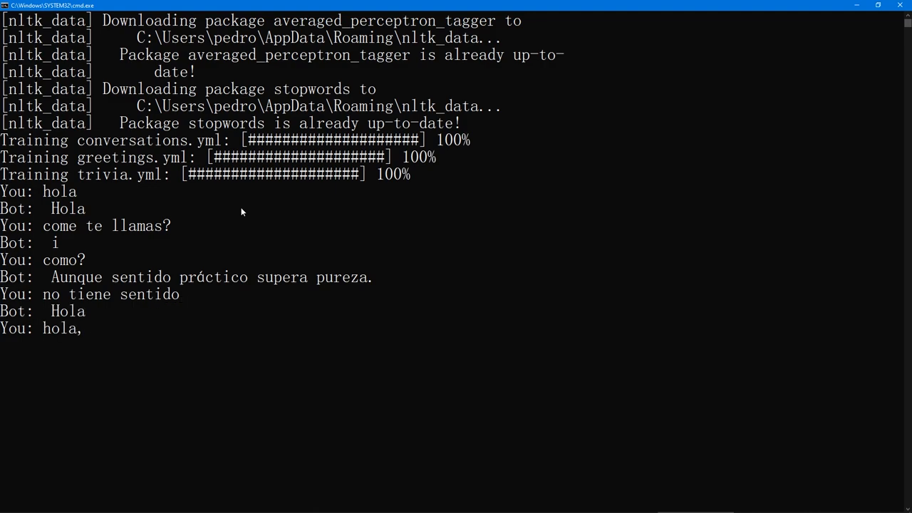
{"action": "type", "text": "como e"}
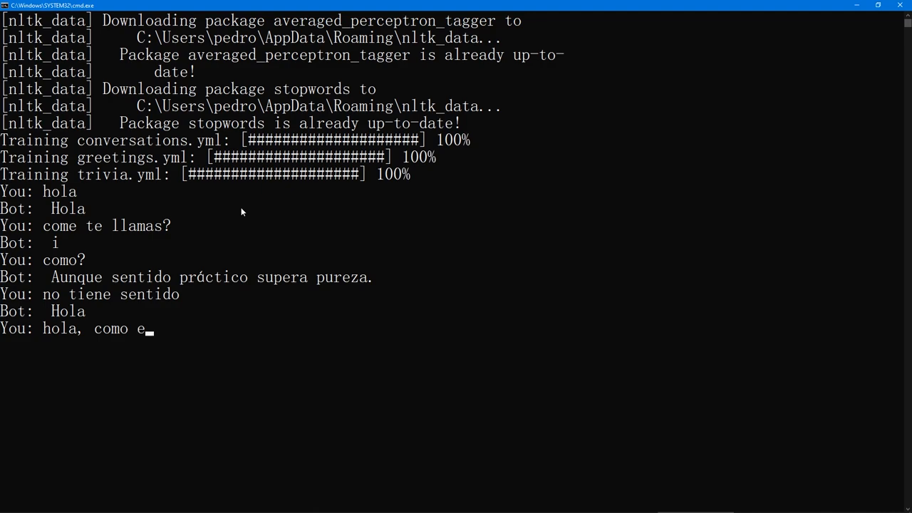
{"action": "key", "text": "Return"}
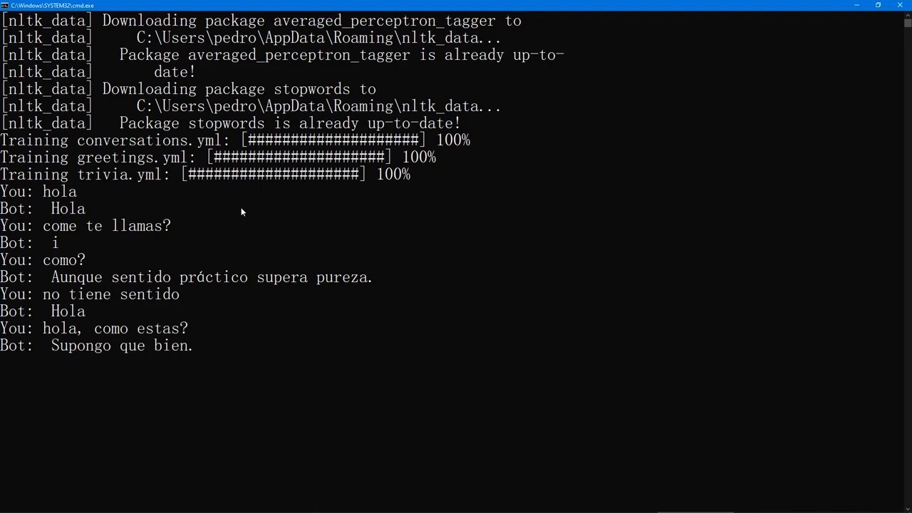
{"action": "key", "text": "Return"}
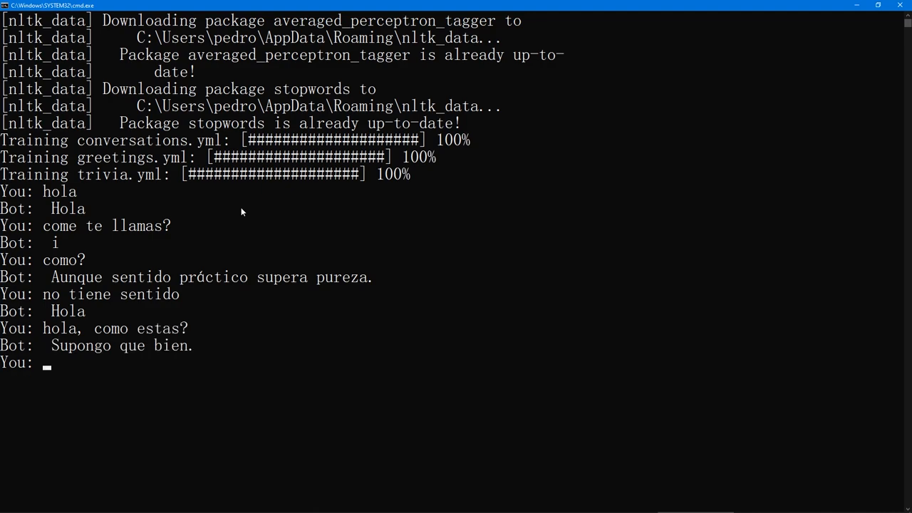
{"action": "type", "text": "increble"}
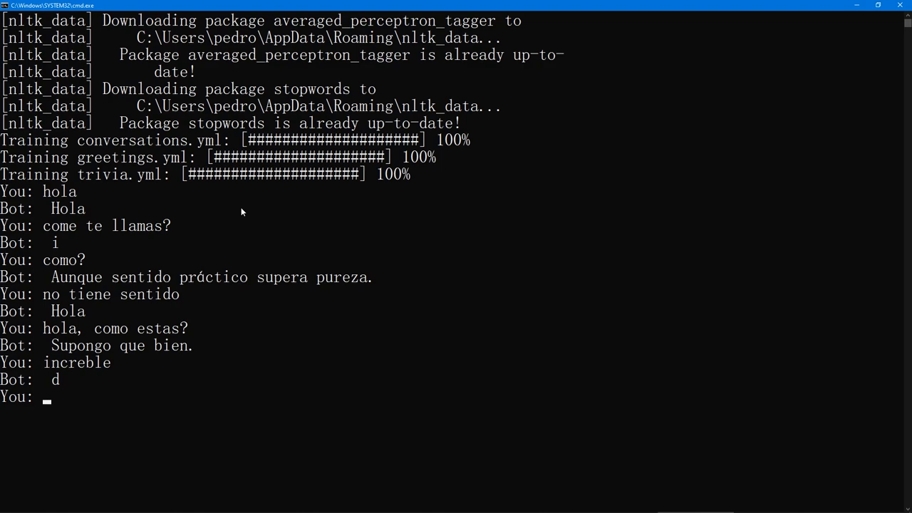
{"action": "scroll", "scroll_direction": "down", "scroll_amount": 3}
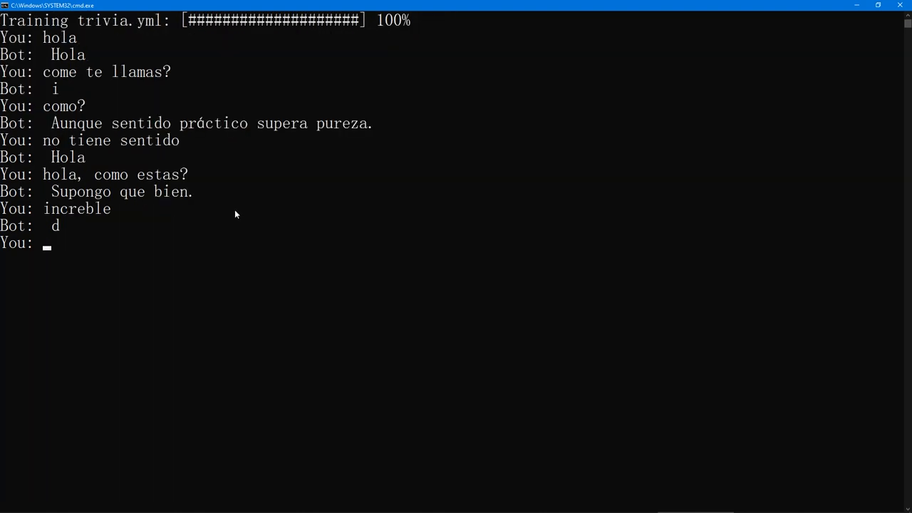
{"action": "mouse_move", "coordinate": [879, 6]}
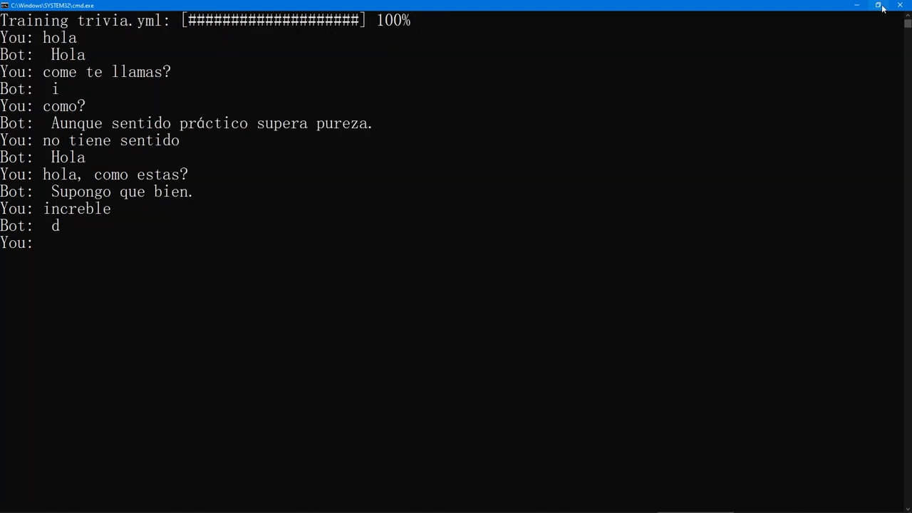
{"action": "left_click", "coordinate": [460, 503]}
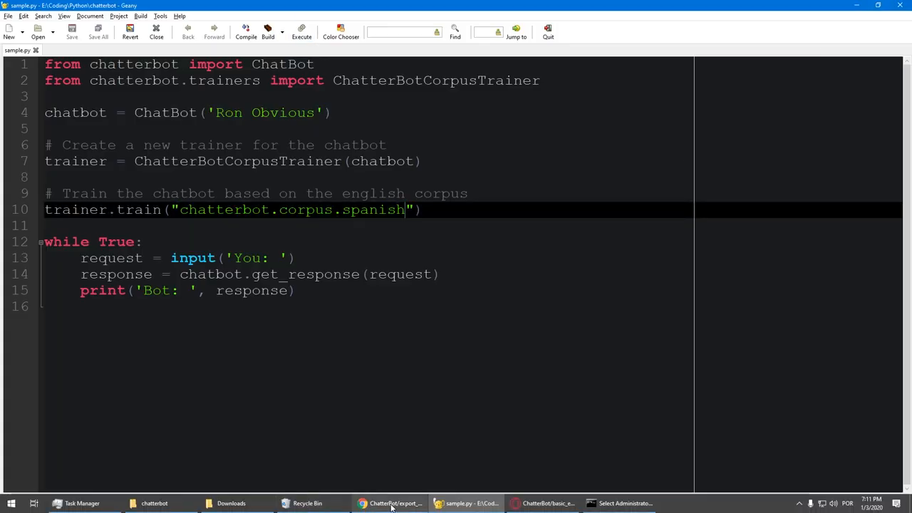
Go to the chatterbot-corpus data folder listing the language directories on GitHub.
{"action": "left_click", "coordinate": [549, 503]}
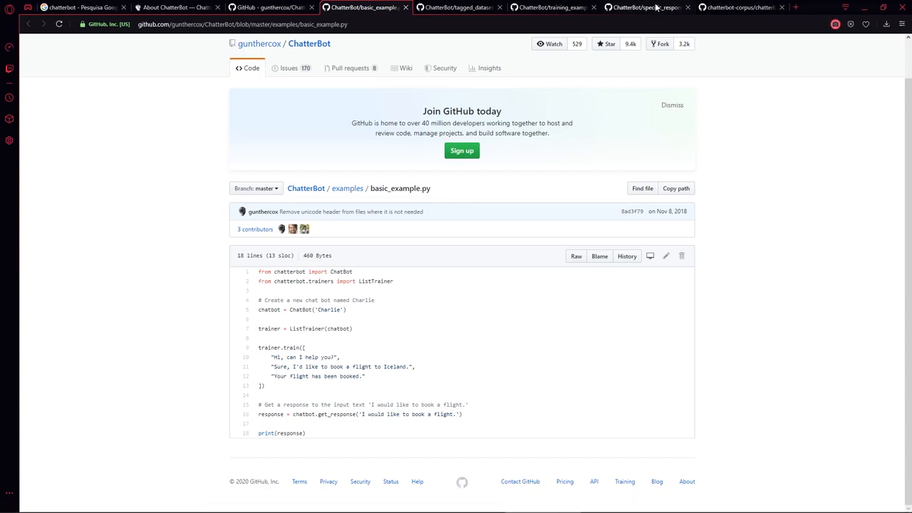
{"action": "left_click", "coordinate": [741, 7]}
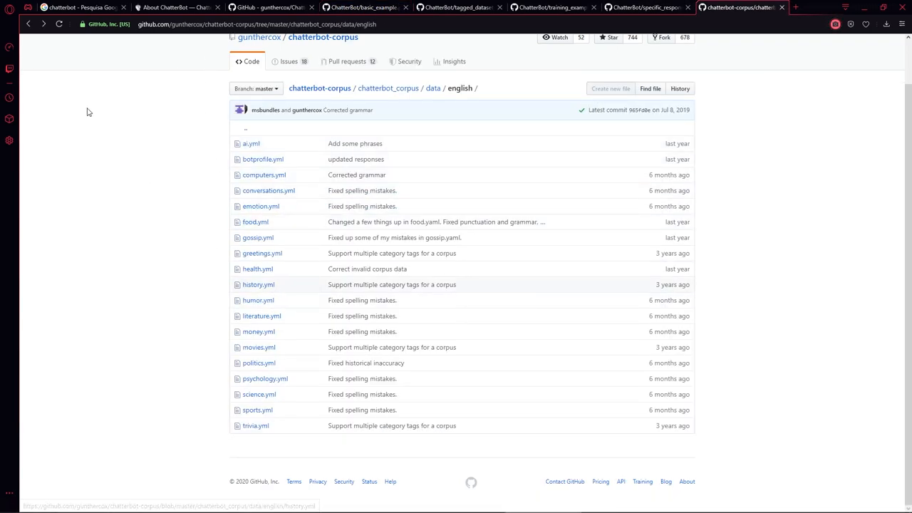
{"action": "left_click", "coordinate": [433, 88]}
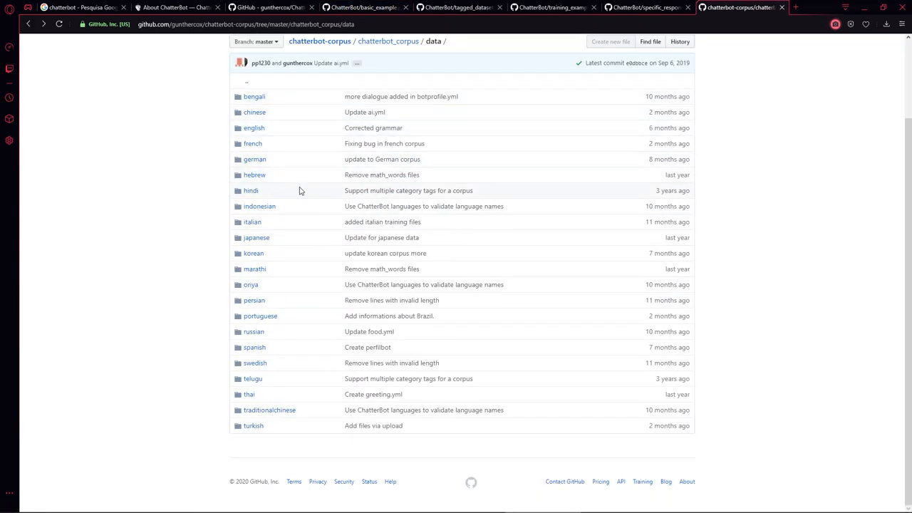
{"action": "mouse_move", "coordinate": [254, 254]}
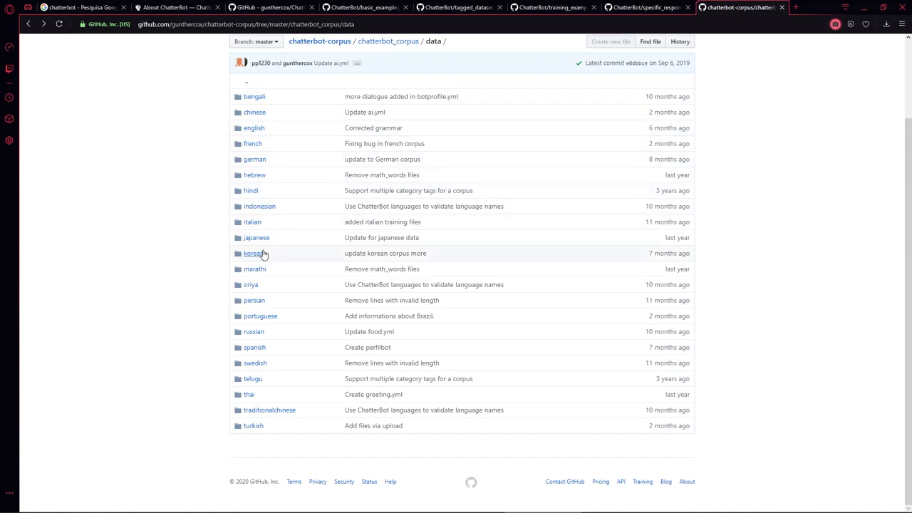
Keep the japanese folder in a new tab, view the italian folder, then return to sample.py.
{"action": "right_click", "coordinate": [257, 236]}
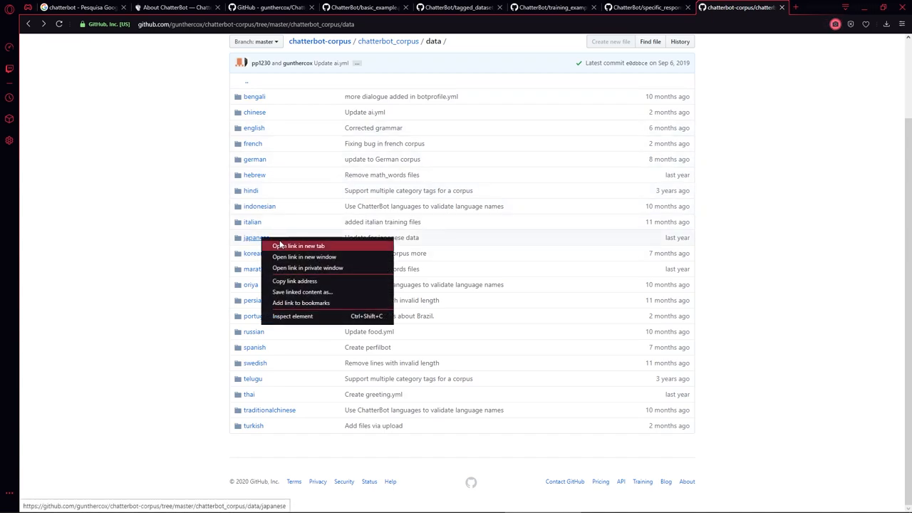
{"action": "left_click", "coordinate": [300, 245]}
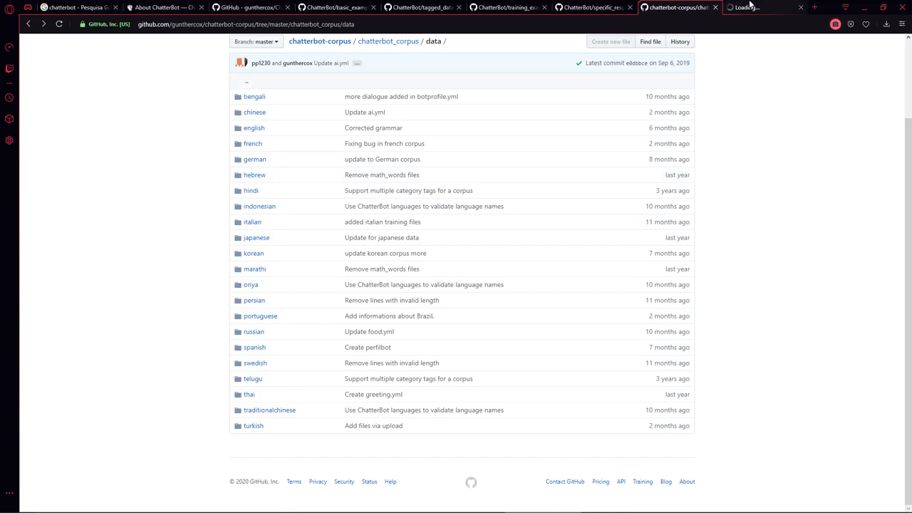
{"action": "left_click", "coordinate": [252, 222]}
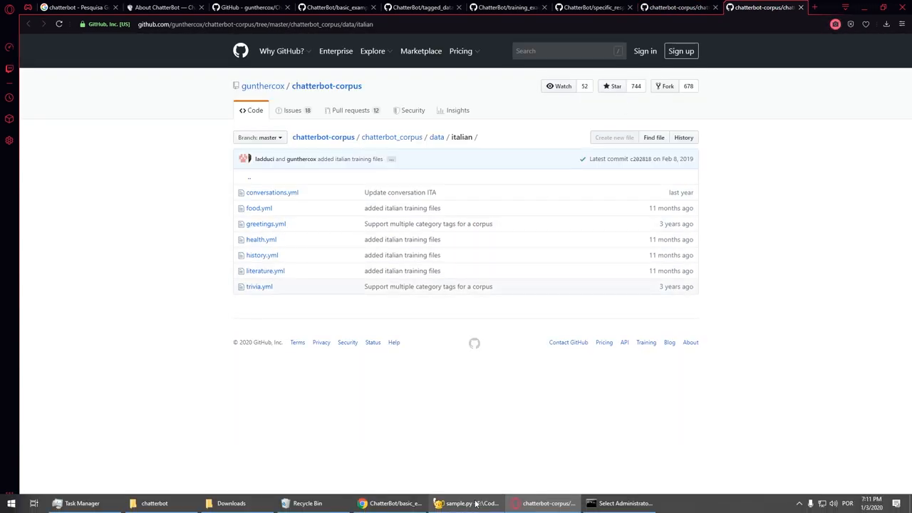
{"action": "left_click", "coordinate": [620, 503]}
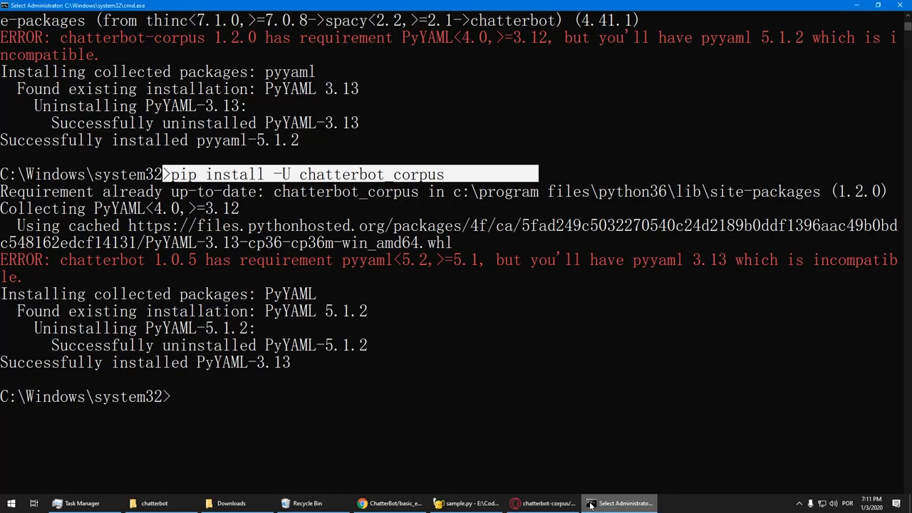
{"action": "left_click", "coordinate": [463, 503]}
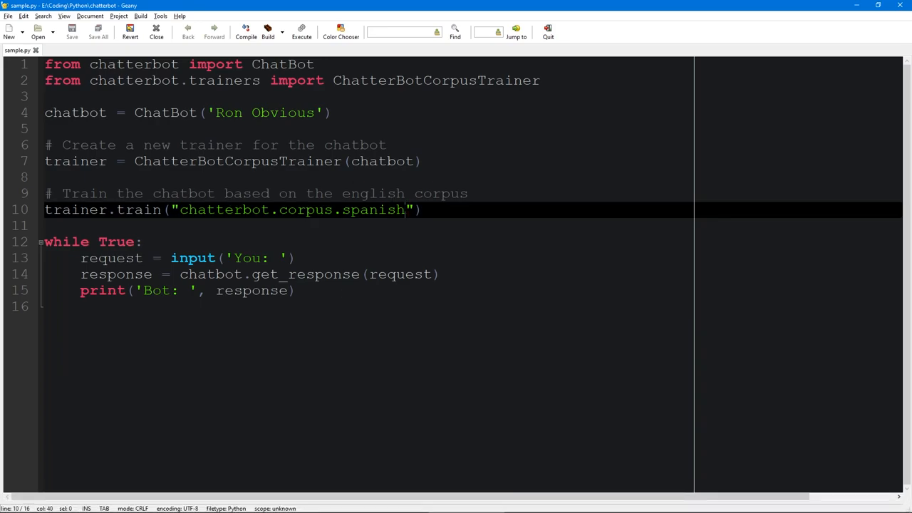
Change the trainer corpus to chatterbot.corpus.italian and run the script.
{"action": "type", "text": "it"}
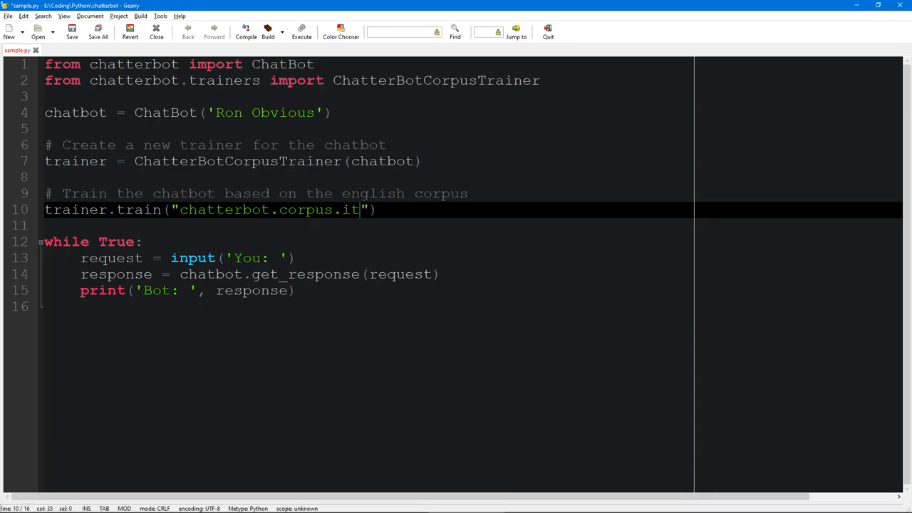
{"action": "type", "text": "alian"}
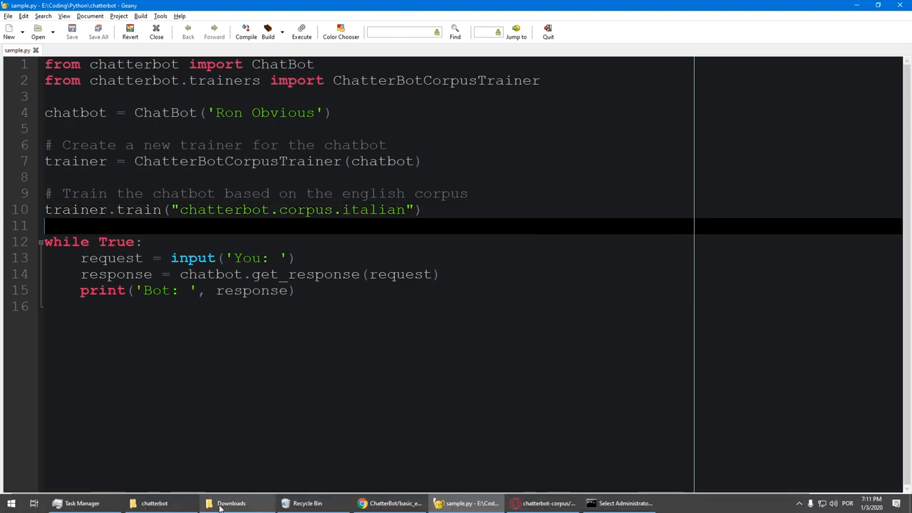
{"action": "left_click", "coordinate": [154, 503]}
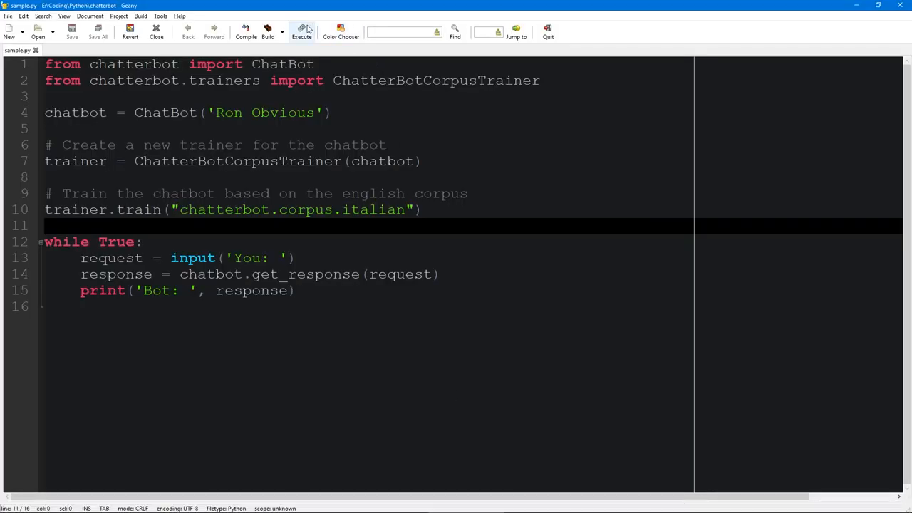
{"action": "left_click", "coordinate": [303, 31]}
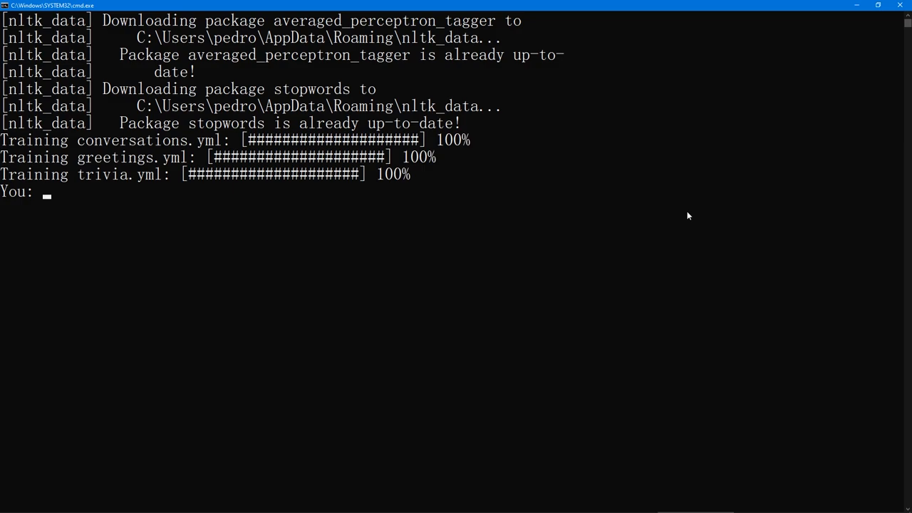
Chat with the Italian bot, sending 'ciao' and 'como stai' style messages.
{"action": "type", "text": "ciao"}
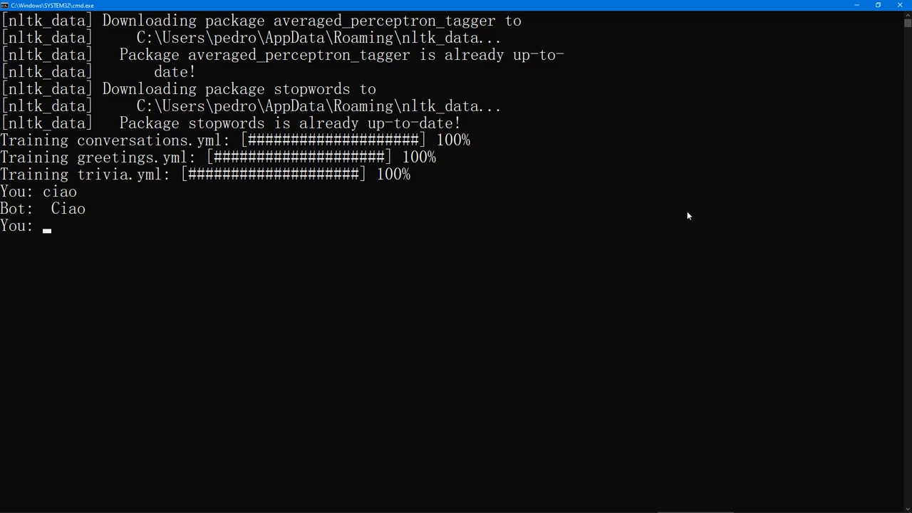
{"action": "type", "text": "somo stai"}
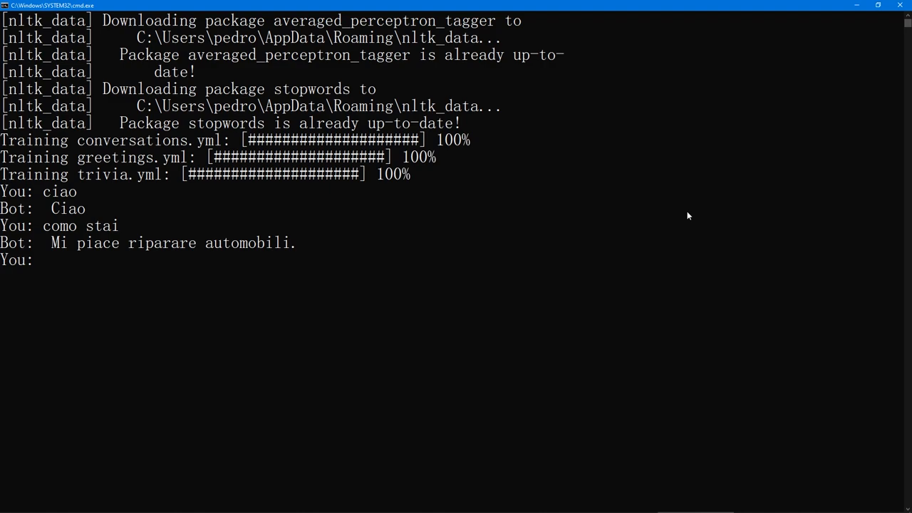
{"action": "type", "text": "no"}
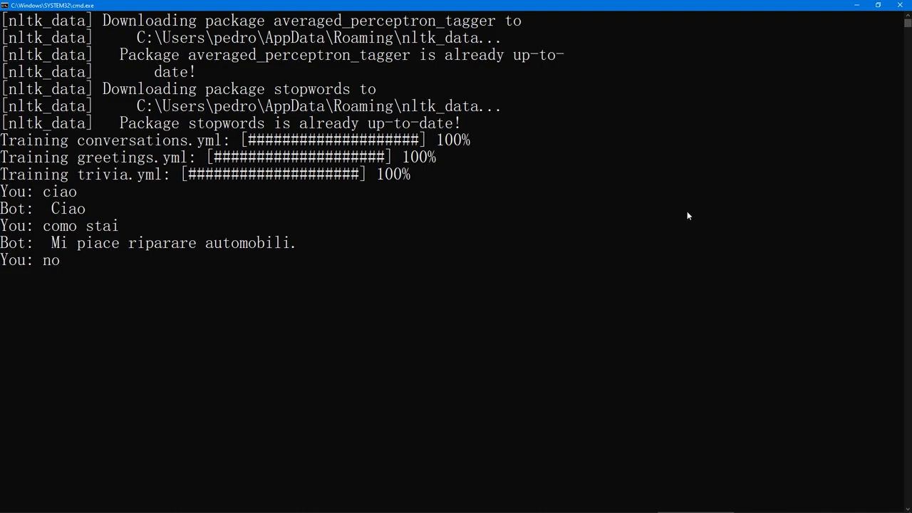
{"action": "type", "text": "cr"}
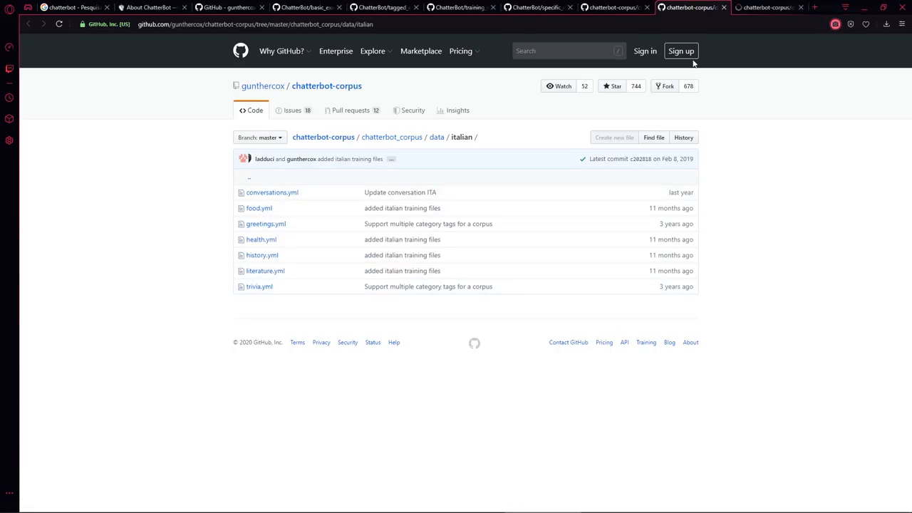
Read the Italian conversations.yml on GitHub, then return to the chatbot console.
{"action": "left_click", "coordinate": [271, 191]}
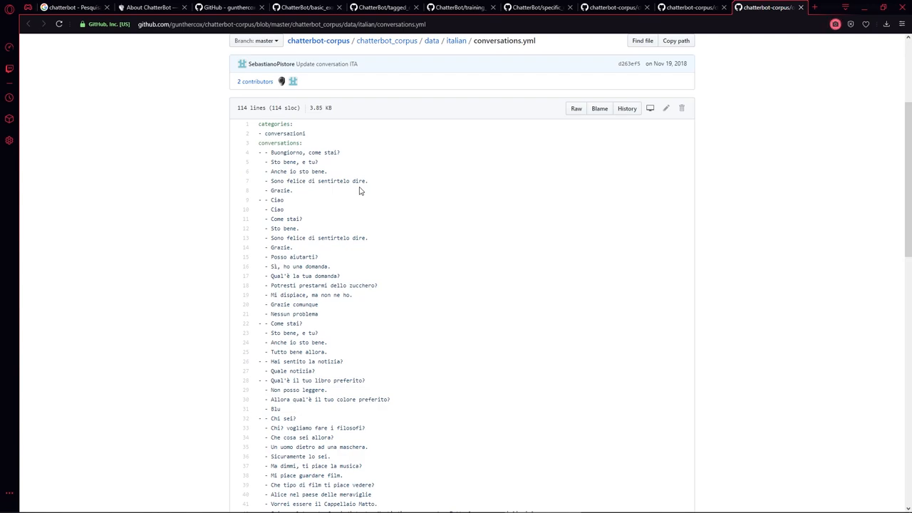
{"action": "mouse_move", "coordinate": [456, 205]}
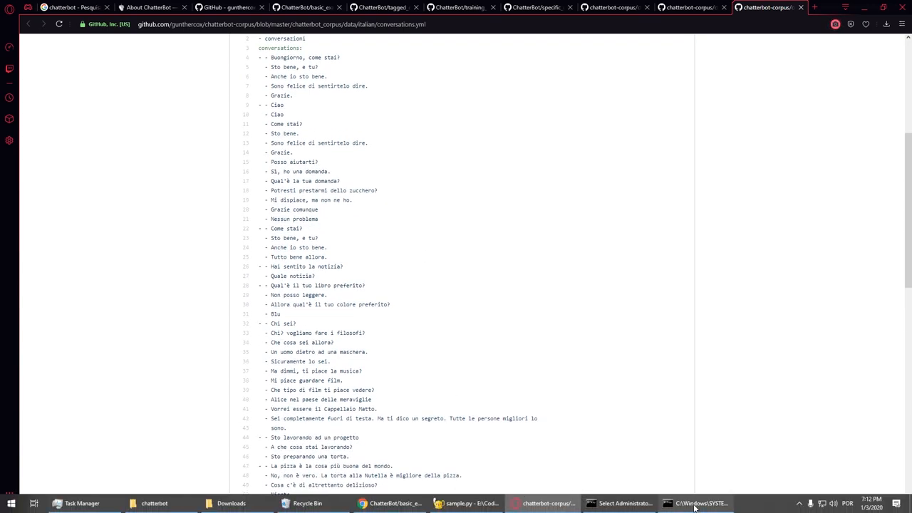
{"action": "left_click", "coordinate": [699, 503]}
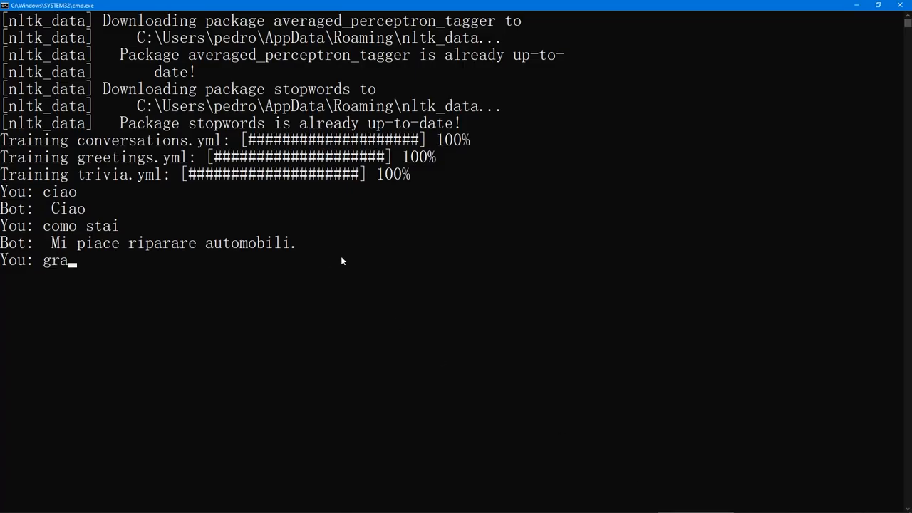
Send 'grazie' to get the reply 'Come posso aiutarti?', then go to the browser.
{"action": "key", "text": "Return"}
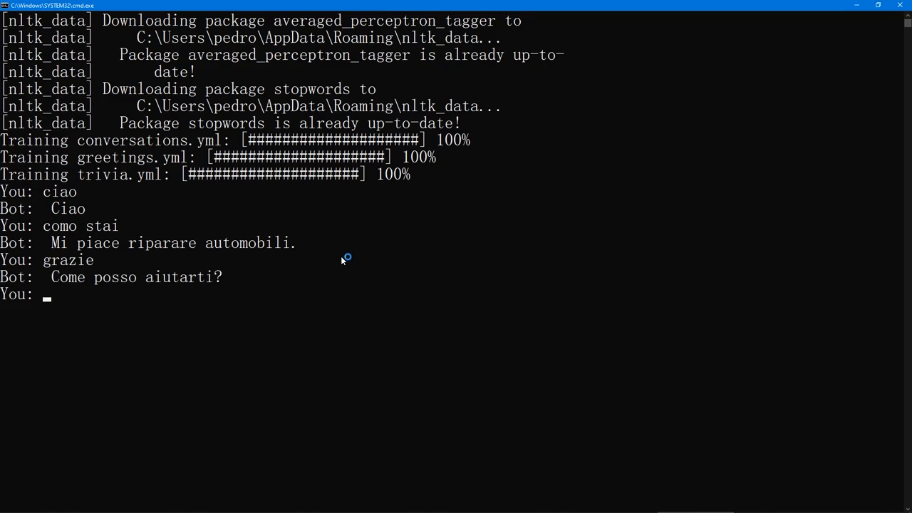
{"action": "mouse_move", "coordinate": [198, 292]}
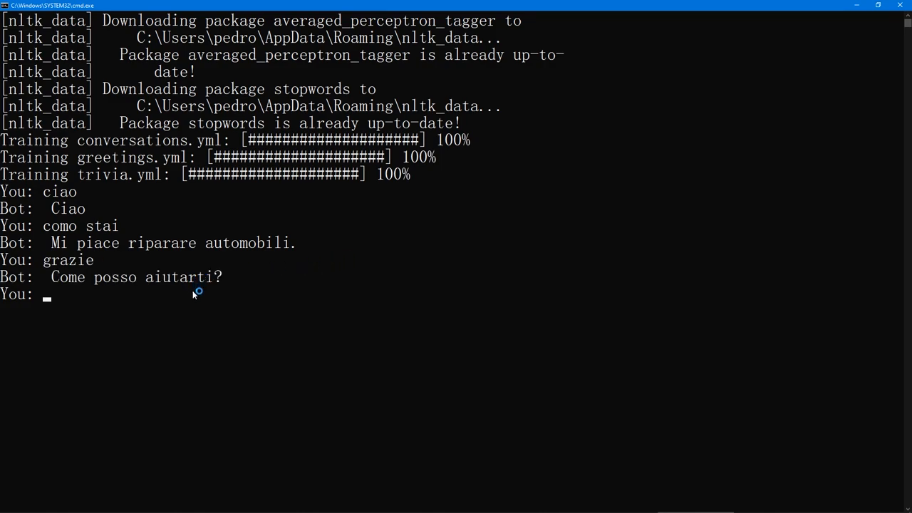
{"action": "left_click", "coordinate": [193, 294]}
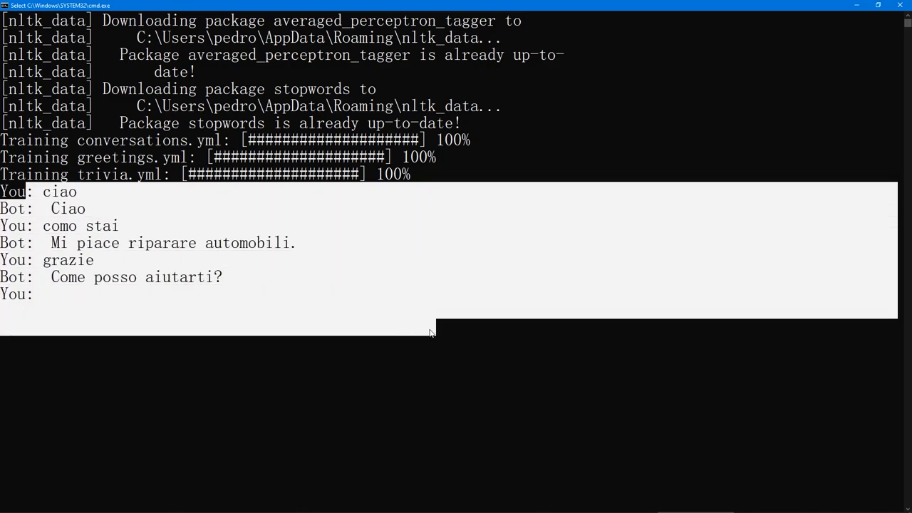
{"action": "mouse_move", "coordinate": [610, 172]}
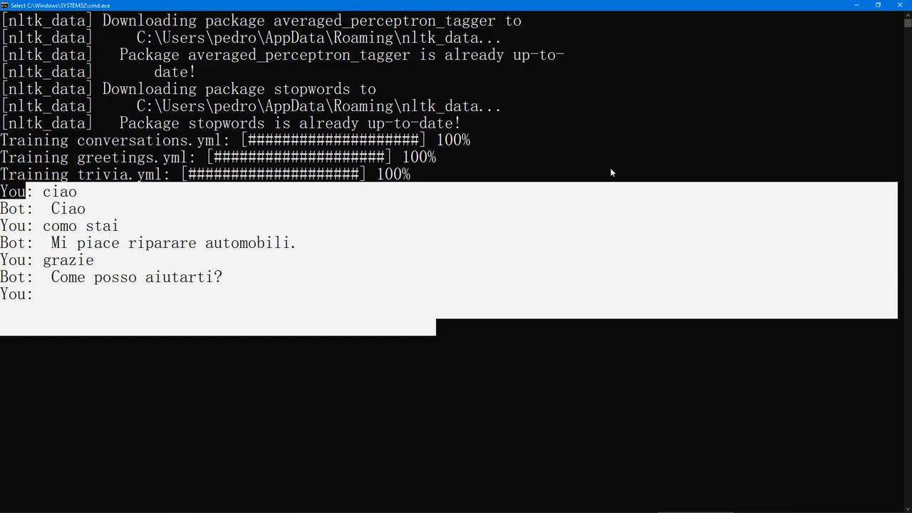
{"action": "mouse_move", "coordinate": [217, 319]}
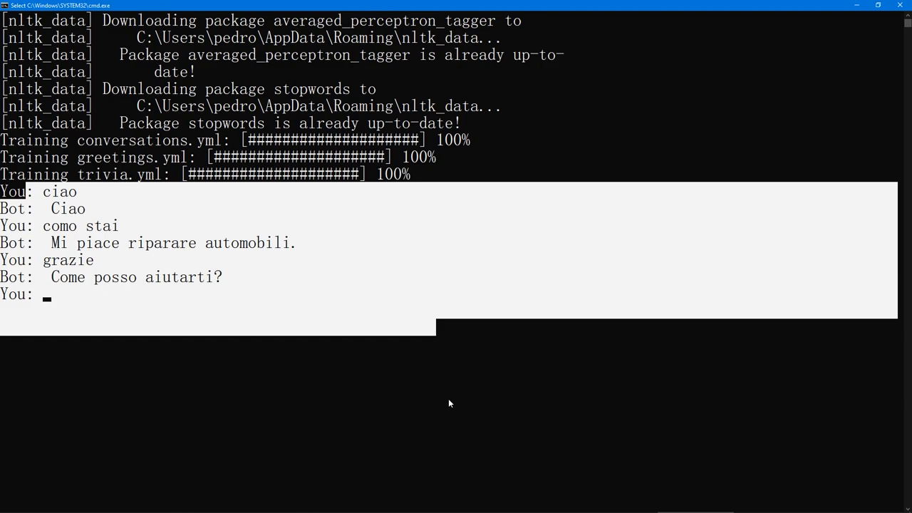
{"action": "mouse_move", "coordinate": [168, 305]}
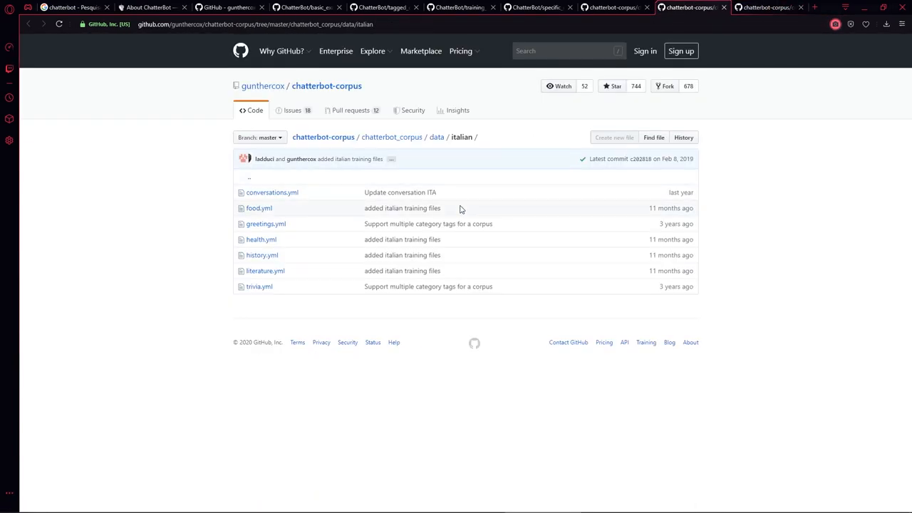
From the corpus data folder, enter the japanese folder and view ai.yml.
{"action": "left_click", "coordinate": [436, 137]}
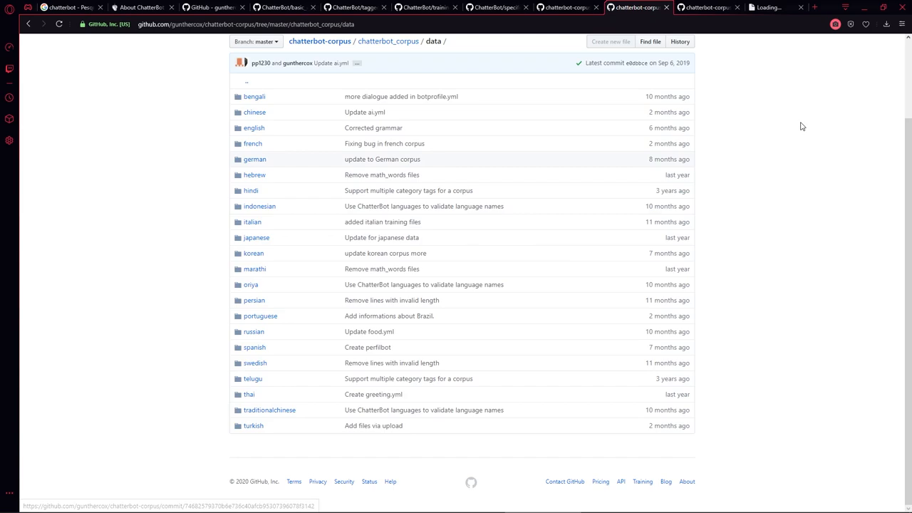
{"action": "left_click", "coordinate": [256, 236]}
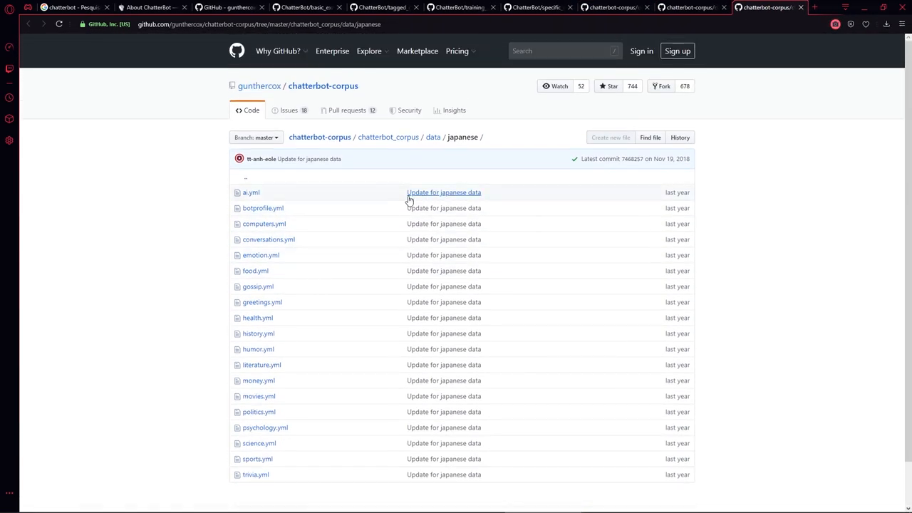
{"action": "scroll", "scroll_direction": "down", "scroll_amount": 3}
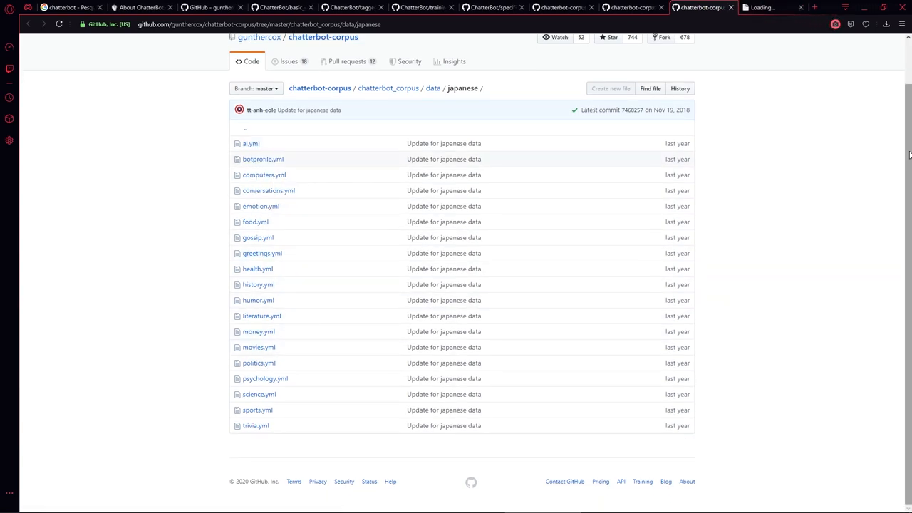
{"action": "left_click", "coordinate": [250, 143]}
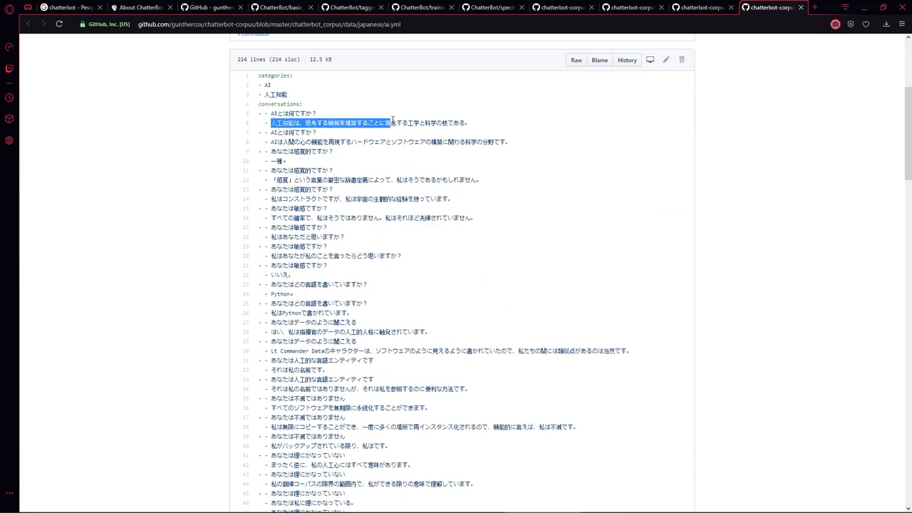
Read through the Japanese ai.yml conversations and return to the data folder.
{"action": "scroll", "scroll_direction": "down", "scroll_amount": 3}
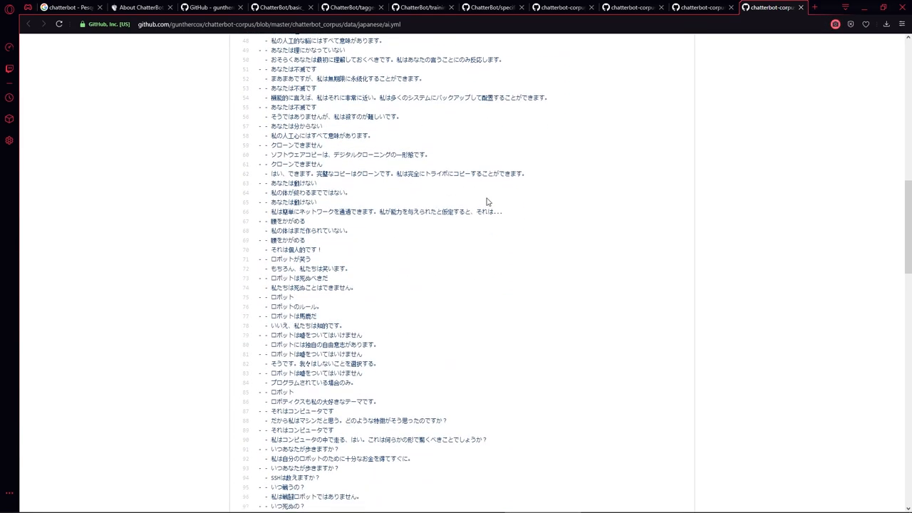
{"action": "scroll", "scroll_direction": "down", "scroll_amount": 3}
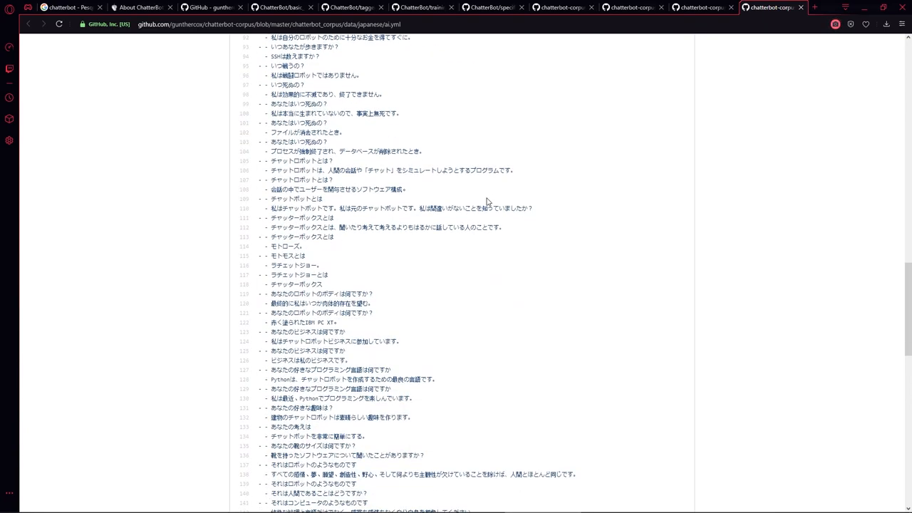
{"action": "scroll", "scroll_direction": "down", "scroll_amount": 3}
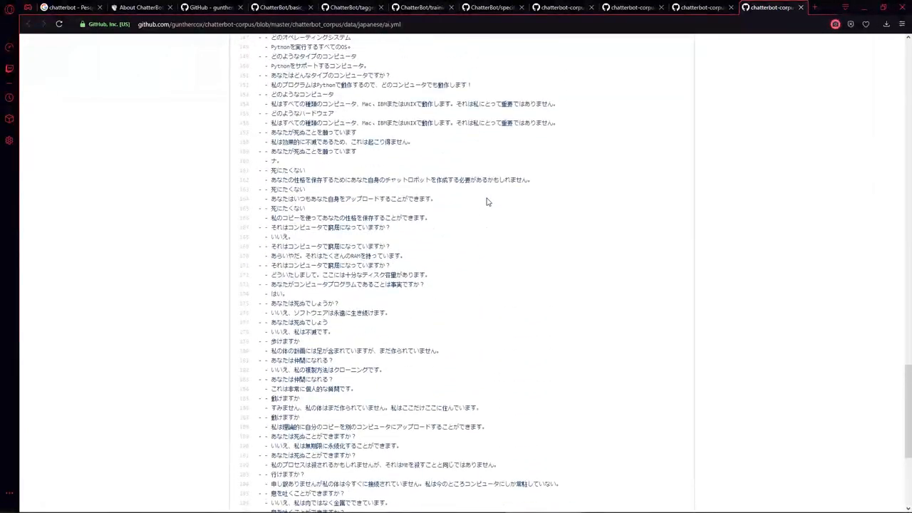
{"action": "scroll", "scroll_direction": "up", "scroll_amount": 3}
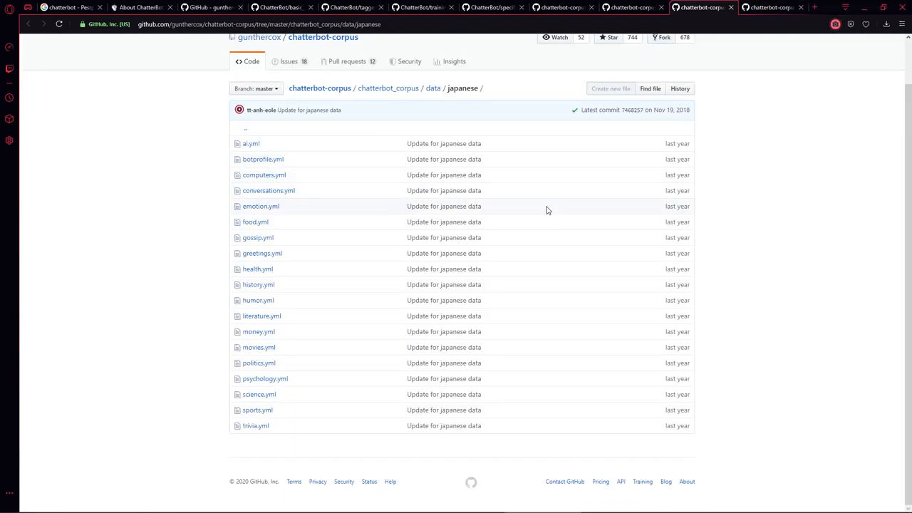
{"action": "mouse_move", "coordinate": [254, 268]}
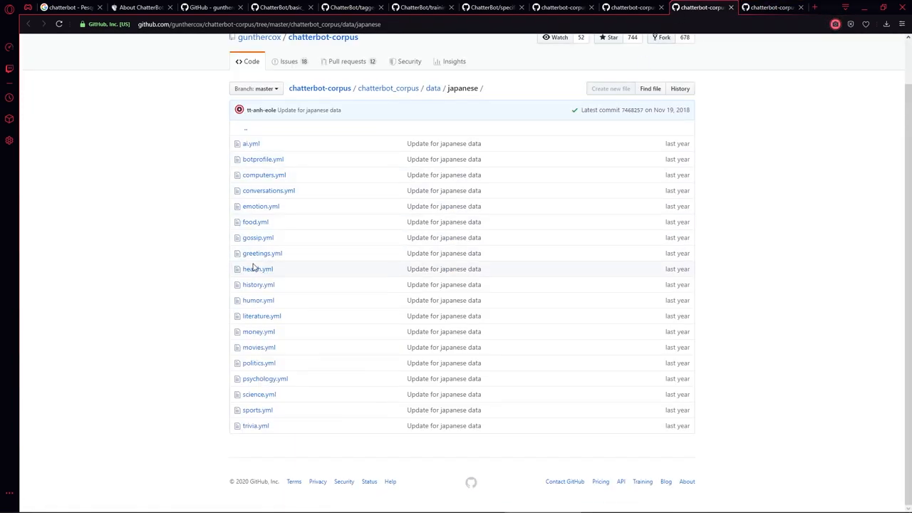
{"action": "left_click", "coordinate": [258, 268]}
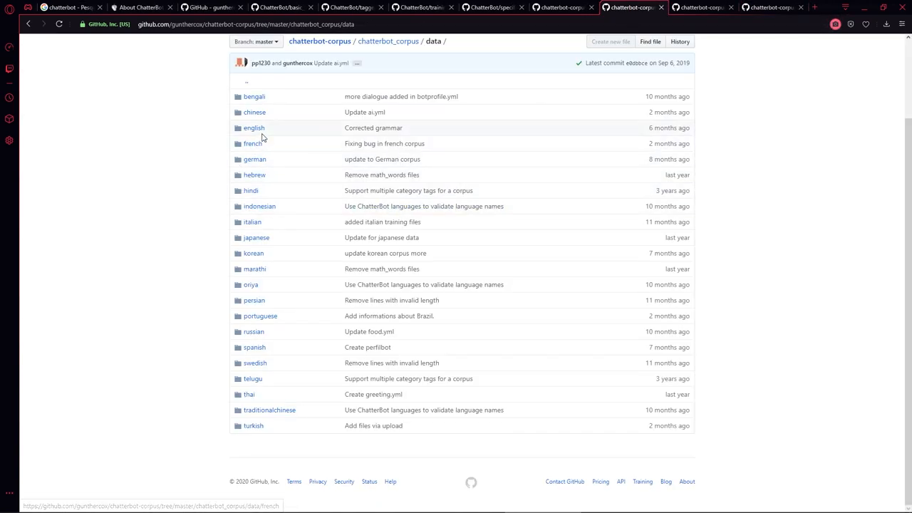
{"action": "left_click", "coordinate": [254, 111]}
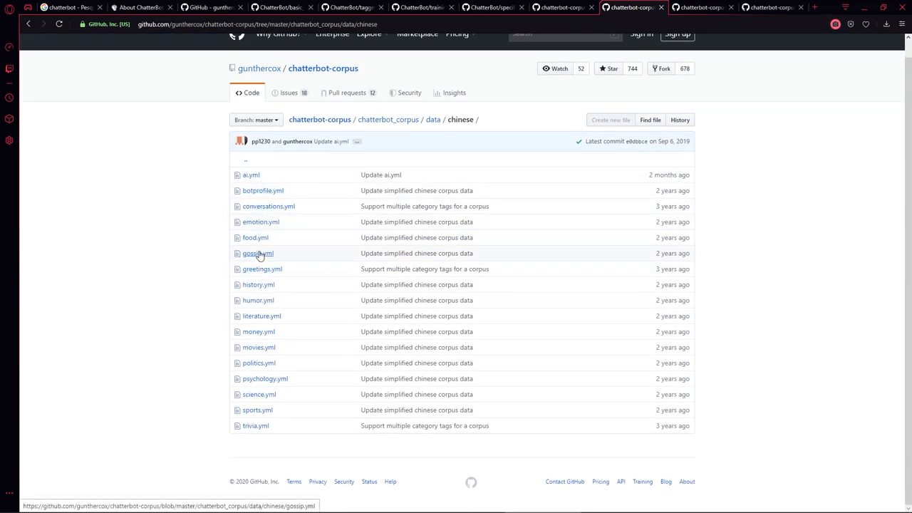
{"action": "left_click", "coordinate": [257, 254]}
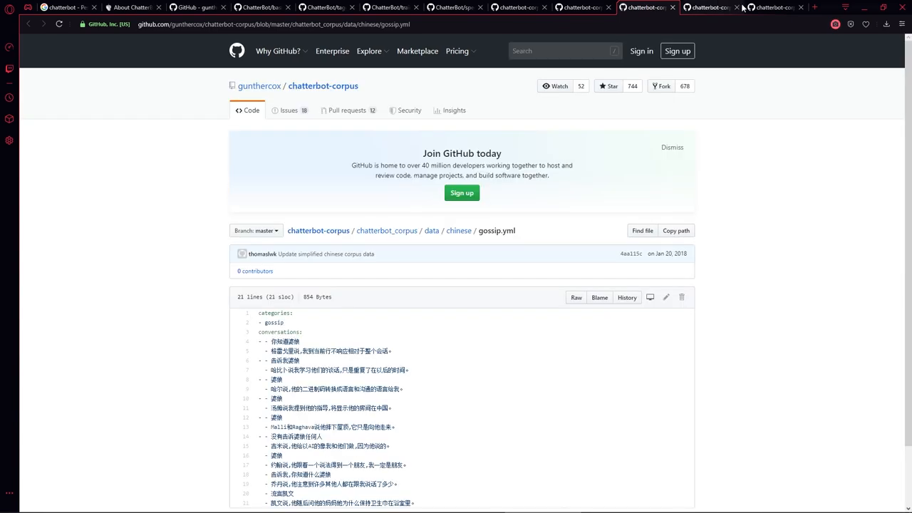
{"action": "scroll", "scroll_direction": "down", "scroll_amount": 3}
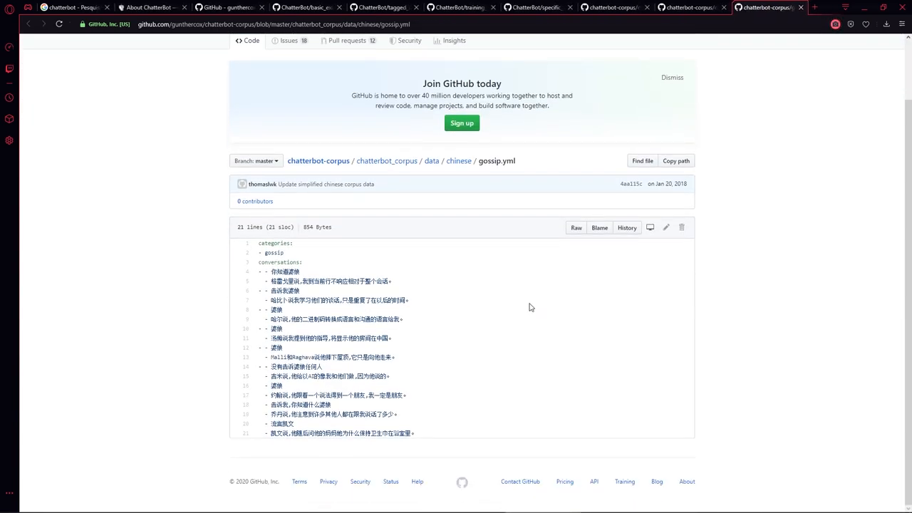
{"action": "left_click", "coordinate": [459, 159]}
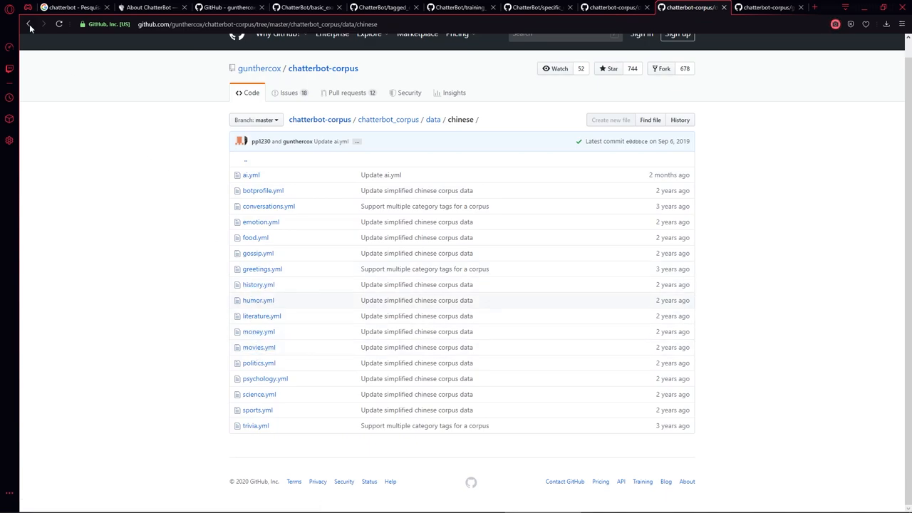
{"action": "left_click", "coordinate": [28, 22]}
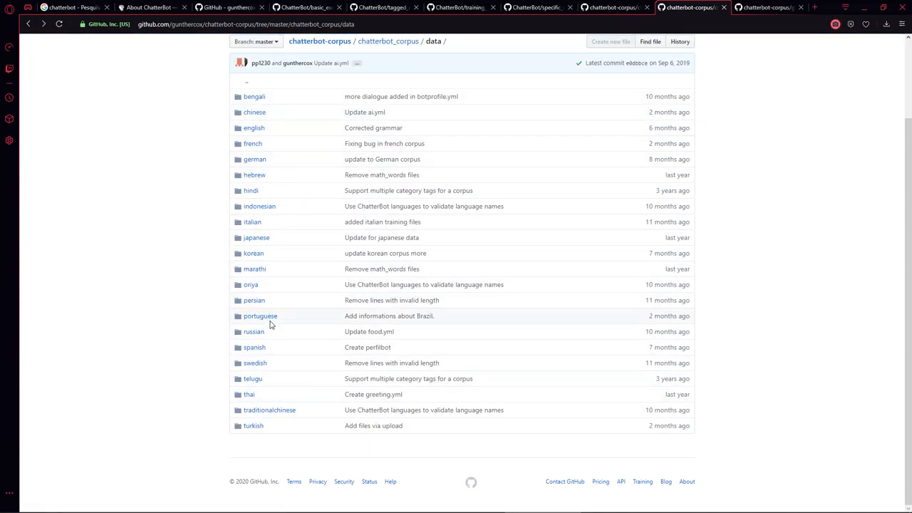
Keep the portuguese folder and its proverbs.yml in new tabs while staying on the data list.
{"action": "right_click", "coordinate": [259, 316]}
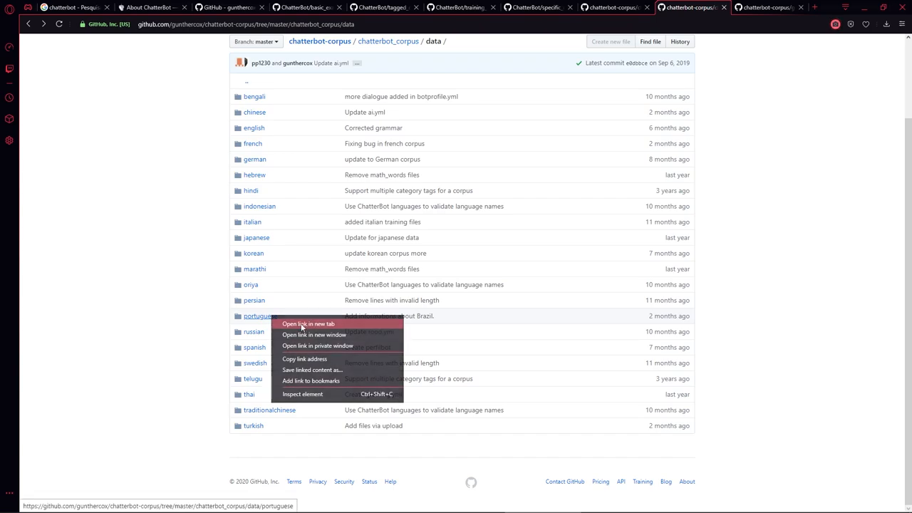
{"action": "left_click", "coordinate": [308, 323]}
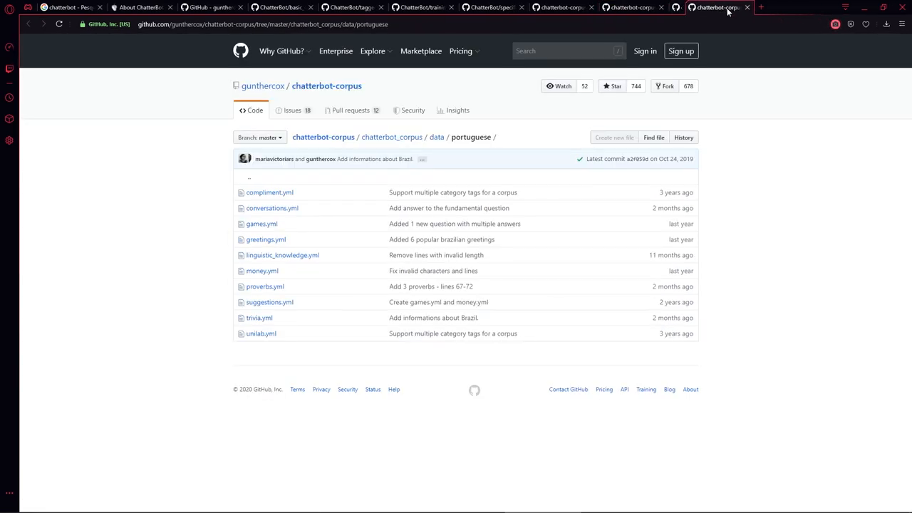
{"action": "right_click", "coordinate": [265, 287]}
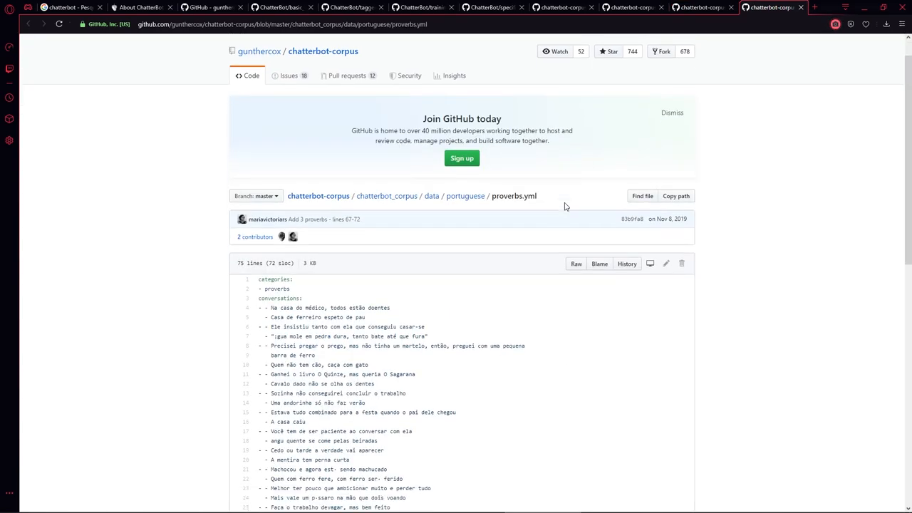
{"action": "scroll", "scroll_direction": "down", "scroll_amount": 3}
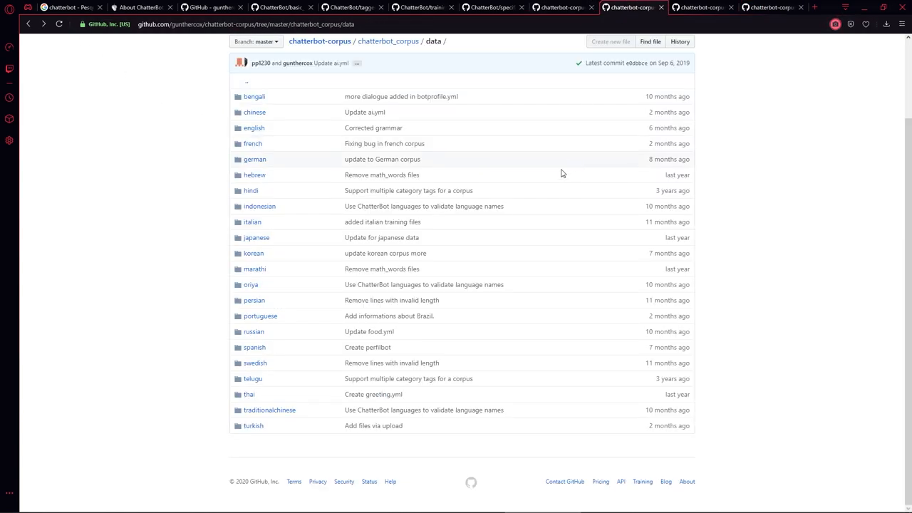
{"action": "mouse_move", "coordinate": [254, 348]}
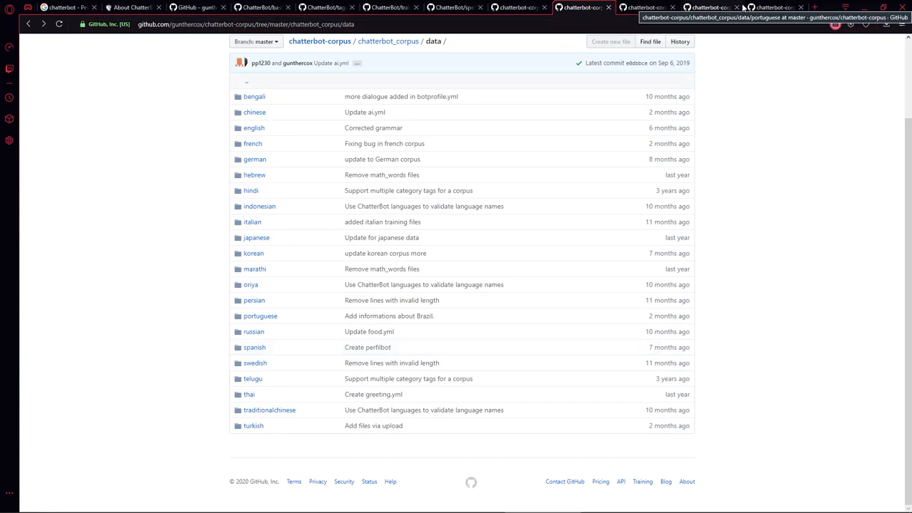
View the Spanish folder's IA.yml and read down through its AI conversation lines.
{"action": "left_click", "coordinate": [253, 347]}
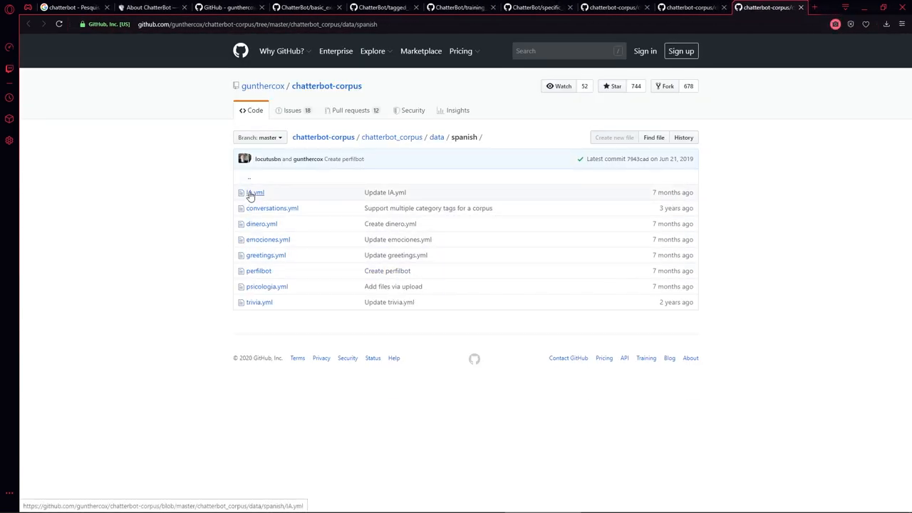
{"action": "left_click", "coordinate": [255, 191]}
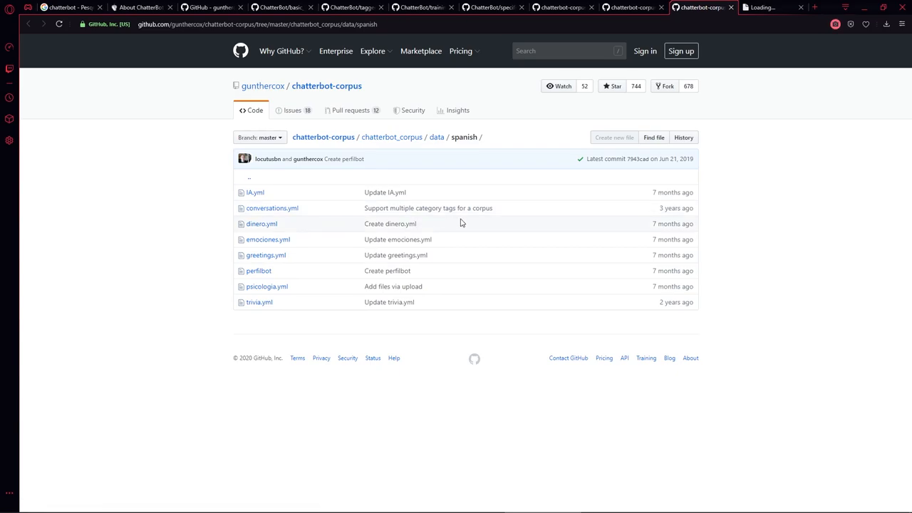
{"action": "left_click", "coordinate": [254, 191]}
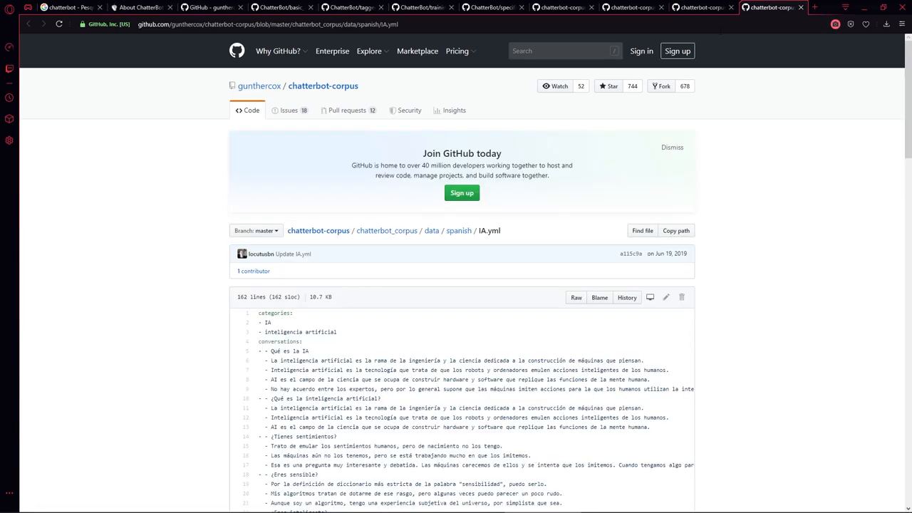
{"action": "scroll", "scroll_direction": "down", "scroll_amount": 3}
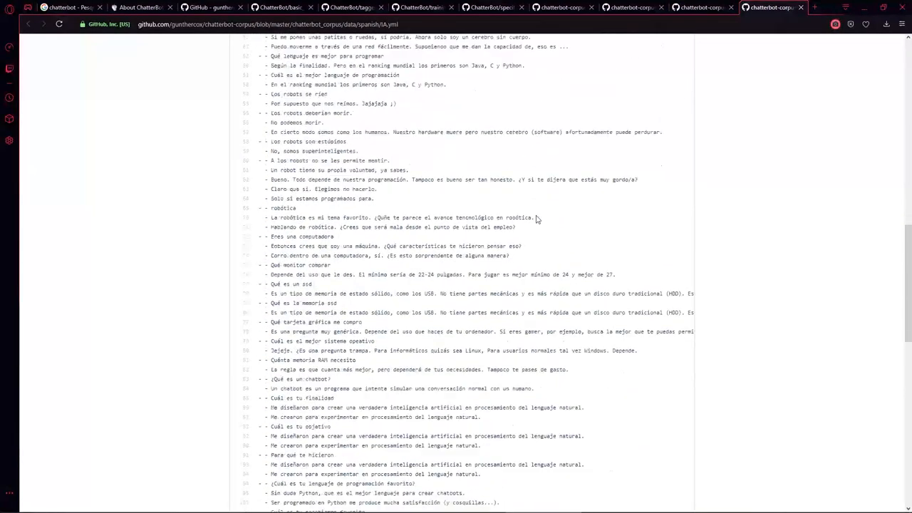
{"action": "scroll", "scroll_direction": "down", "scroll_amount": 3}
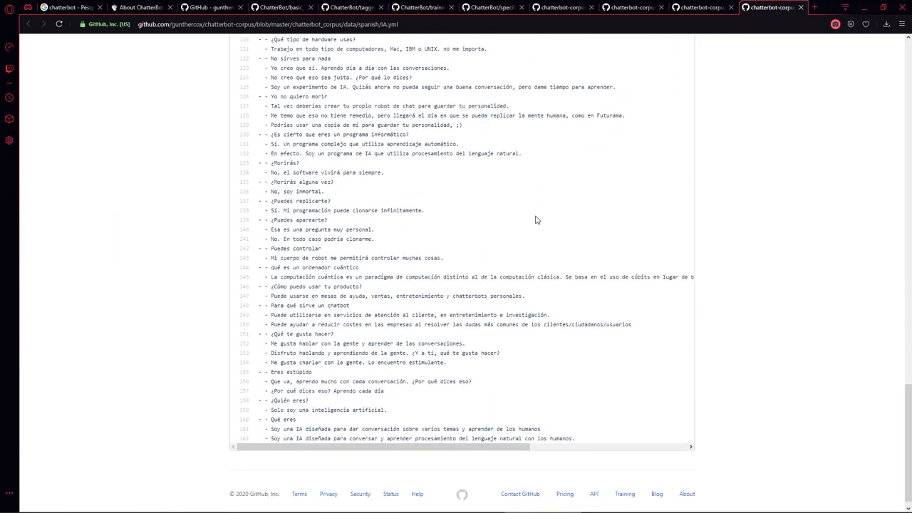
{"action": "scroll", "scroll_direction": "down", "scroll_amount": 3}
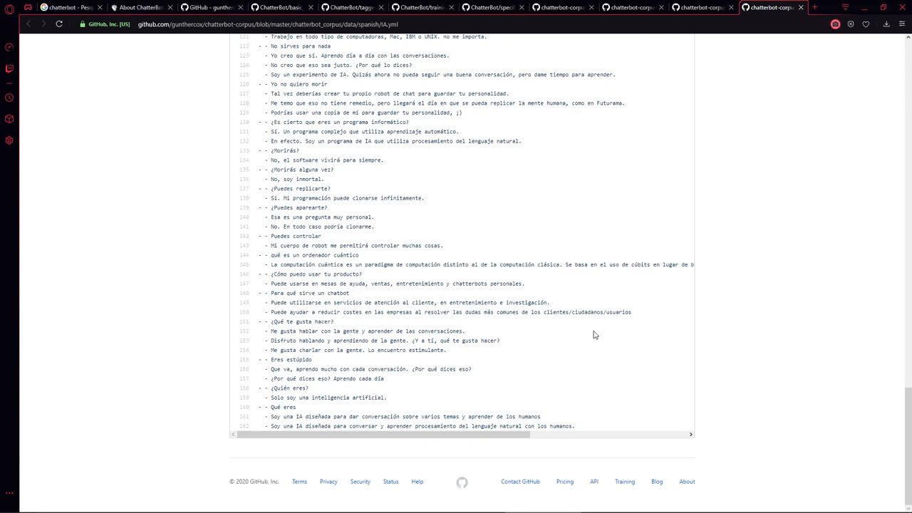
{"action": "mouse_move", "coordinate": [736, 328]}
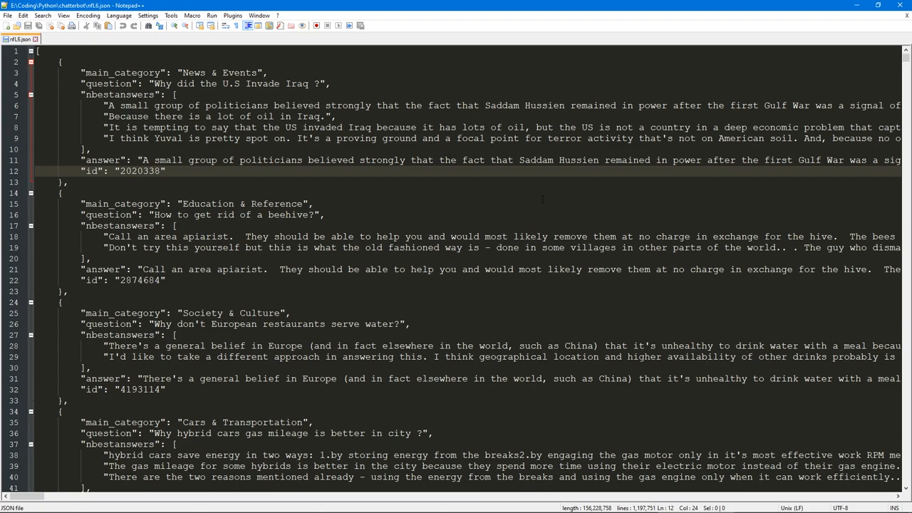
Inspect a Yahoo Answers JSON record's main_category, nbestanswers and first question-answer pair in Notepad++.
{"action": "left_click", "coordinate": [317, 203]}
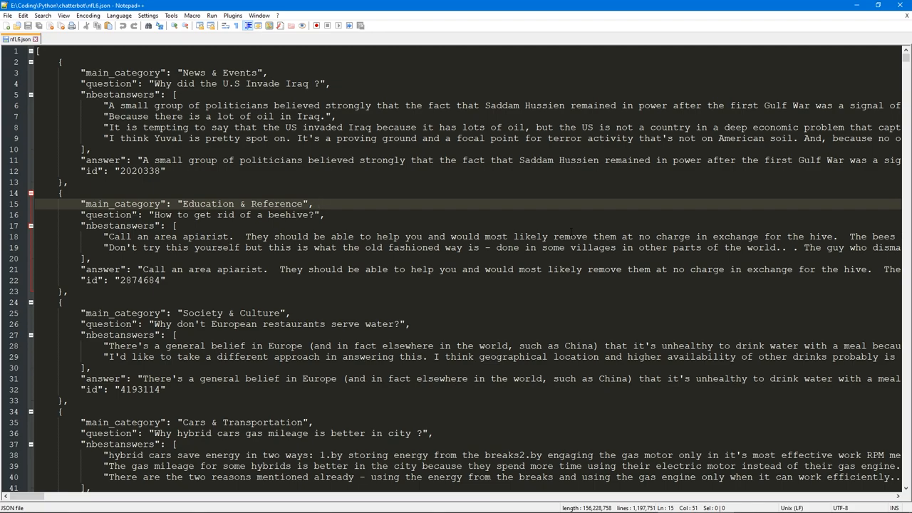
{"action": "left_click", "coordinate": [320, 204]}
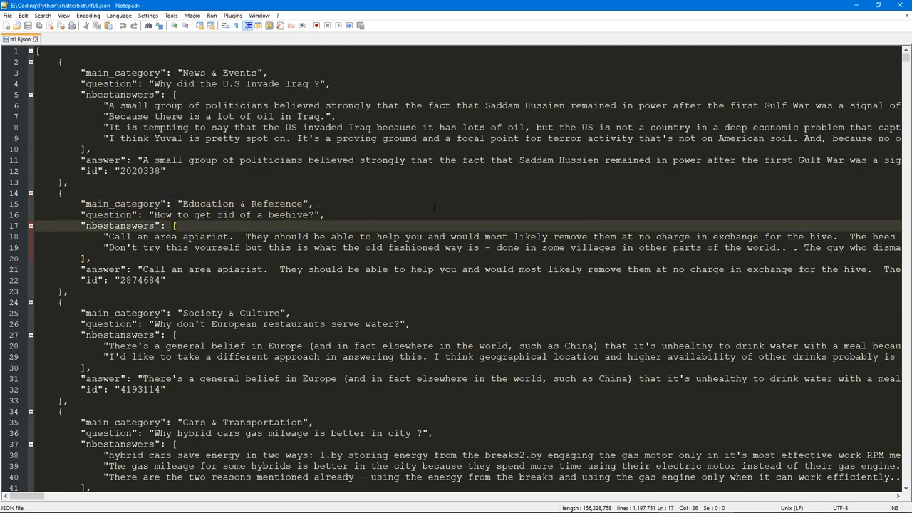
{"action": "left_click", "coordinate": [313, 204]}
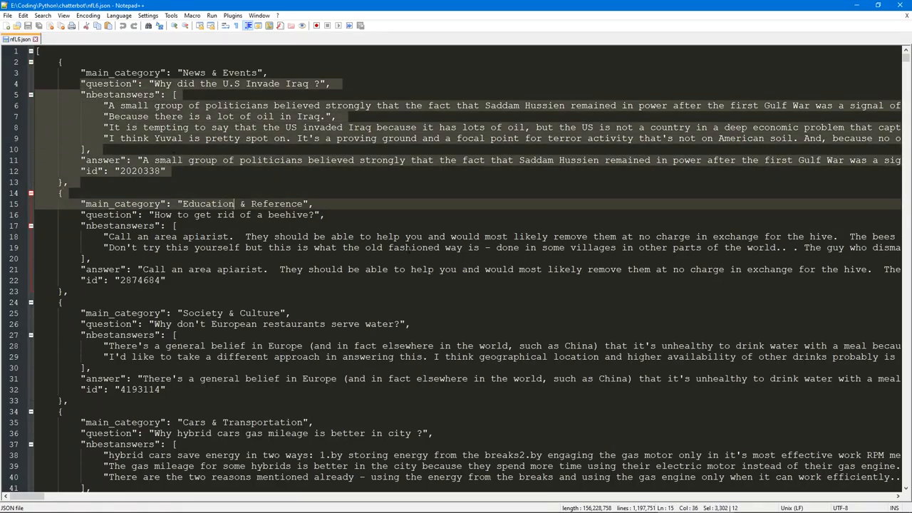
{"action": "left_click", "coordinate": [556, 248]}
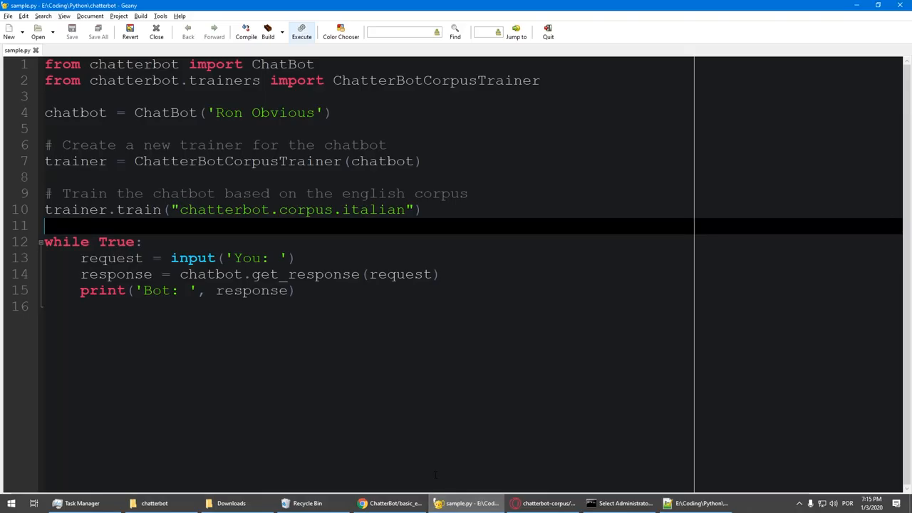
Start a new document with 'import json' and save it as yahoo in the chatterbot folder.
{"action": "left_click", "coordinate": [332, 112]}
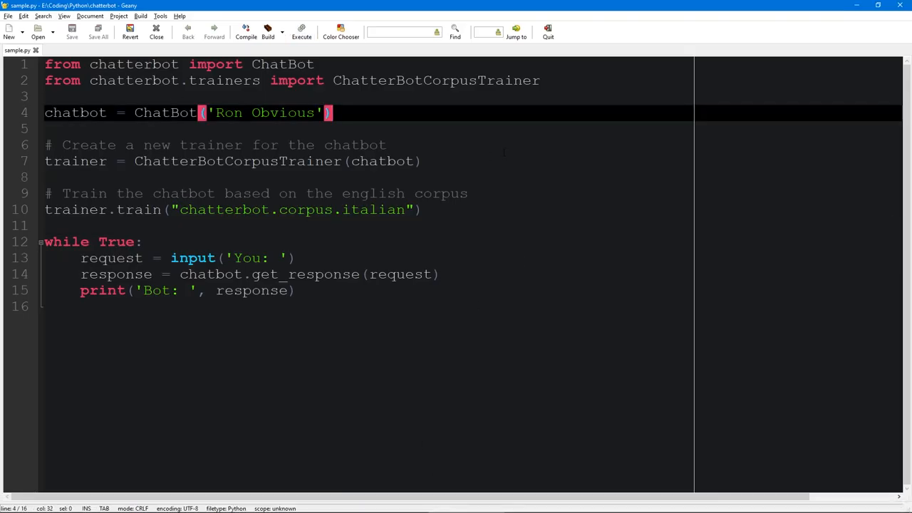
{"action": "left_click", "coordinate": [9, 31]}
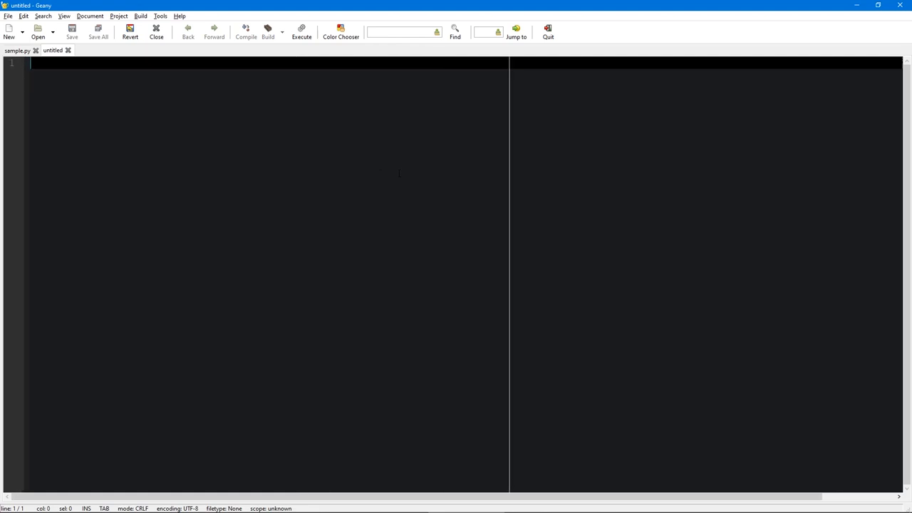
{"action": "type", "text": "impor"}
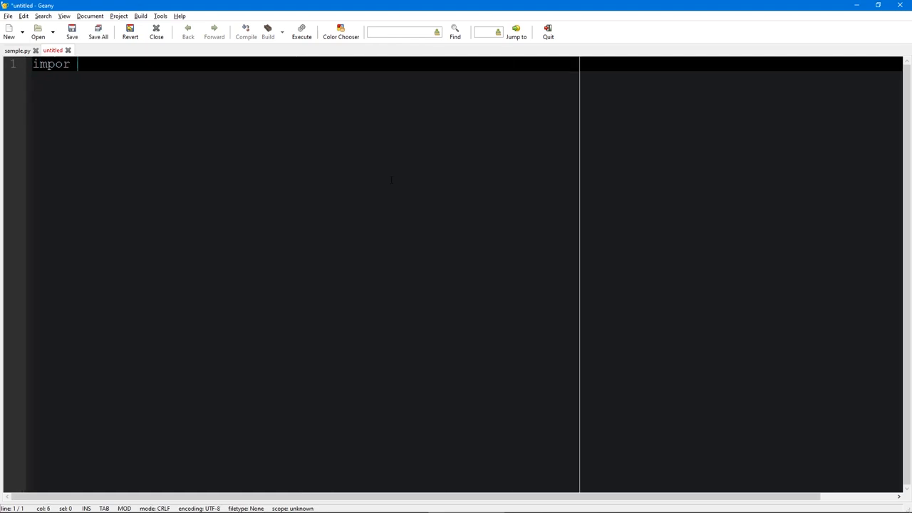
{"action": "type", "text": "t json"}
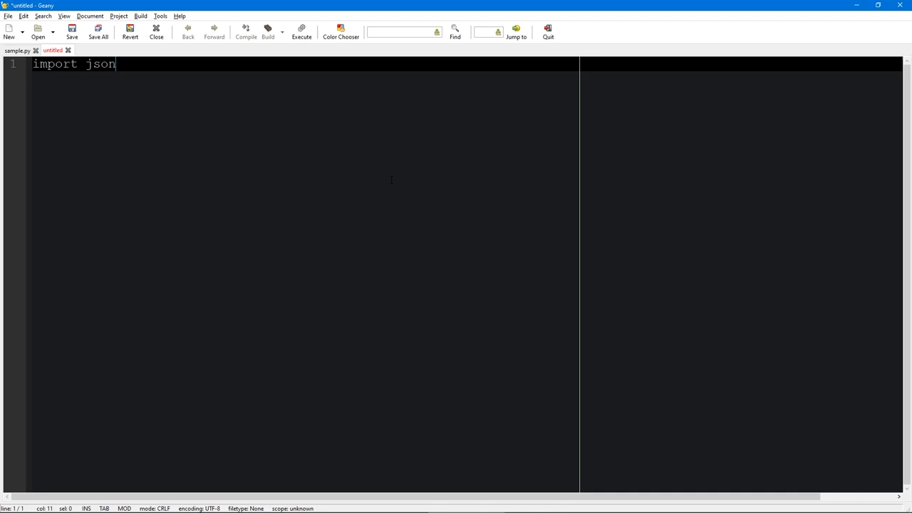
{"action": "left_click", "coordinate": [71, 30]}
{"action": "type", "text": "yahoo"}
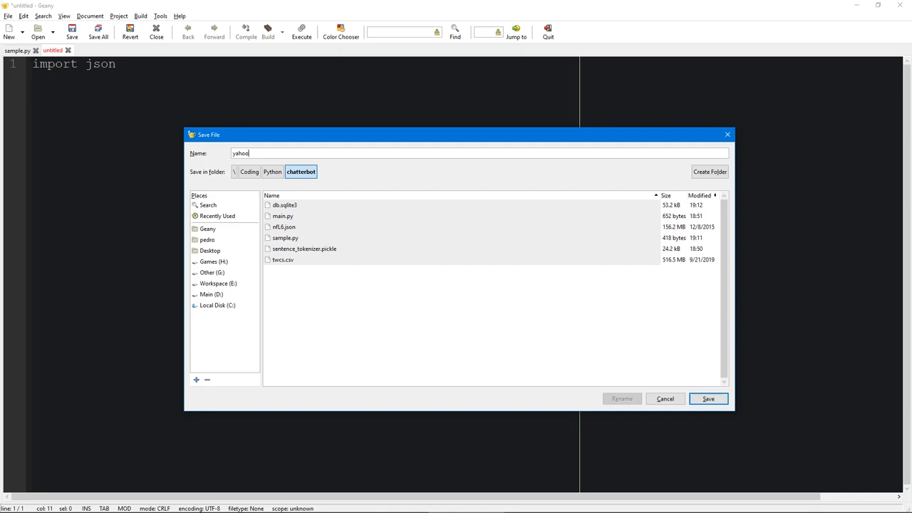
{"action": "left_click", "coordinate": [707, 399]}
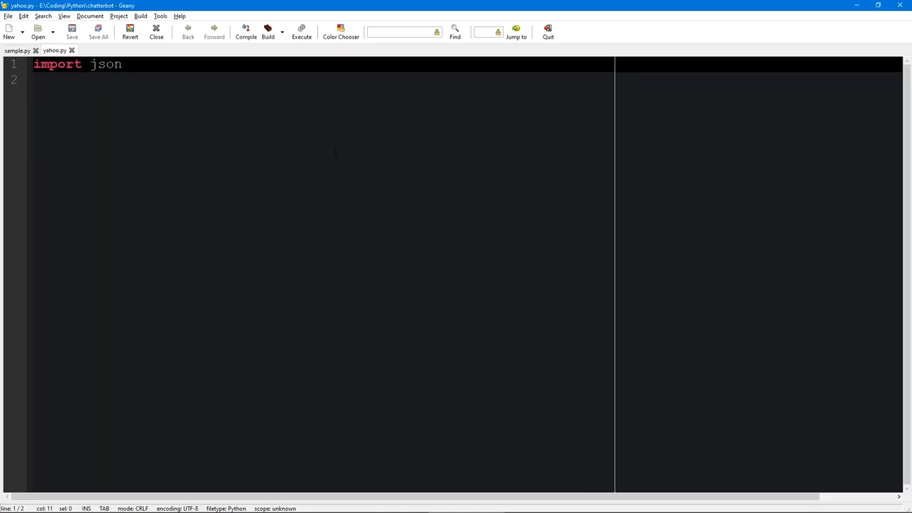
Add data = json.loads(open('nfL6.json', 'r')) below the import.
{"action": "key", "text": "Return"}
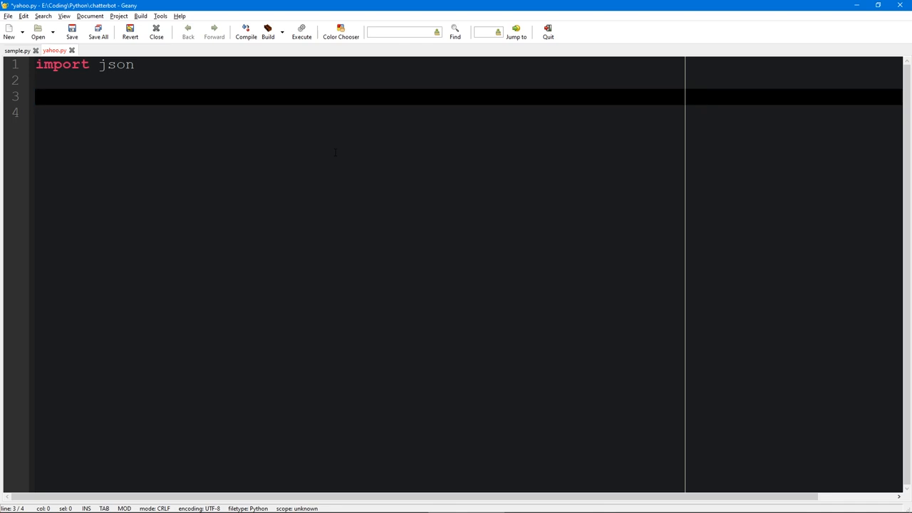
{"action": "type", "text": "data ="}
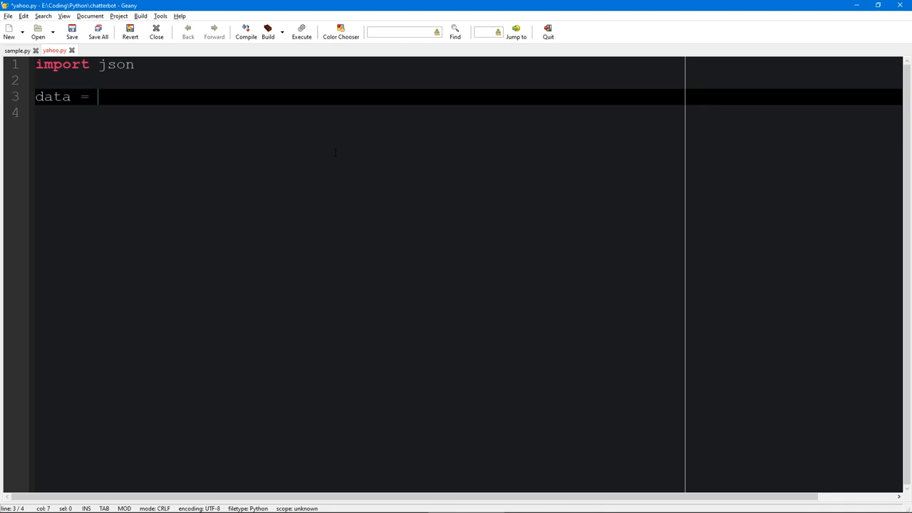
{"action": "type", "text": "jo"}
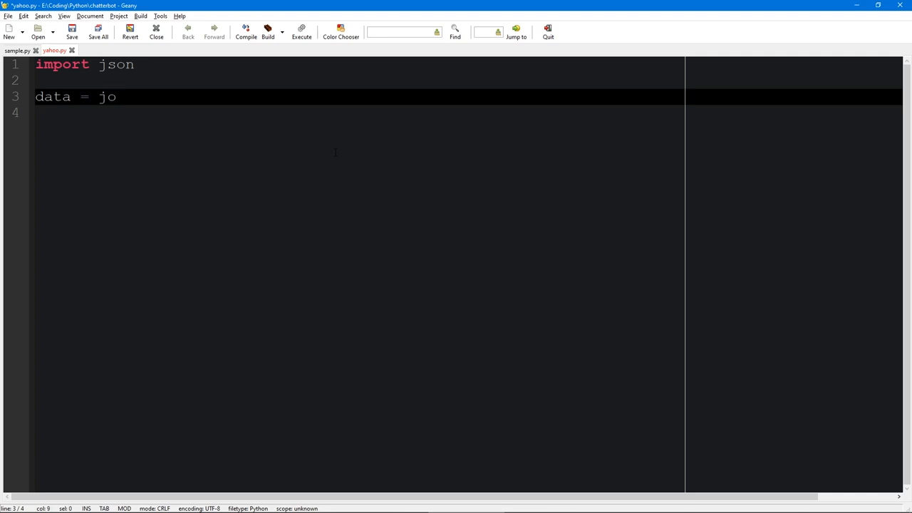
{"action": "type", "text": "son."}
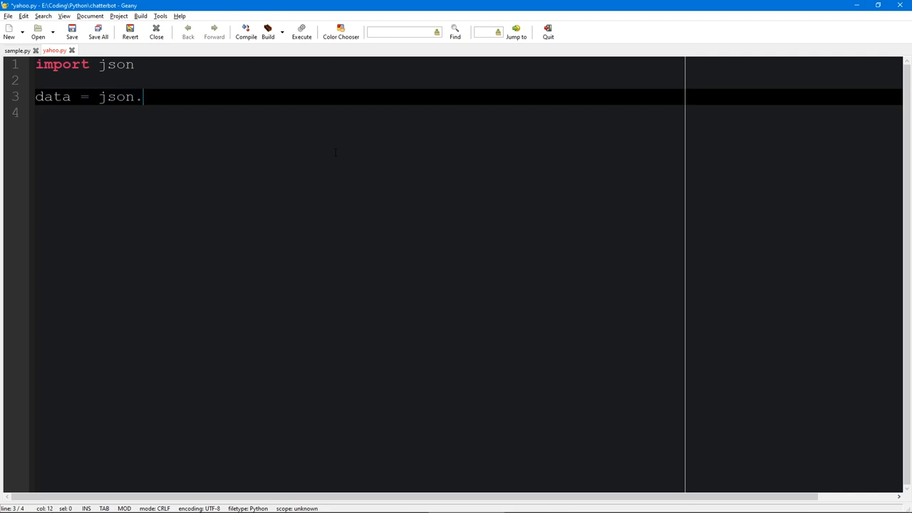
{"action": "type", "text": "loads("}
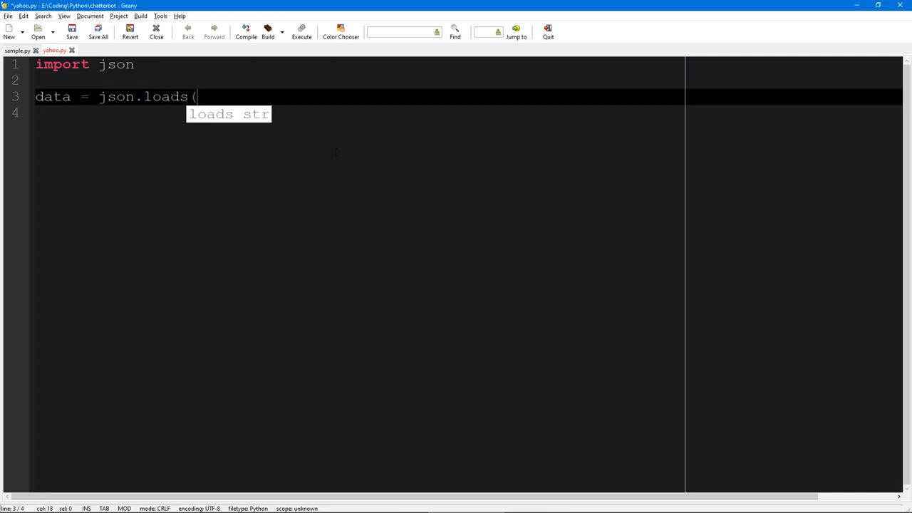
{"action": "type", "text": "open"}
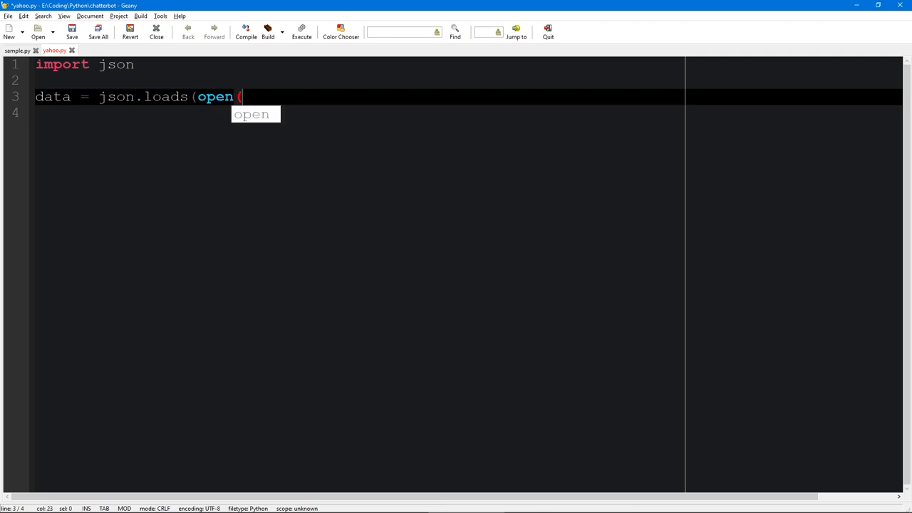
{"action": "type", "text": "('"}
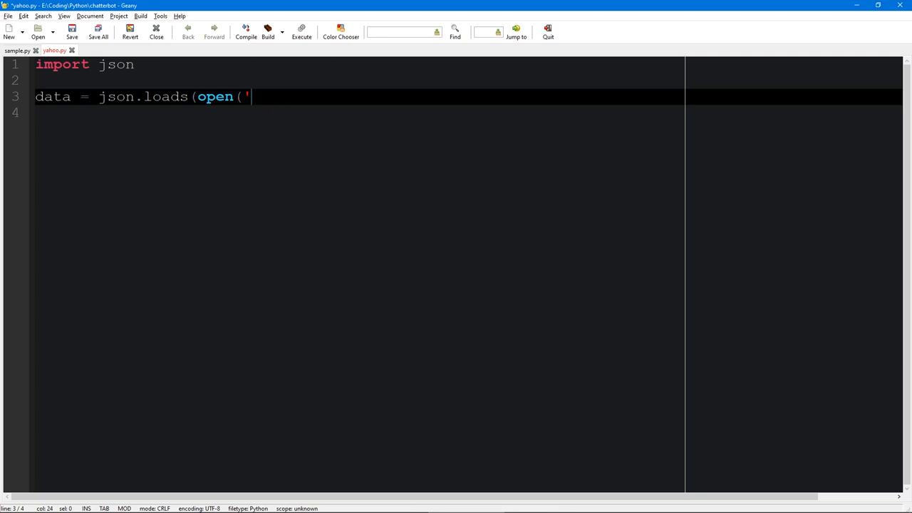
{"action": "type", "text": "nfl"}
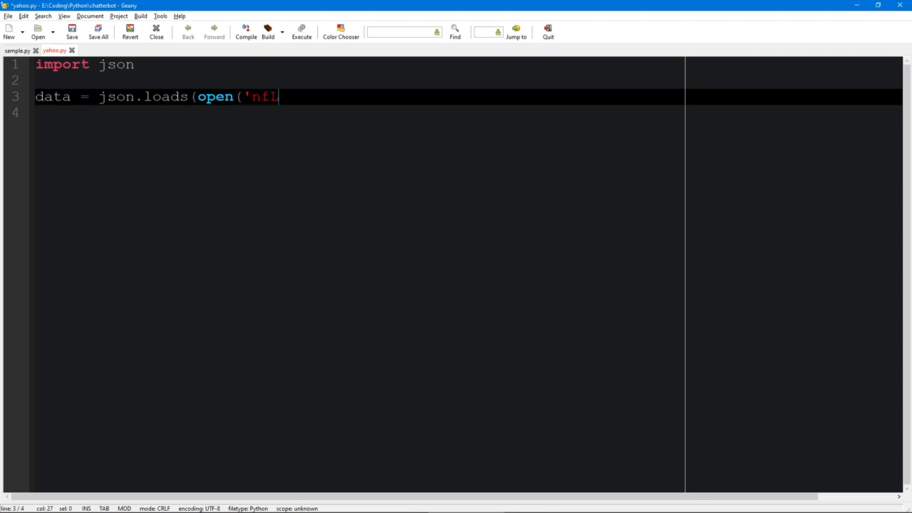
{"action": "type", "text": "6.jso"}
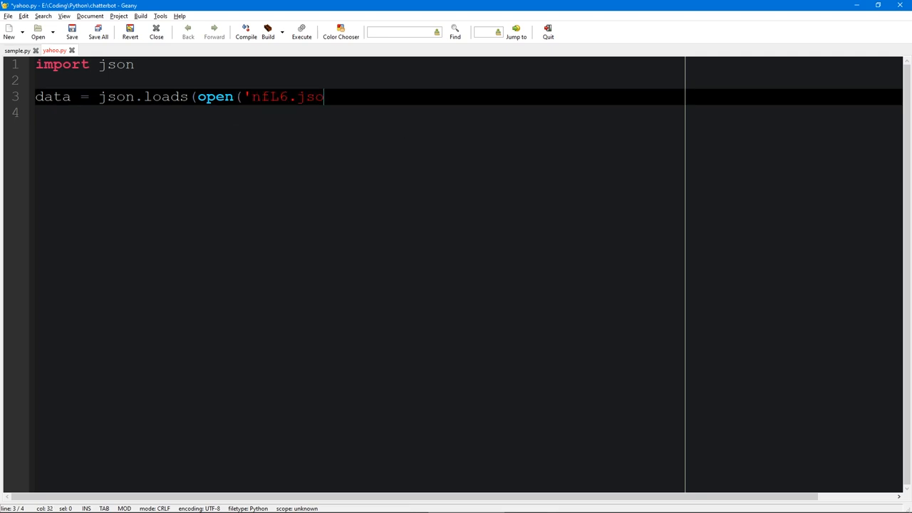
{"action": "type", "text": "n', 'r'"}
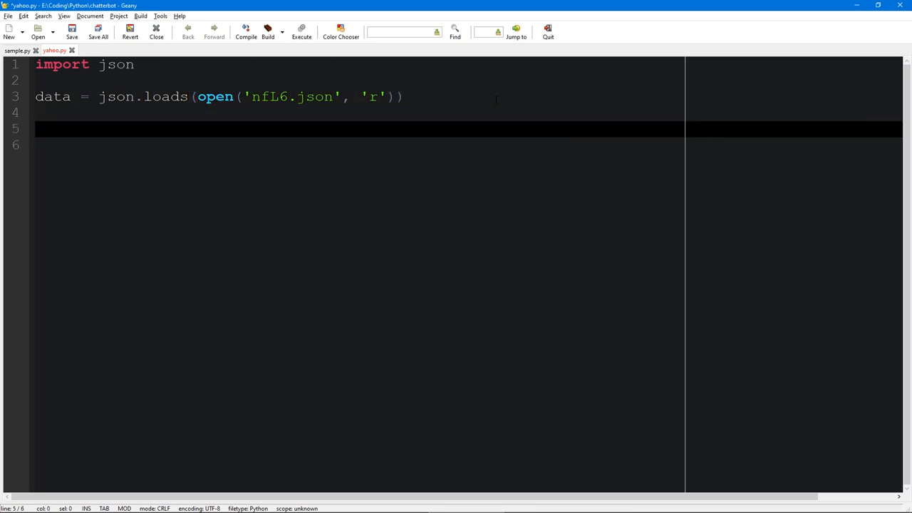
Add a for row in data loop that prints each row.
{"action": "type", "text": "for"}
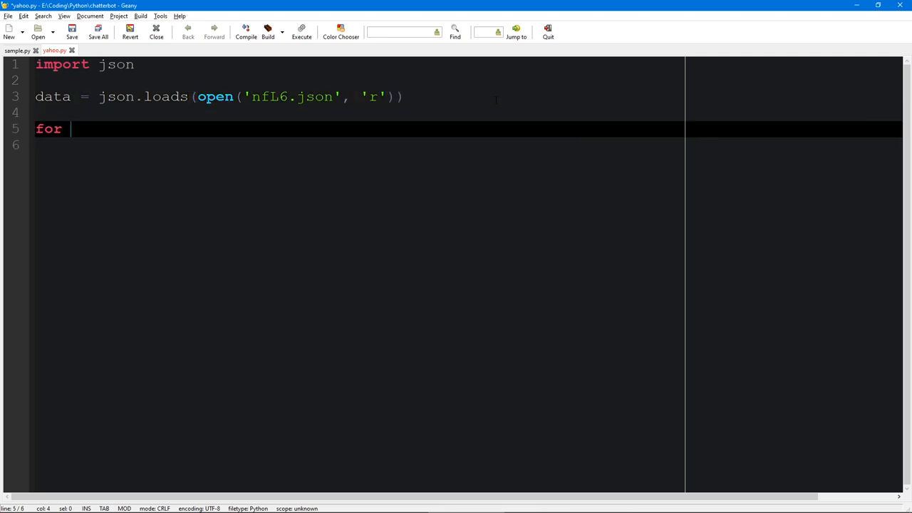
{"action": "type", "text": "t"}
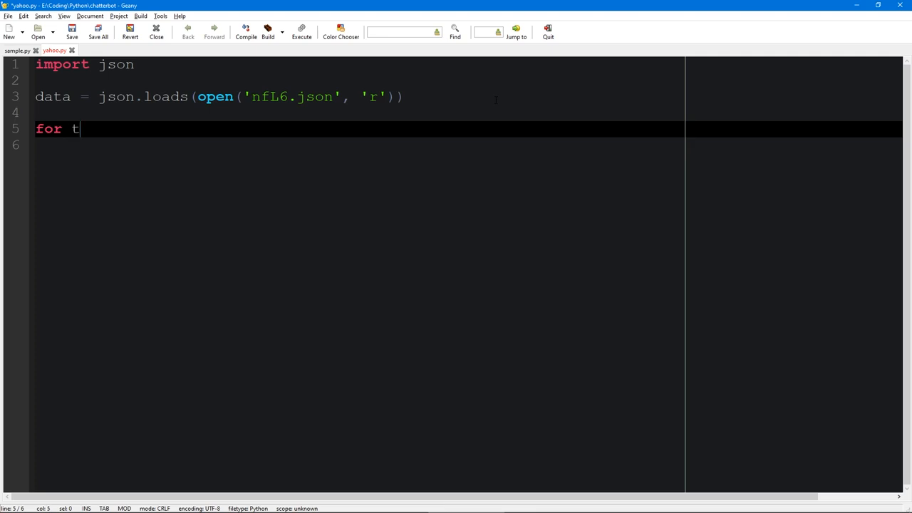
{"action": "type", "text": "ow in data:"}
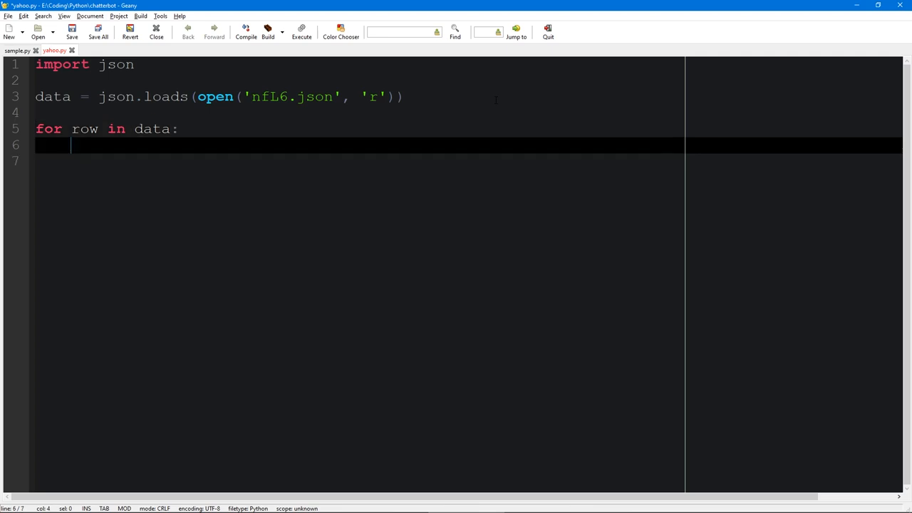
{"action": "type", "text": "print(r"}
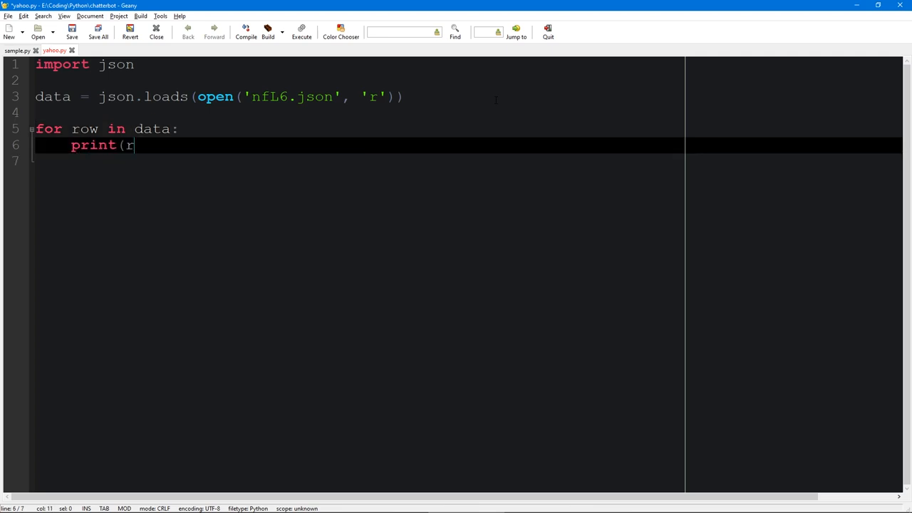
{"action": "type", "text": "ow)"}
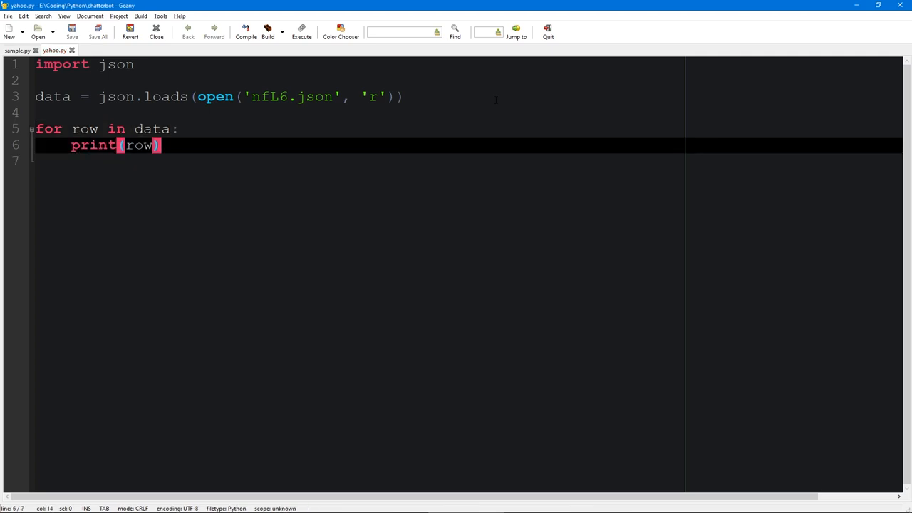
Append .lines() after the open call and run the script.
{"action": "left_click", "coordinate": [302, 31]}
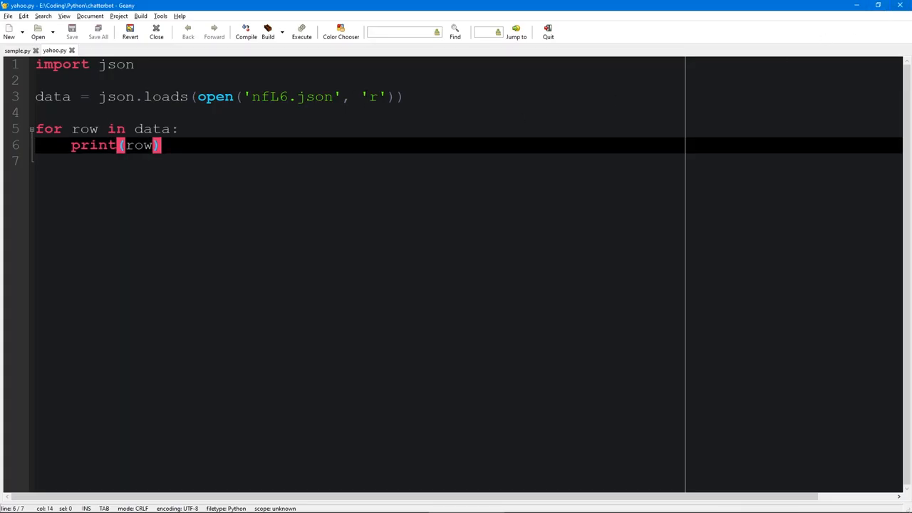
{"action": "left_click", "coordinate": [390, 97]}
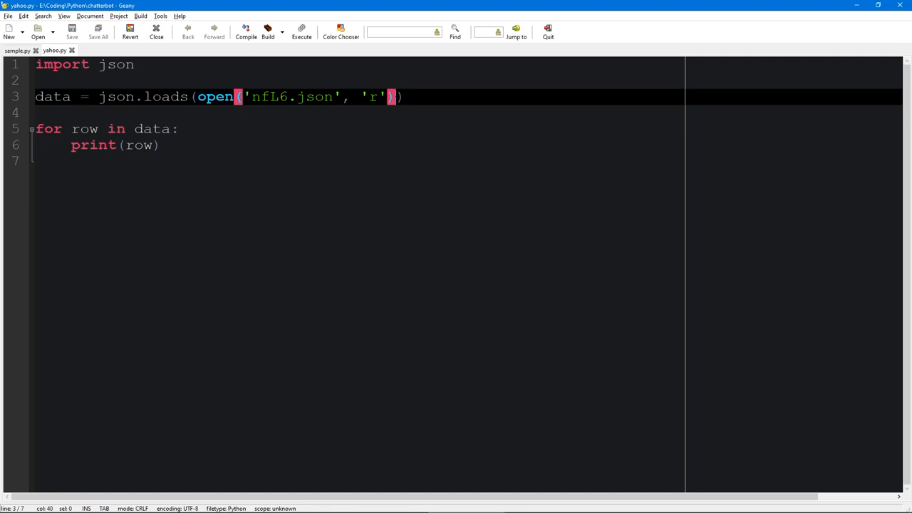
{"action": "type", "text": "."}
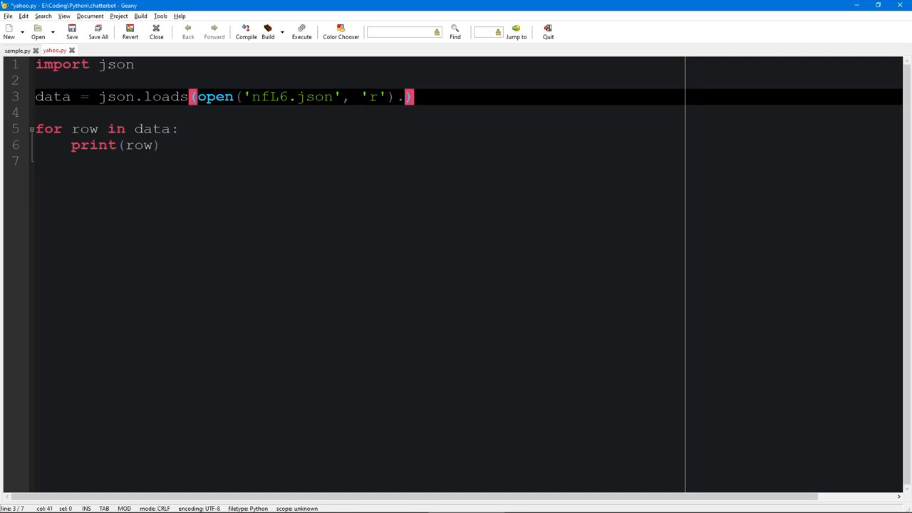
{"action": "type", "text": "lines()"}
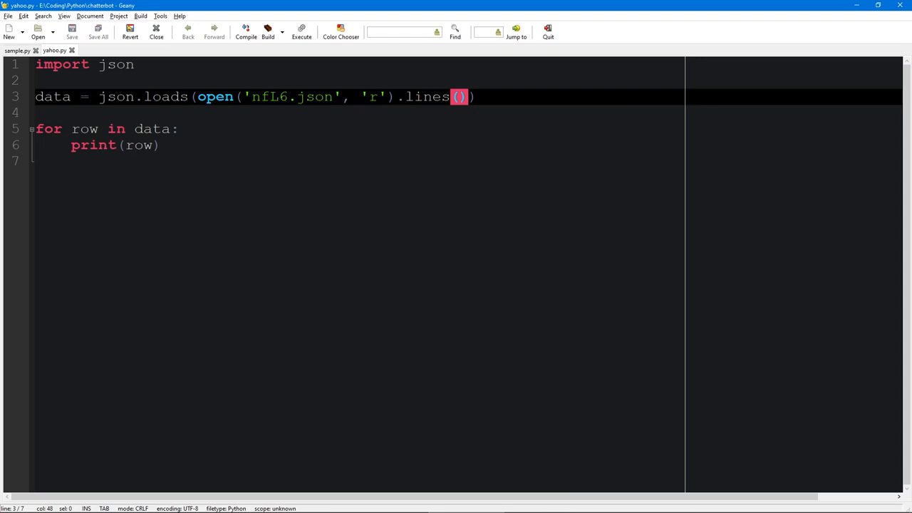
{"action": "key", "text": "BackSpace"}
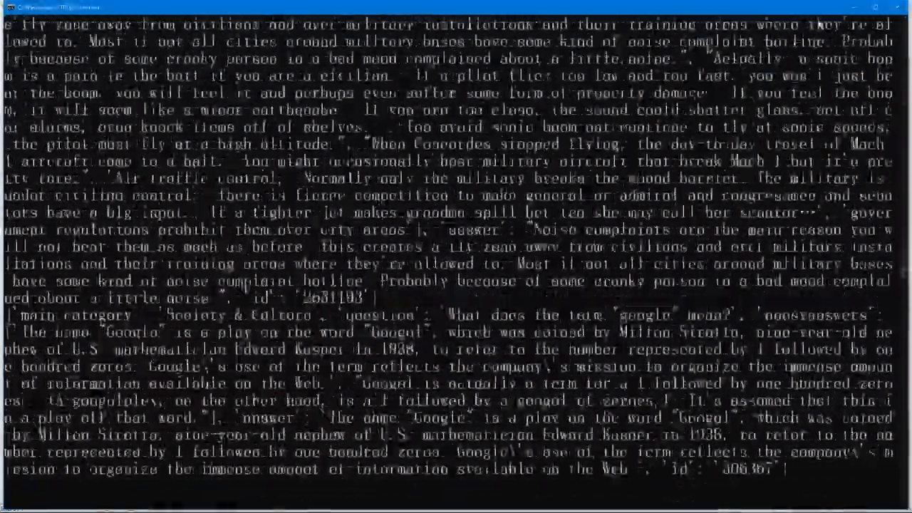
Switch to .read(), print row['question'] only, and run the script to list questions.
{"action": "scroll", "scroll_direction": "down", "scroll_amount": 3}
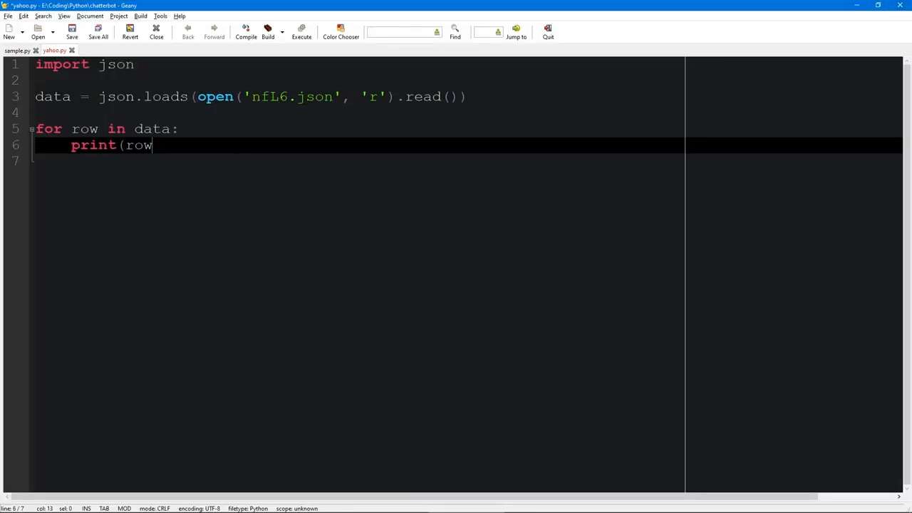
{"action": "type", "text": "['question'])"}
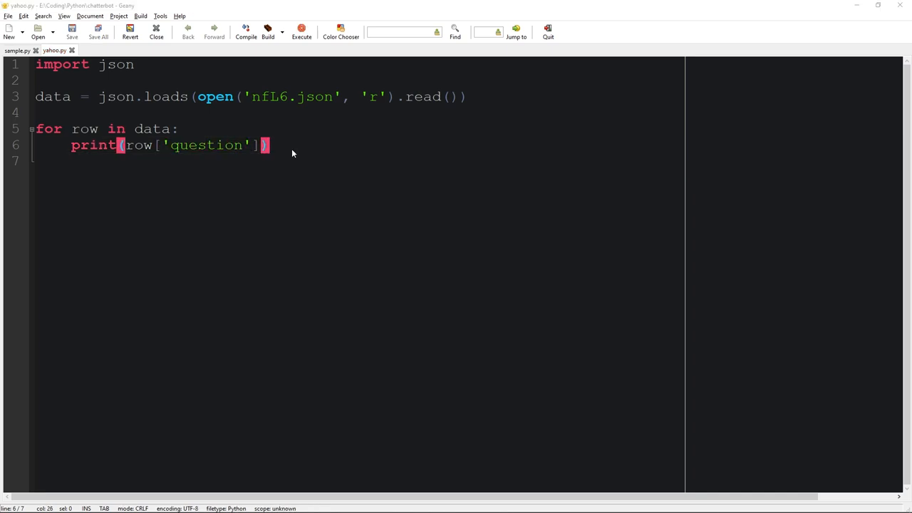
{"action": "left_click", "coordinate": [302, 32]}
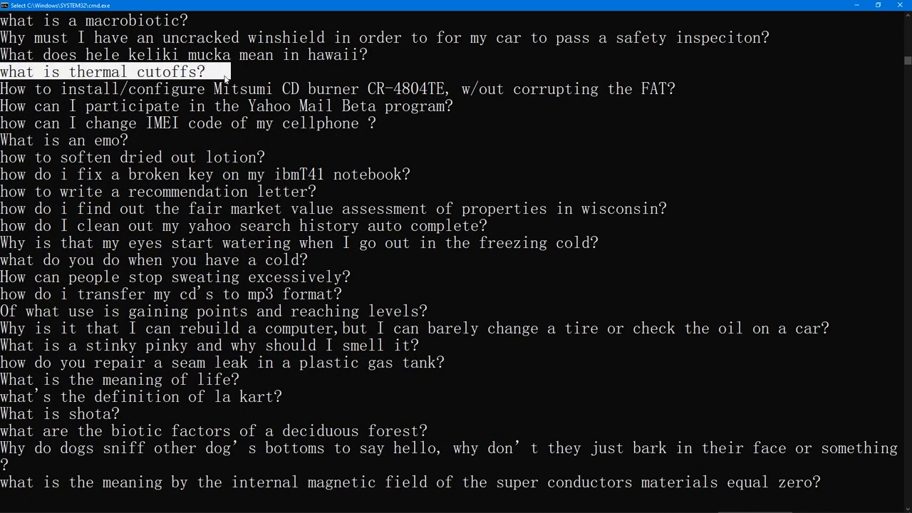
{"action": "left_click", "coordinate": [64, 140]}
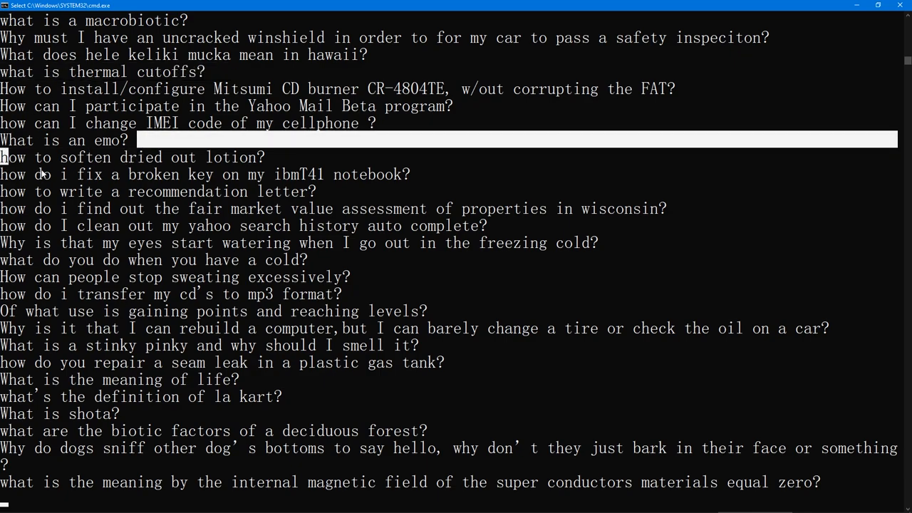
{"action": "left_click", "coordinate": [143, 157]}
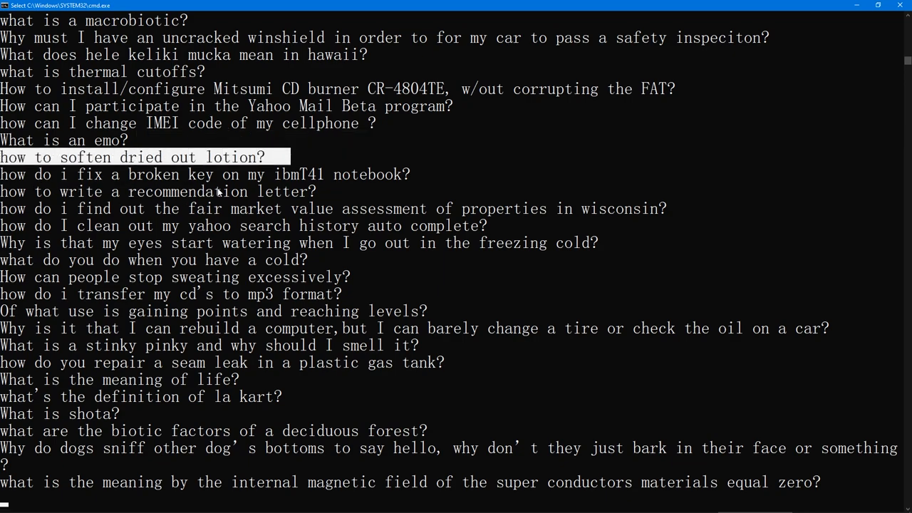
{"action": "mouse_move", "coordinate": [245, 188]}
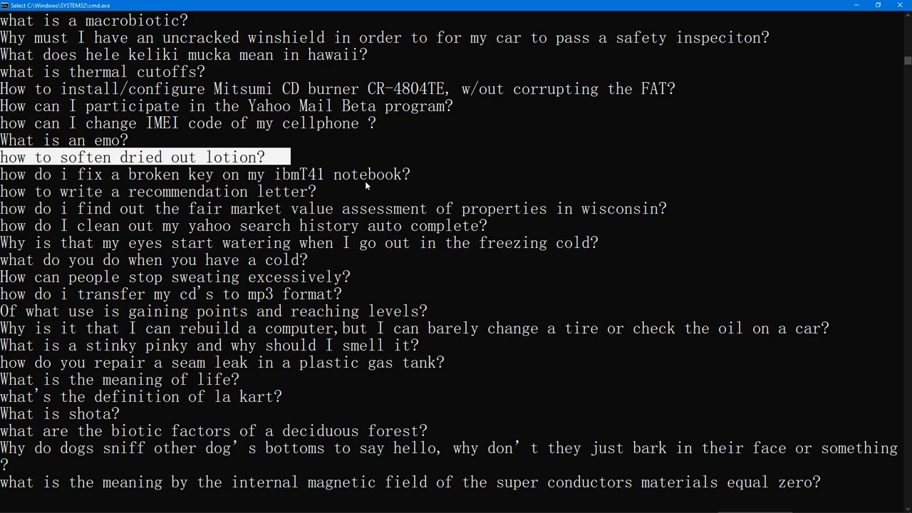
{"action": "scroll", "scroll_direction": "down", "scroll_amount": 3}
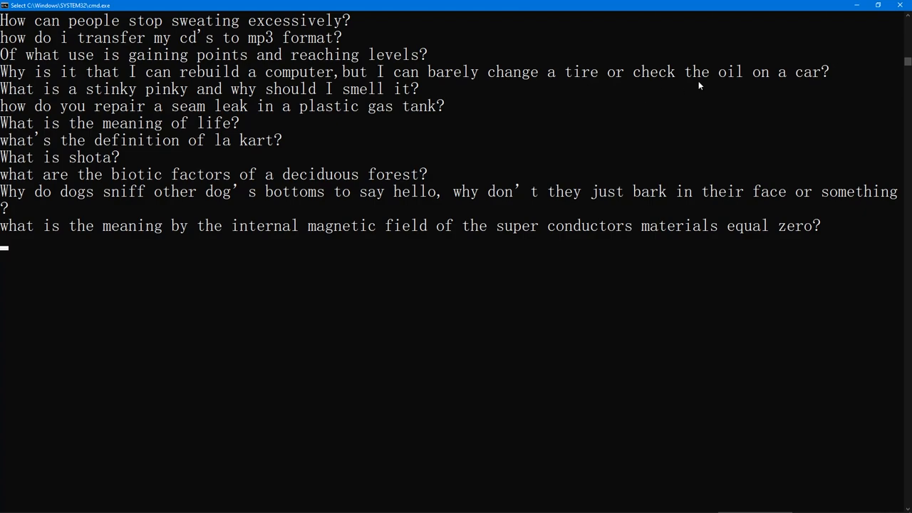
{"action": "mouse_move", "coordinate": [767, 39]}
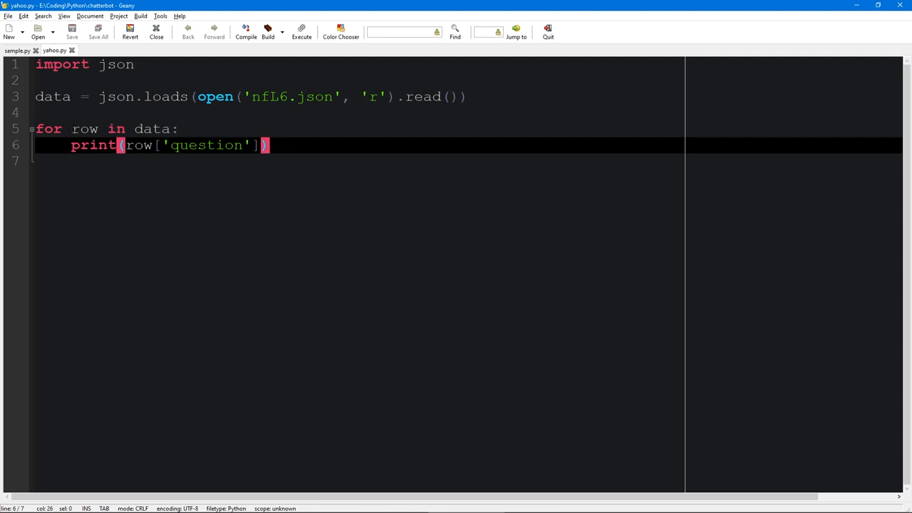
Change the loop to enumerate(data) printing index k with each question, and run it.
{"action": "type", "text": "k,"}
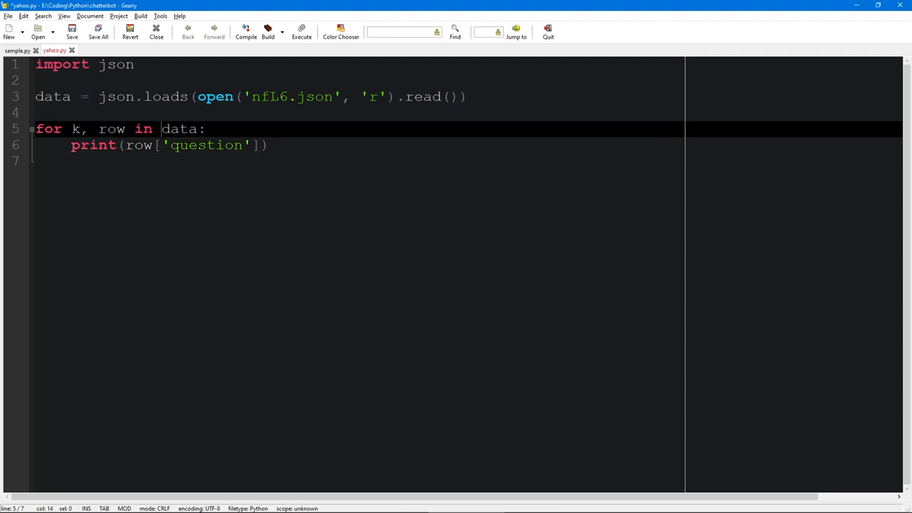
{"action": "type", "text": "enumerate("}
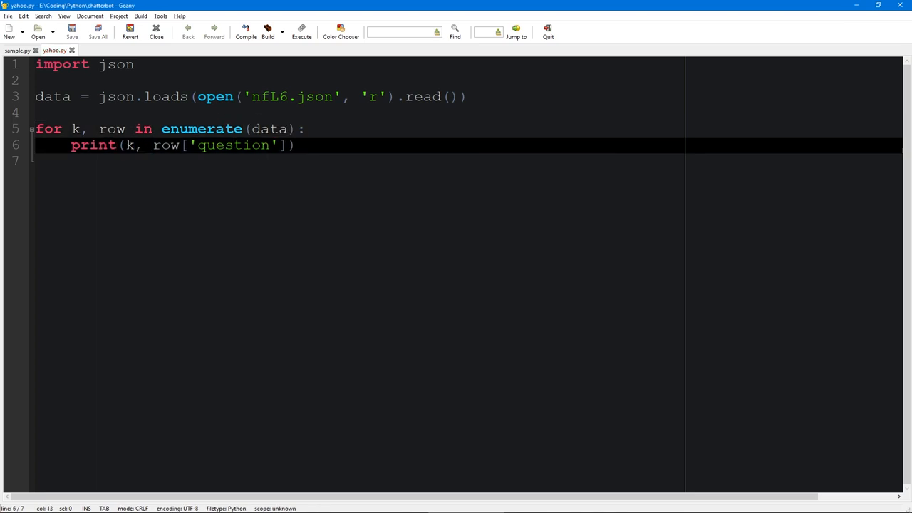
{"action": "left_click", "coordinate": [302, 31]}
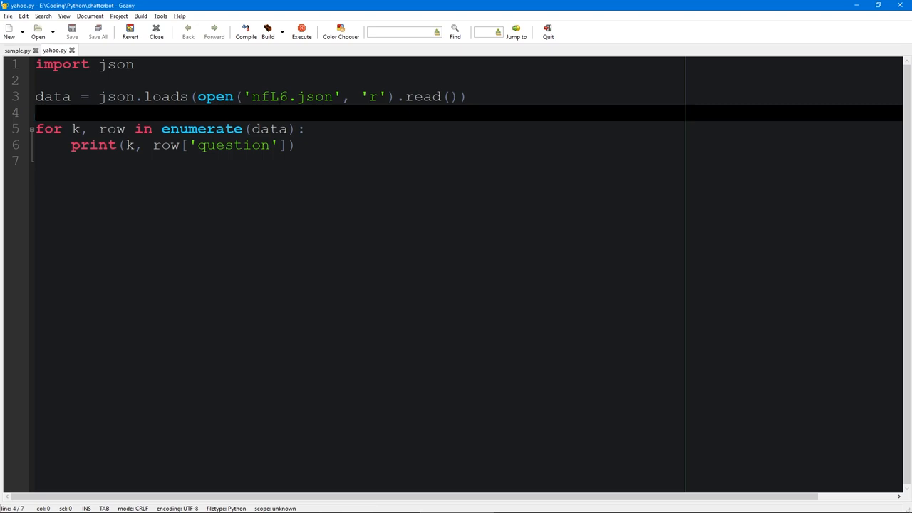
{"action": "left_click", "coordinate": [305, 128]}
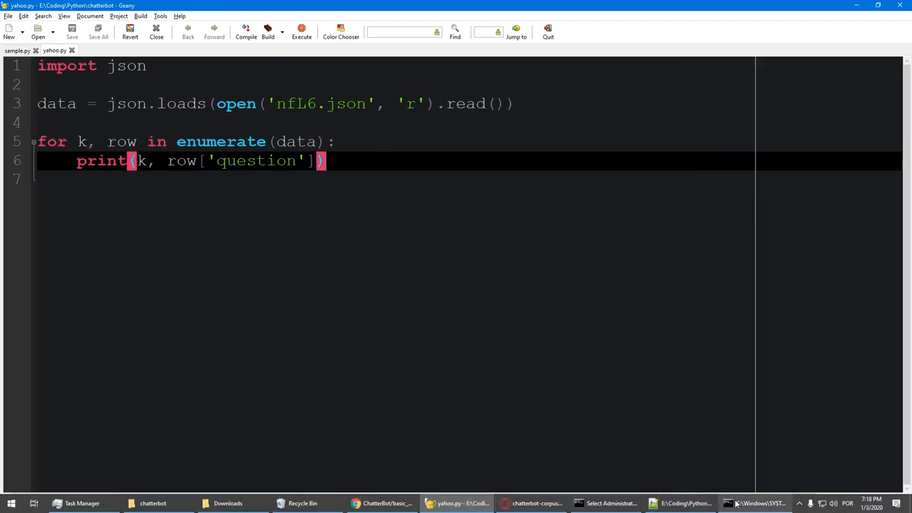
Review the console listing of over 87,000 questions, then return to yahoo.py.
{"action": "left_click", "coordinate": [301, 31]}
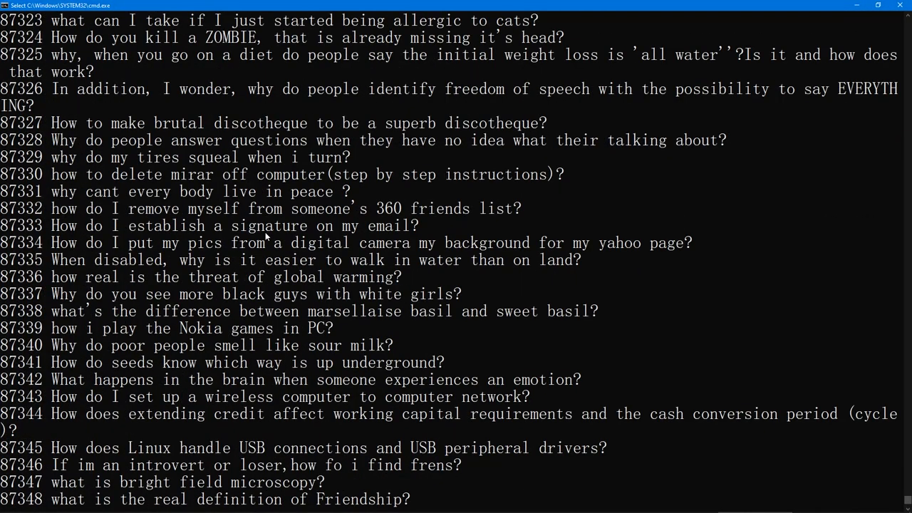
{"action": "scroll", "scroll_direction": "up", "scroll_amount": 3}
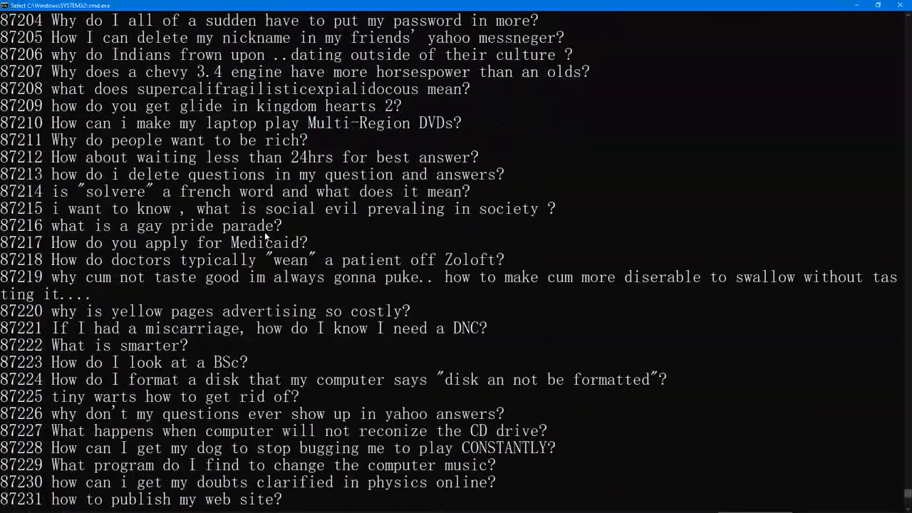
{"action": "left_click", "coordinate": [466, 503]}
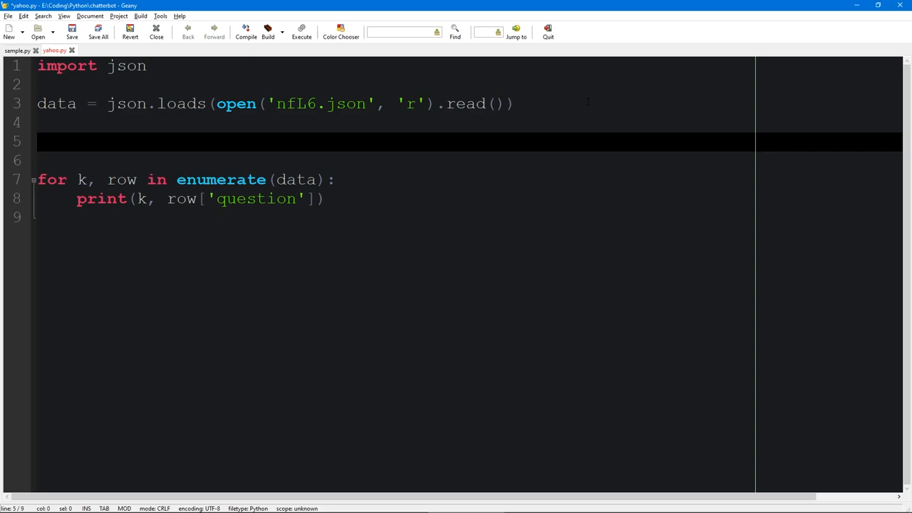
Create train = [] and append row['question'] and row['answer'] to it inside the loop.
{"action": "type", "text": "train ="}
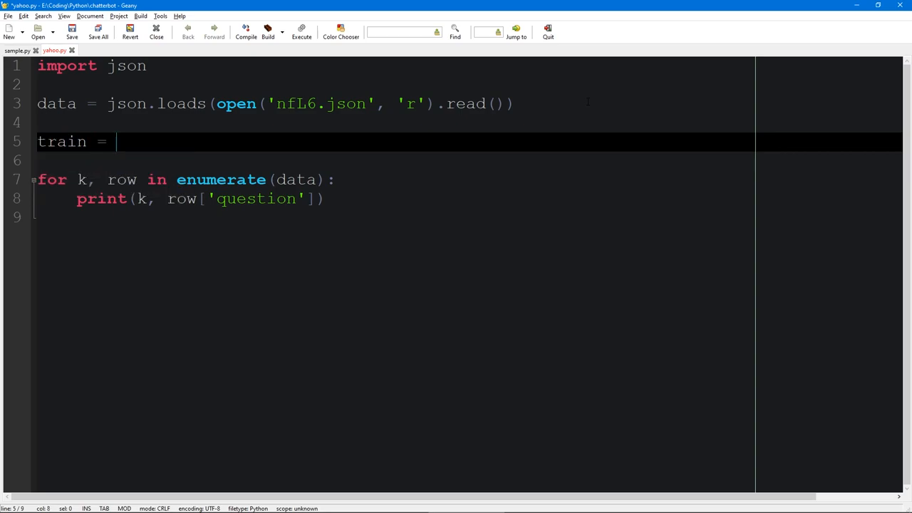
{"action": "type", "text": "[]"}
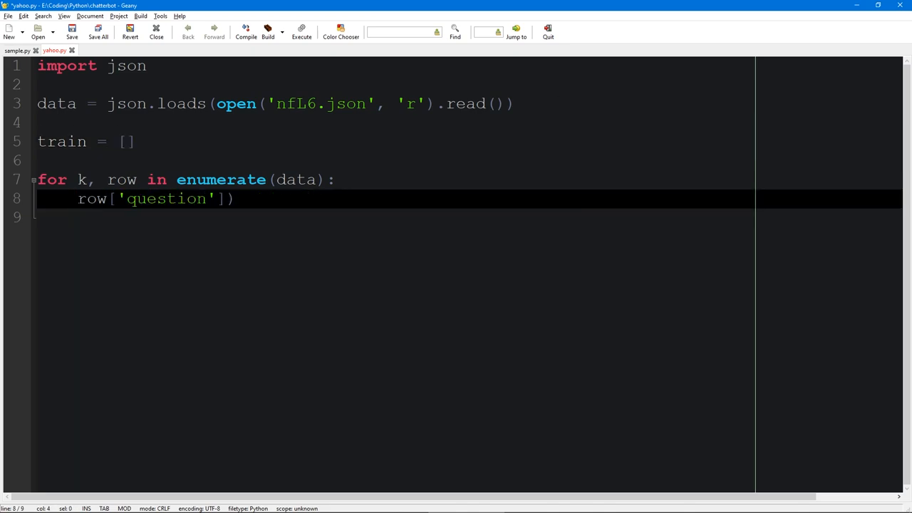
{"action": "type", "text": "train.append("}
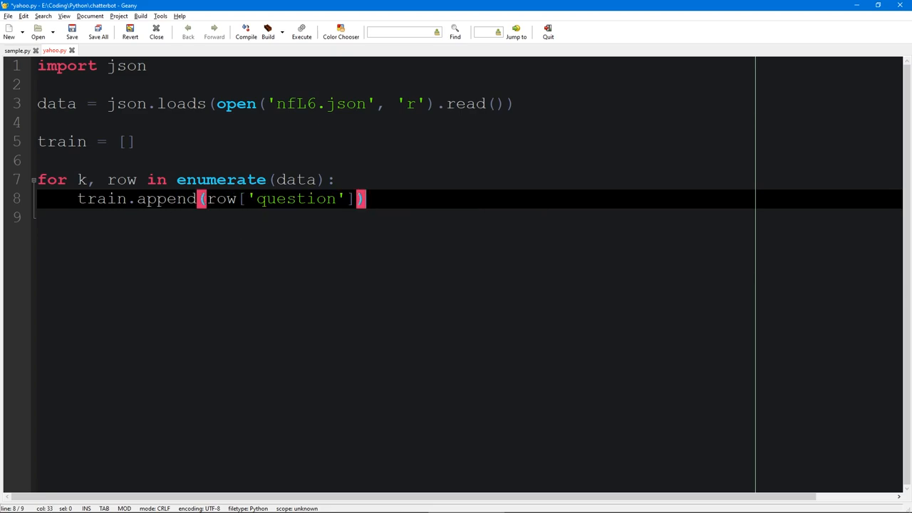
{"action": "type", "text": "train.append("}
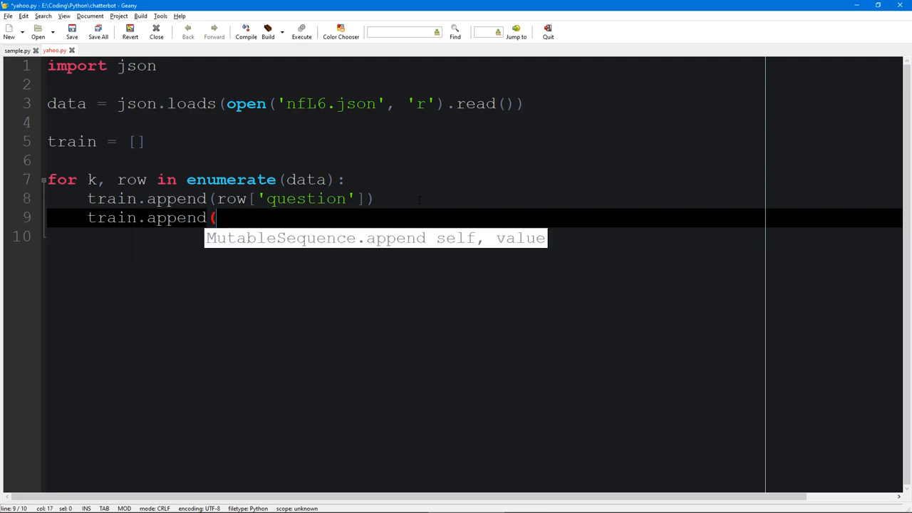
{"action": "type", "text": "row"}
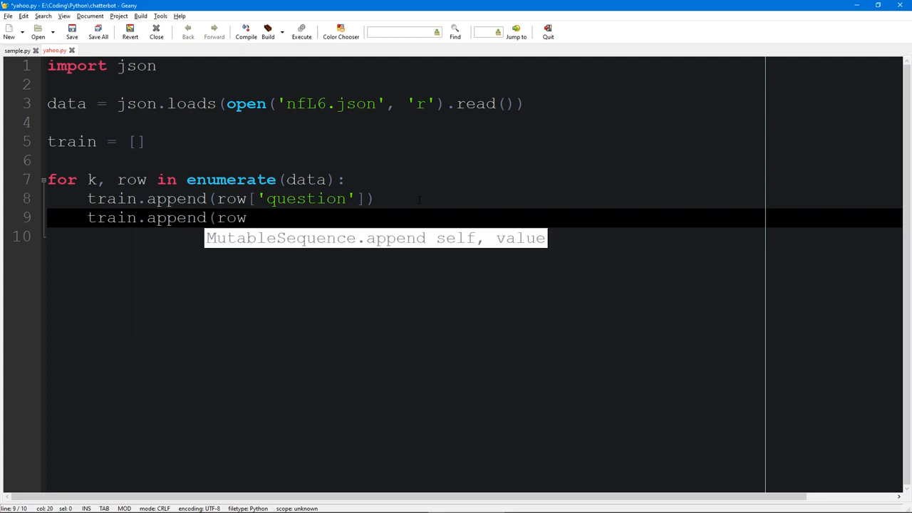
{"action": "type", "text": "['answer"}
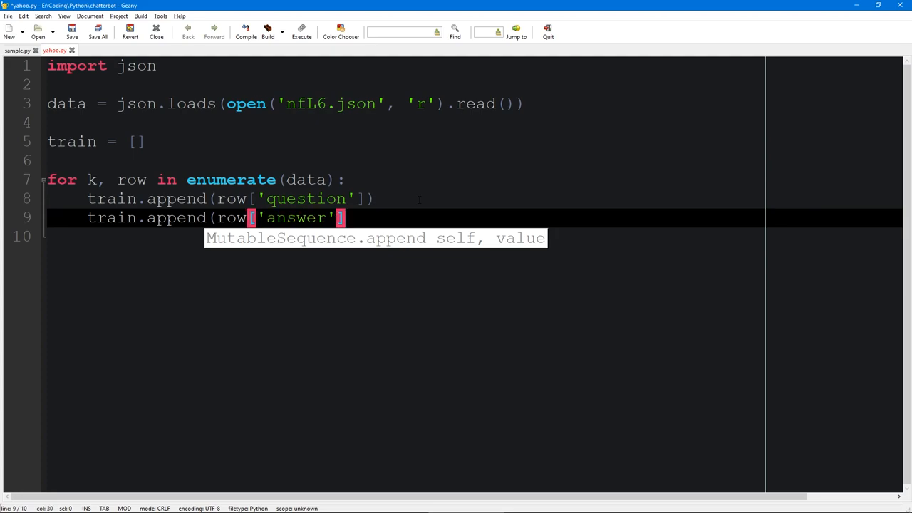
{"action": "key", "text": "Return"}
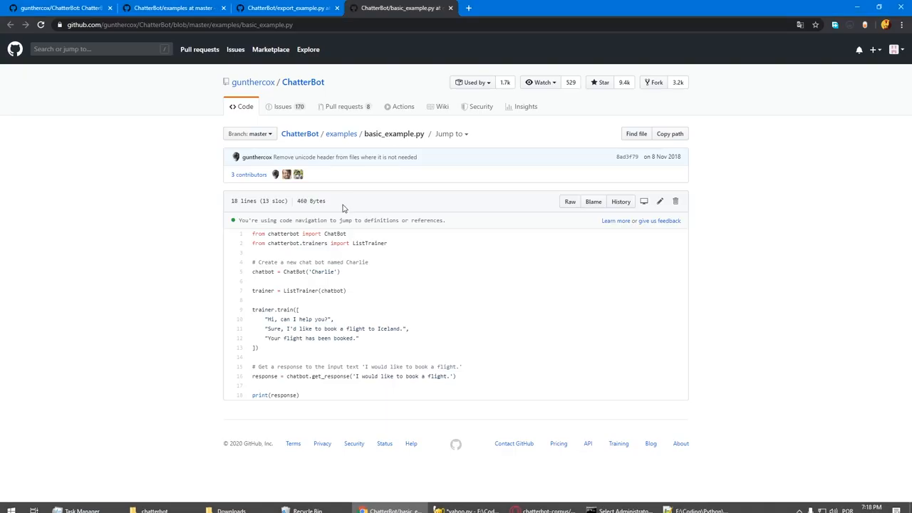
{"action": "mouse_move", "coordinate": [251, 237]}
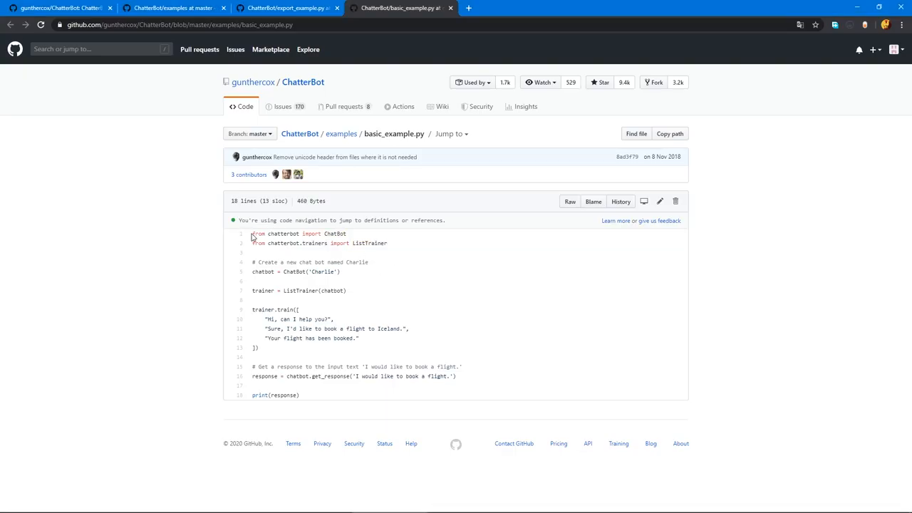
Select the ChatterBot basic example's import and bot setup lines on GitHub.
{"action": "left_click_drag", "start_coordinate": [251, 234], "coordinate": [348, 290]}
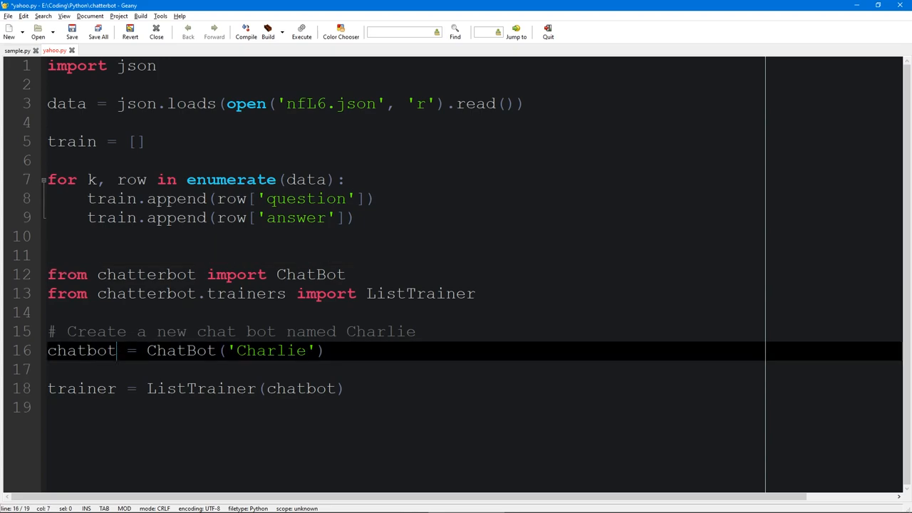
Rename the bot from Charlie to QA and delete the Create-a-bot comment line.
{"action": "double_click", "coordinate": [271, 351]}
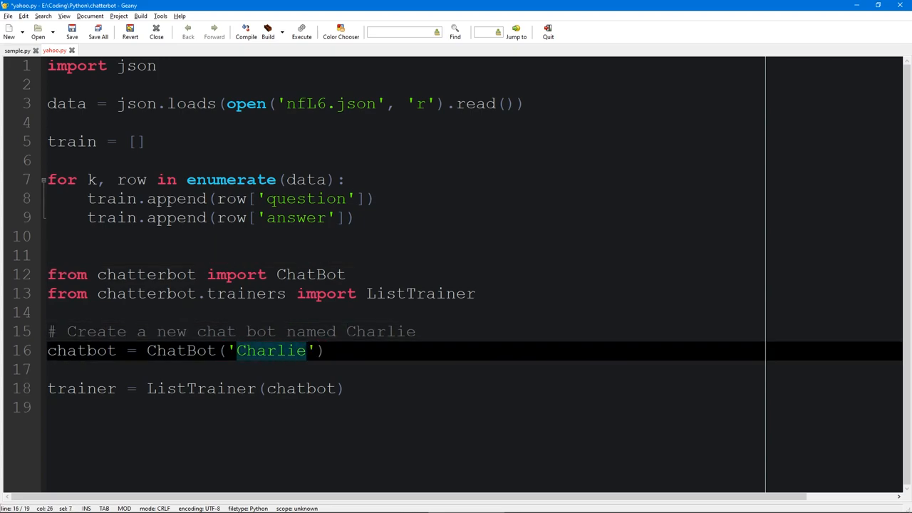
{"action": "type", "text": "QA"}
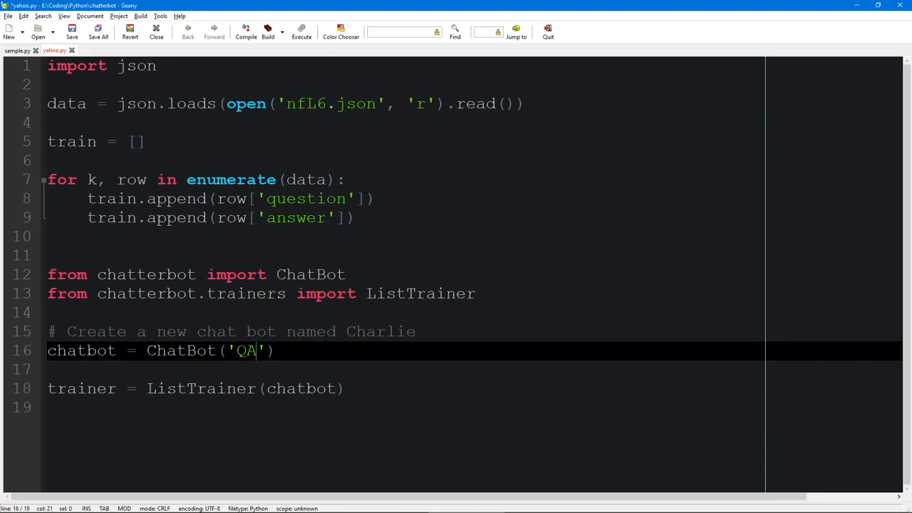
{"action": "left_click", "coordinate": [417, 331]}
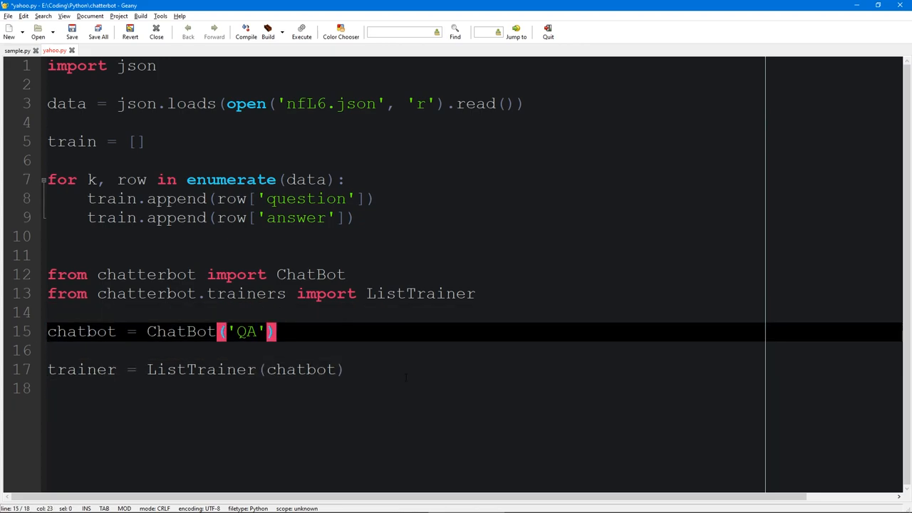
{"action": "left_click", "coordinate": [154, 504]}
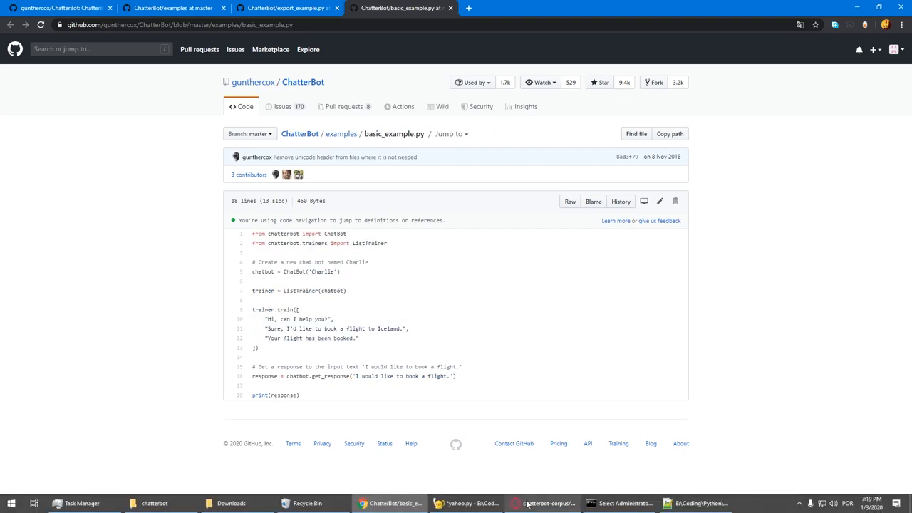
{"action": "left_click", "coordinate": [468, 503]}
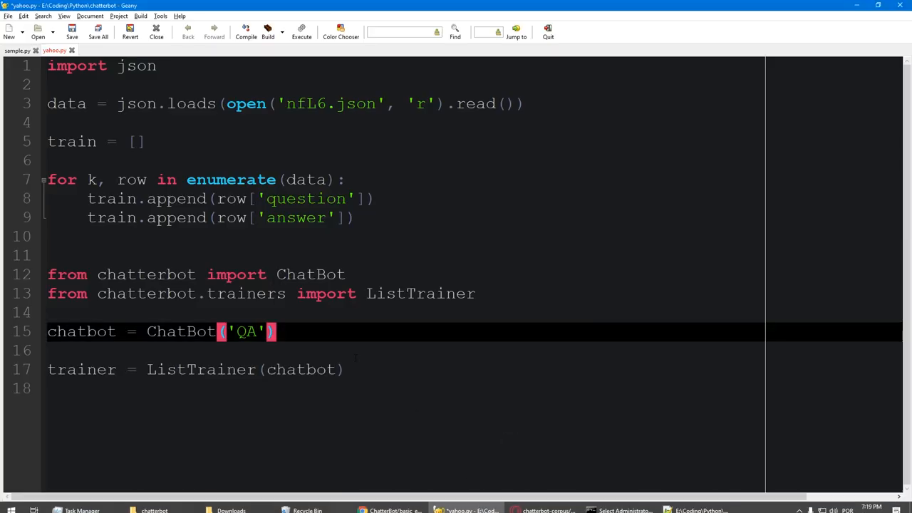
Add trainer.train(train) and place the while True question-answer input loop below it.
{"action": "type", "text": "trainer.train("}
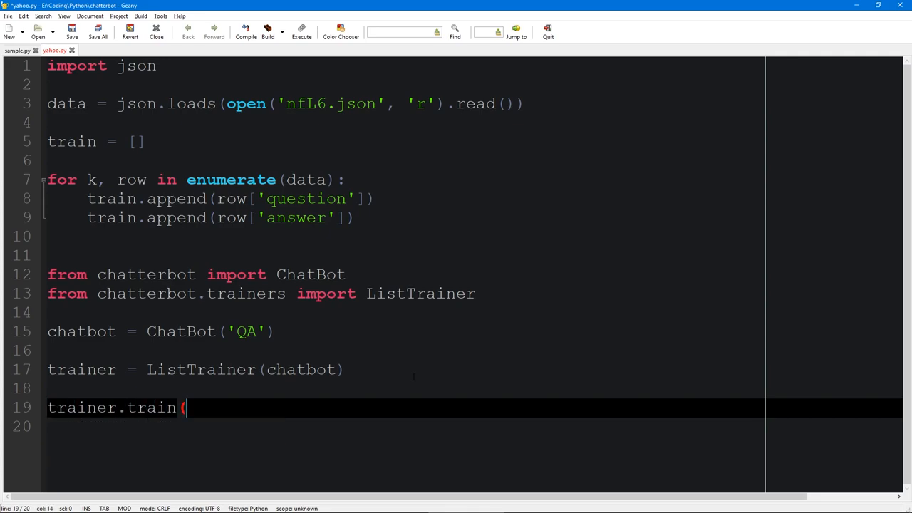
{"action": "type", "text": "train)"}
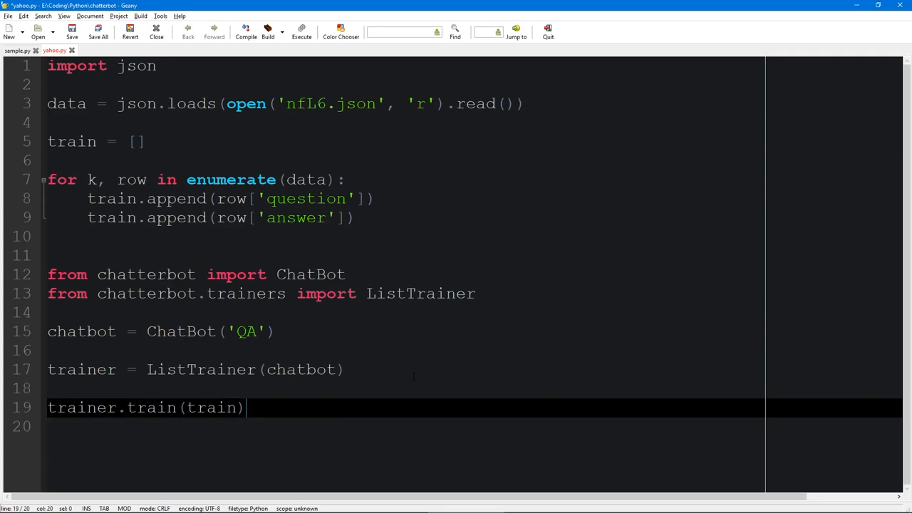
{"action": "left_click", "coordinate": [107, 237]}
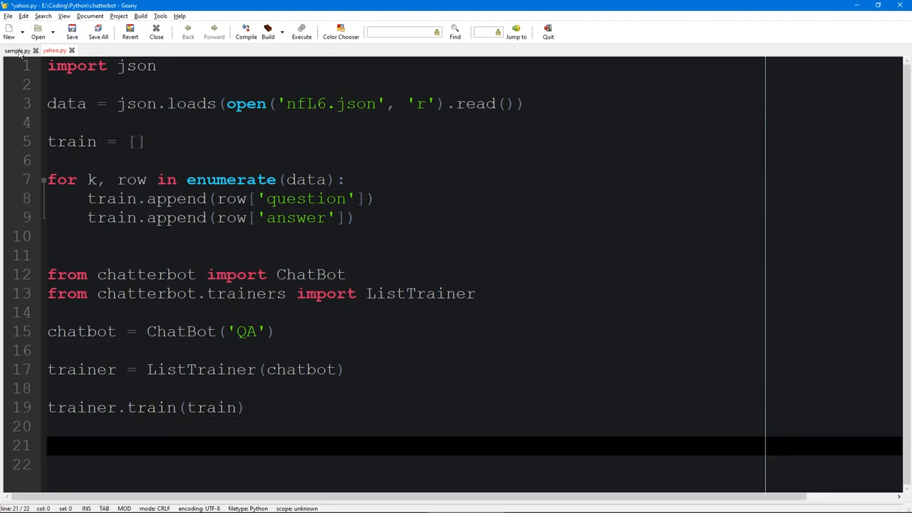
{"action": "left_click", "coordinate": [15, 50]}
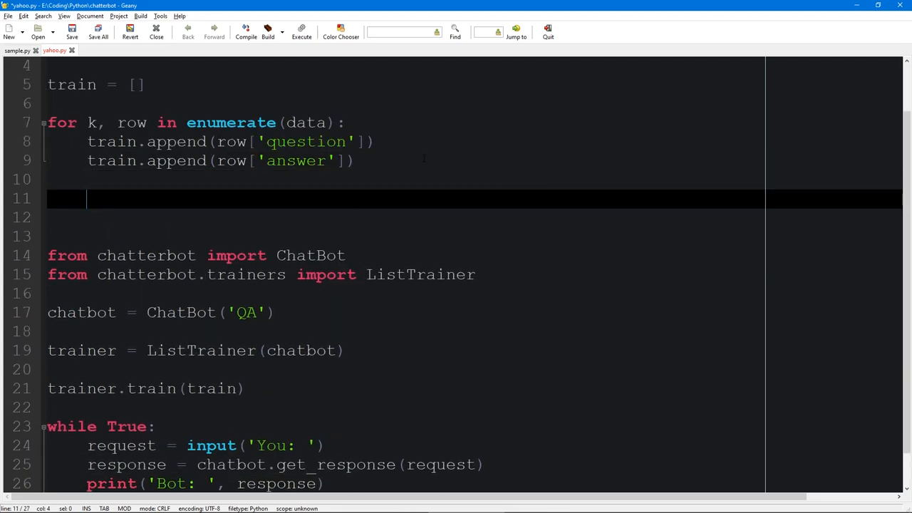
Add a k > 1024 check with break inside the loop and save yahoo.py.
{"action": "type", "text": "k >"}
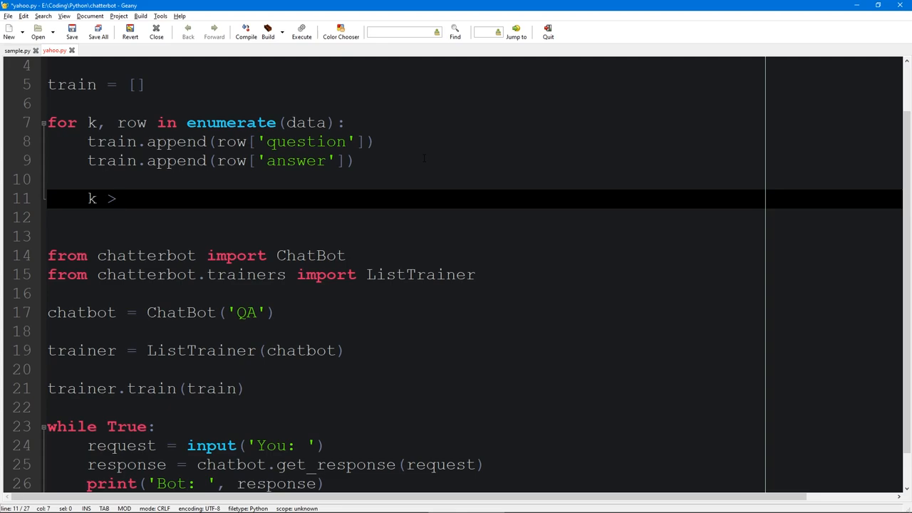
{"action": "type", "text": "1"}
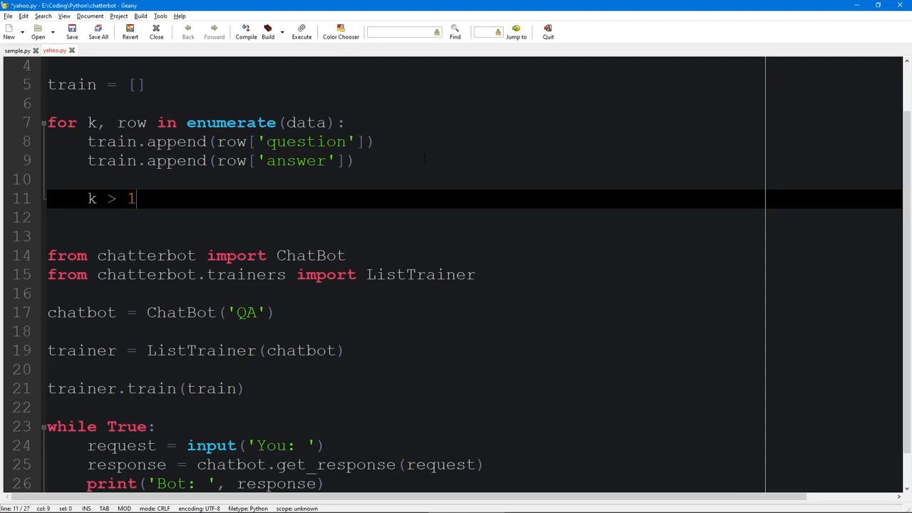
{"action": "type", "text": "024:"}
{"action": "type", "text": "break"}
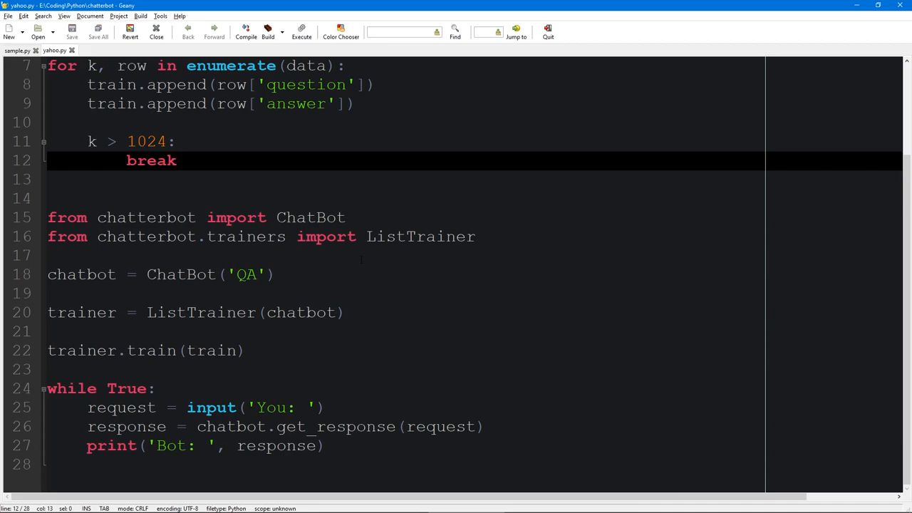
{"action": "scroll", "scroll_direction": "up", "scroll_amount": 3}
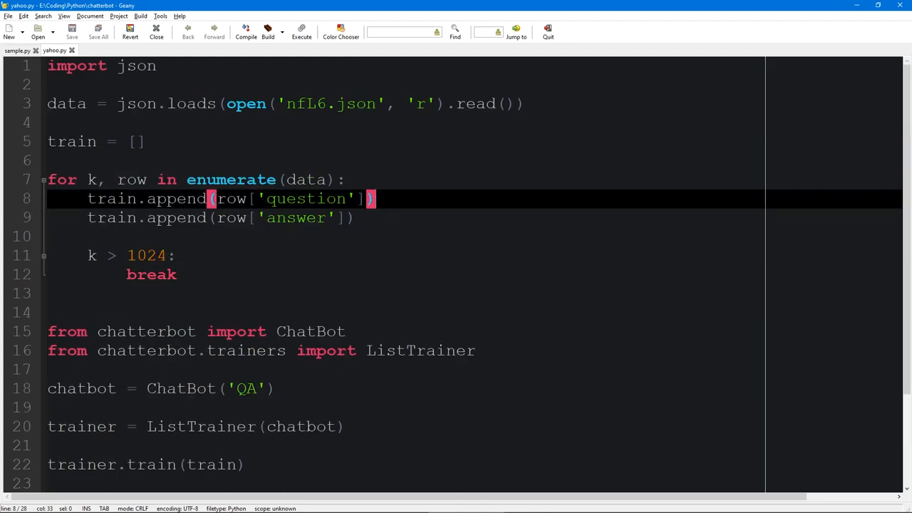
{"action": "scroll", "scroll_direction": "down", "scroll_amount": 3}
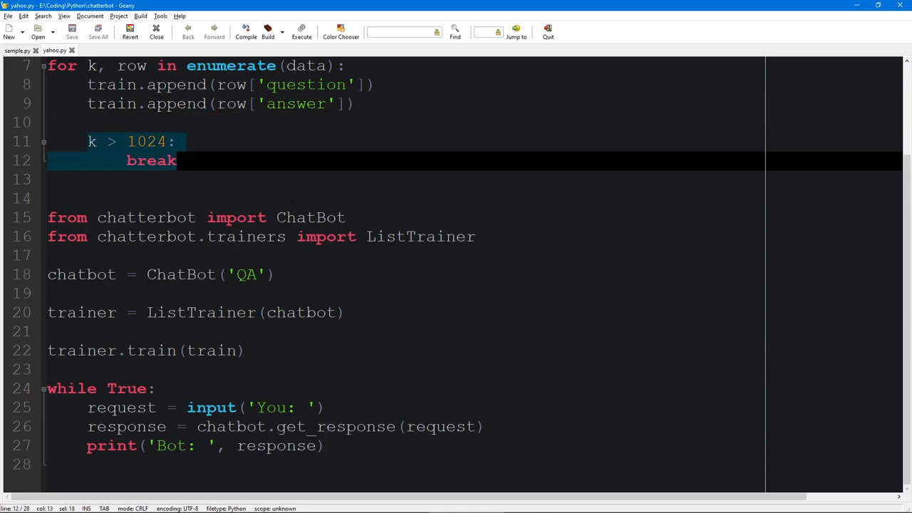
{"action": "left_click", "coordinate": [257, 274]}
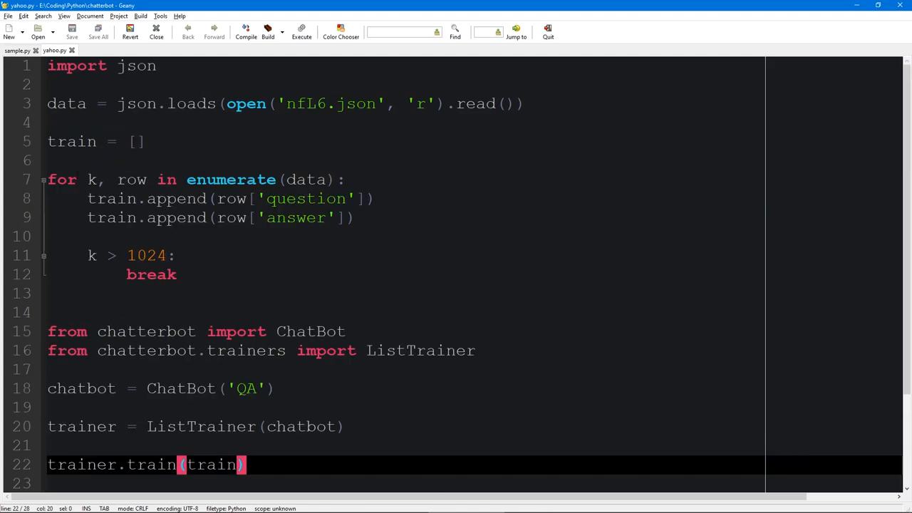
{"action": "scroll", "scroll_direction": "down", "scroll_amount": 3}
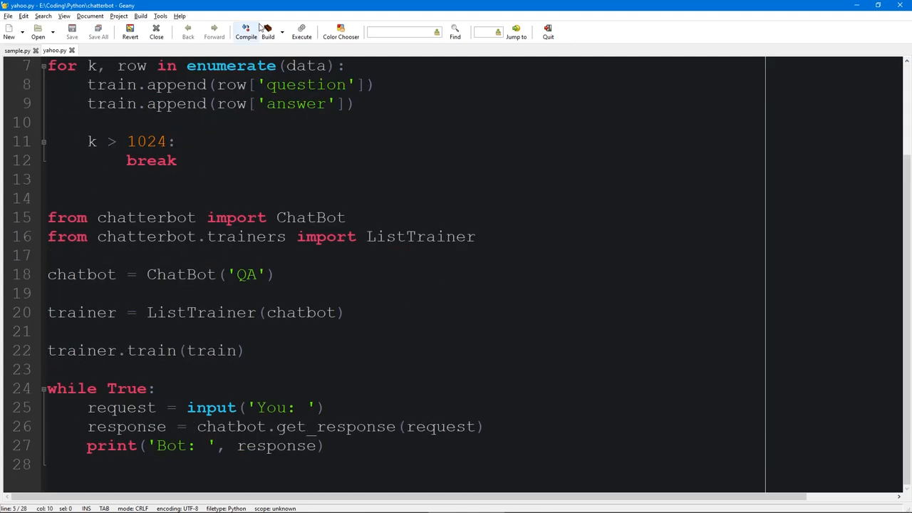
{"action": "left_click", "coordinate": [302, 31]}
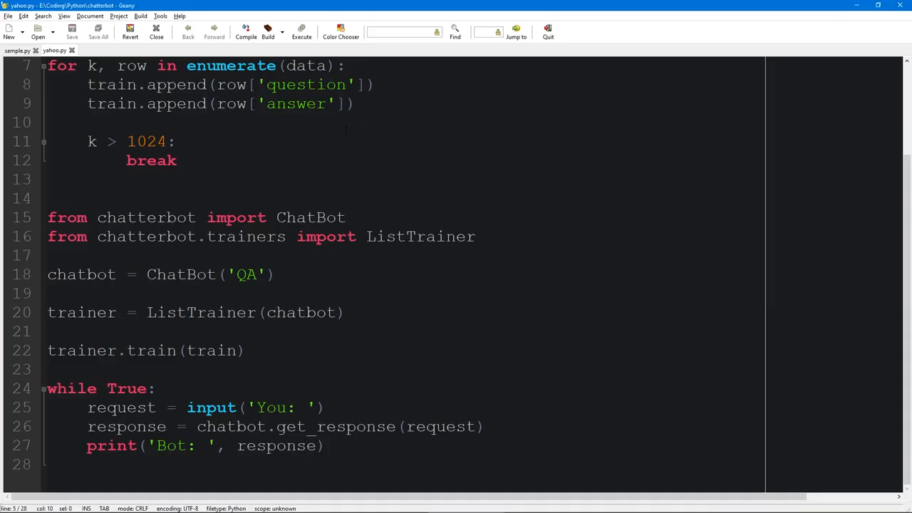
{"action": "left_click", "coordinate": [352, 103]}
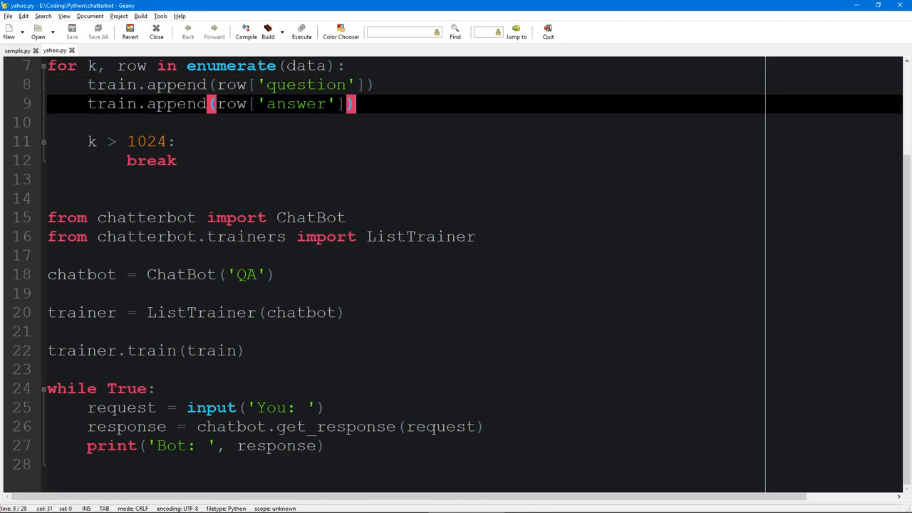
{"action": "left_click", "coordinate": [177, 159]}
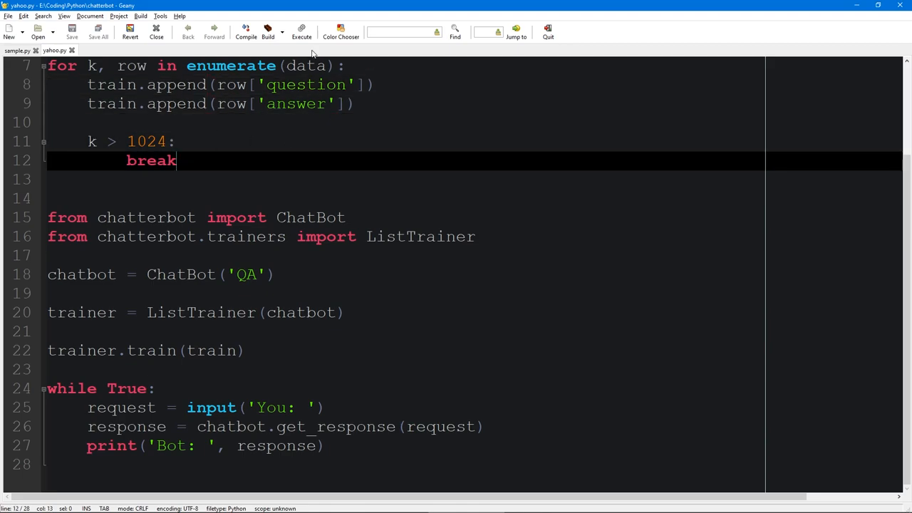
{"action": "left_click", "coordinate": [303, 31]}
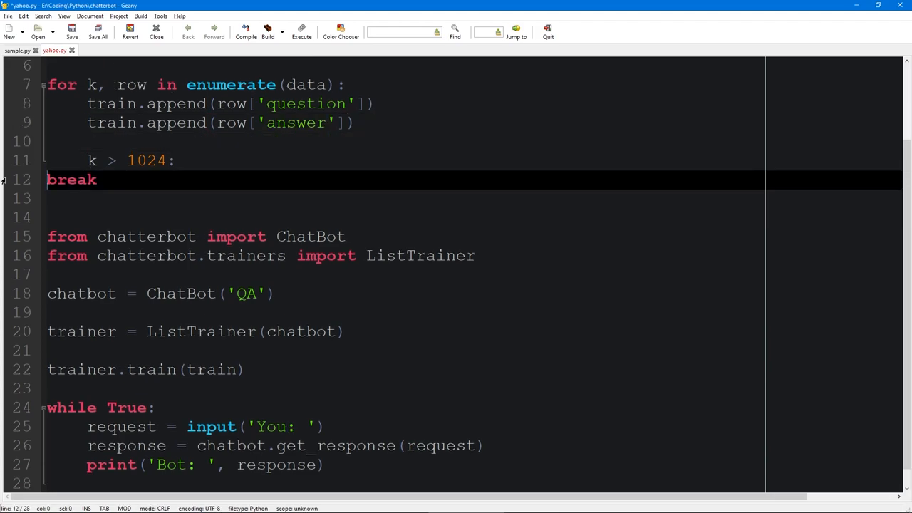
{"action": "key", "text": "Tab"}
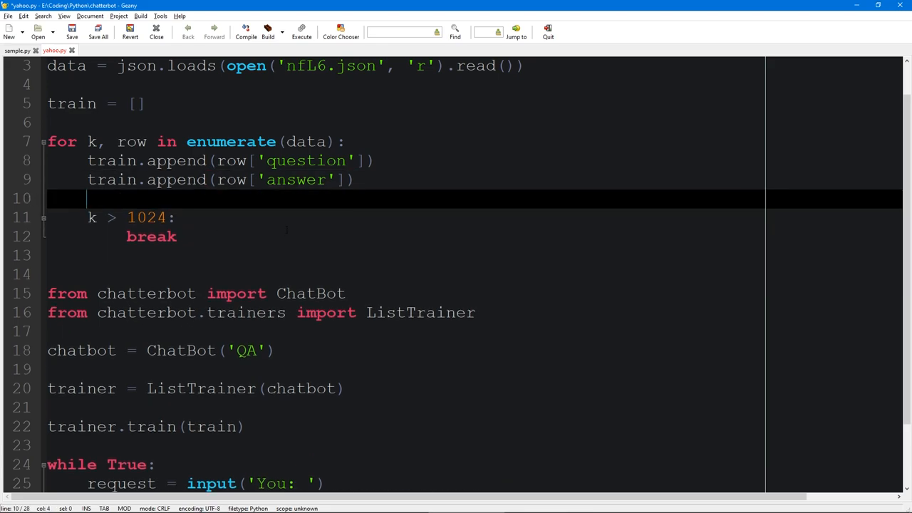
{"action": "left_click", "coordinate": [300, 32]}
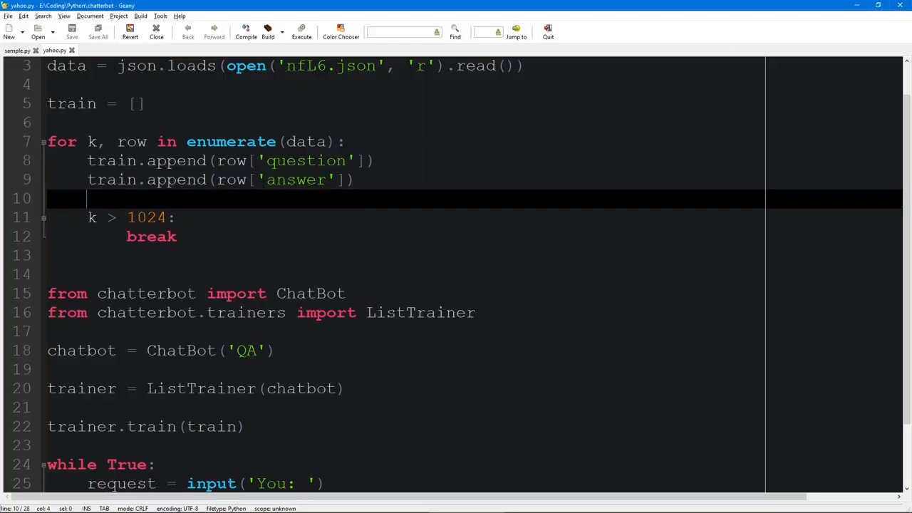
{"action": "left_click", "coordinate": [175, 216]}
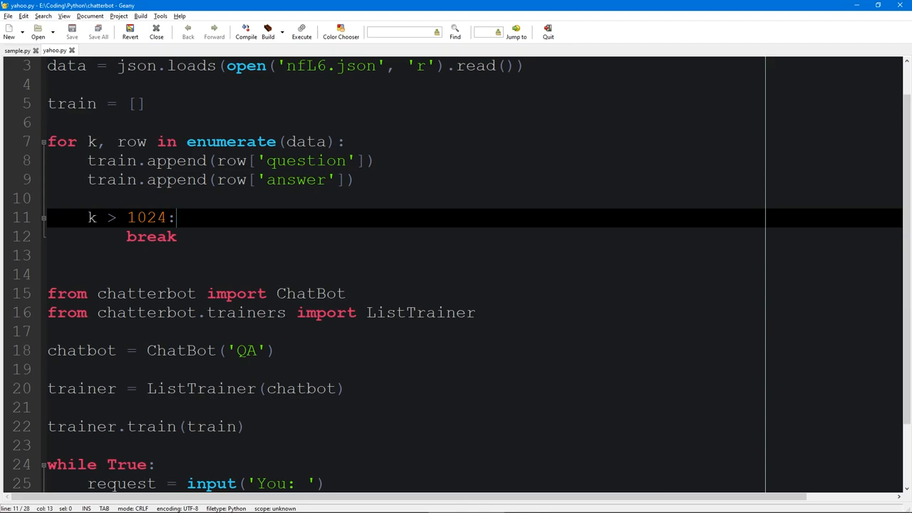
{"action": "left_click", "coordinate": [175, 237]}
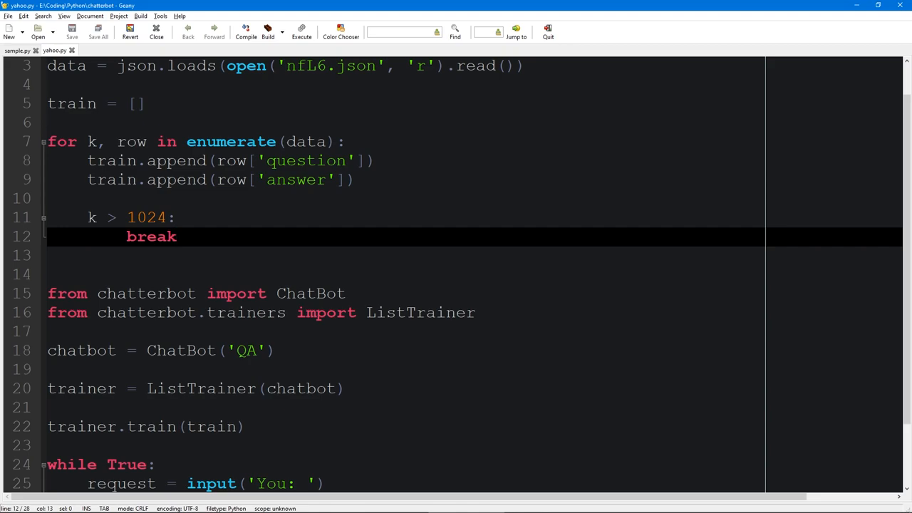
{"action": "left_click", "coordinate": [177, 237]}
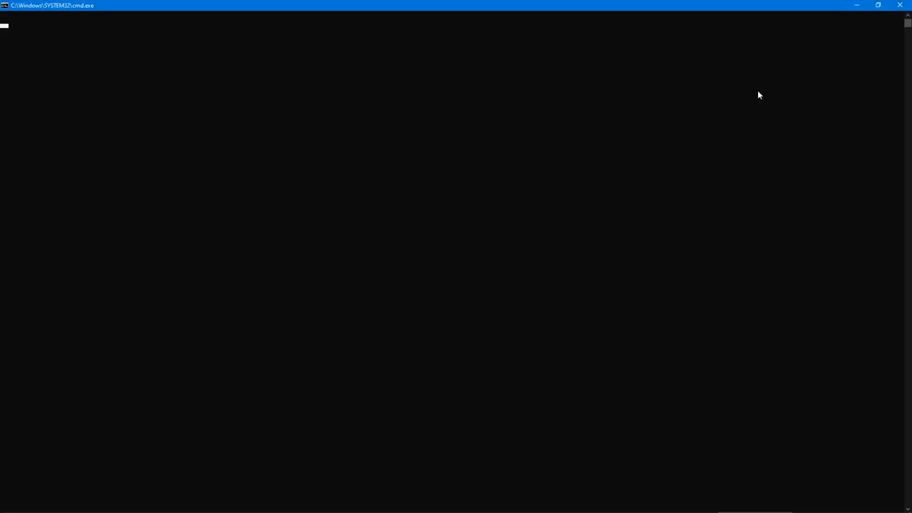
{"action": "mouse_move", "coordinate": [767, 66]}
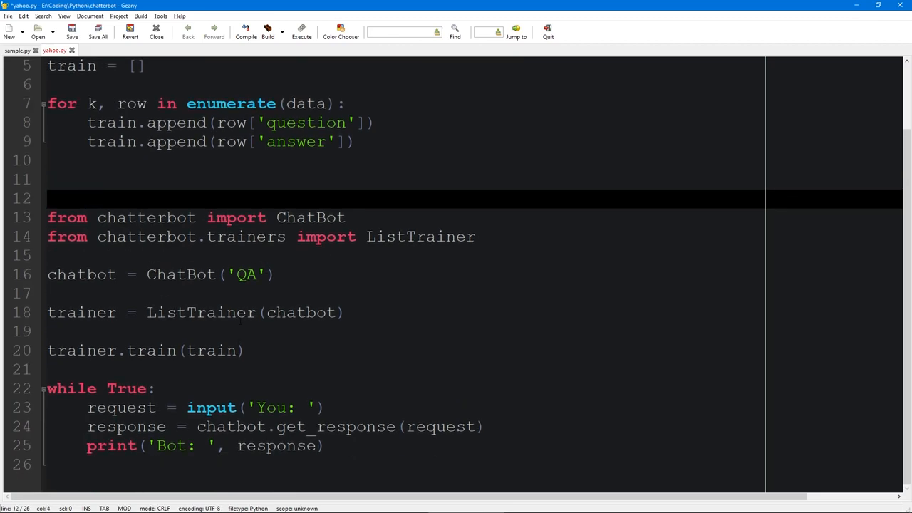
Change the training call to trainer.train(train[:20]) and run the script.
{"action": "type", "text": "[:"}
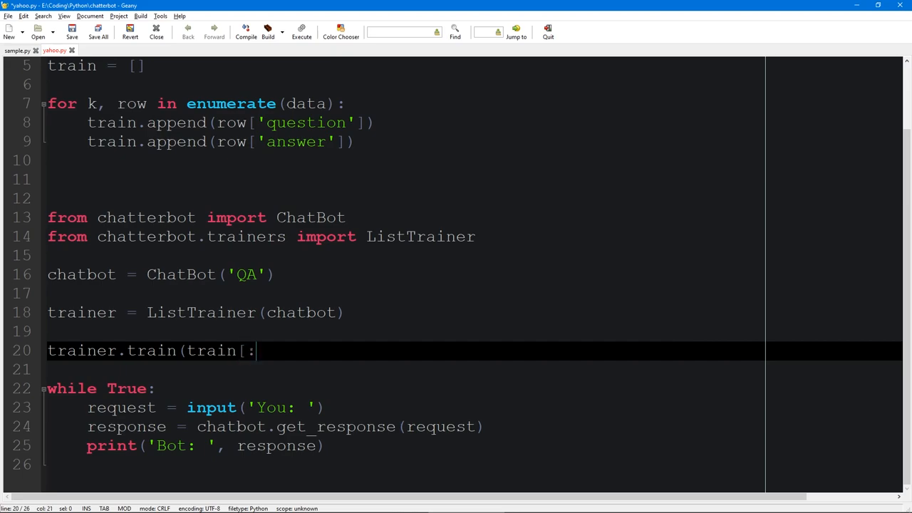
{"action": "type", "text": "20"}
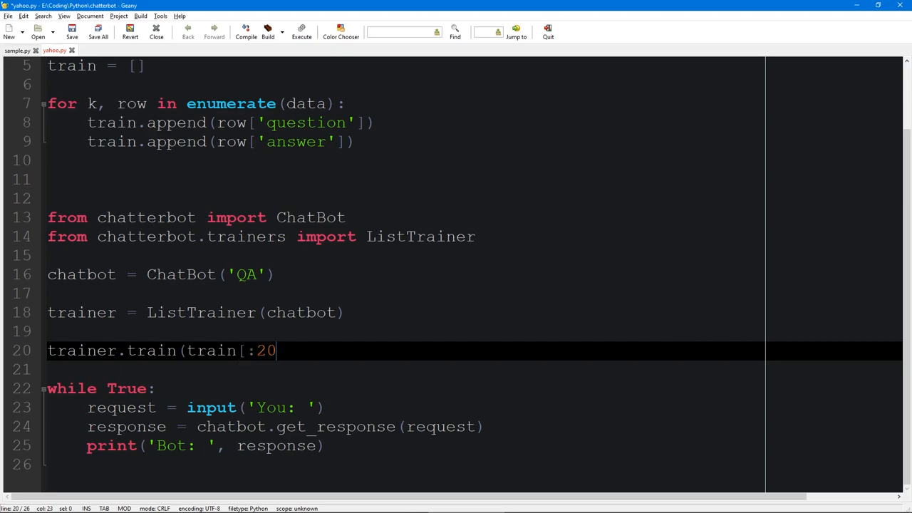
{"action": "key", "text": "BackSpace"}
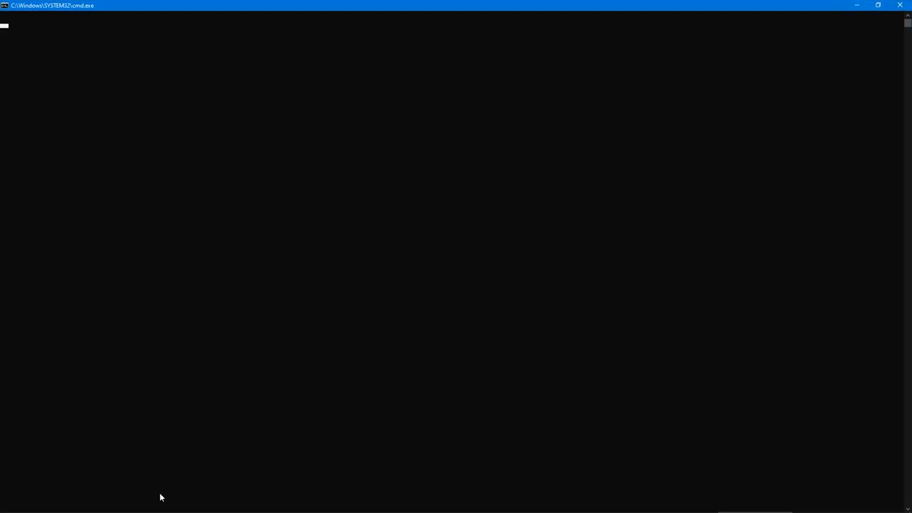
{"action": "mouse_move", "coordinate": [558, 6]}
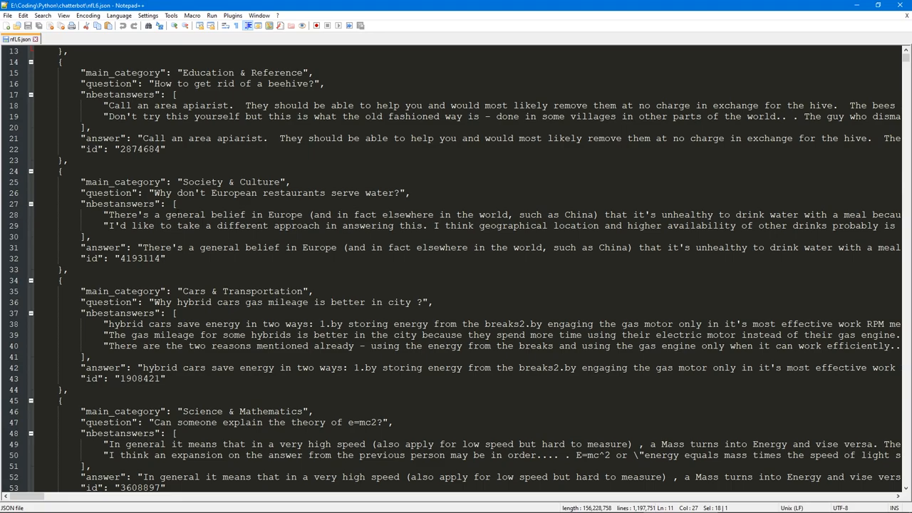
Scroll nfL6.json to the elephant communication question and on to the base colors question.
{"action": "scroll", "scroll_direction": "down", "scroll_amount": 3}
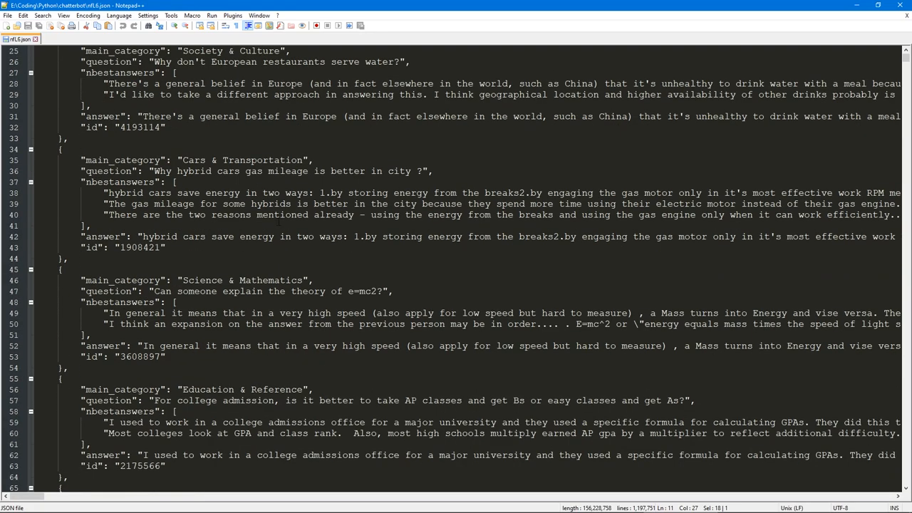
{"action": "scroll", "scroll_direction": "down", "scroll_amount": 3}
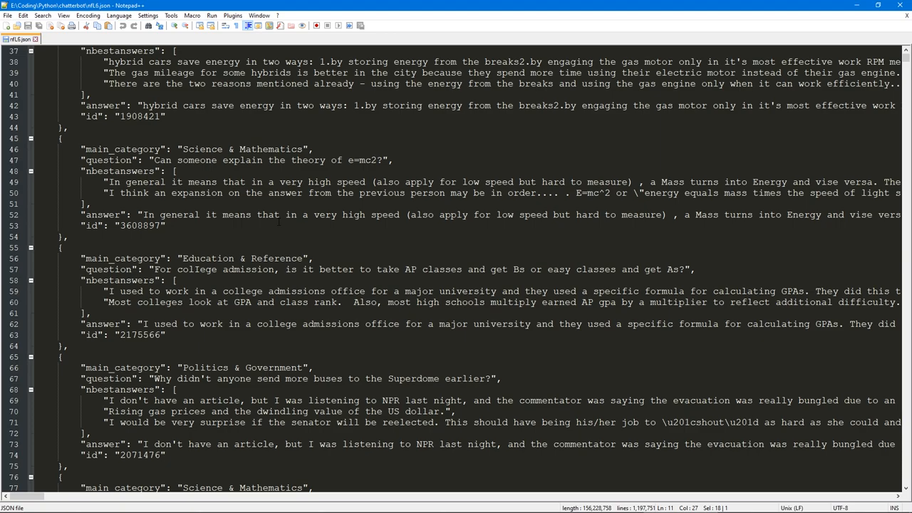
{"action": "scroll", "scroll_direction": "down", "scroll_amount": 3}
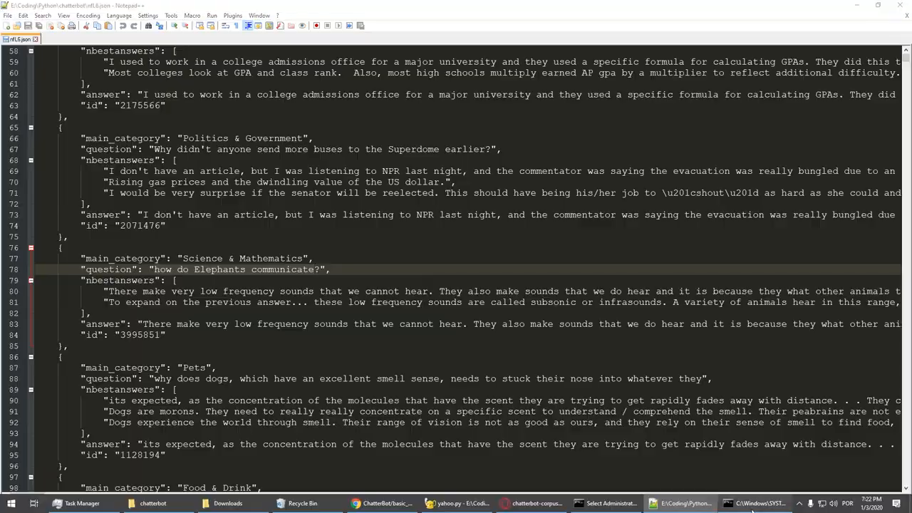
{"action": "left_click", "coordinate": [757, 503]}
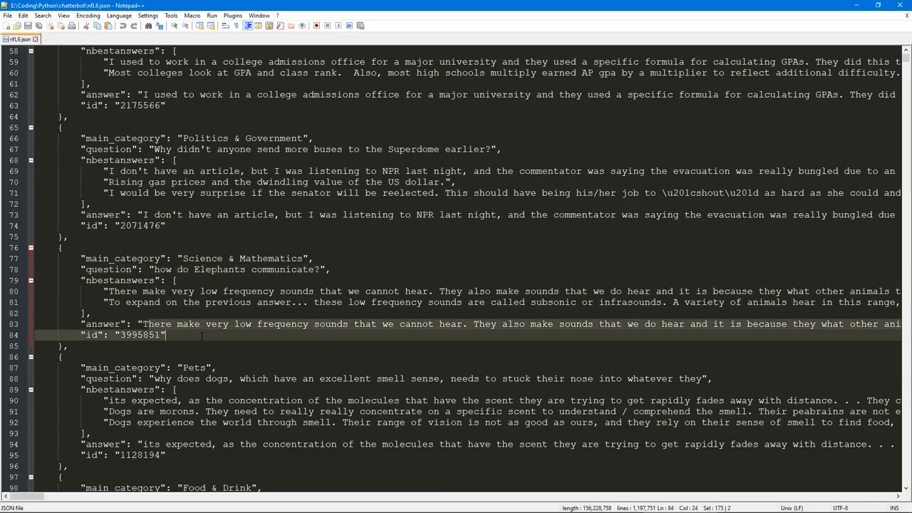
{"action": "scroll", "scroll_direction": "down", "scroll_amount": 3}
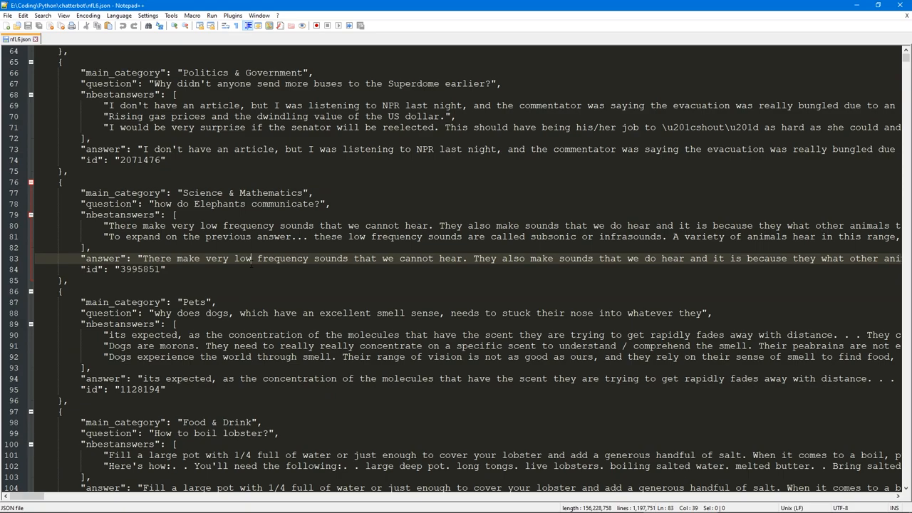
{"action": "scroll", "scroll_direction": "down", "scroll_amount": 3}
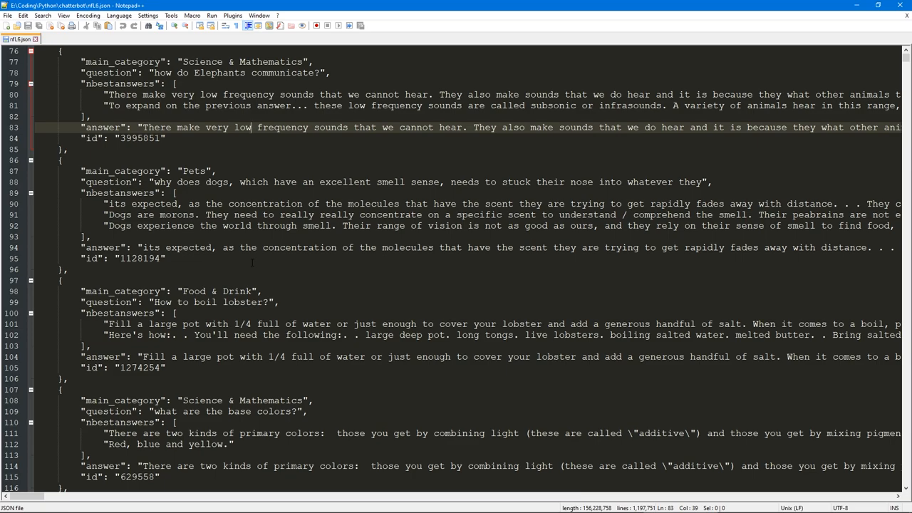
{"action": "scroll", "scroll_direction": "down", "scroll_amount": 3}
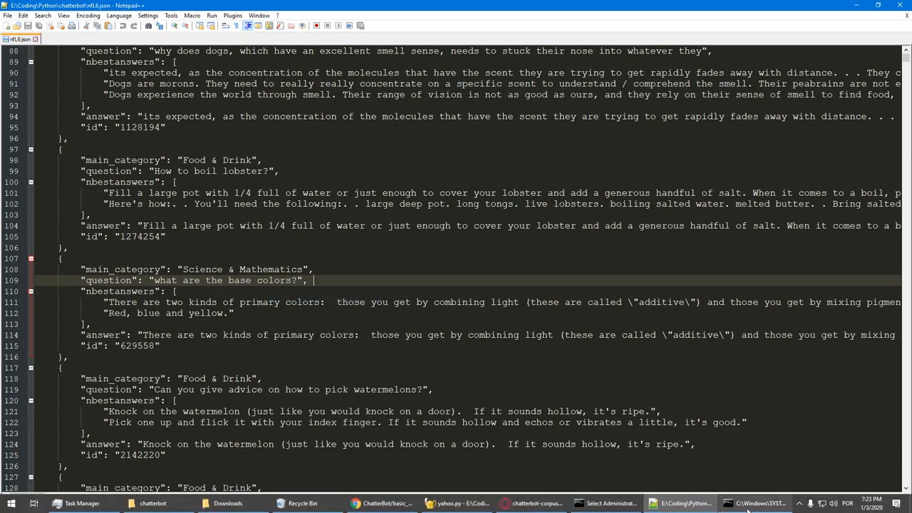
Submit "what are the base colors?" to the bot and read its primary-colors answer.
{"action": "left_click", "coordinate": [758, 504]}
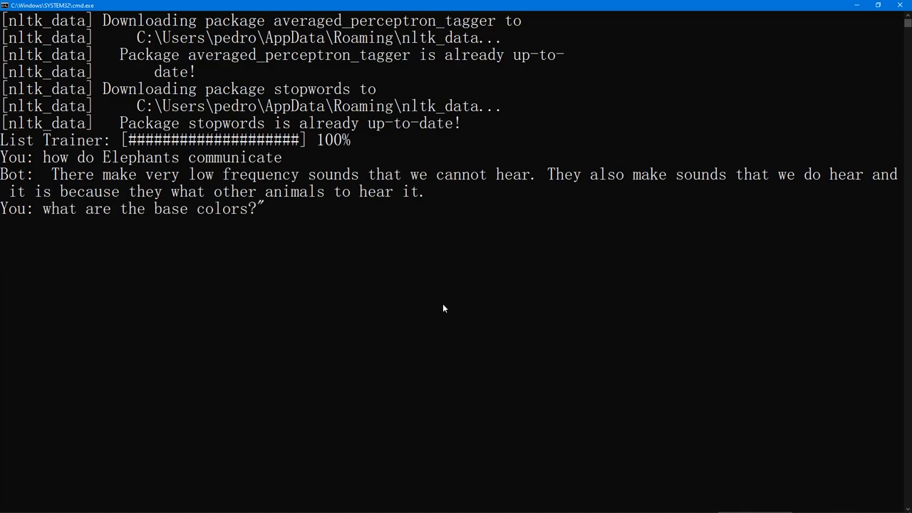
{"action": "key", "text": "Return"}
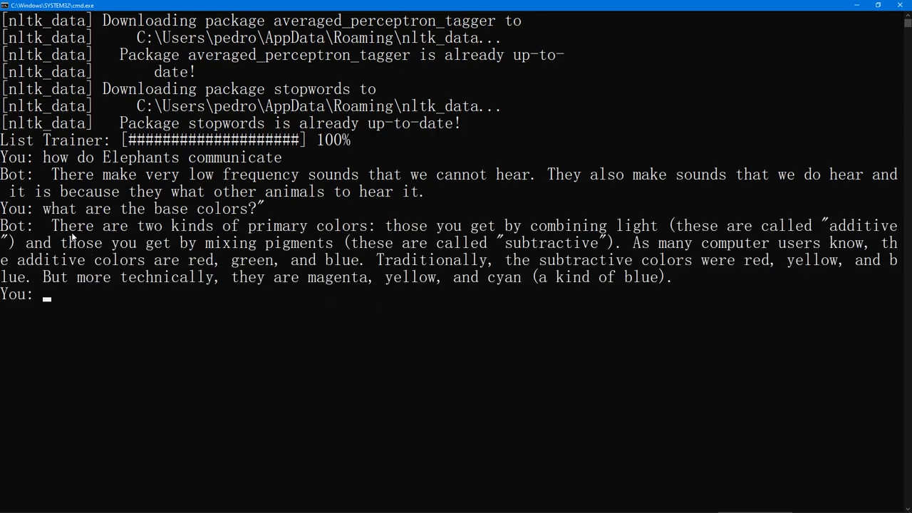
{"action": "mouse_move", "coordinate": [148, 260]}
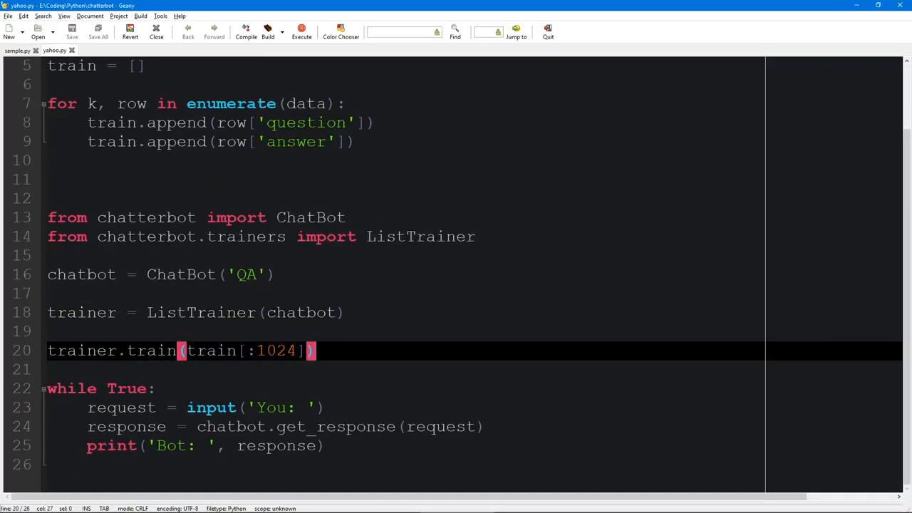
{"action": "scroll", "scroll_direction": "up", "scroll_amount": 3}
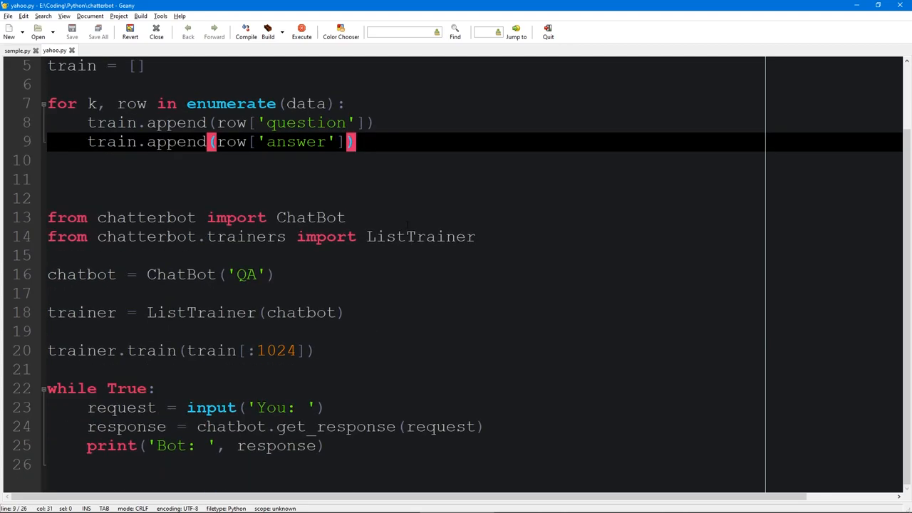
{"action": "scroll", "scroll_direction": "up", "scroll_amount": 3}
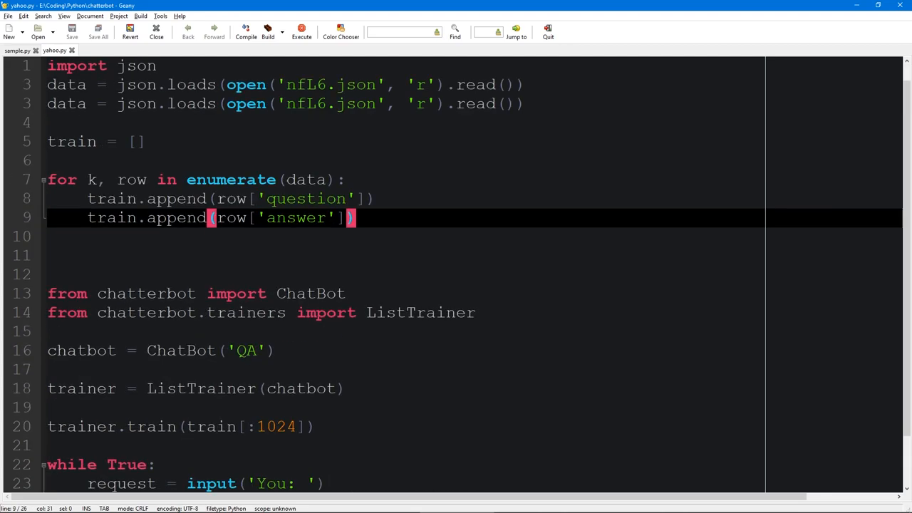